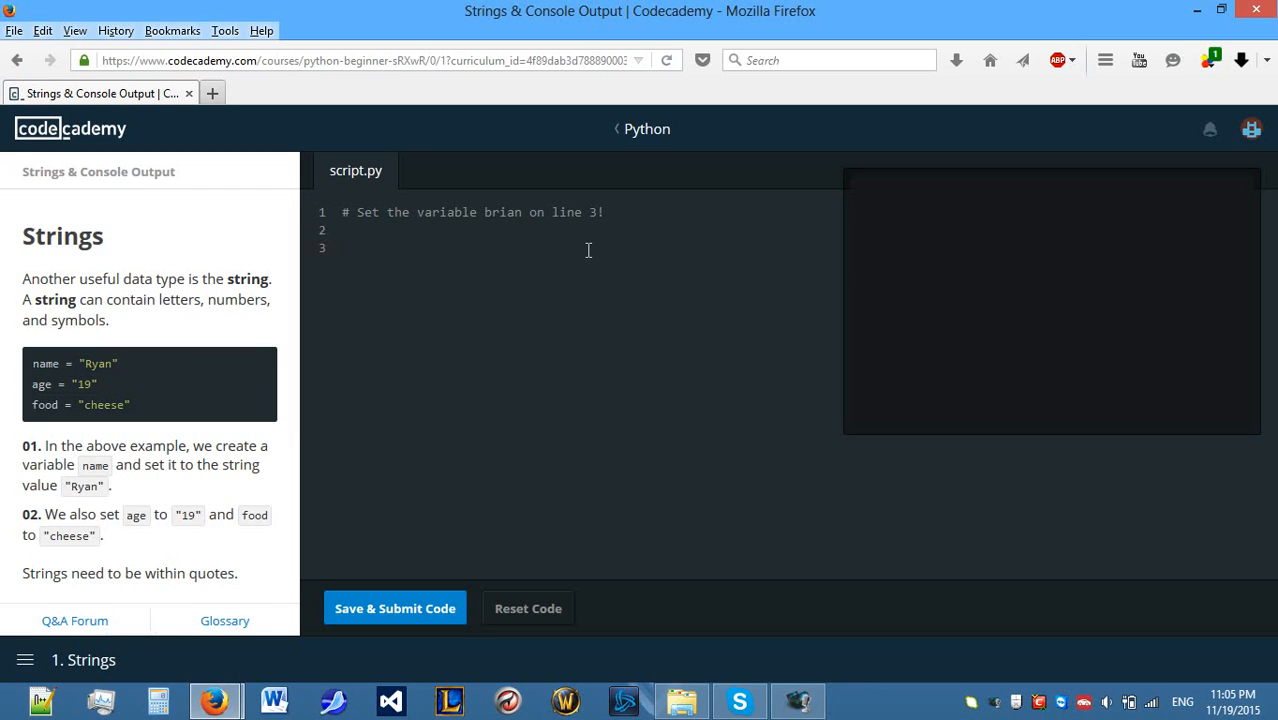
Write brian = "Hello life" on line 3 of script.py.
click(345, 248)
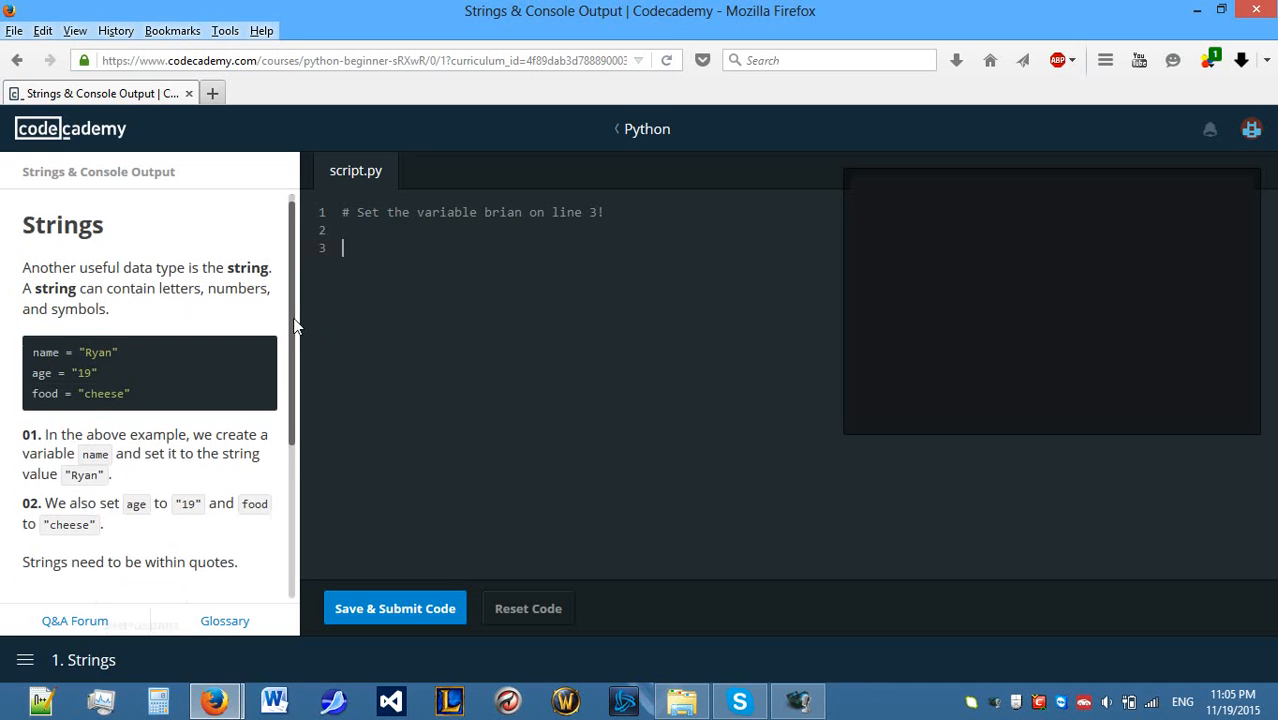
scroll(down, 3)
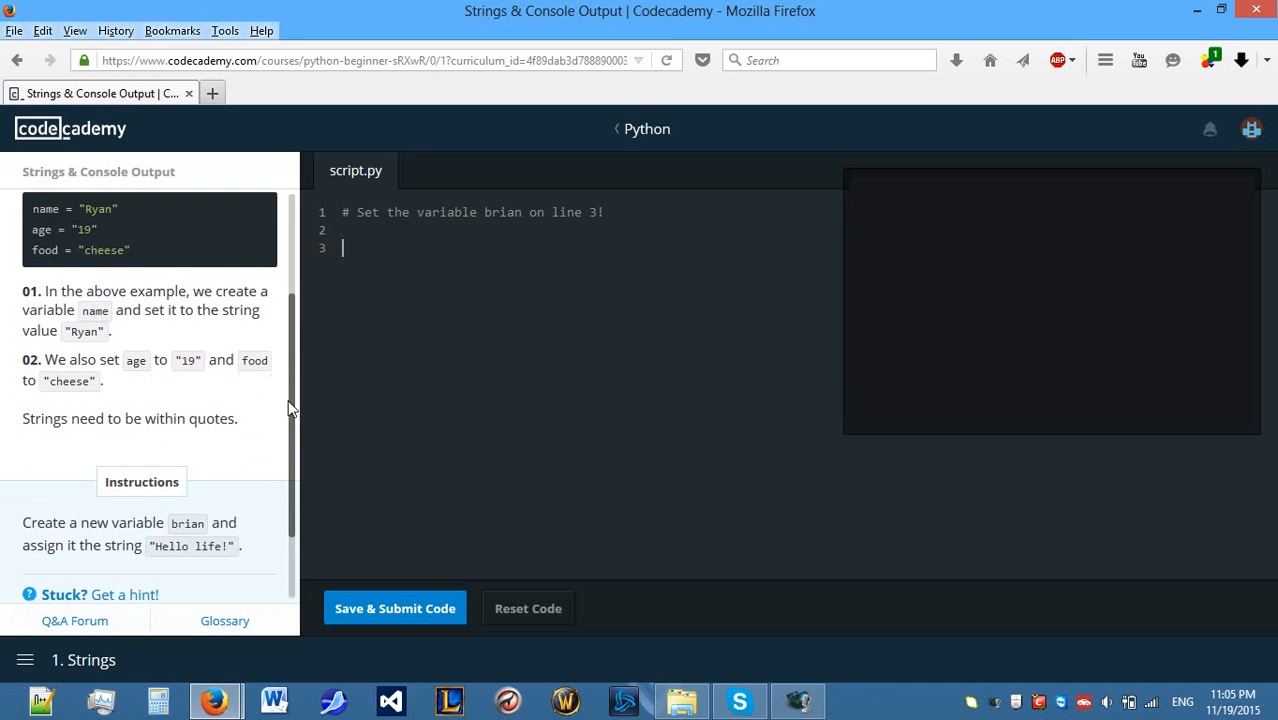
scroll(down, 3)
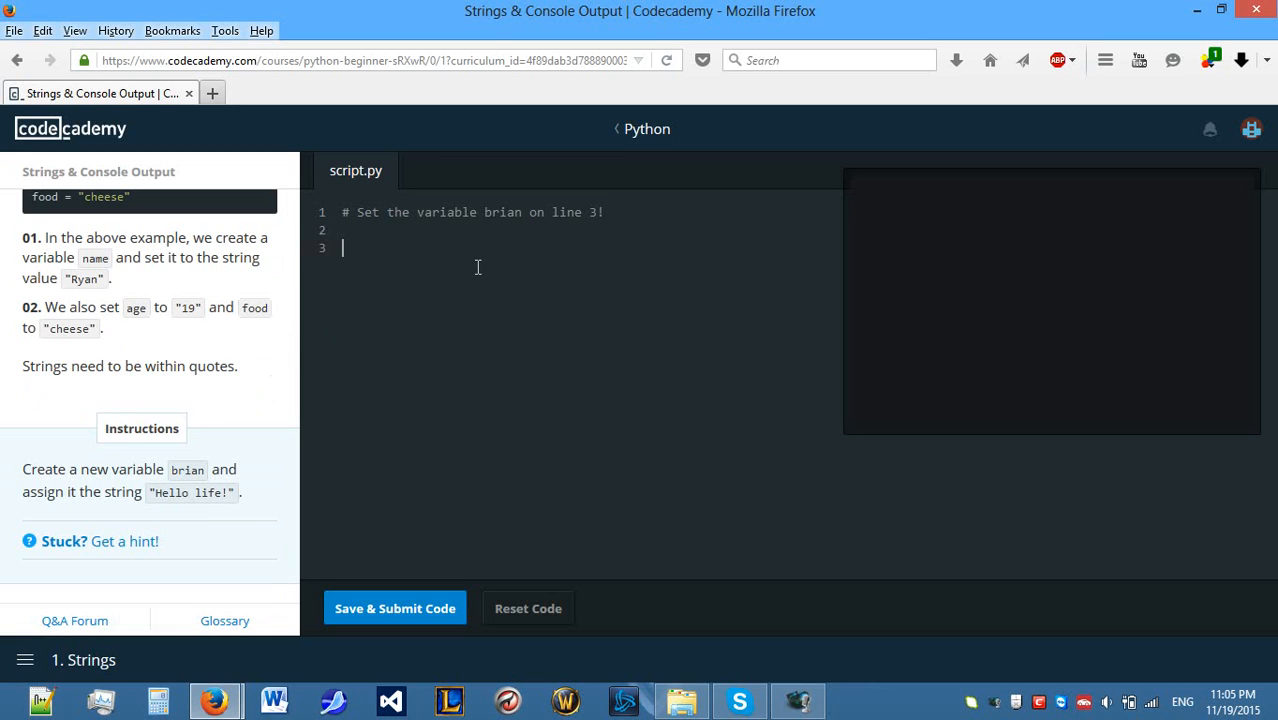
mouse_move(468, 260)
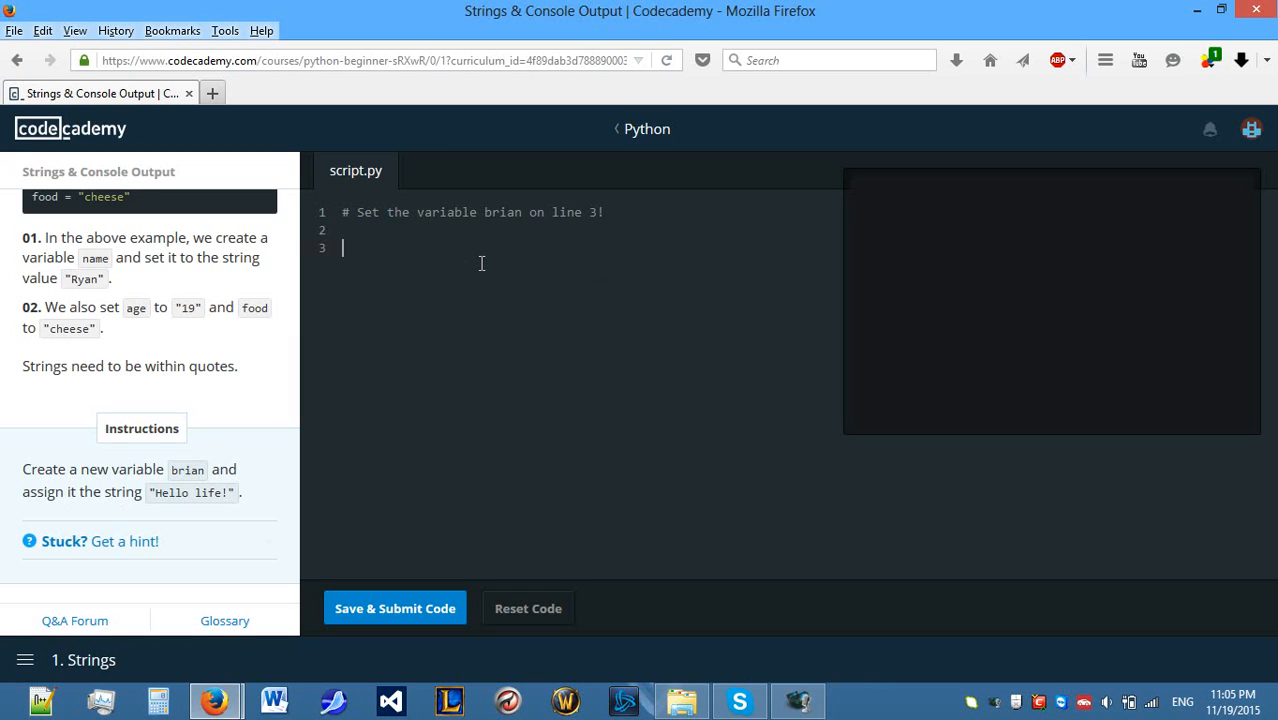
text(brian)
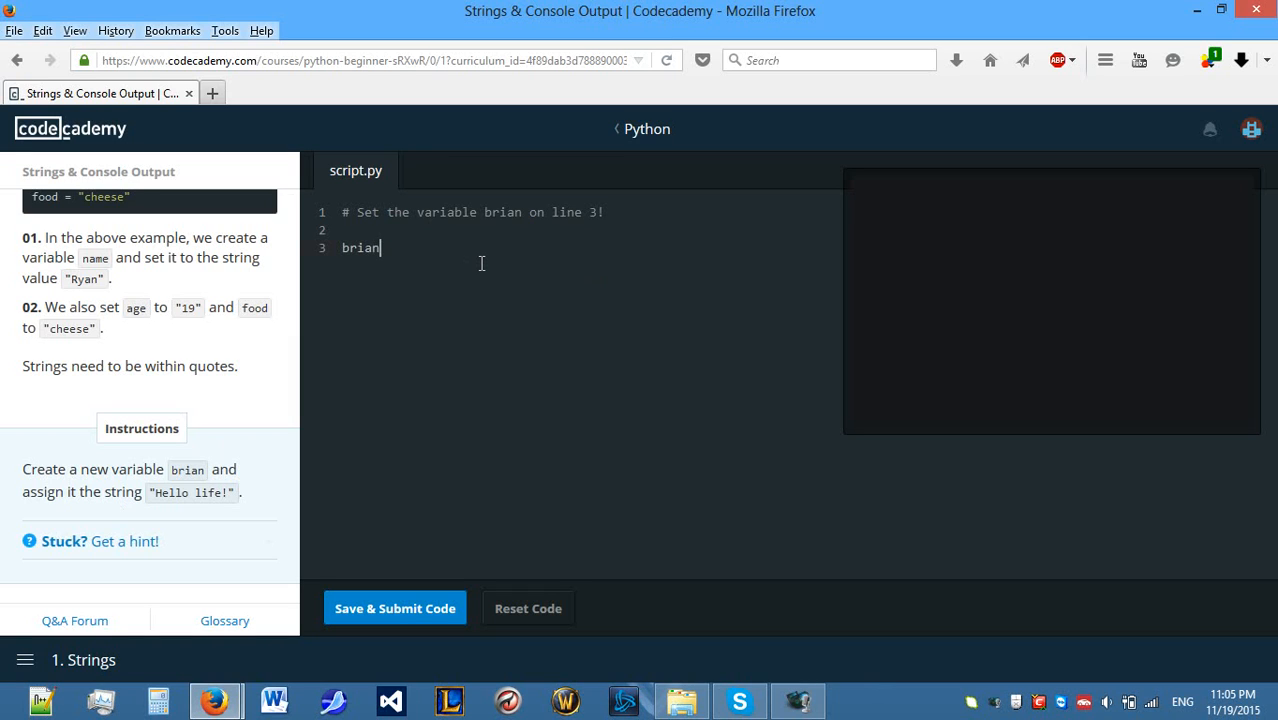
text(=)
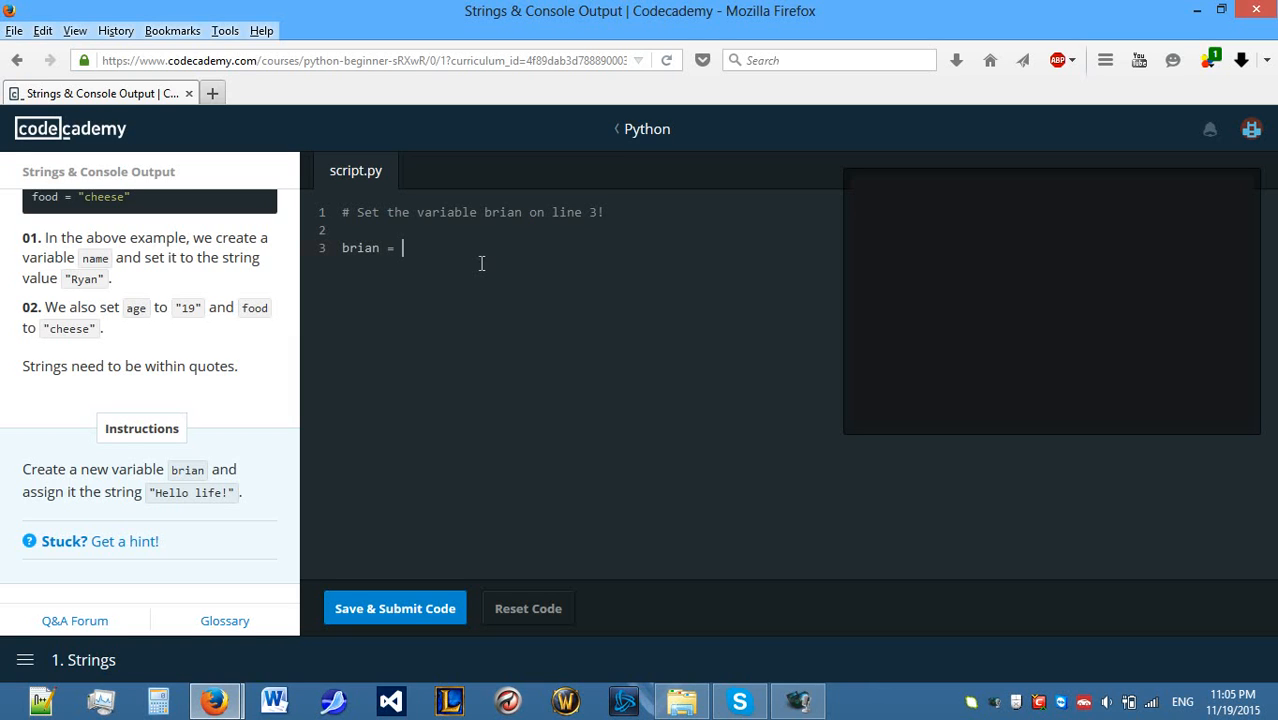
text("")
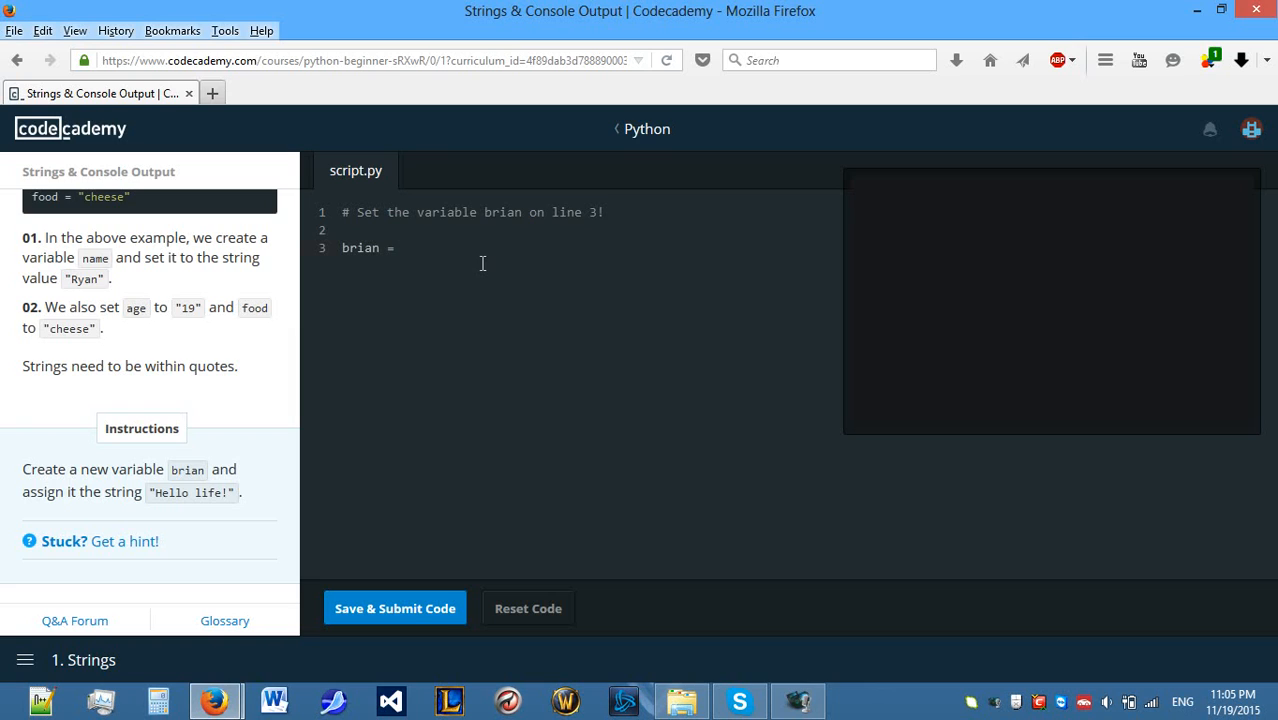
text("")
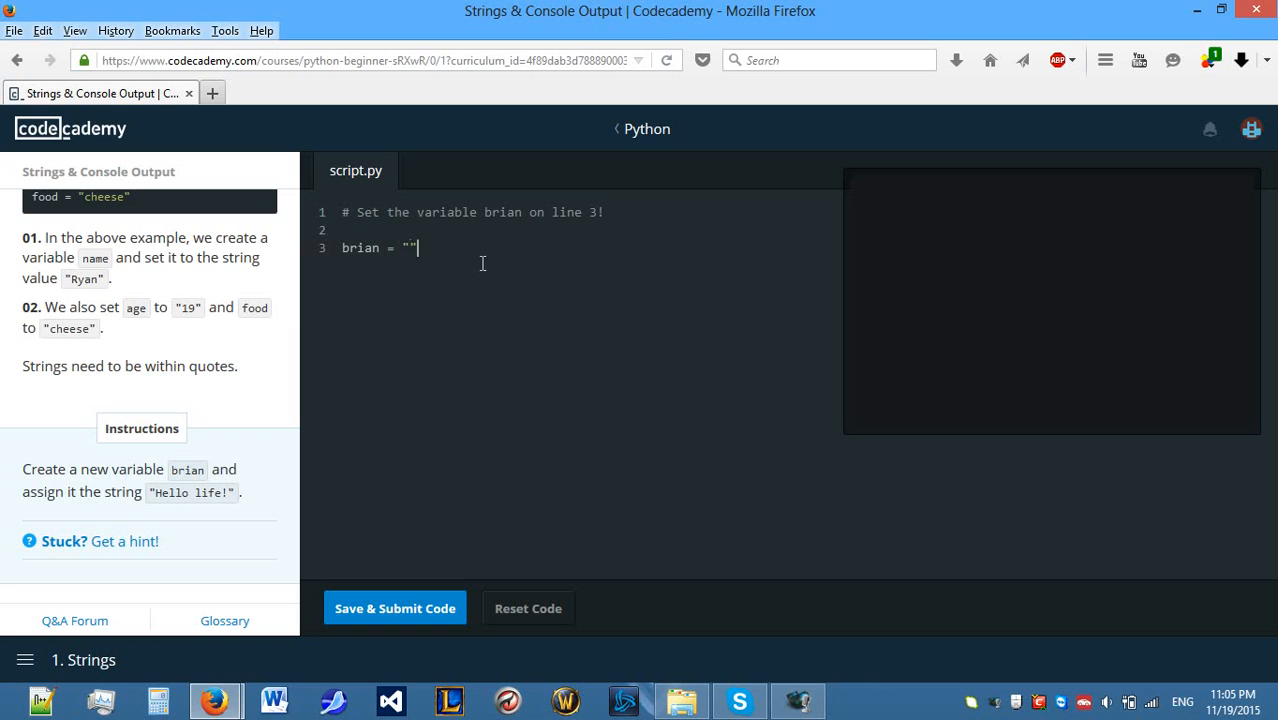
text(Hello)
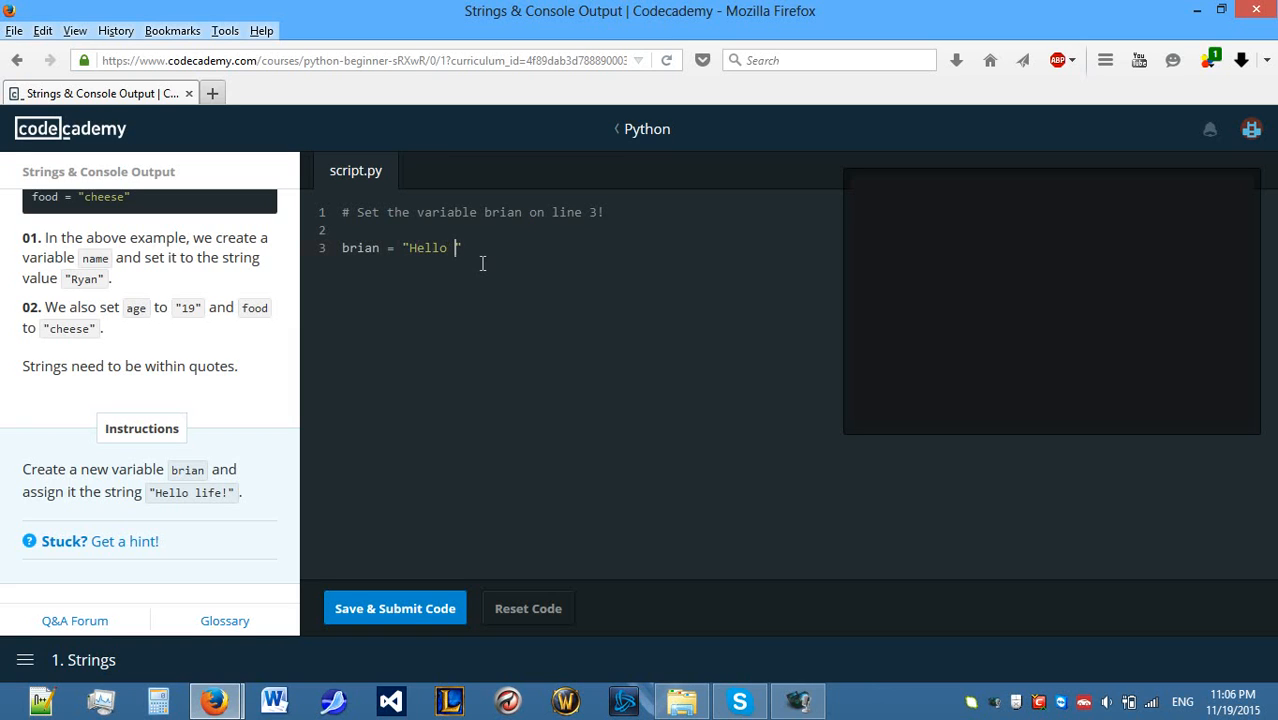
text(life")
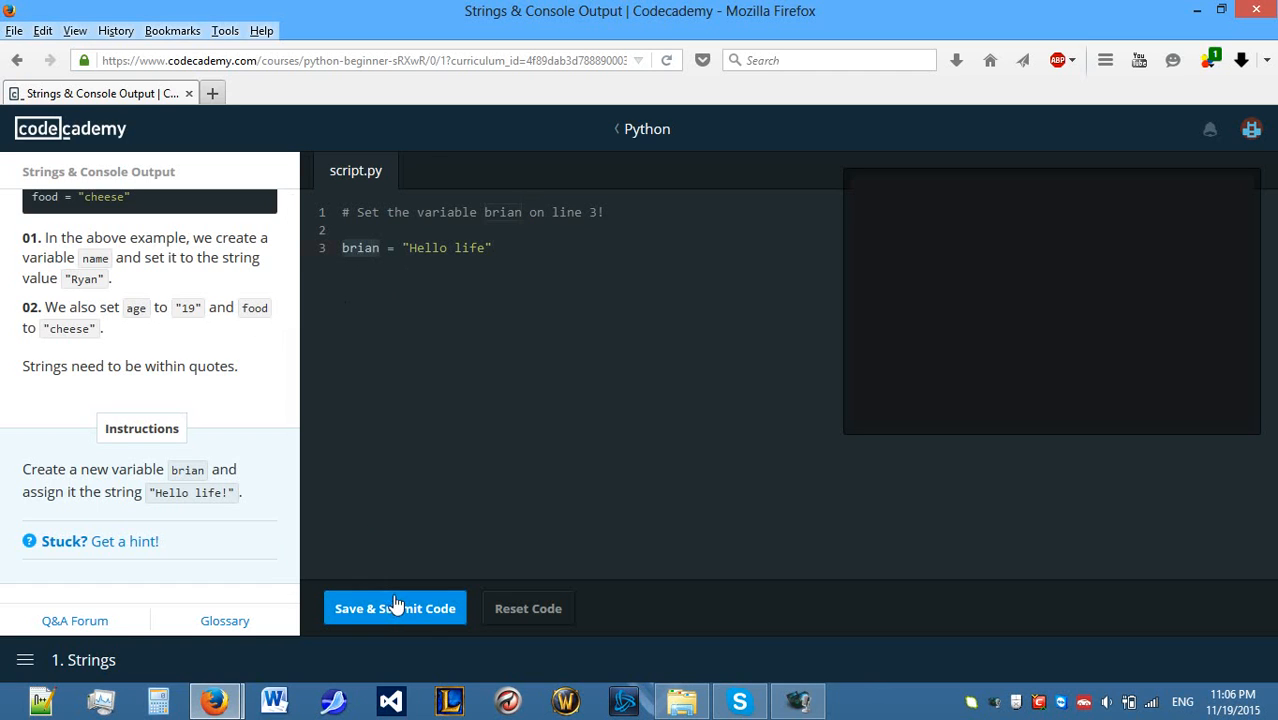
mouse_move(430, 613)
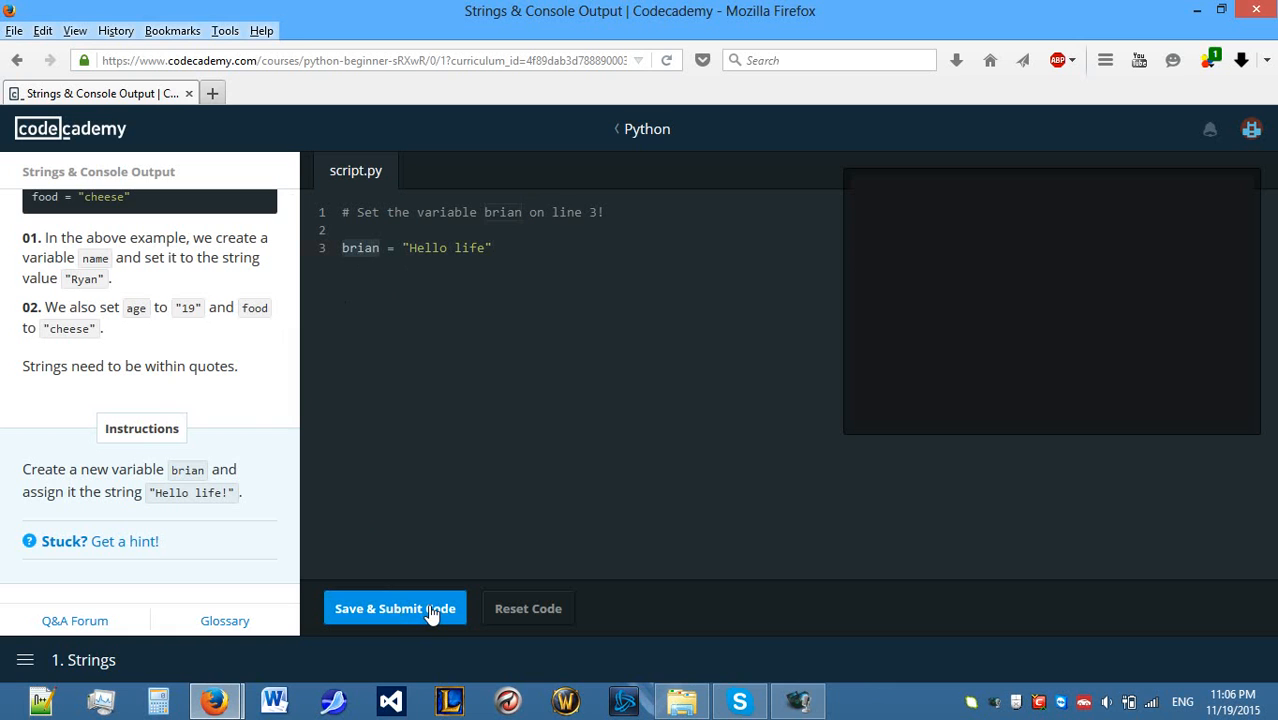
Submit the brian assignment, get 'Way to go!', and start the Practice lesson.
click(395, 607)
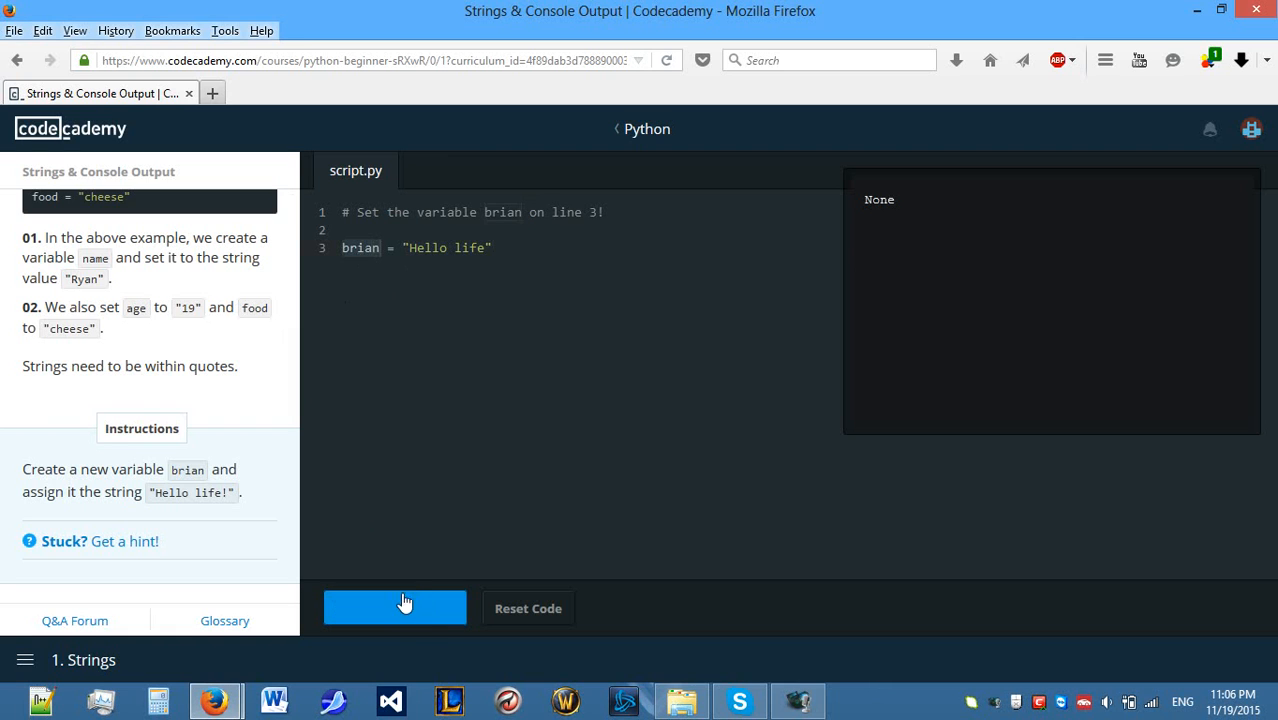
click(395, 607)
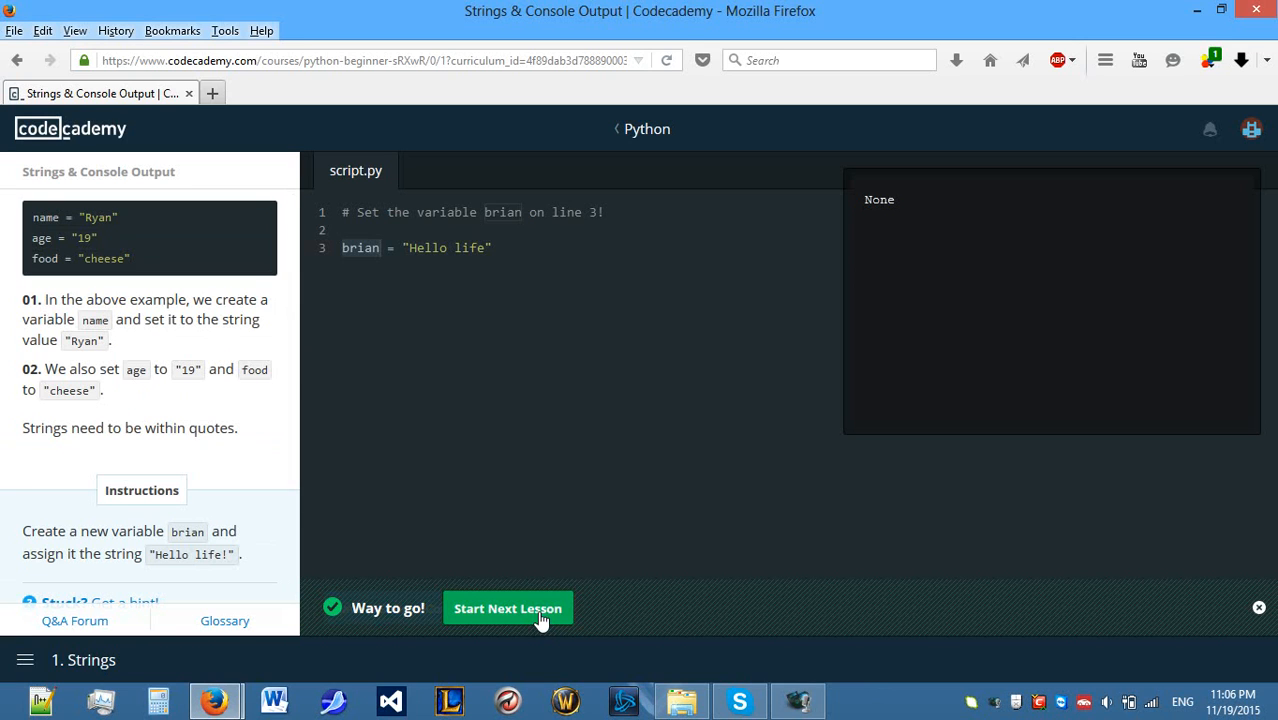
click(507, 607)
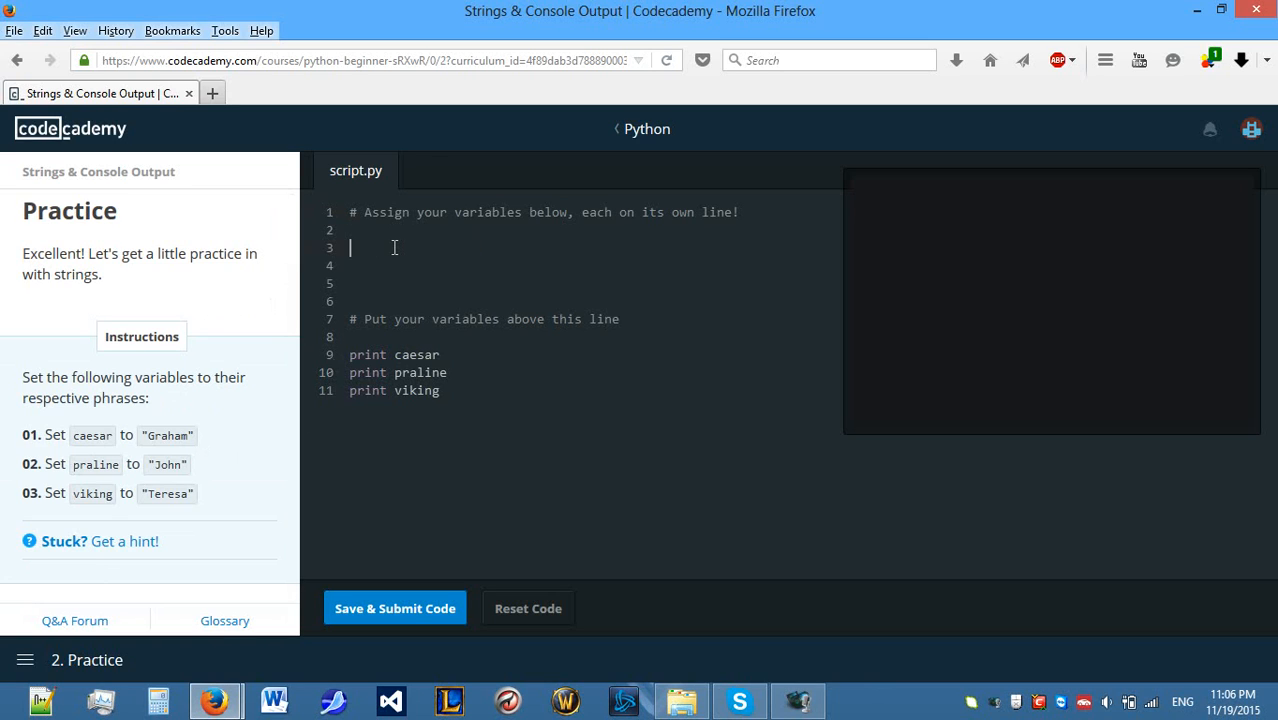
mouse_move(421, 306)
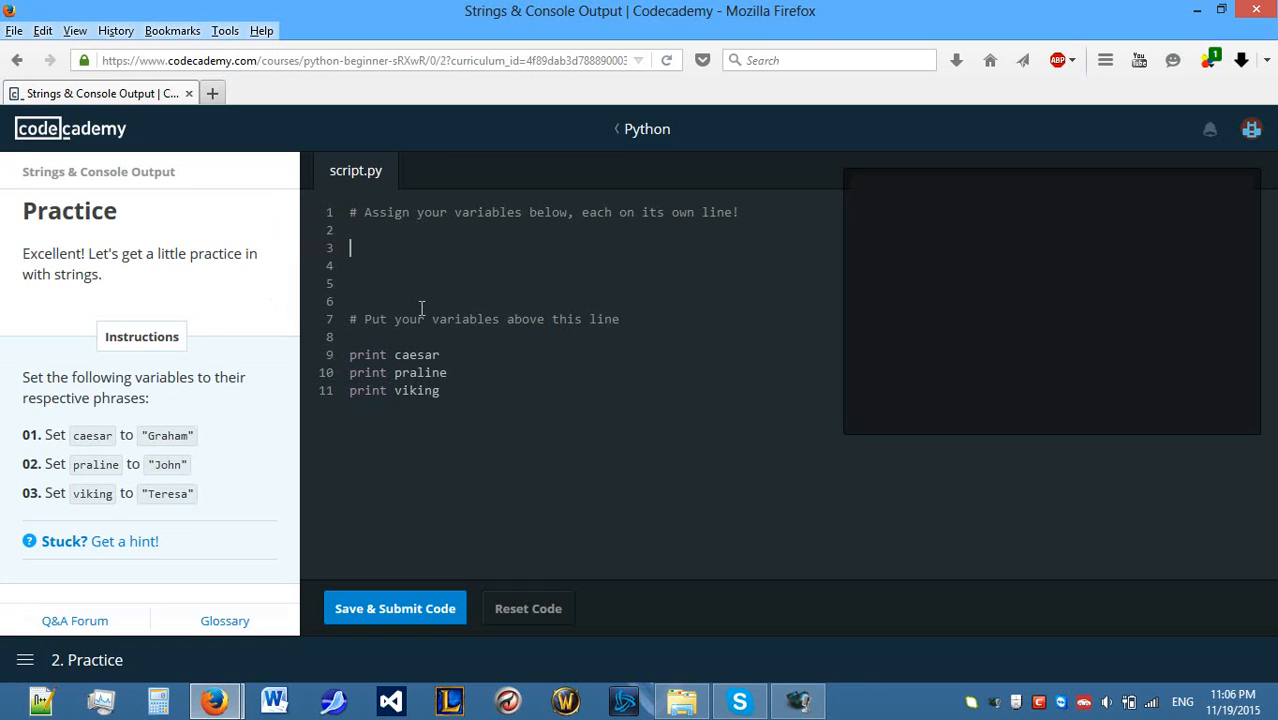
Write caesar = "Graham" on line 3 of the Practice script.
text(cae)
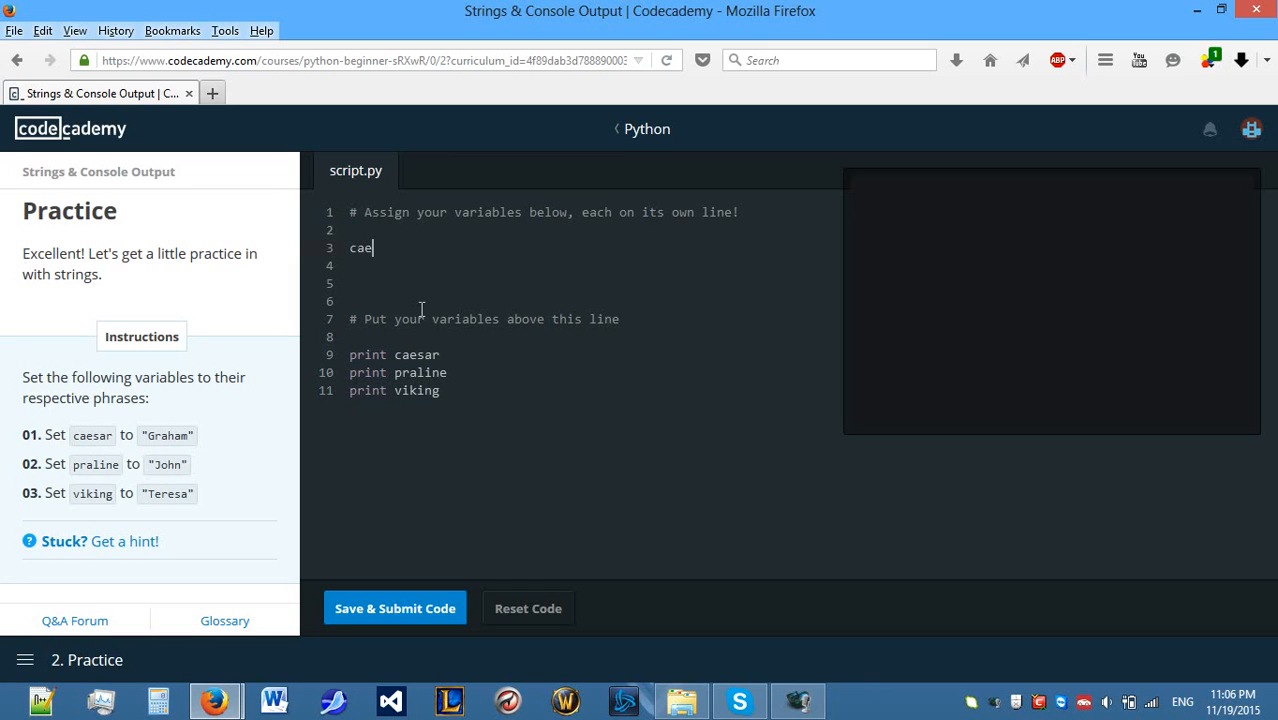
text(sar =)
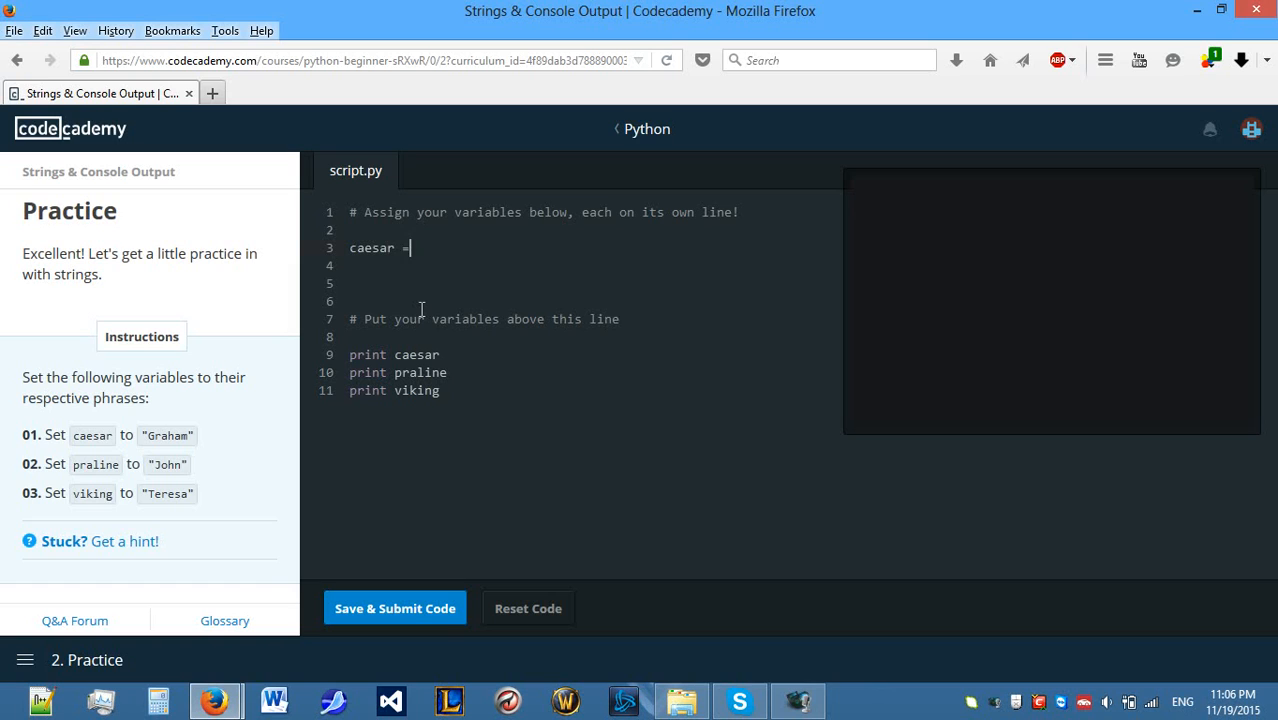
text("G)
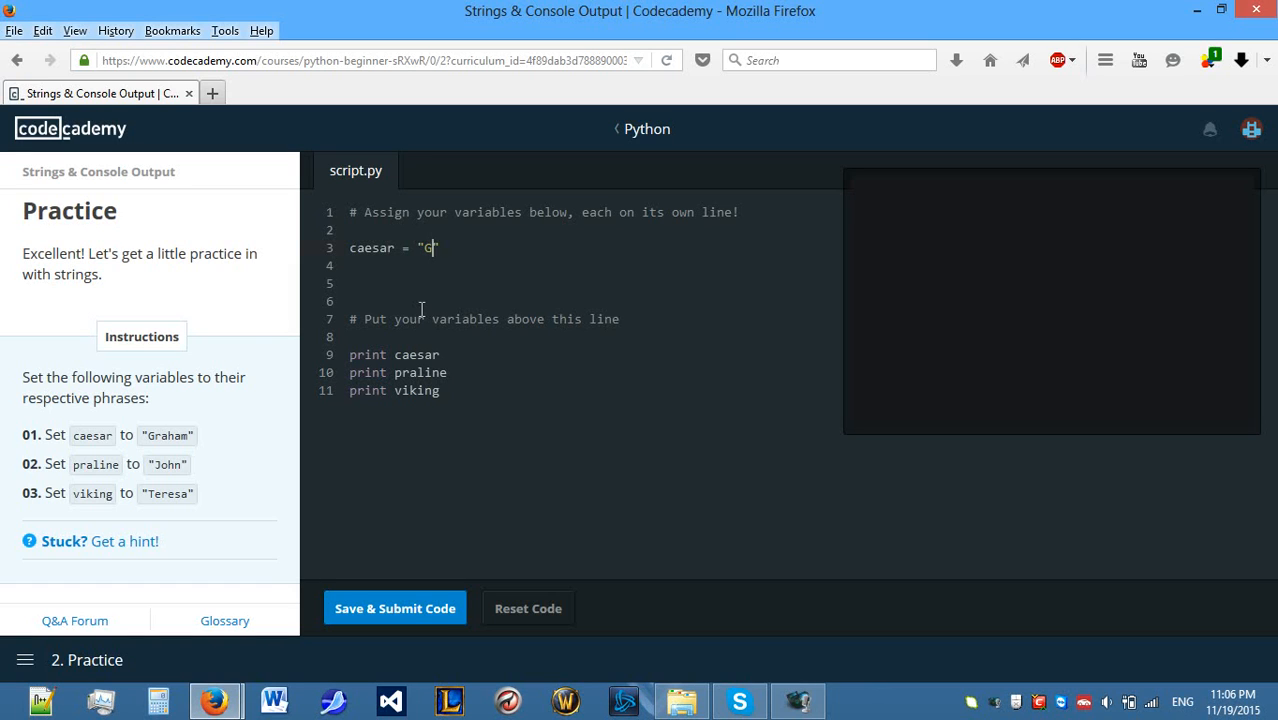
text(raham)
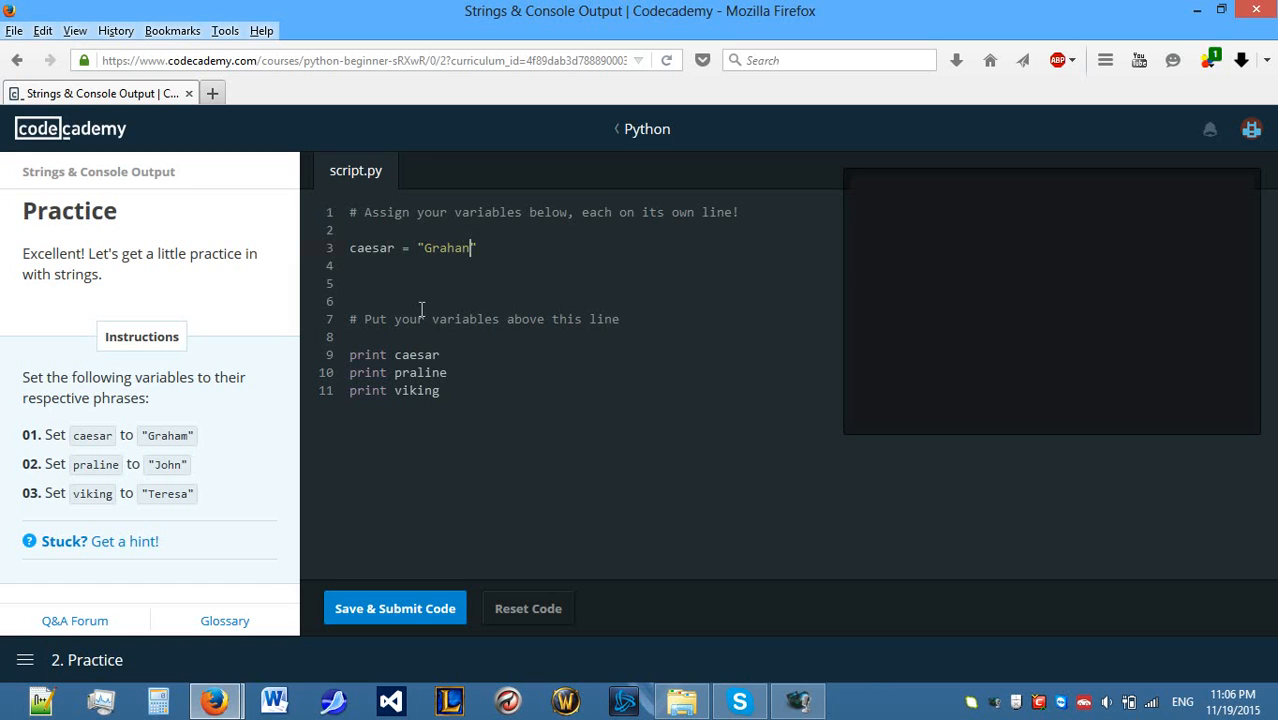
text(")
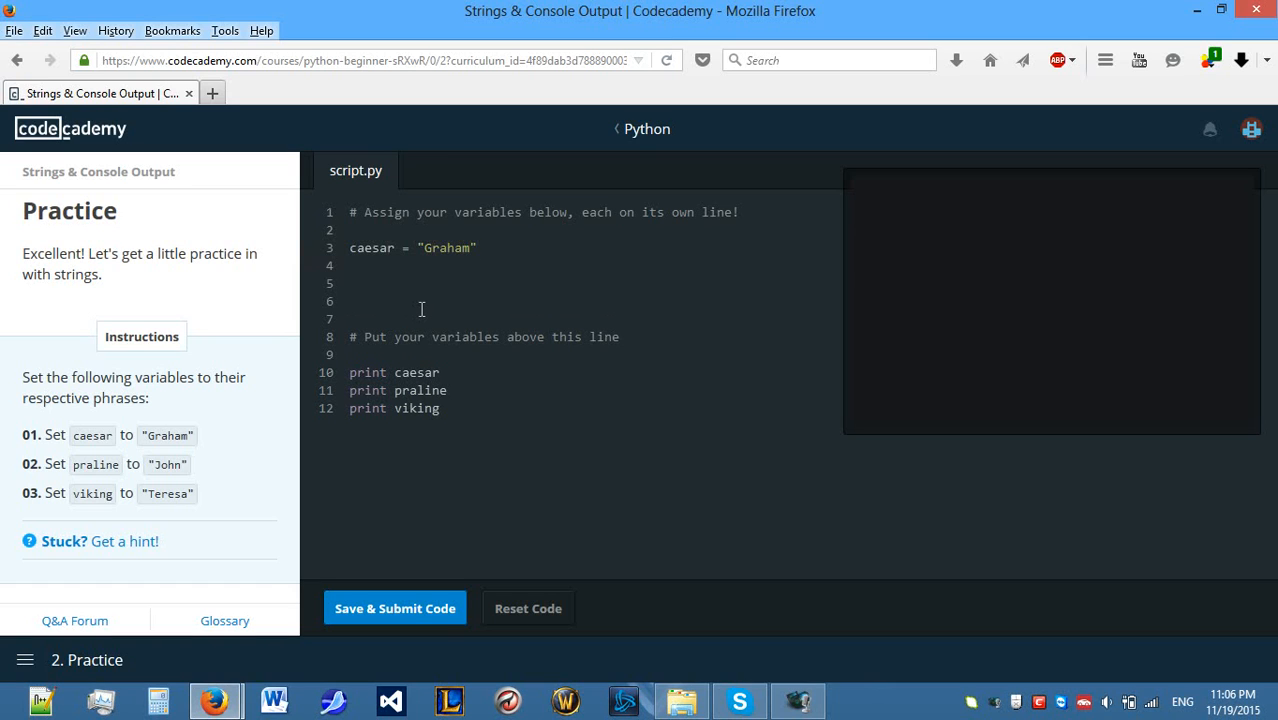
Add praline = "John" and viking = "Teresa" on the next lines, fixing the Teresa typo.
text(praline)
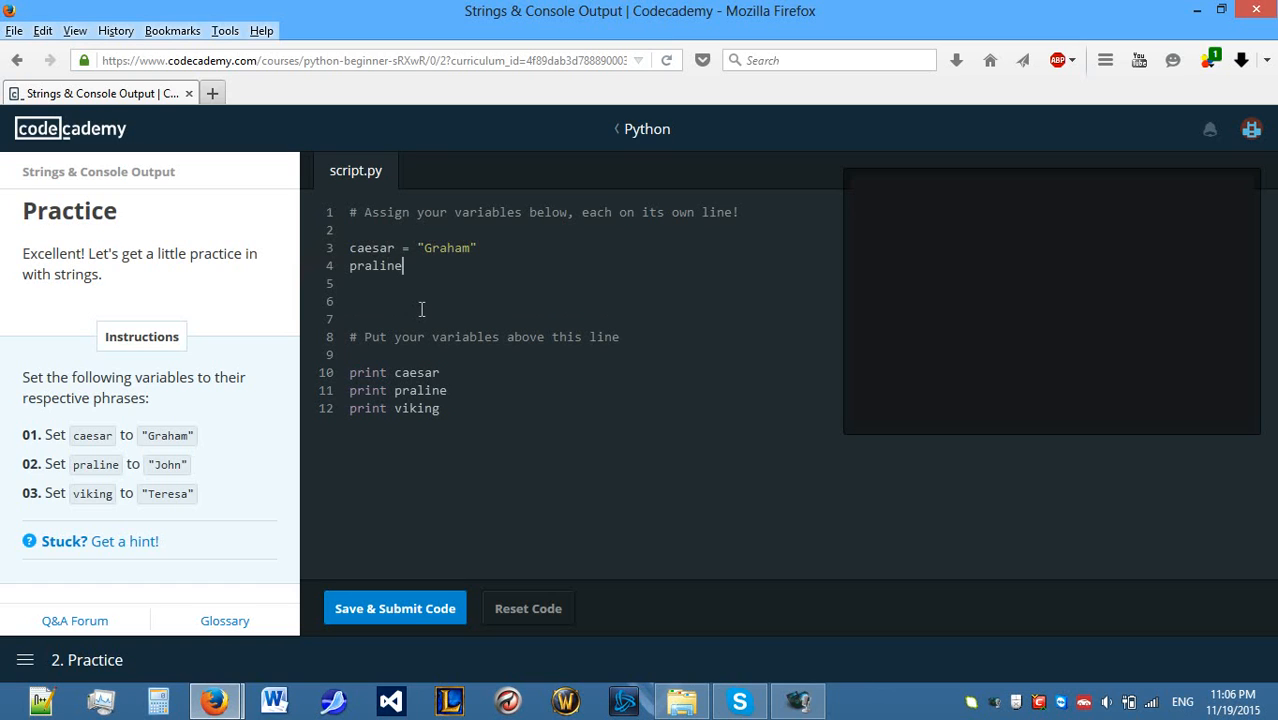
text(= "")
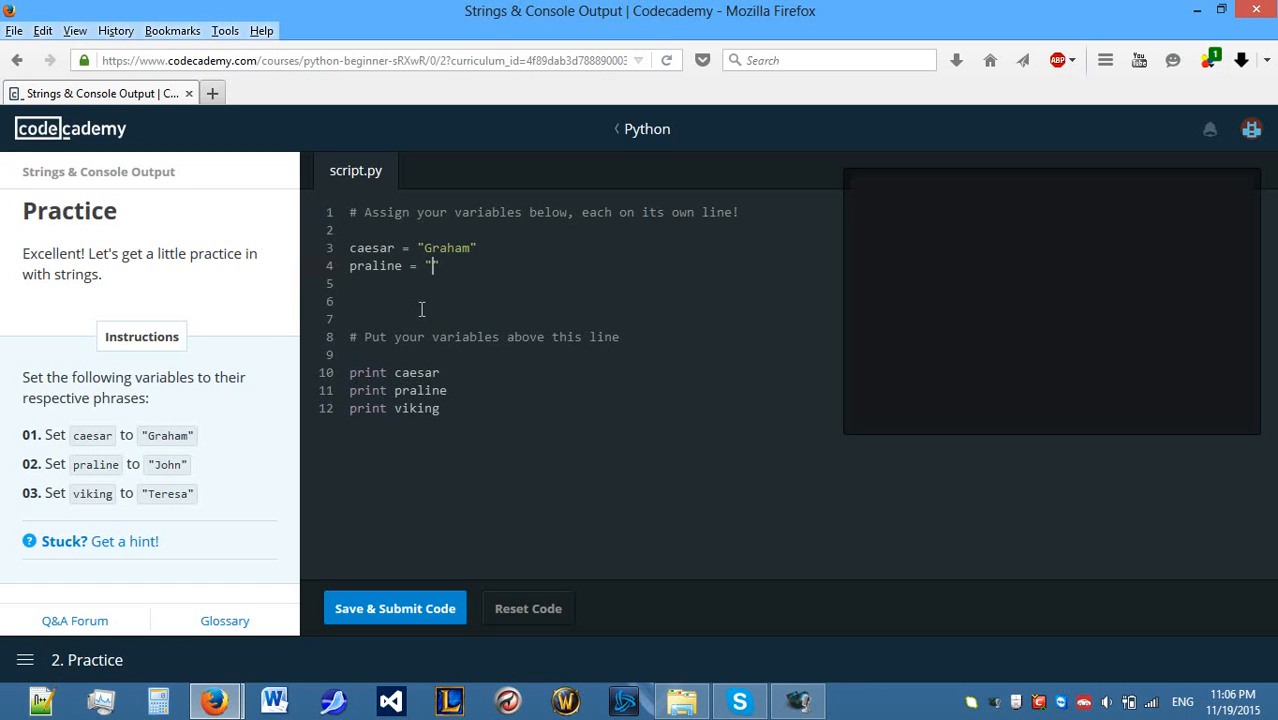
text(John)
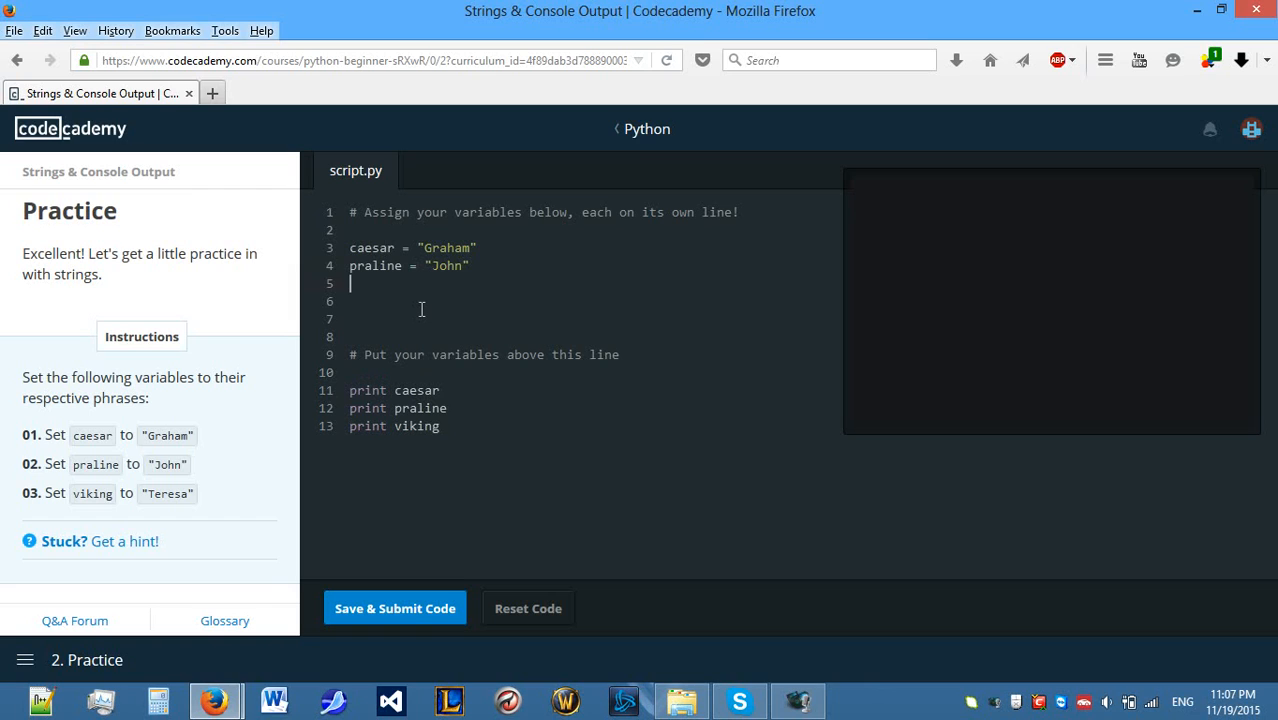
text(viking =)
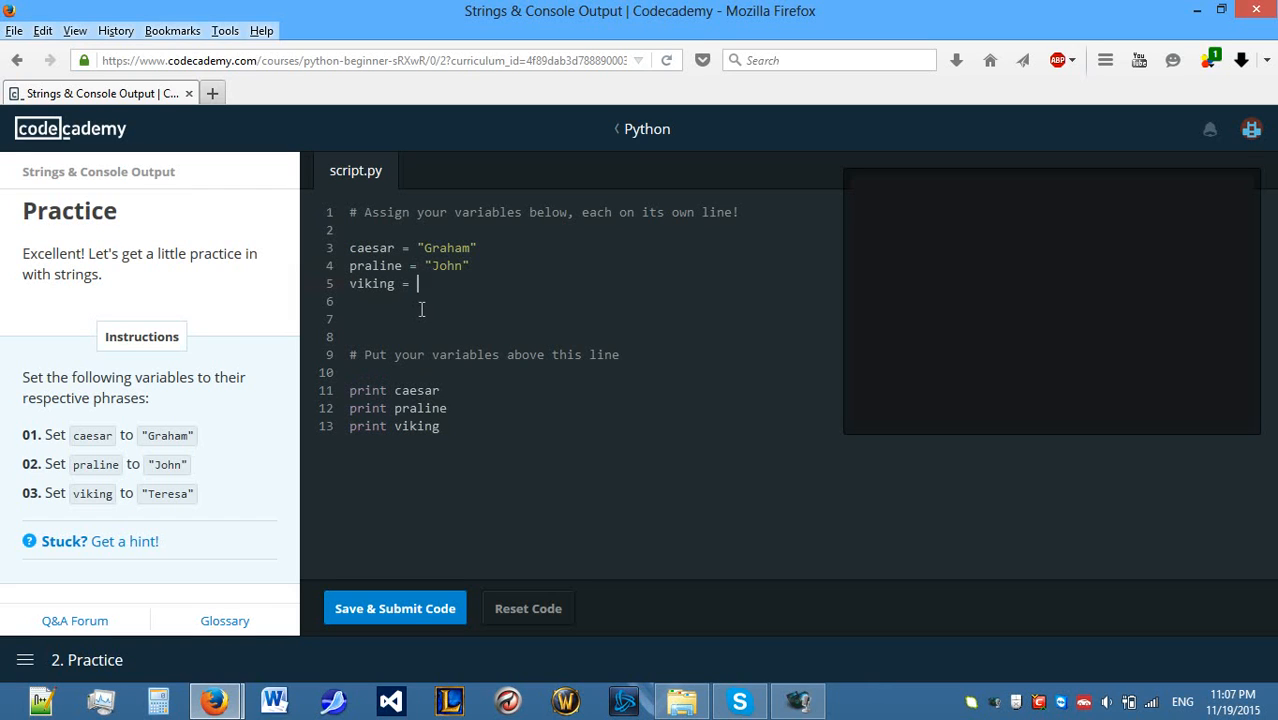
text(""Teresa)
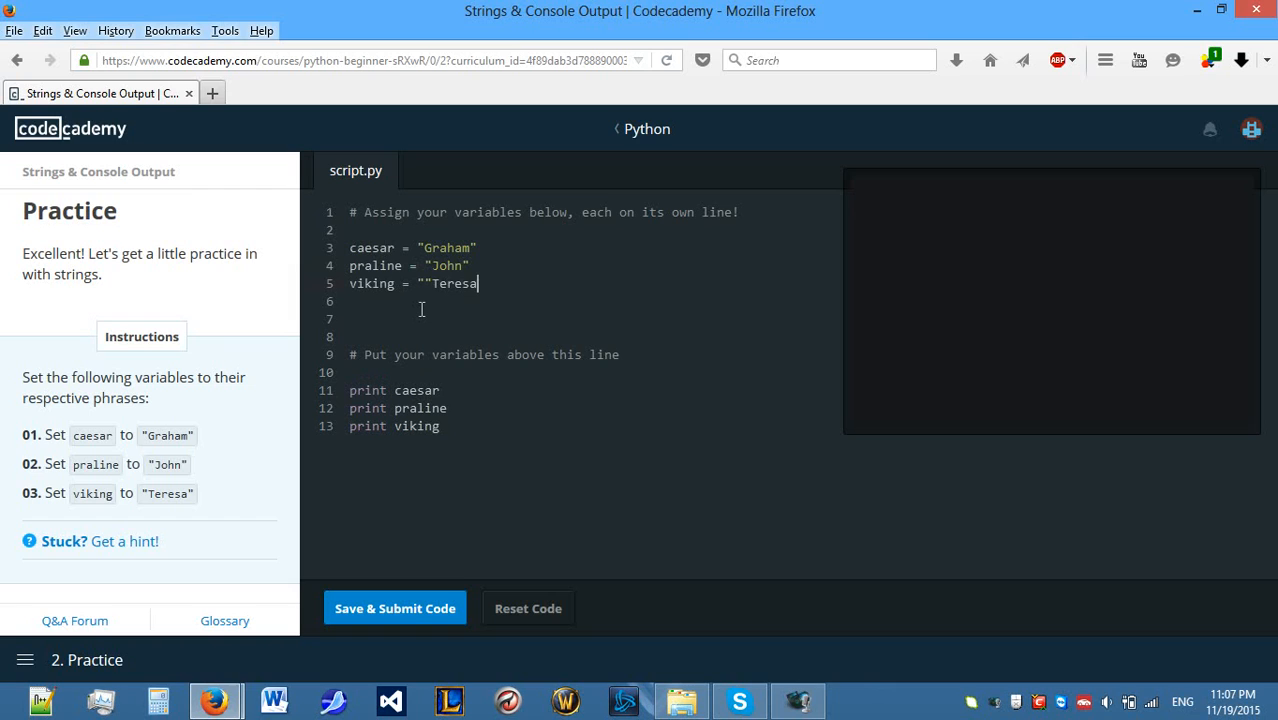
key(BackSpace)
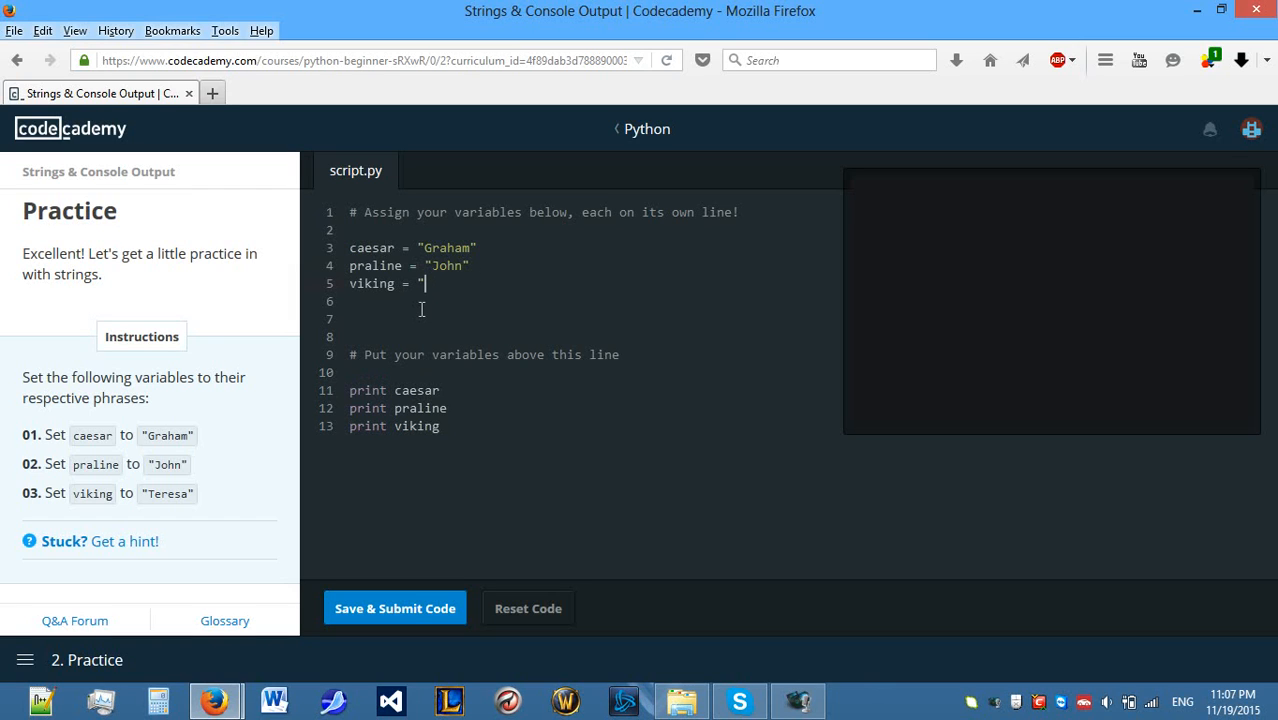
text(Teresa")
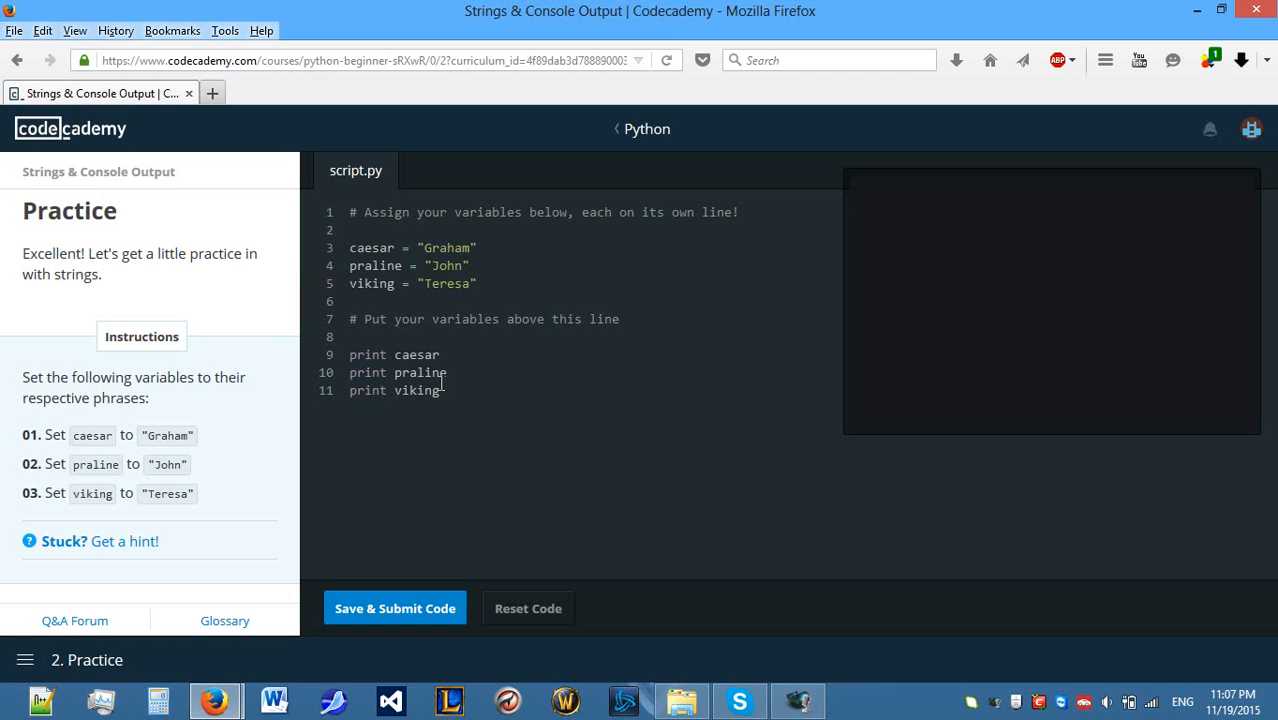
click(465, 354)
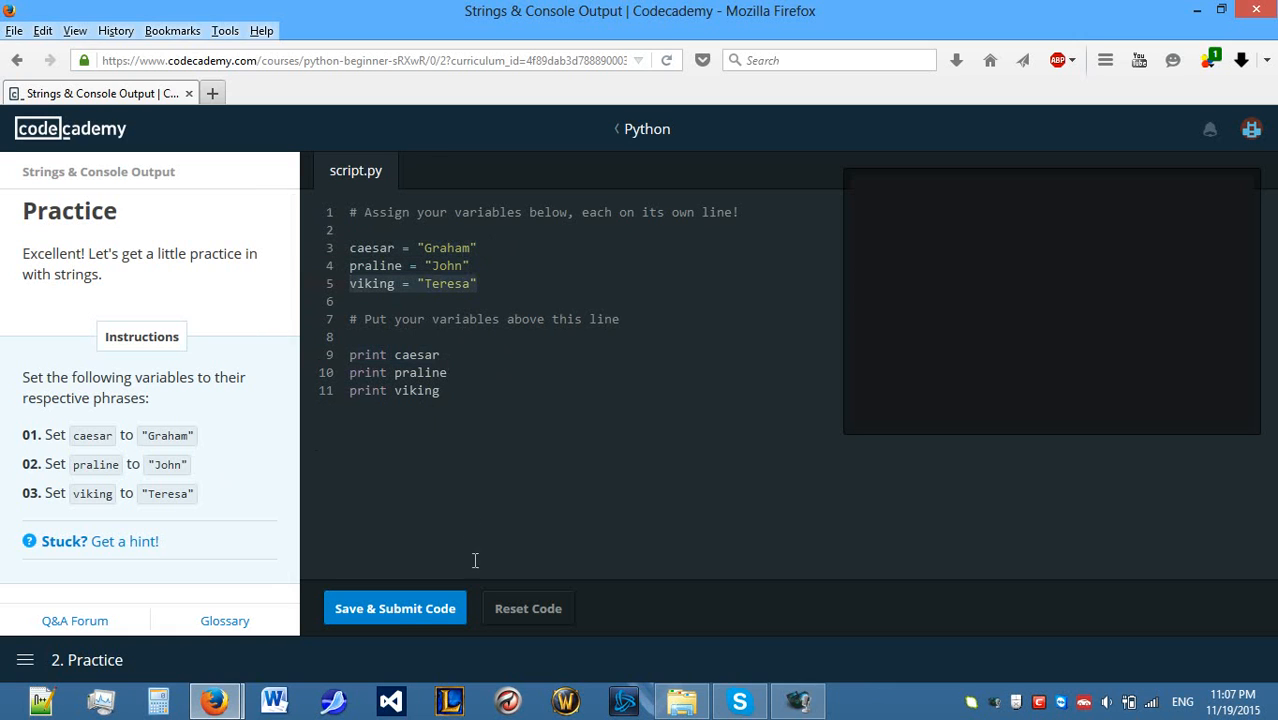
Submit the three assignments, printing Graham, John, Teresa, and start Escaping characters.
click(394, 607)
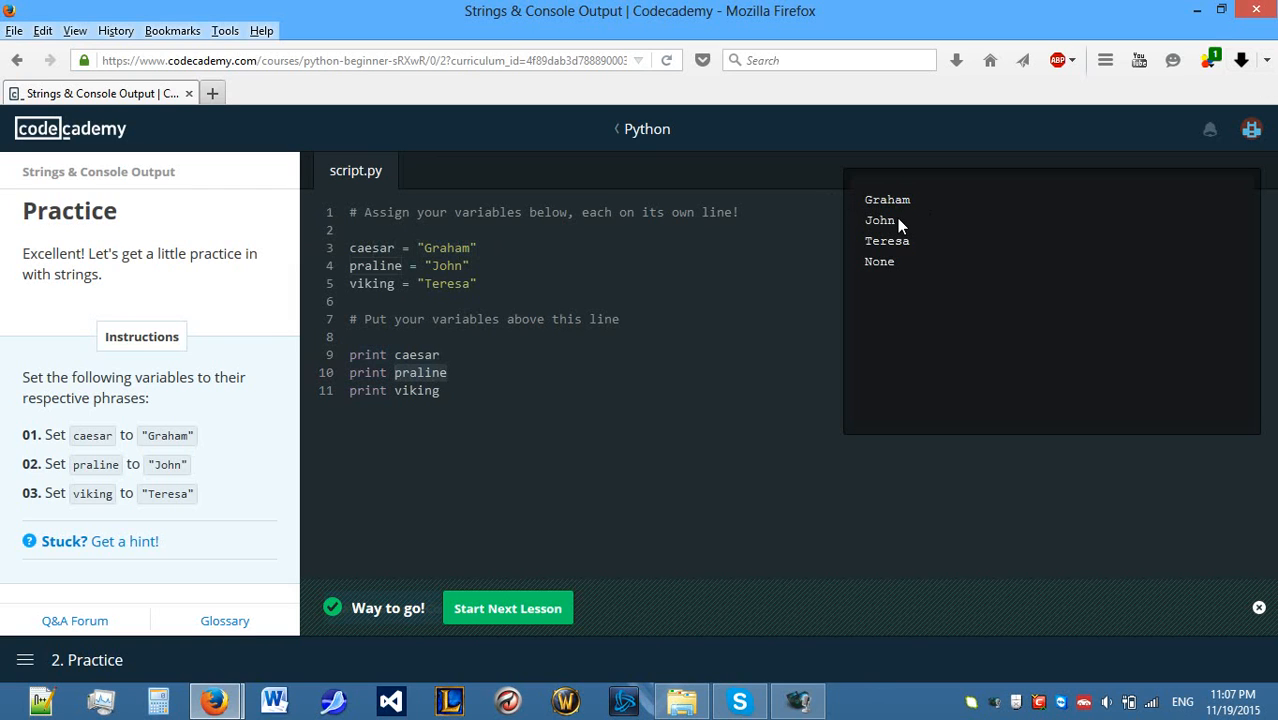
mouse_move(887, 220)
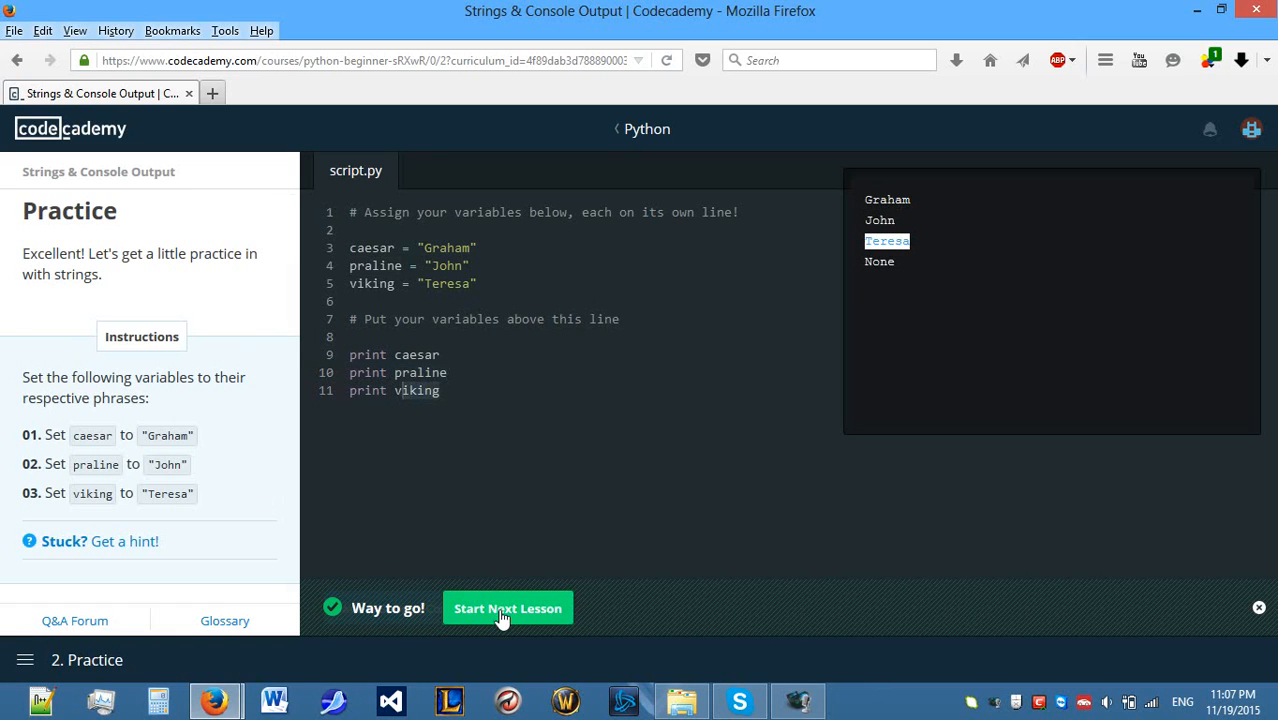
click(507, 607)
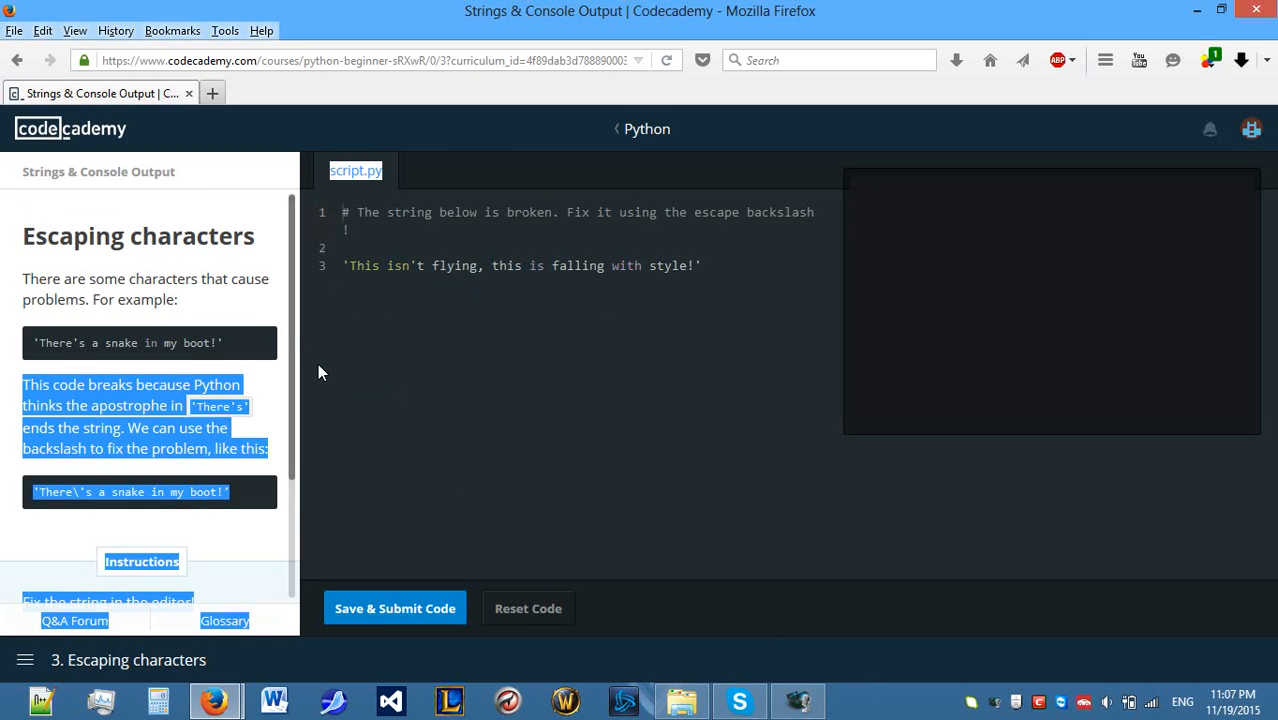
click(345, 212)
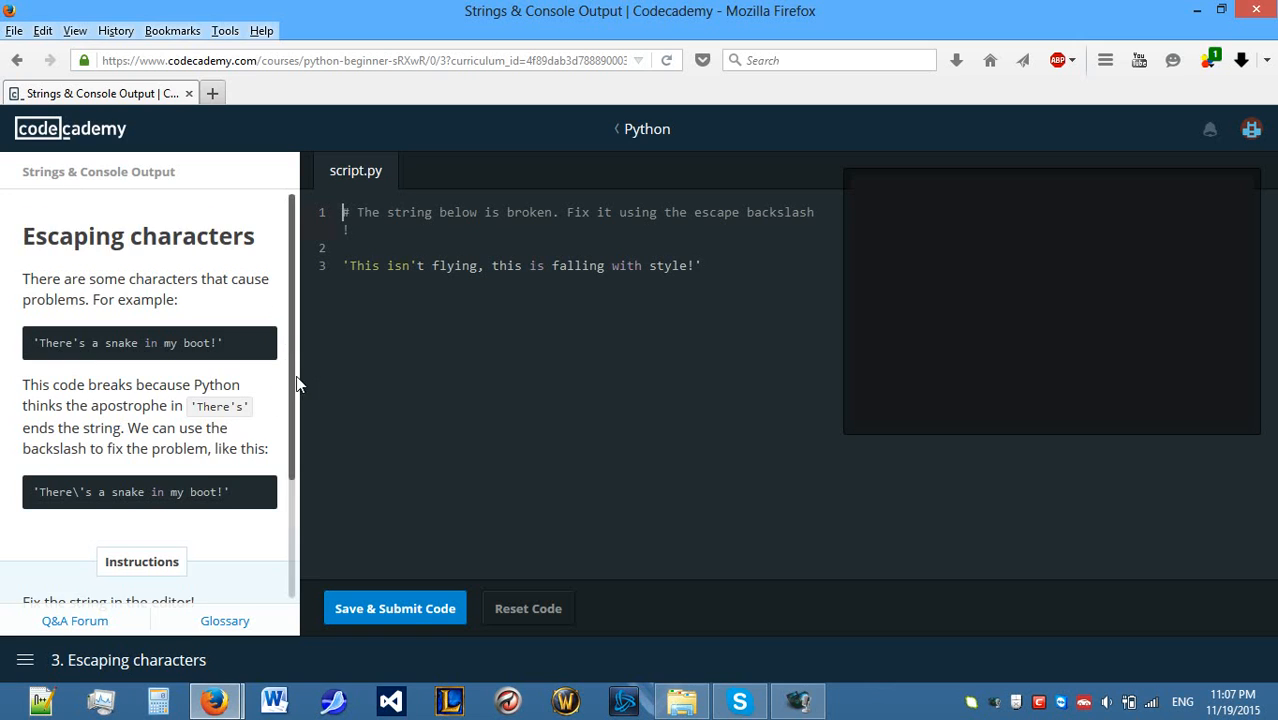
scroll(down, 3)
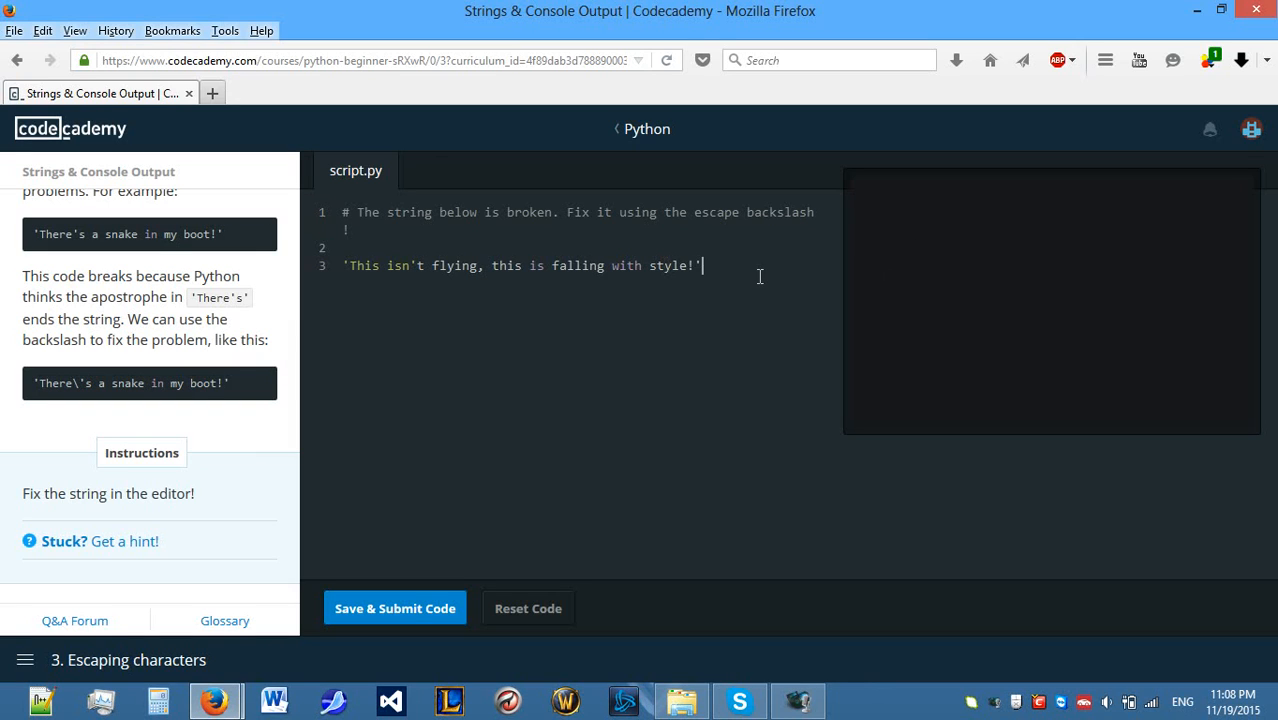
Try a throwaway quoted test string "this is a" with extra characters on line 5.
text(")
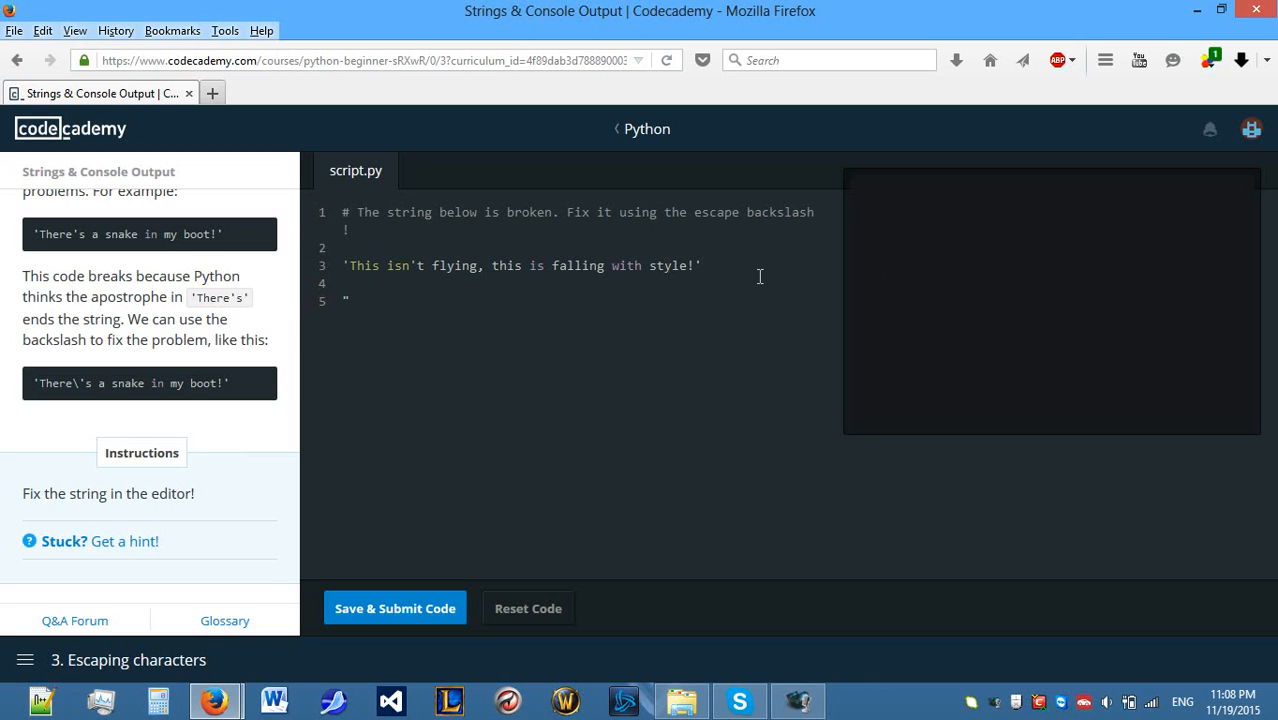
text(this is a quote)
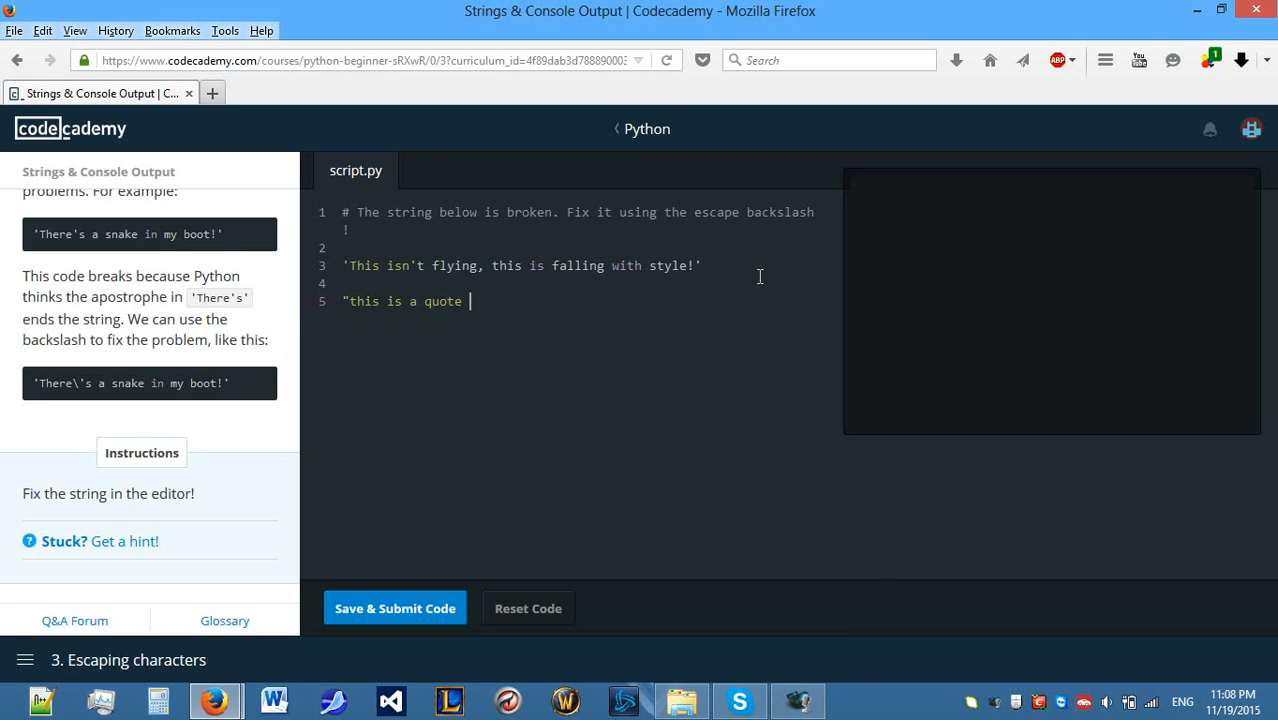
text(")
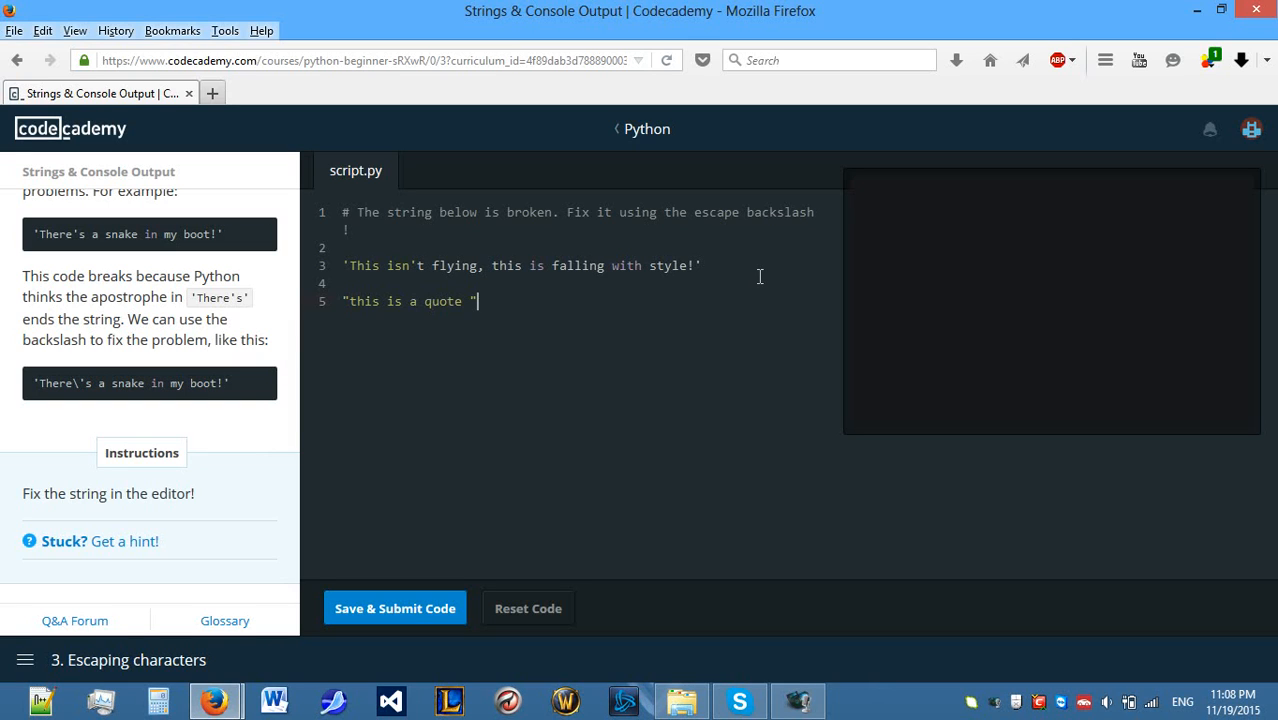
text(")
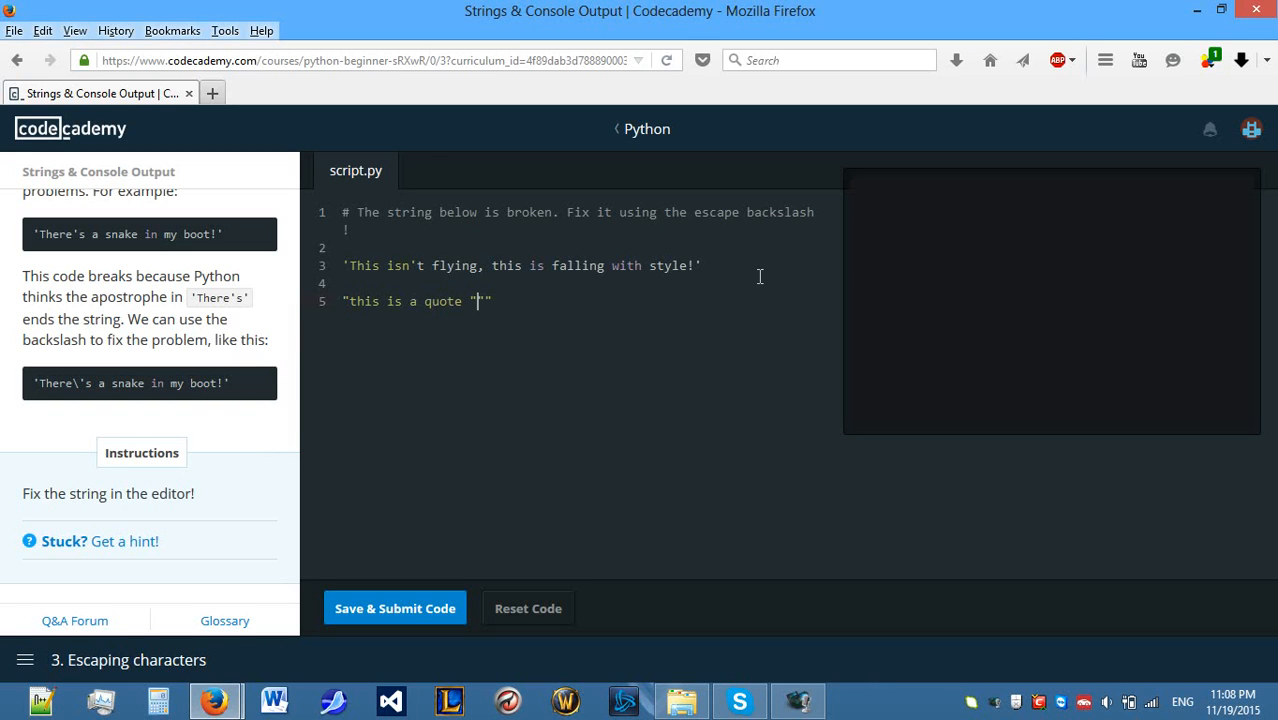
text(sdf)
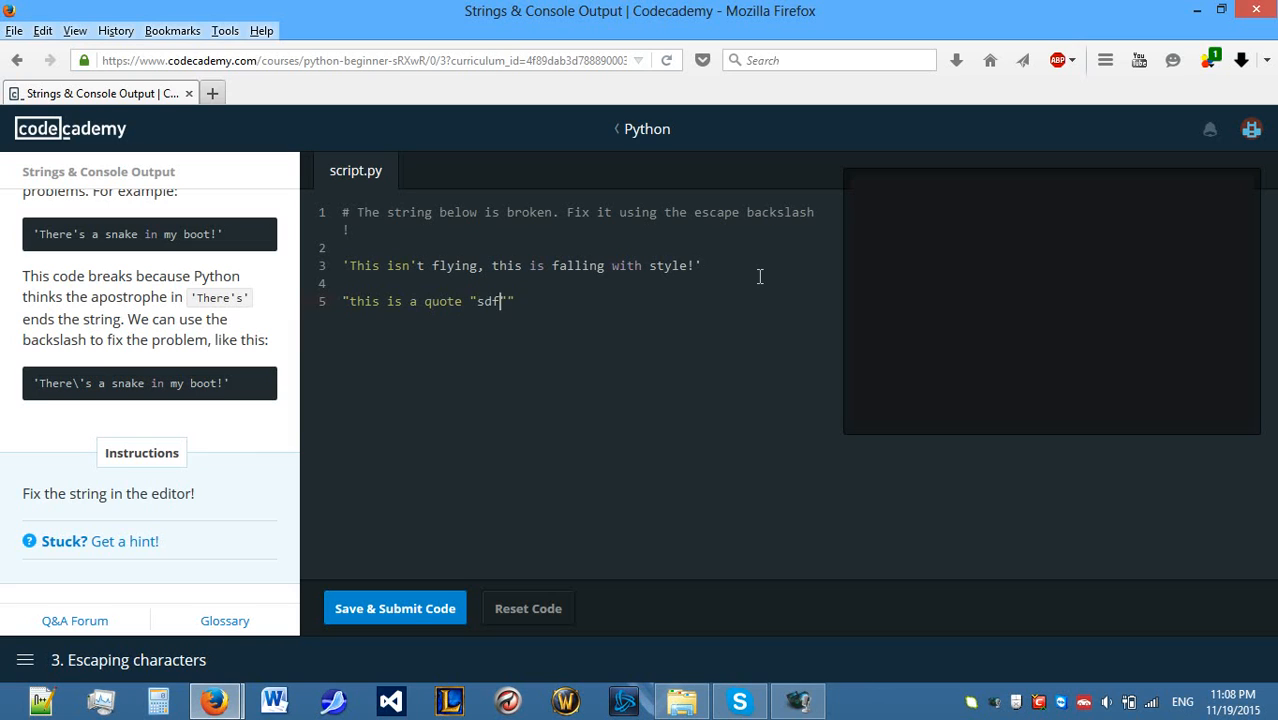
text(gsgrseg)
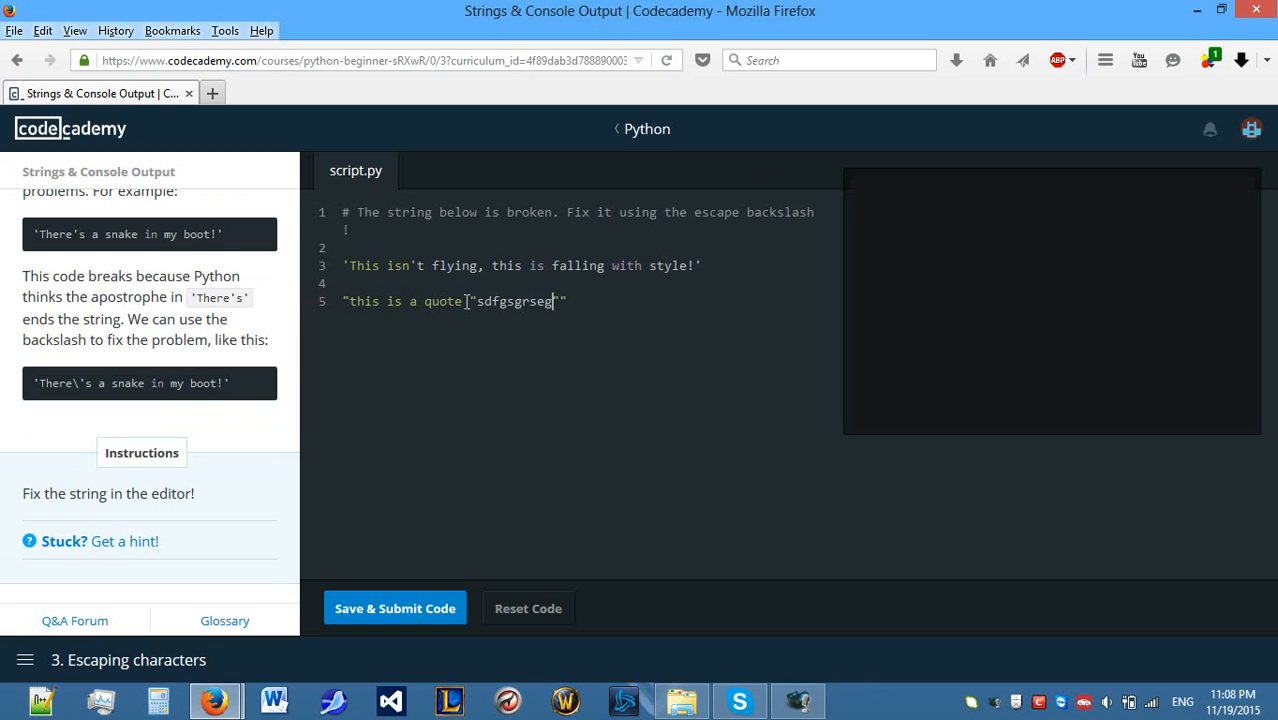
Escape the apostrophe so the string reads 'This isn\'t flying...' and submit it successfully.
text(\)
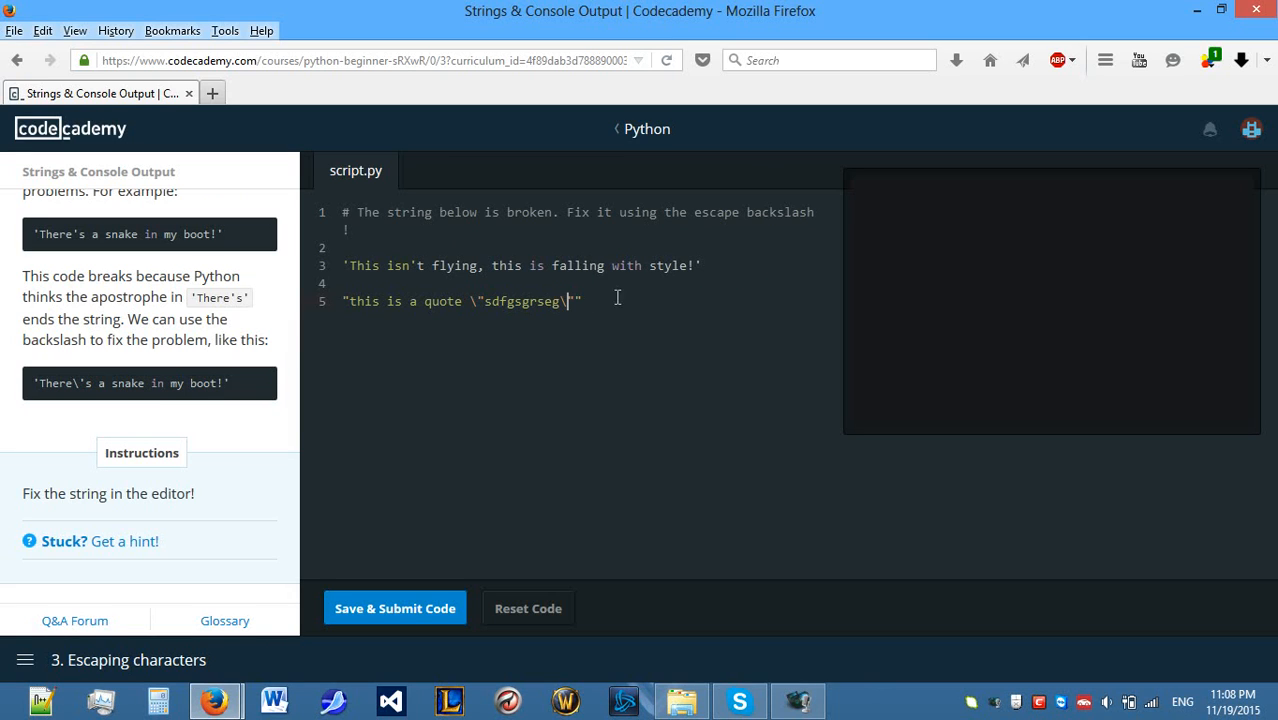
mouse_move(646, 285)
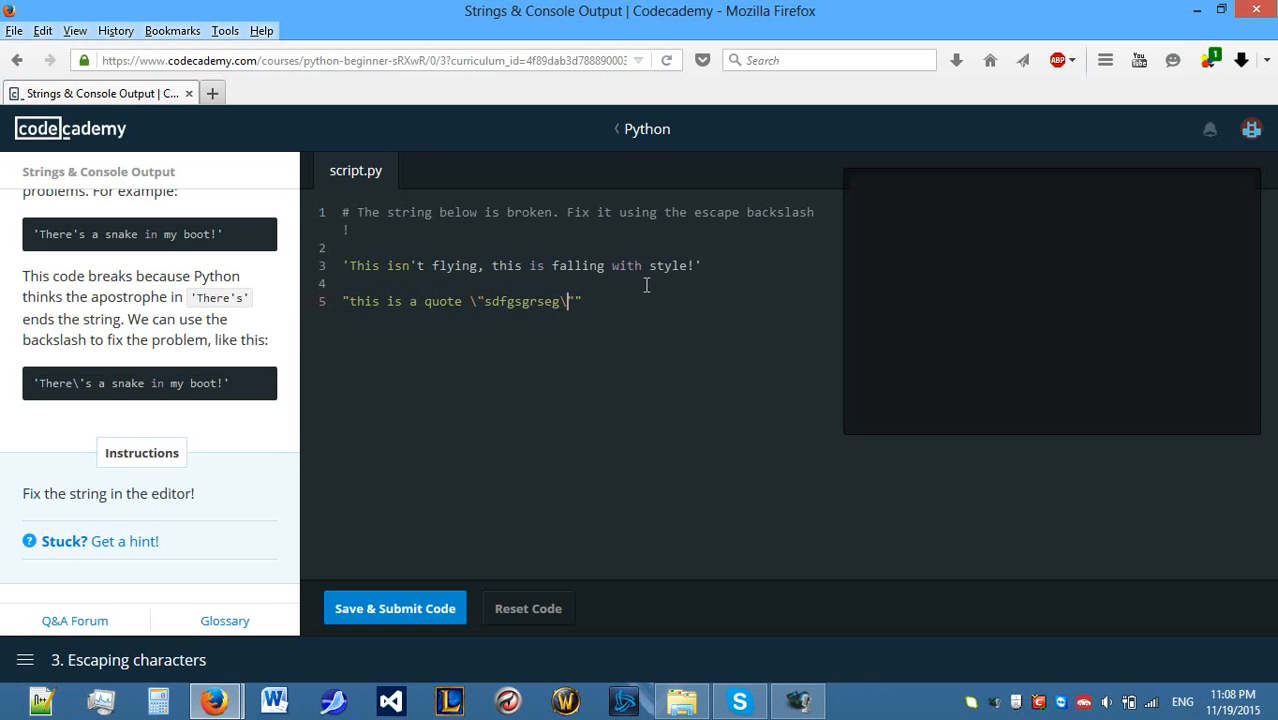
mouse_move(629, 288)
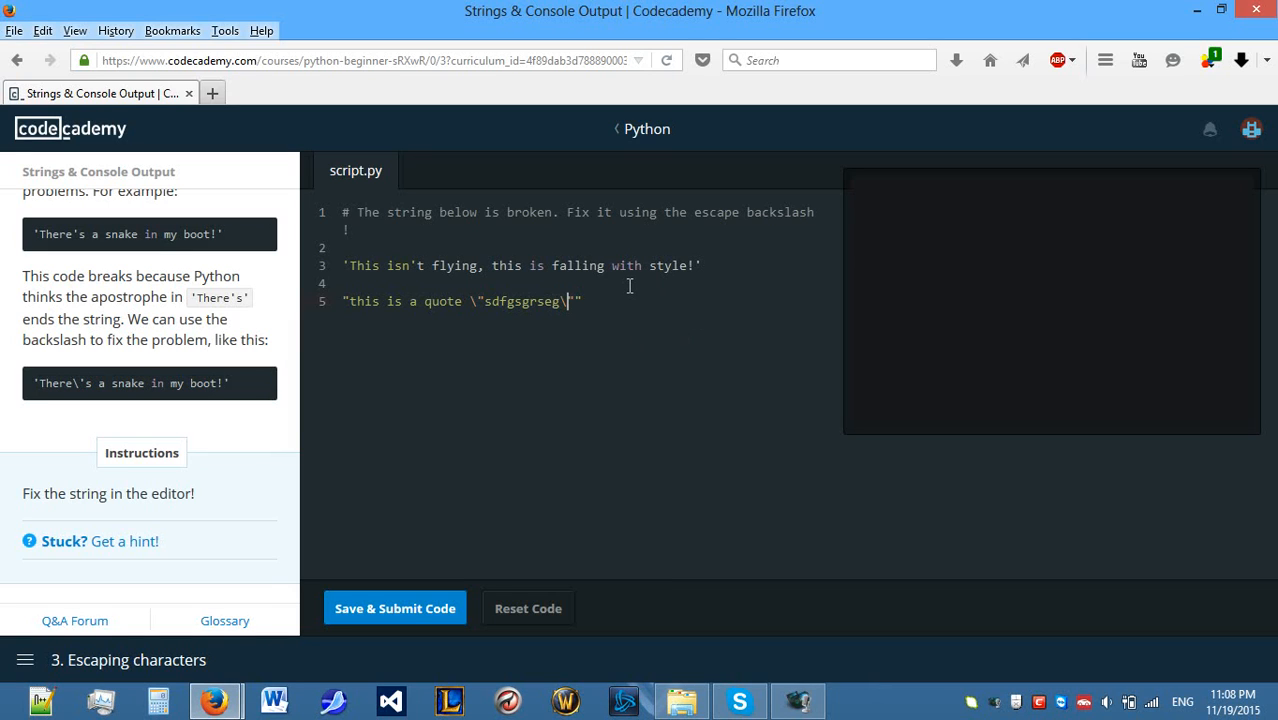
key(Backspace)
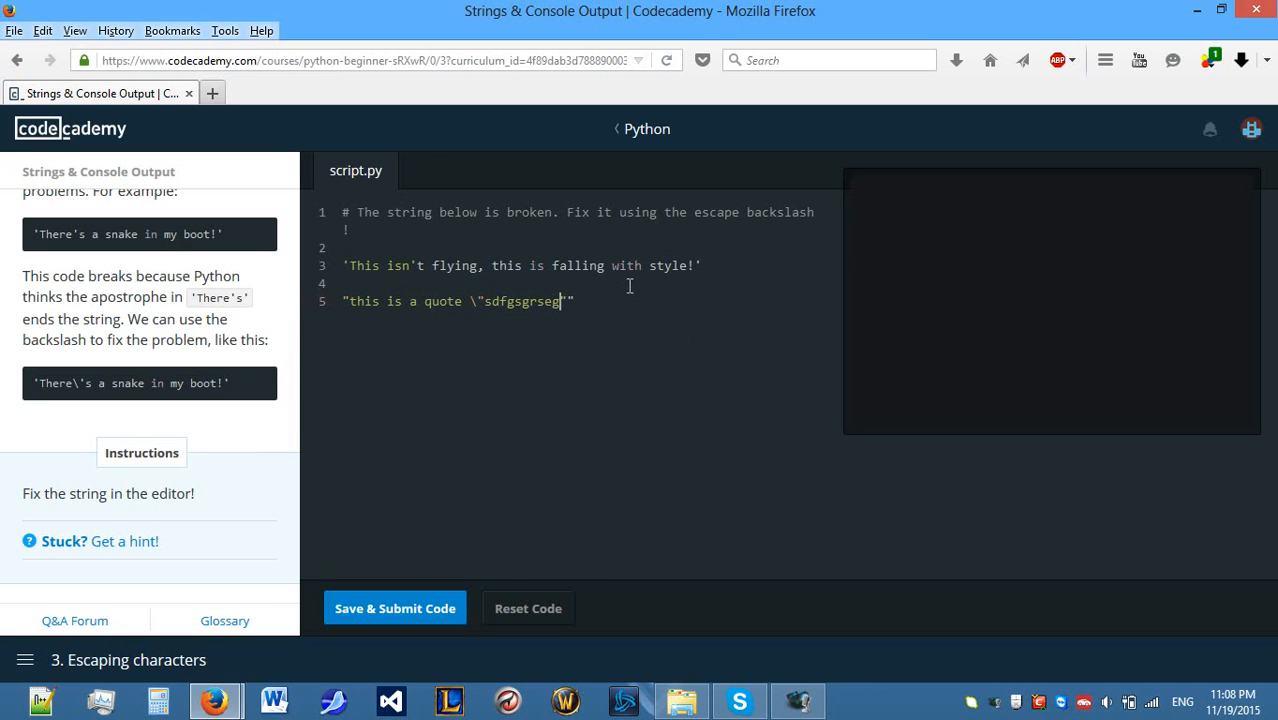
text(\)
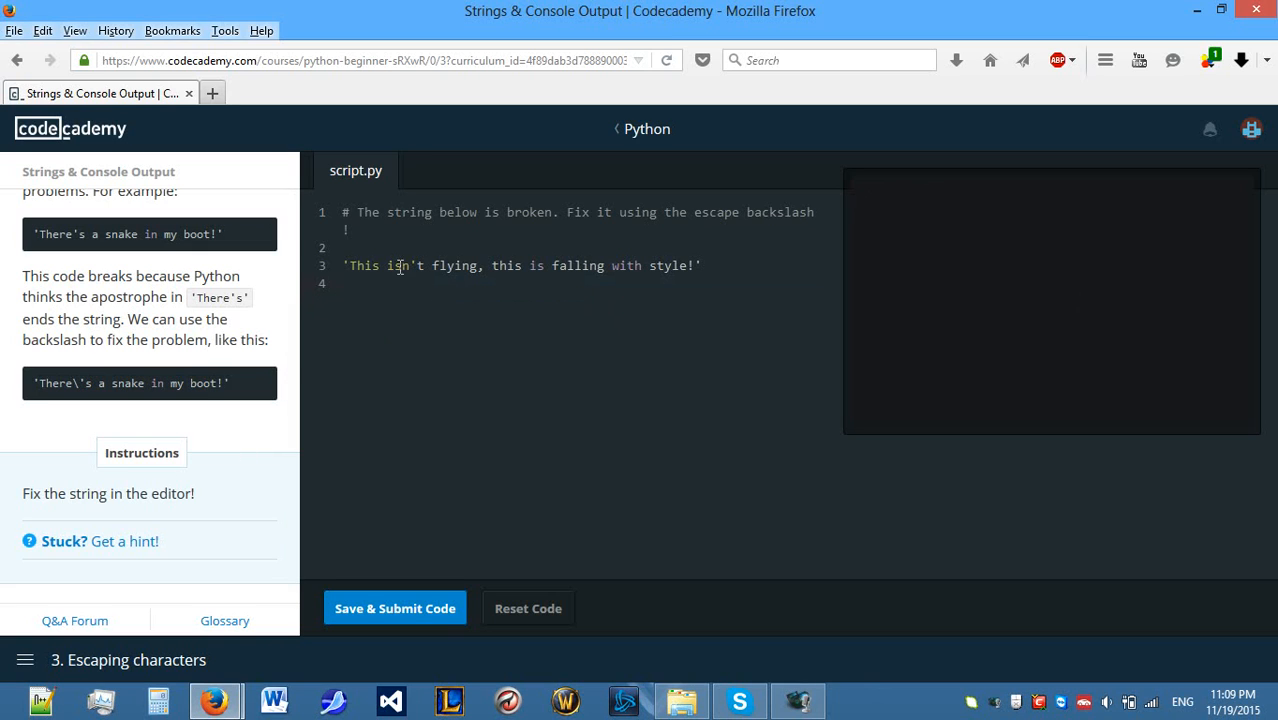
text(\)
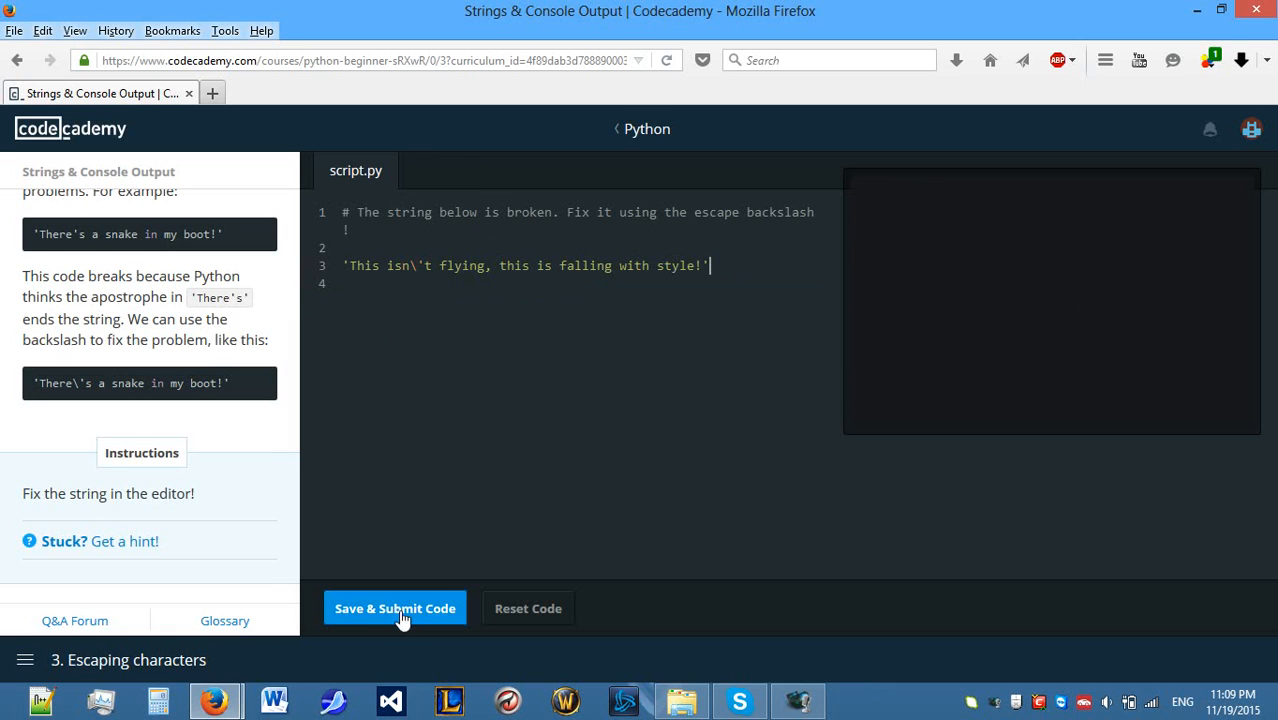
click(395, 608)
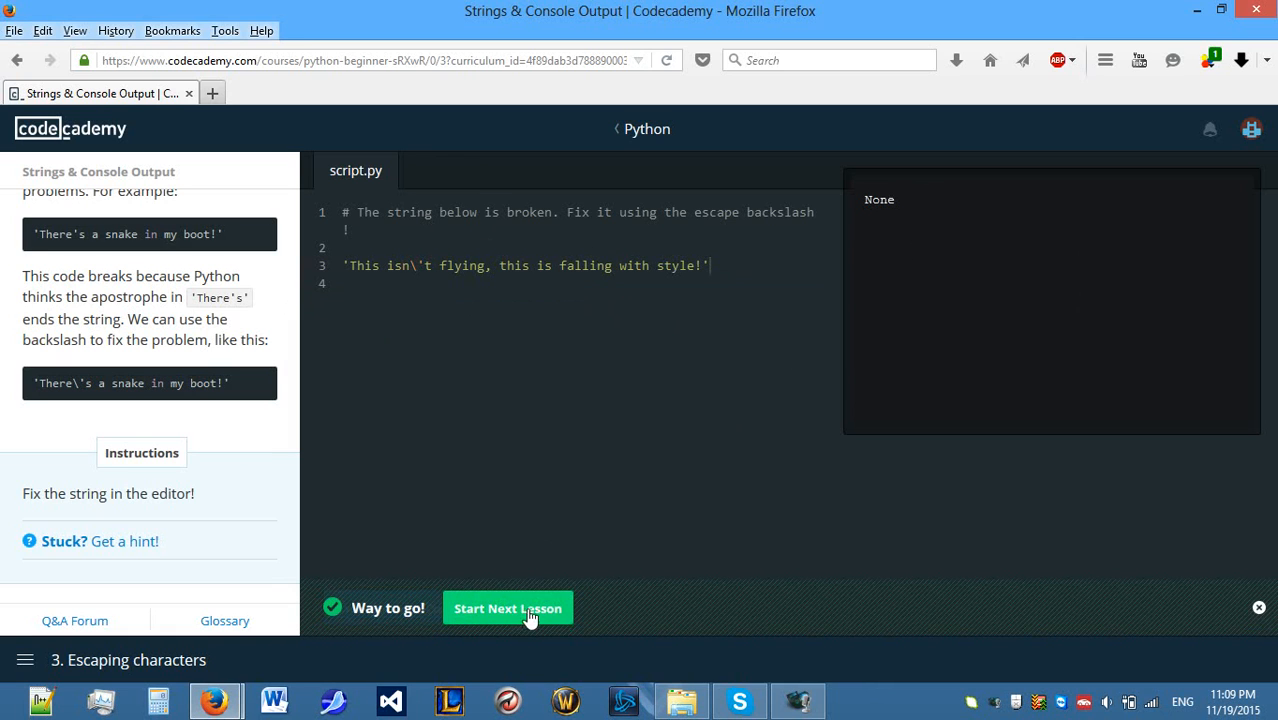
Start the Access by Index lesson and bring its fifth_letter instructions into view.
click(507, 607)
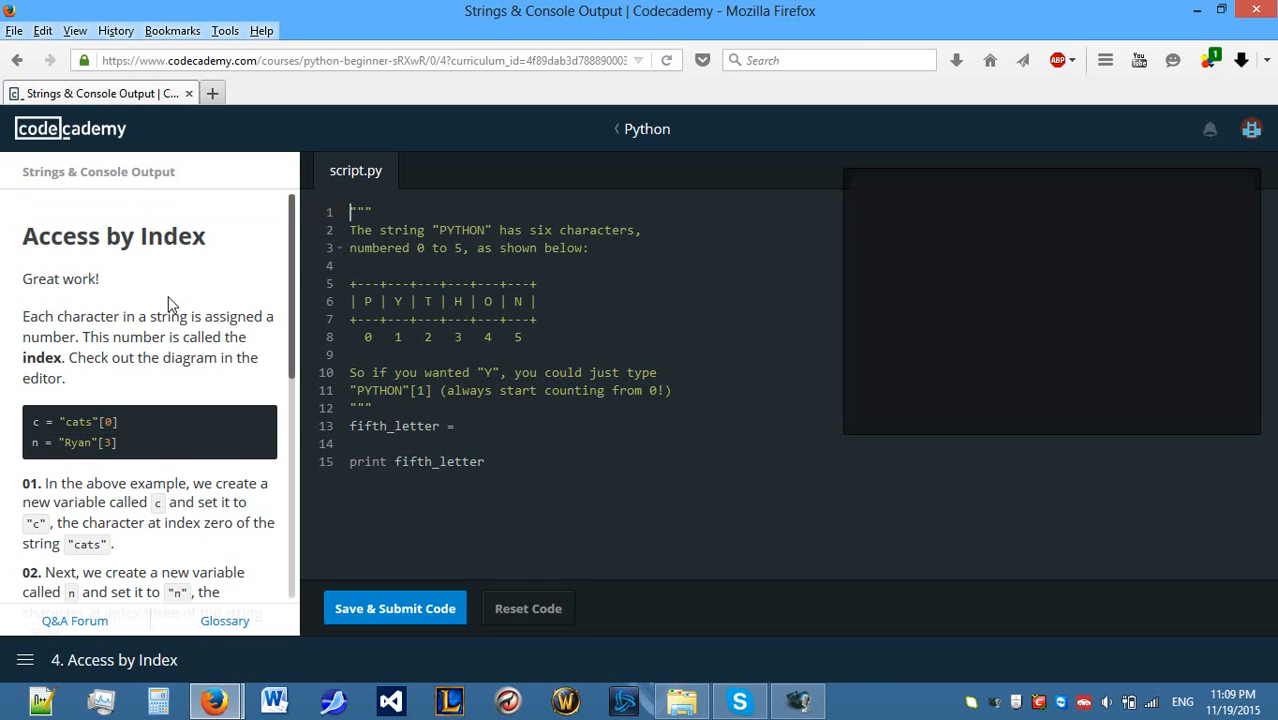
mouse_move(183, 320)
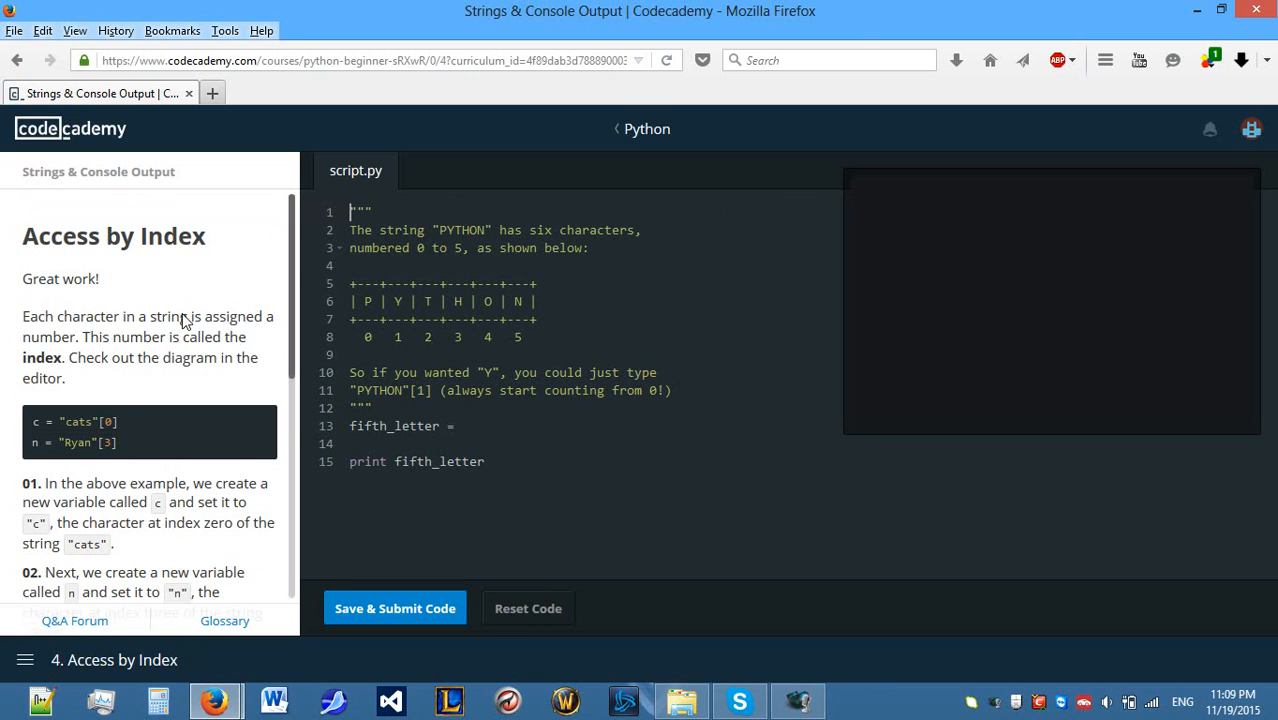
mouse_move(107, 360)
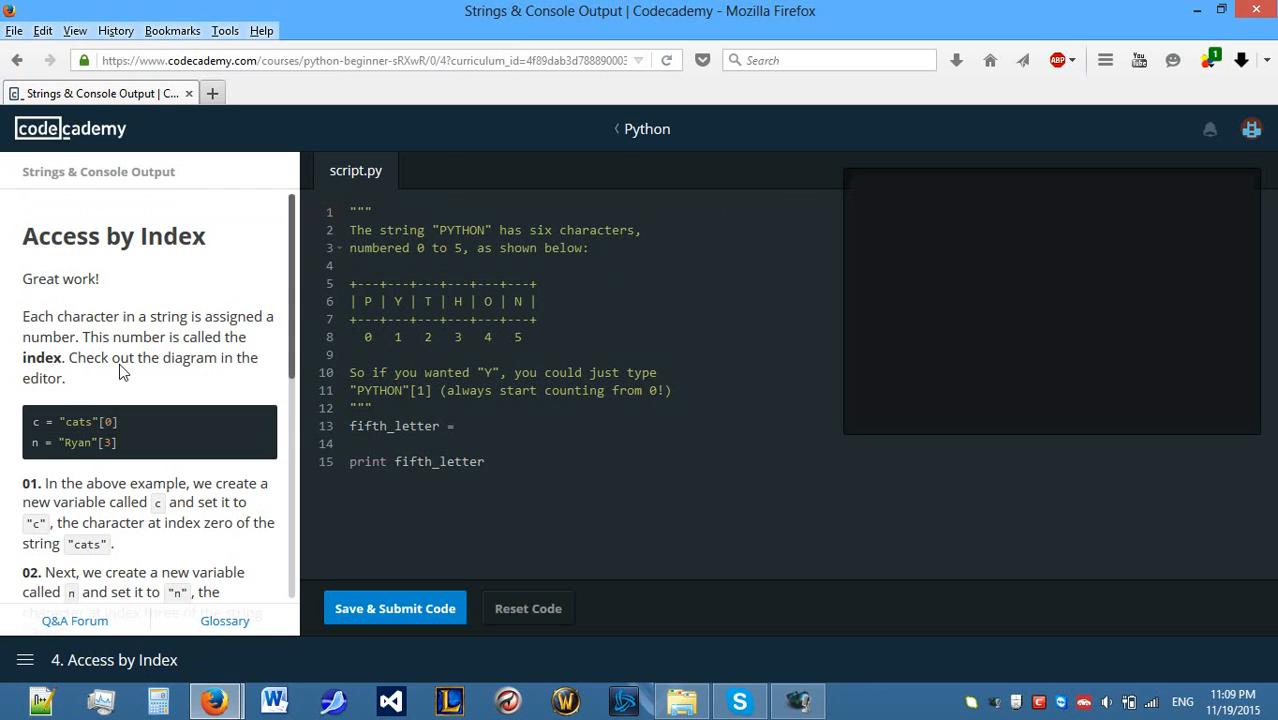
mouse_move(224, 345)
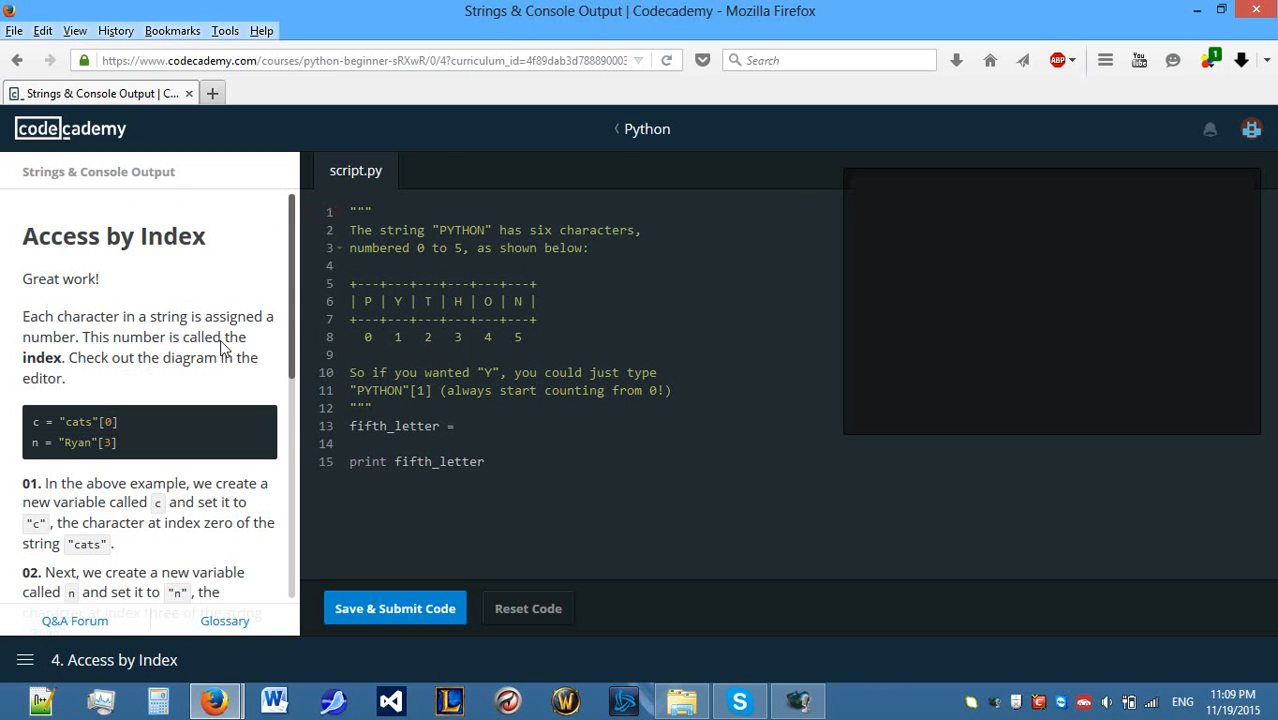
mouse_move(927, 203)
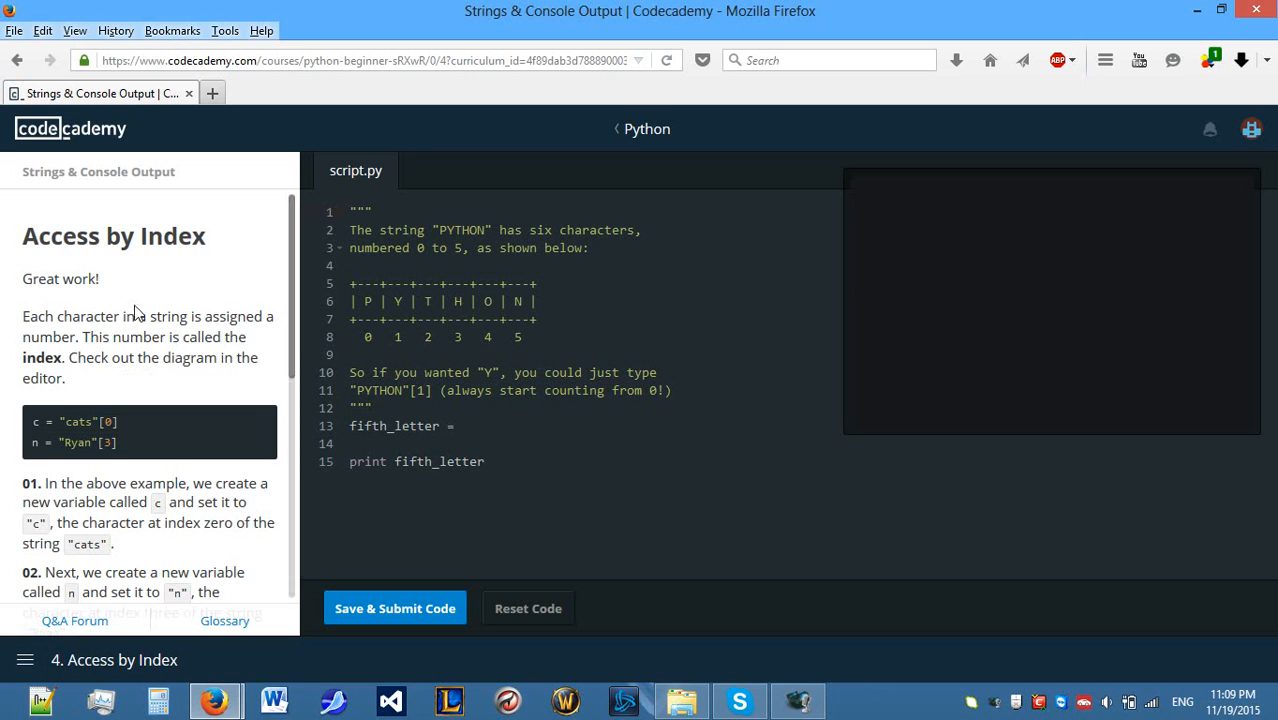
scroll(down, 3)
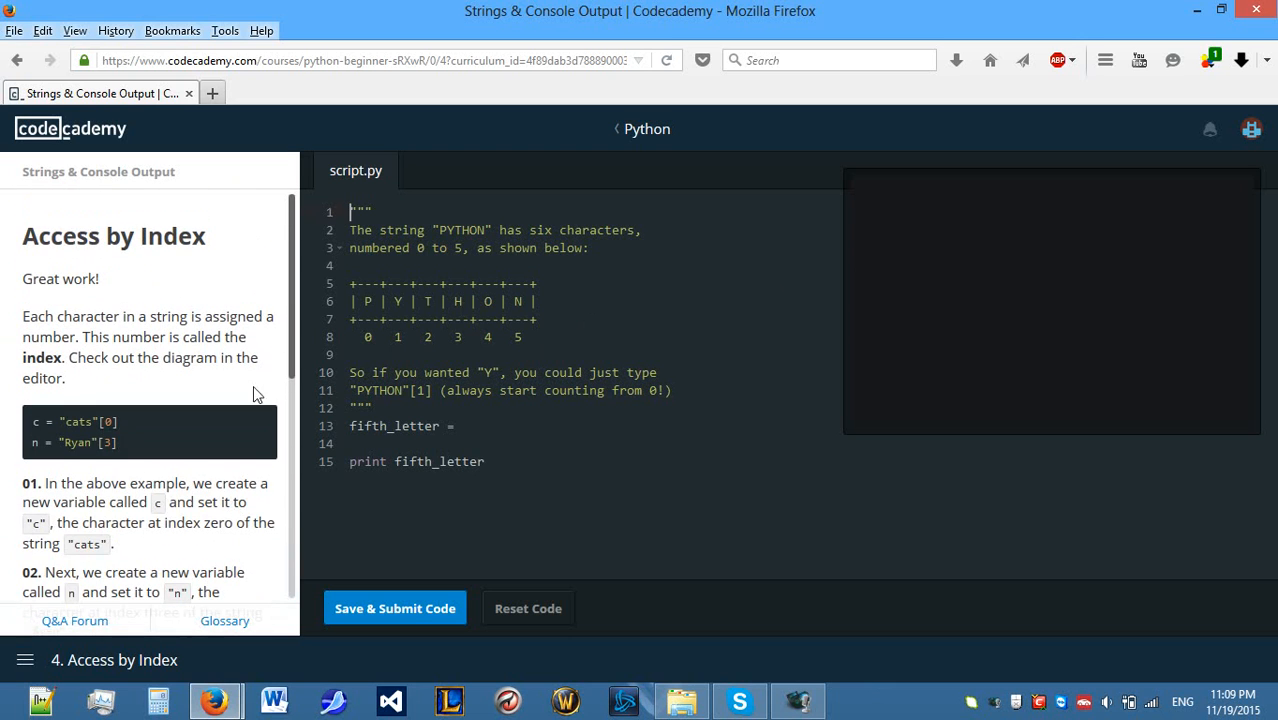
scroll(down, 3)
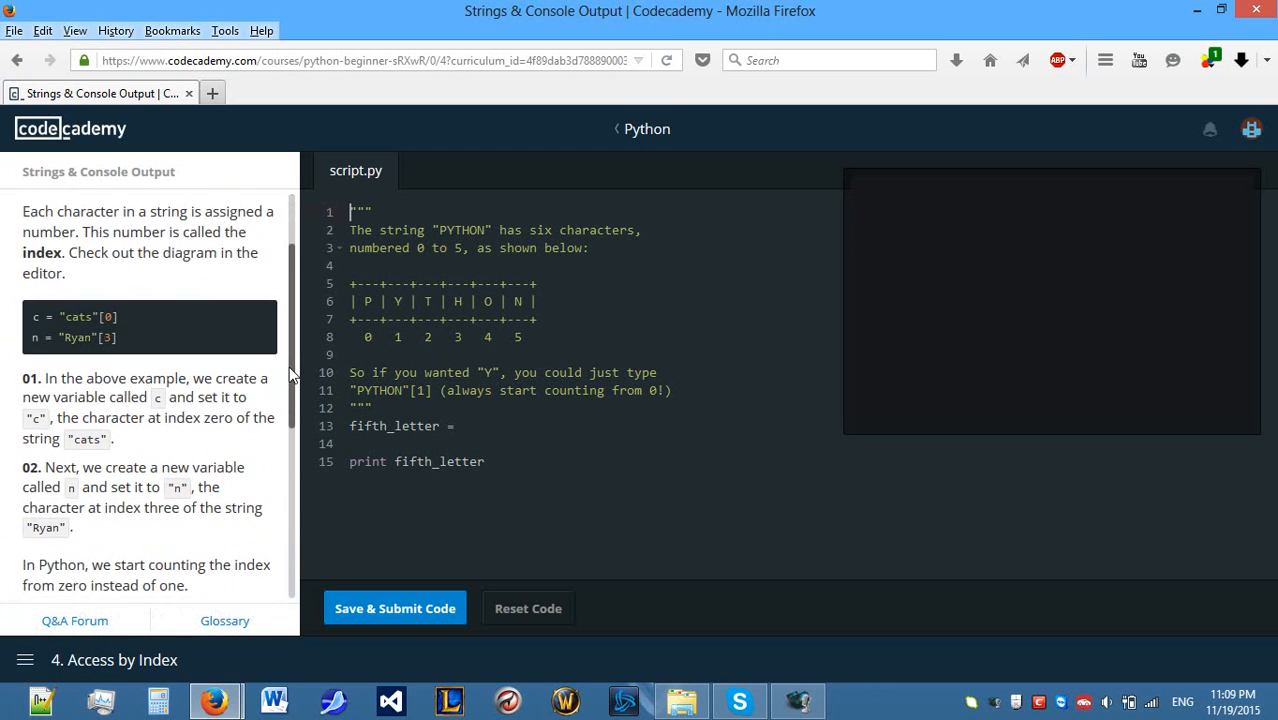
scroll(down, 3)
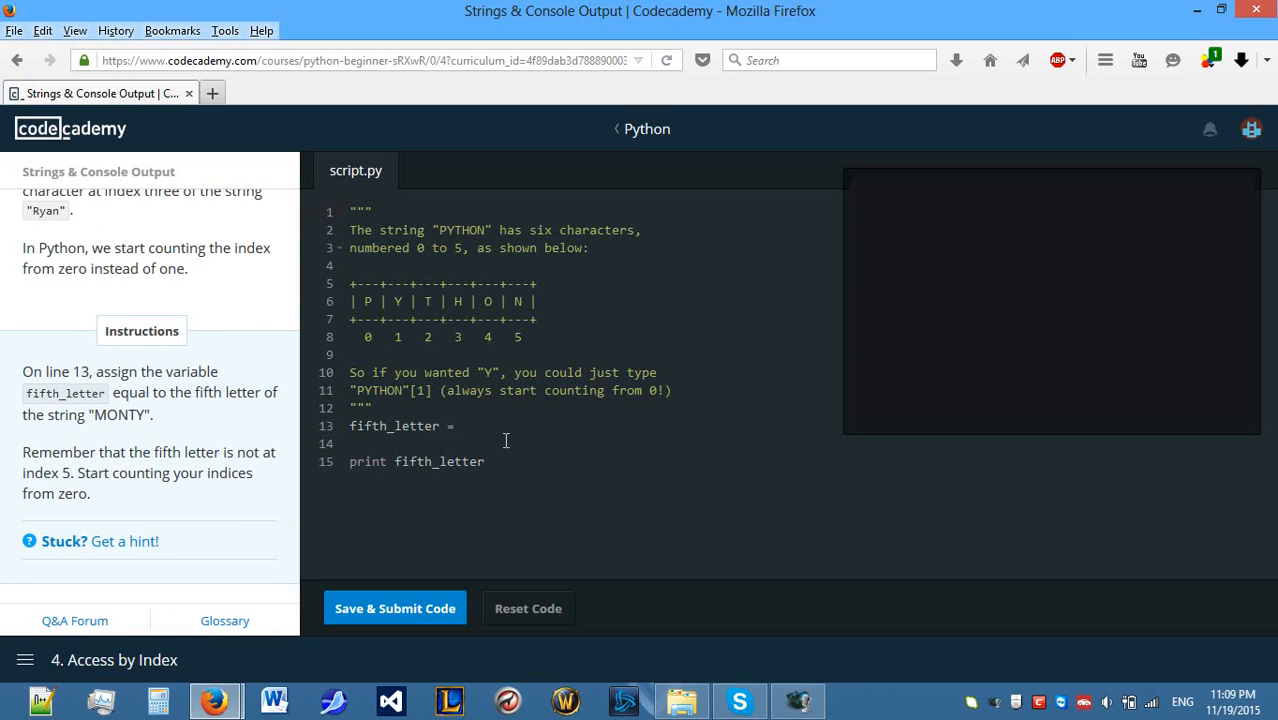
mouse_move(520, 429)
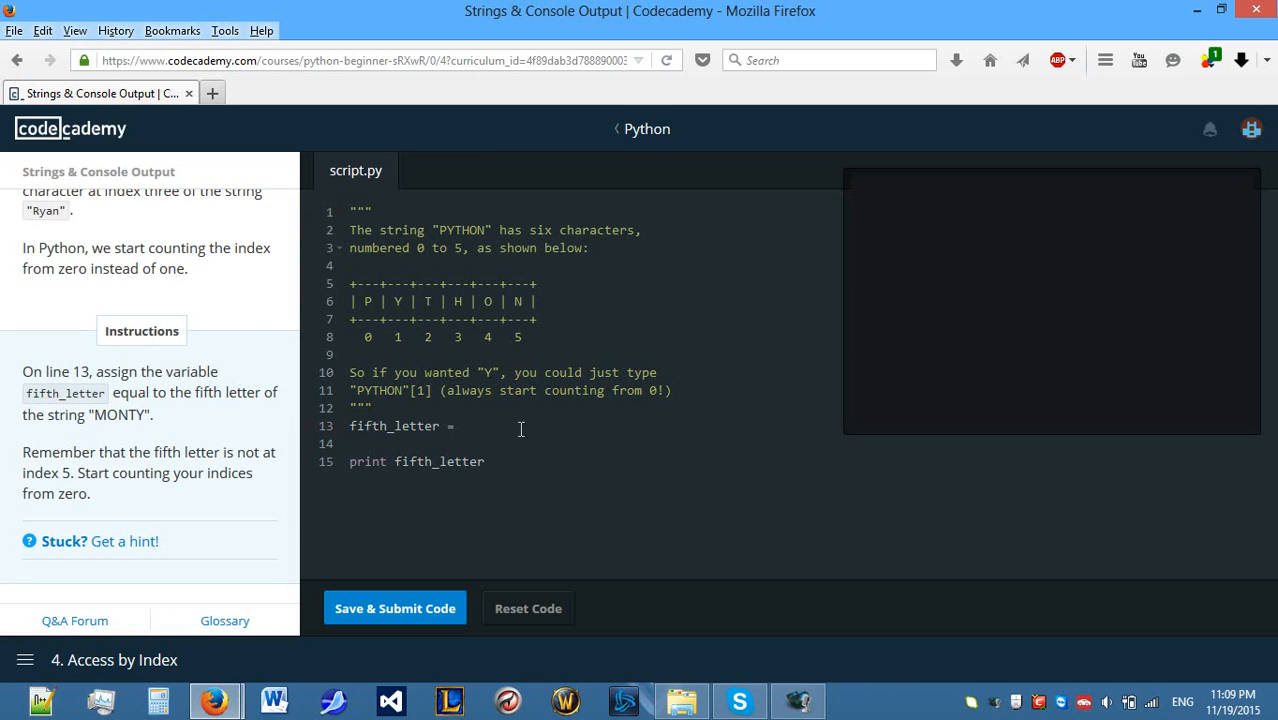
Set fifth_letter = "MONTY" on line 13 and print fifth_letter[4] on line 15.
text(")
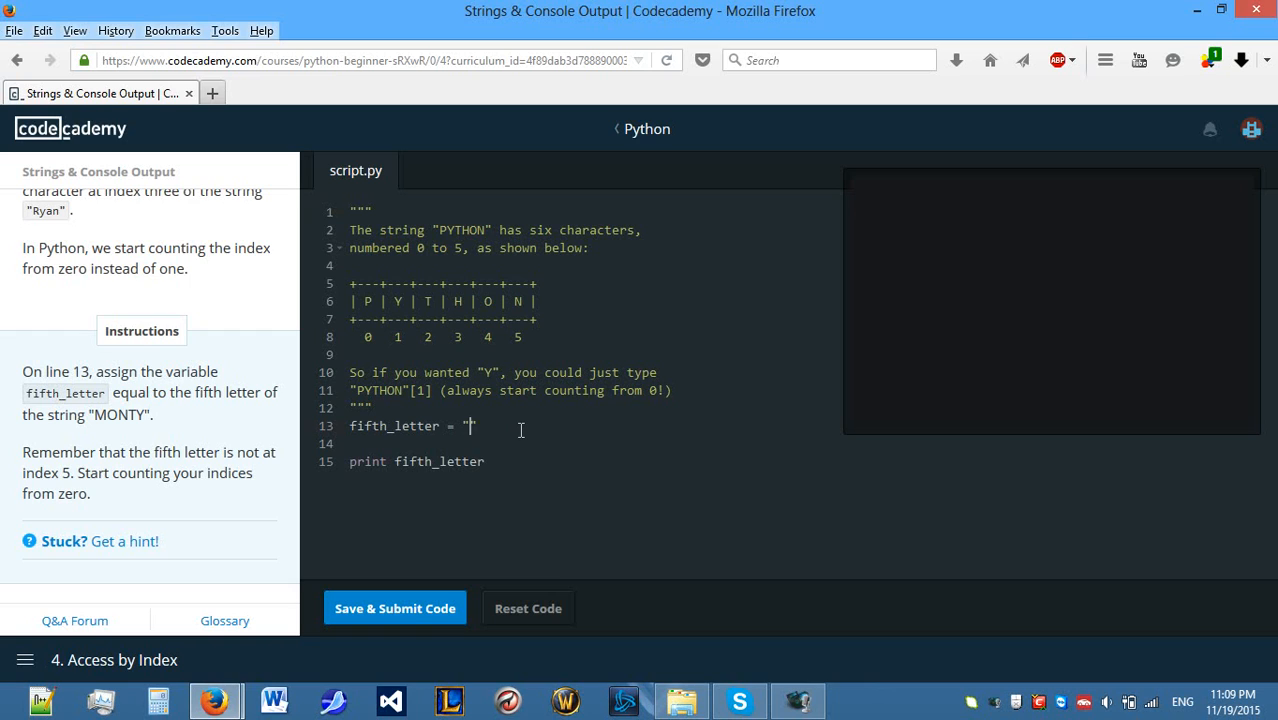
text(MONTY)
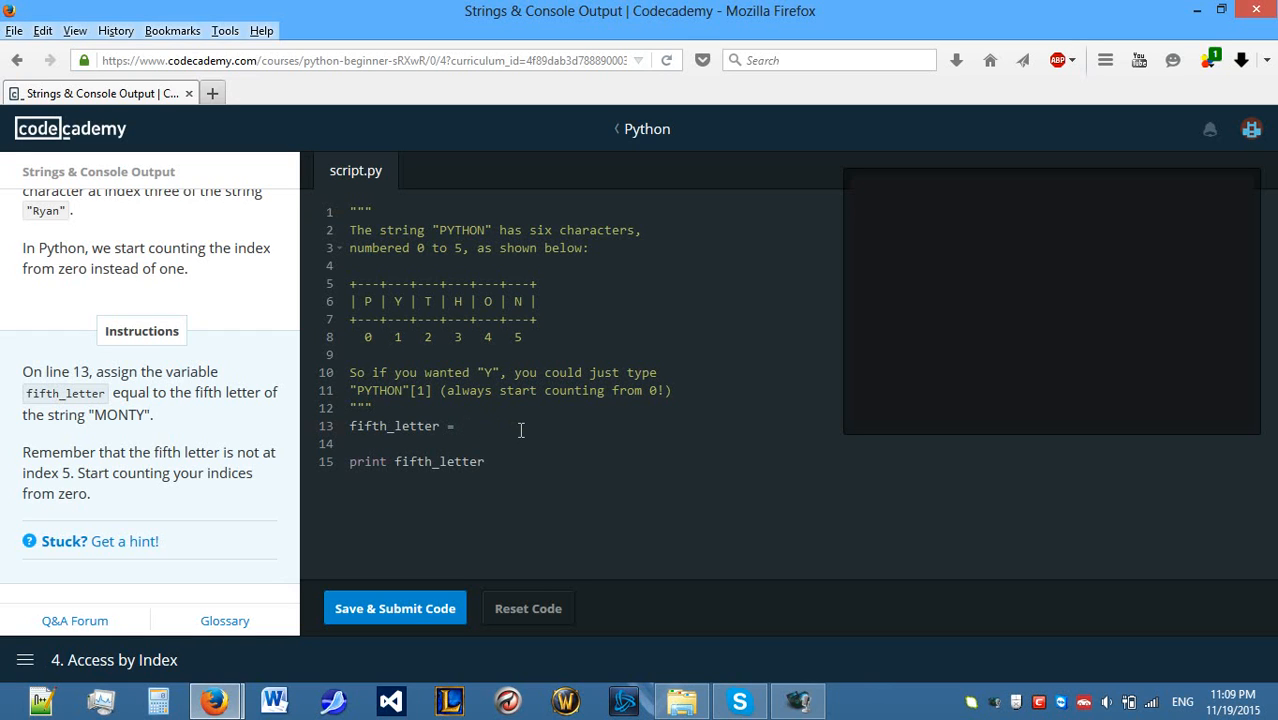
click(465, 426)
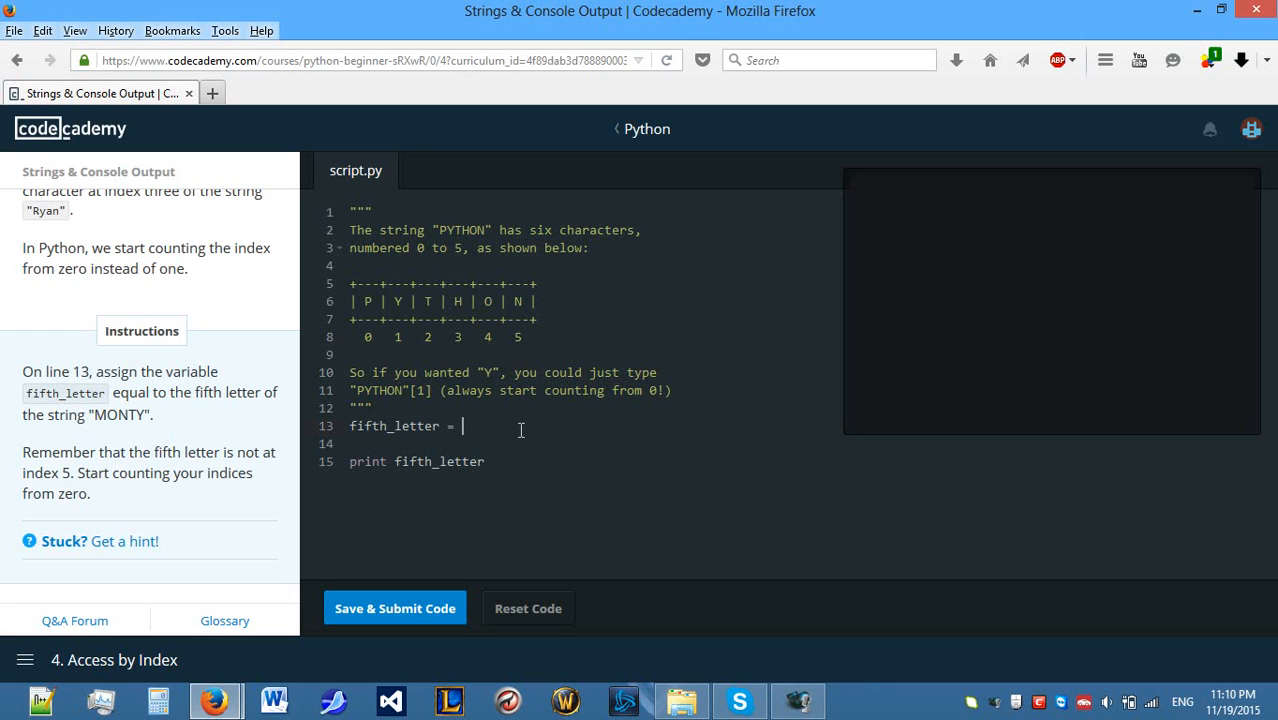
text("MONTY")
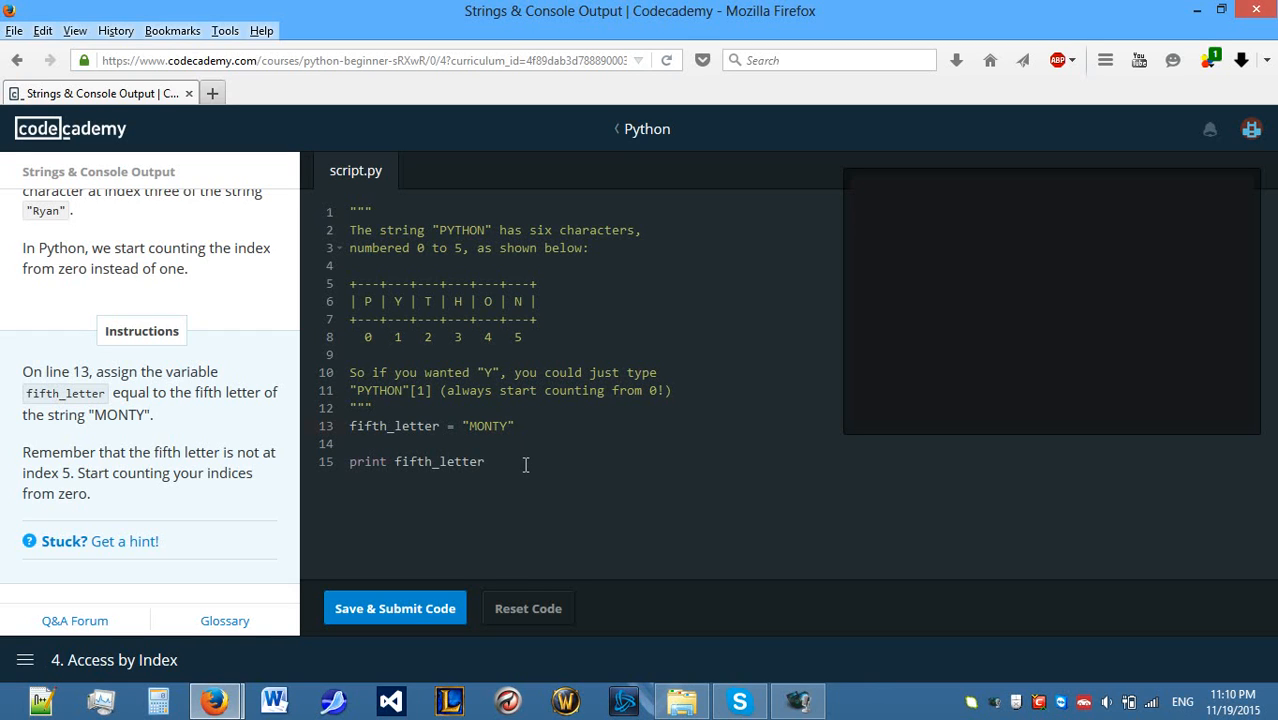
text([])
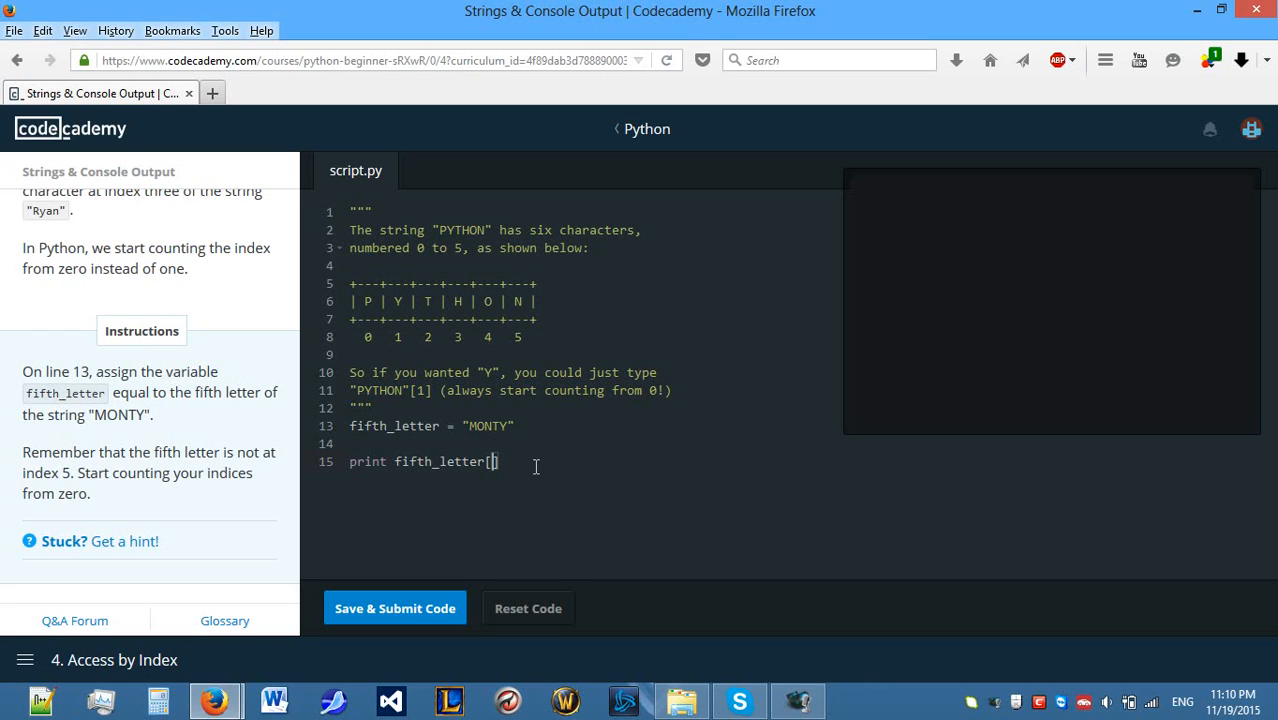
text(4)
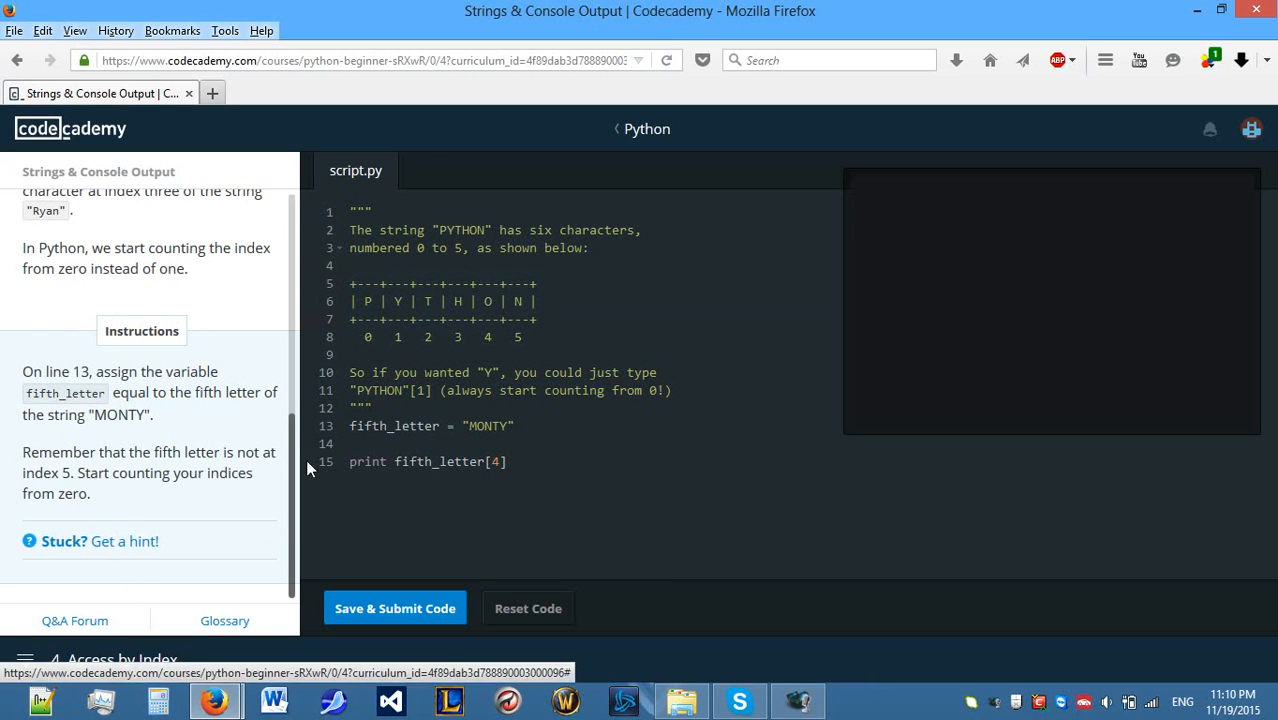
mouse_move(302, 523)
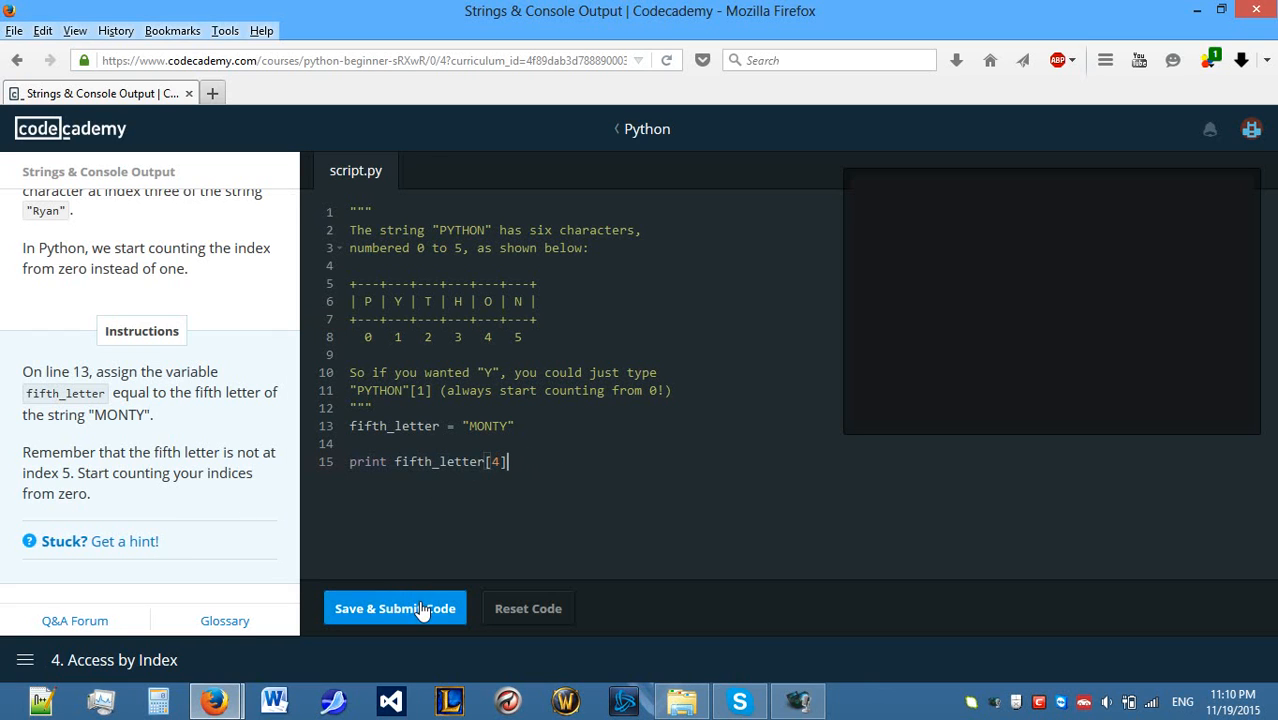
Submit index 4 (rejected), try fifth_letter[5] which raises IndexError, then restore index 4.
click(394, 608)
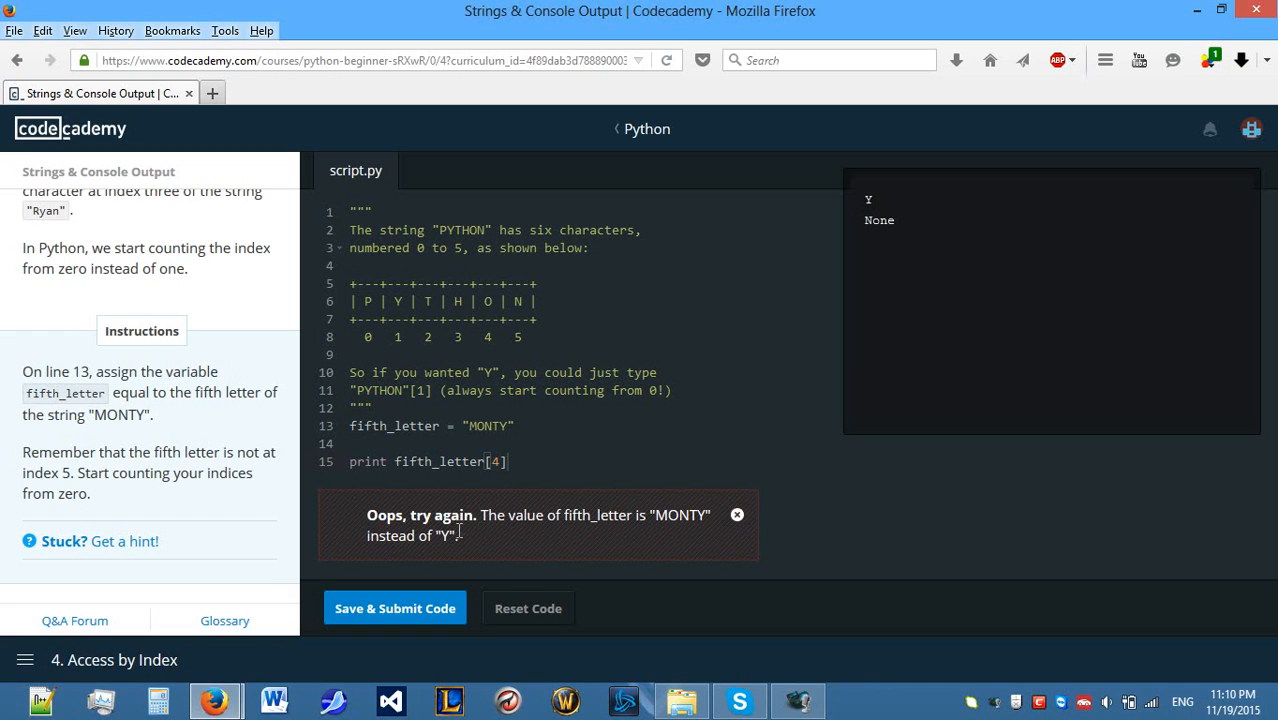
mouse_move(652, 533)
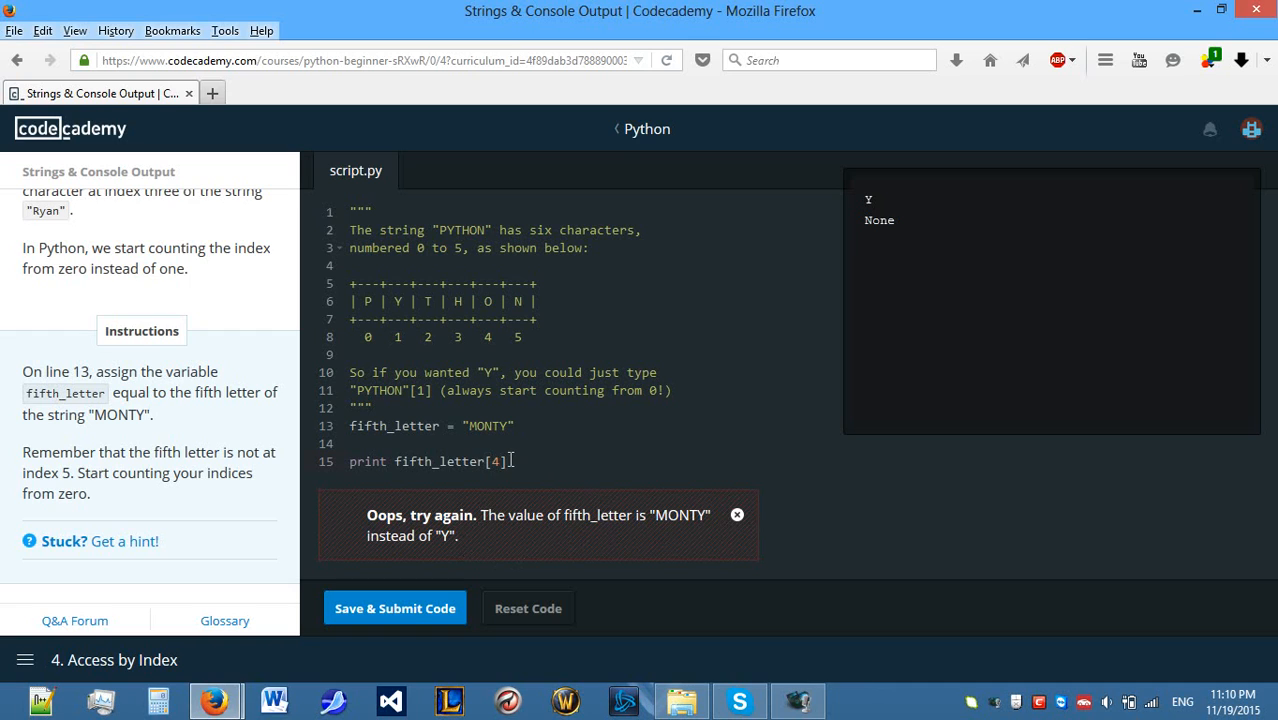
text(5)
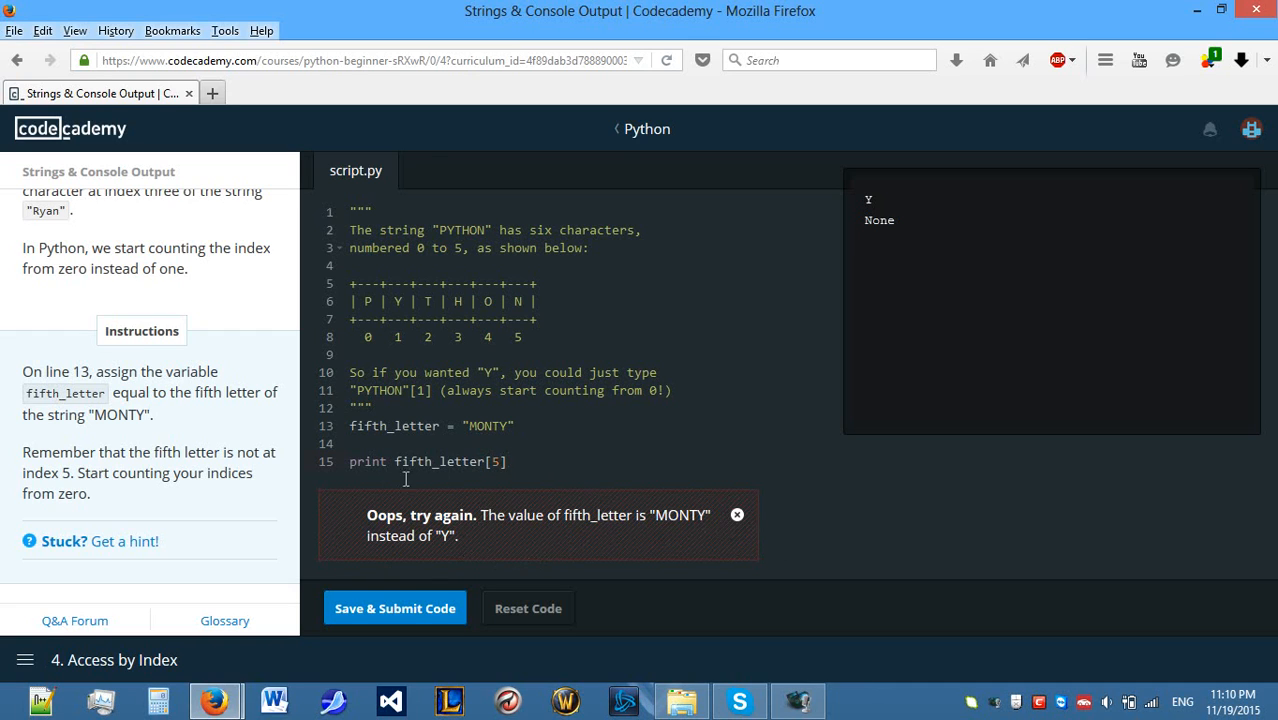
click(394, 608)
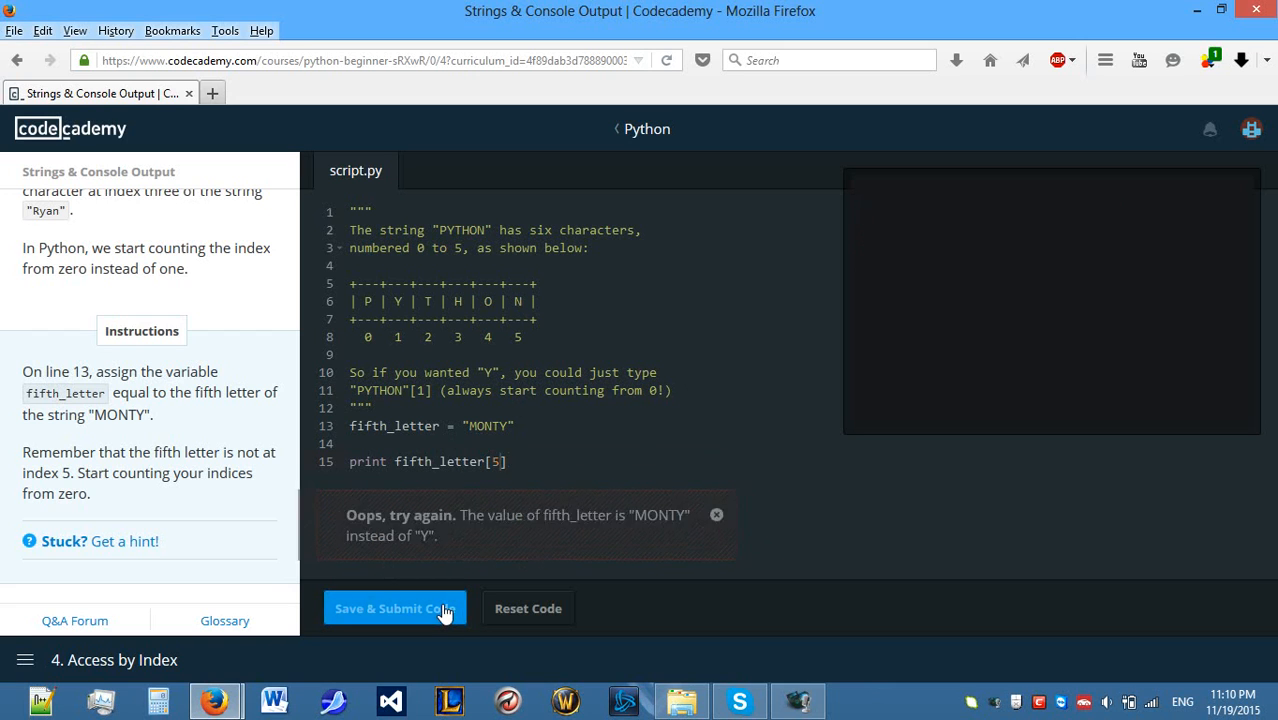
click(395, 607)
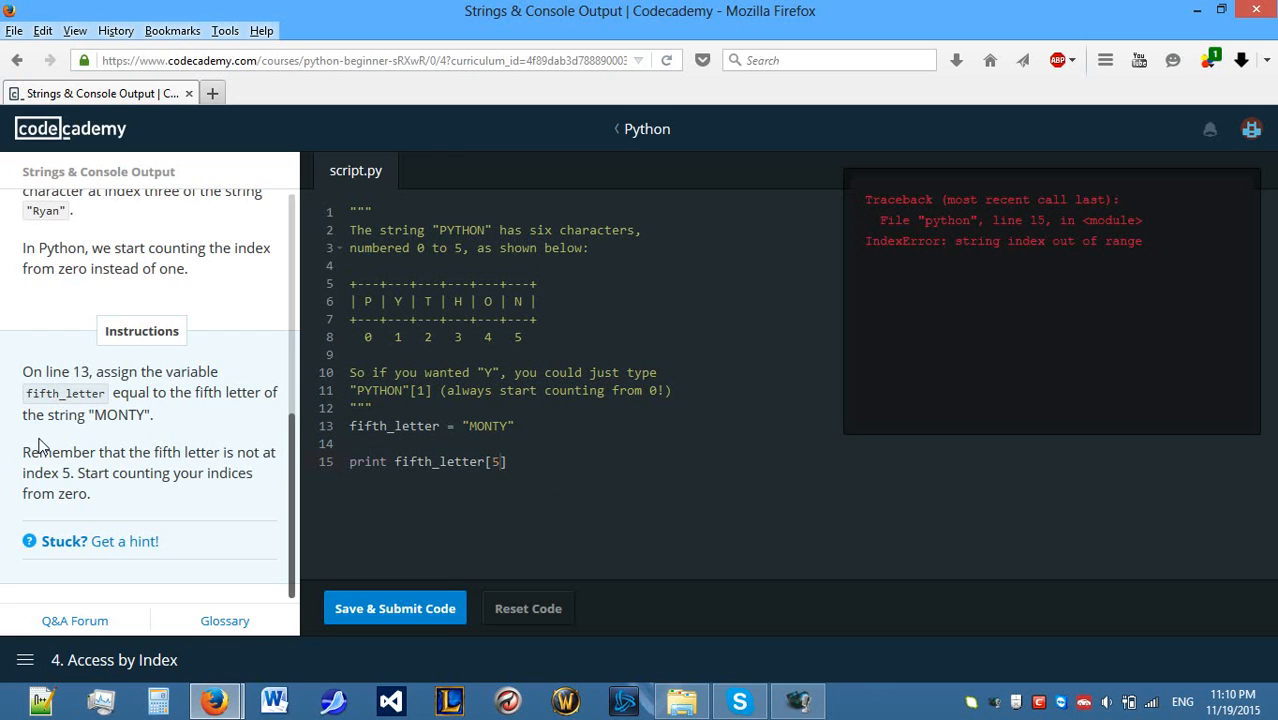
mouse_move(195, 488)
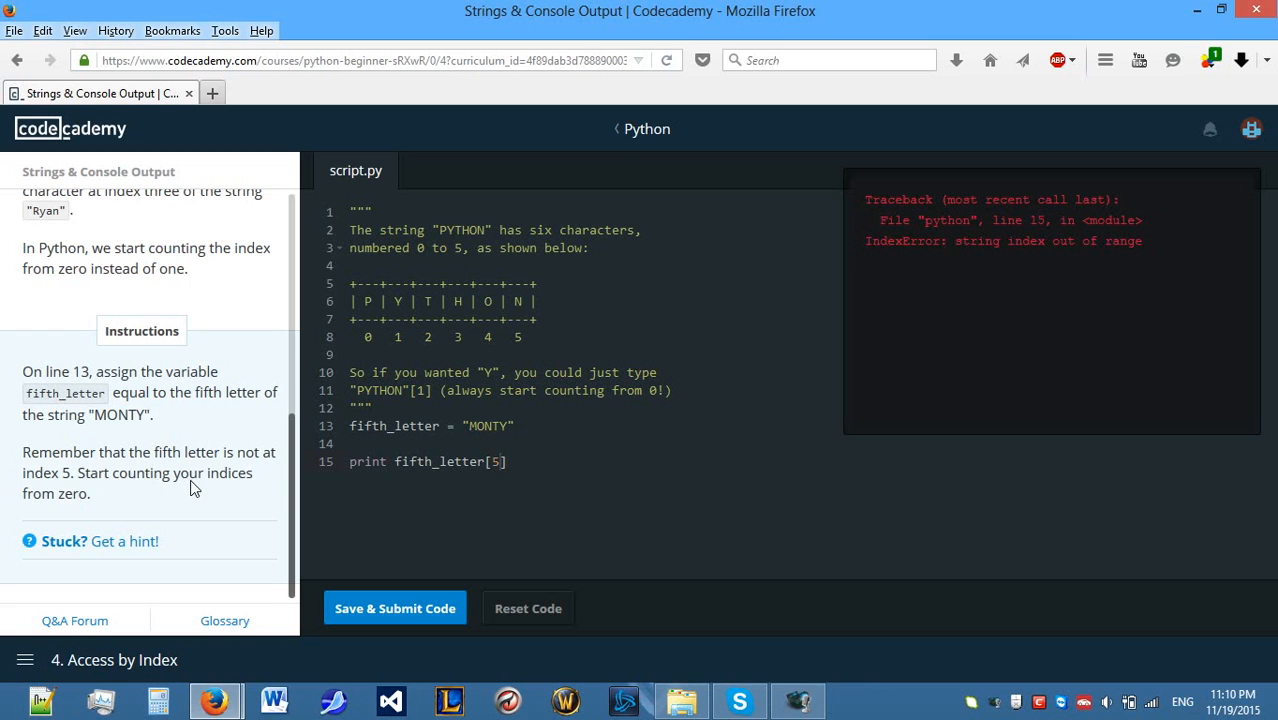
mouse_move(155, 480)
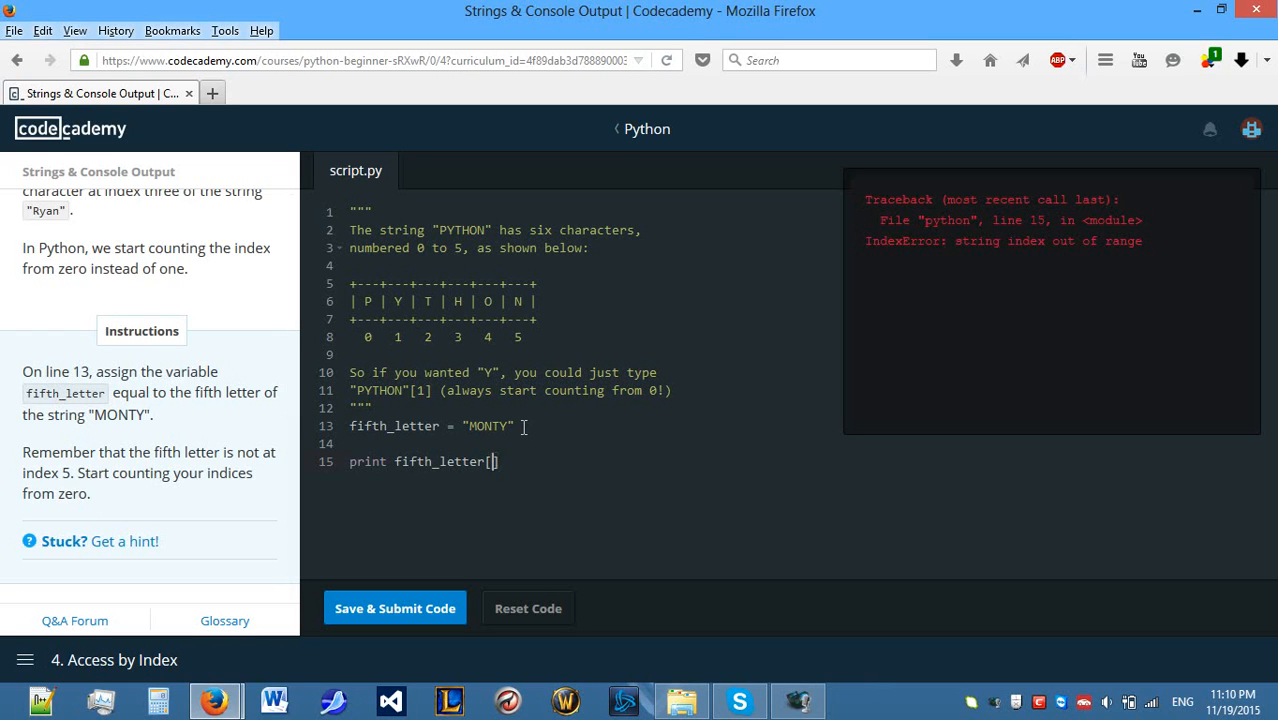
text(4)
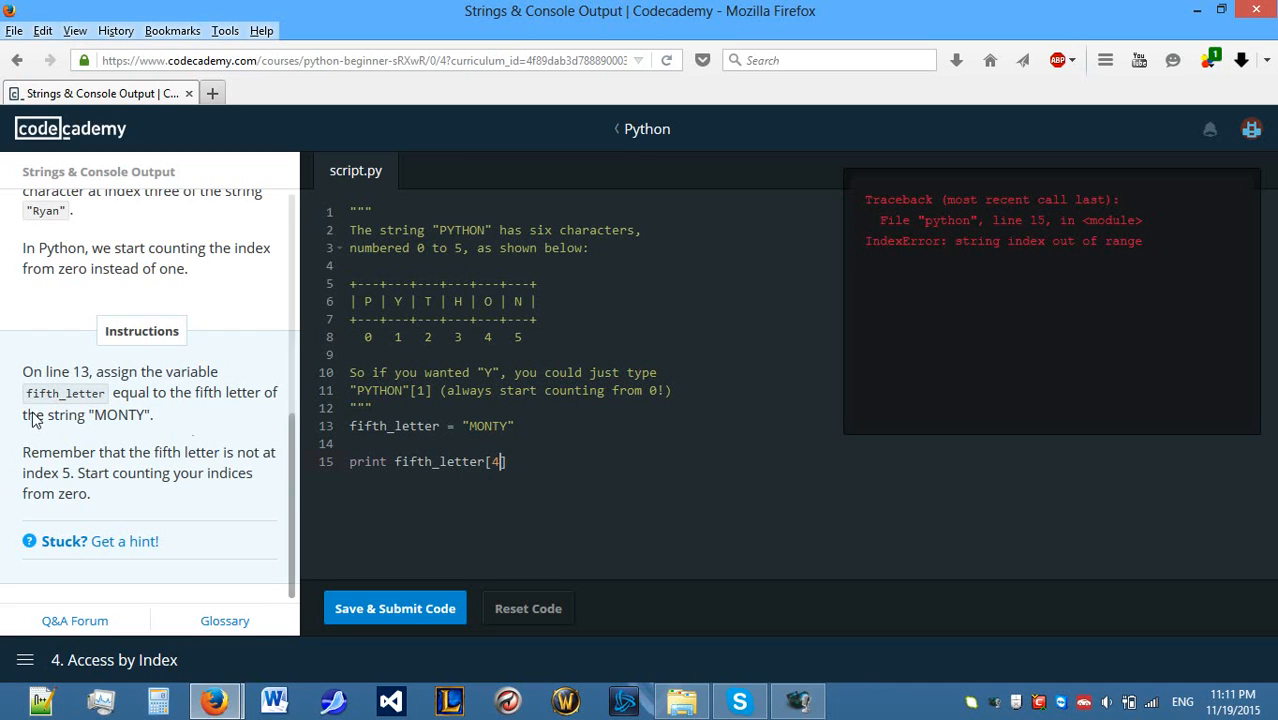
mouse_move(200, 414)
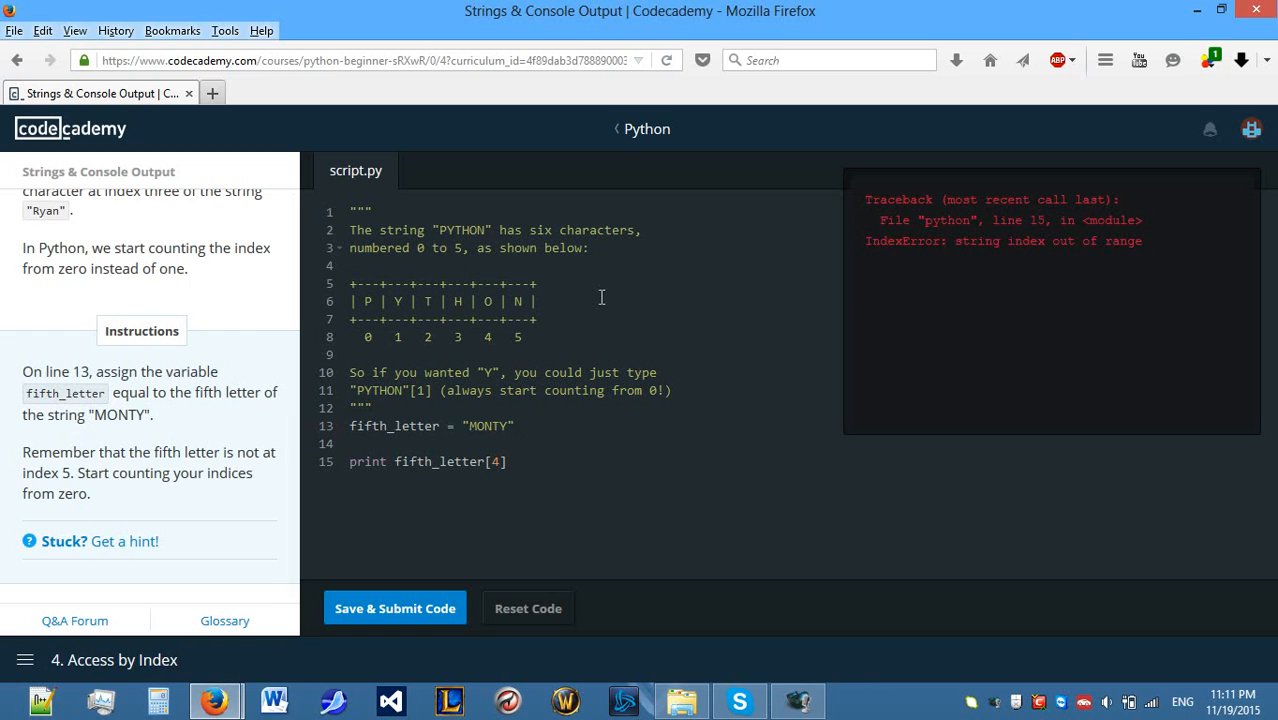
Submit fifth_letter = "MONTY"[4] to pass the section, then restore print fifth_letter[4].
text([5])
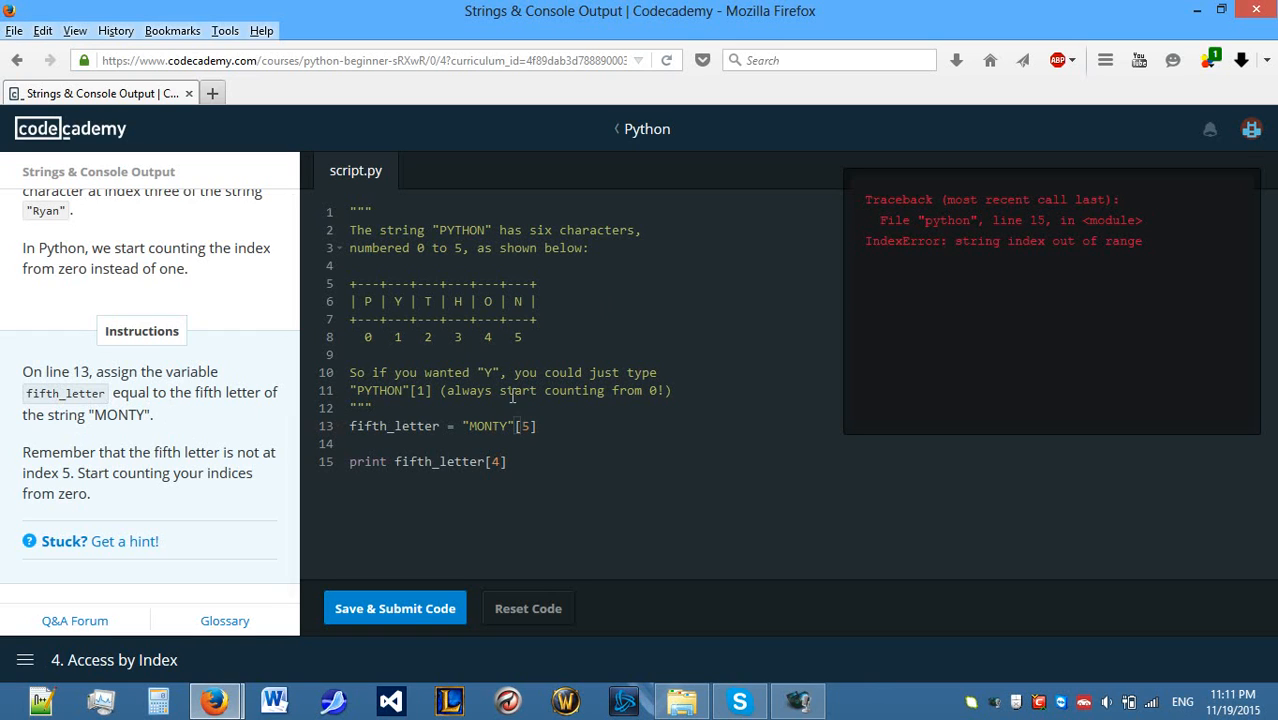
key(BackSpace)
text(4)
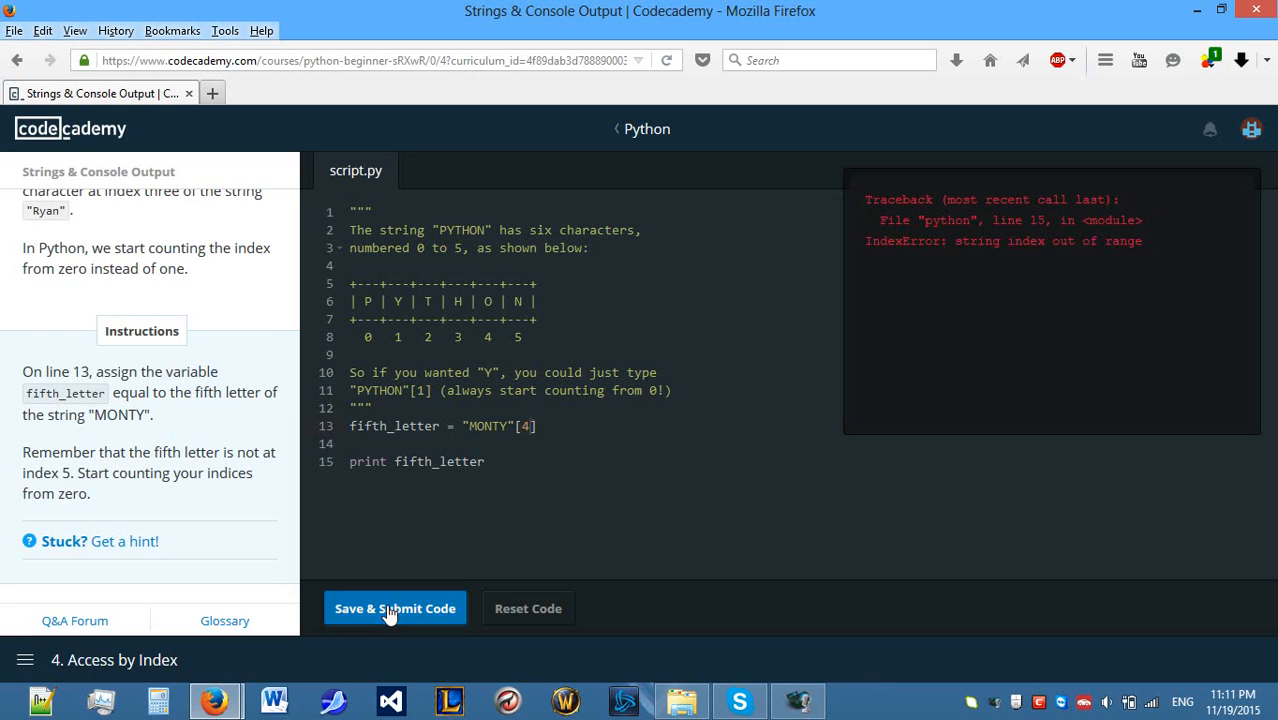
click(394, 607)
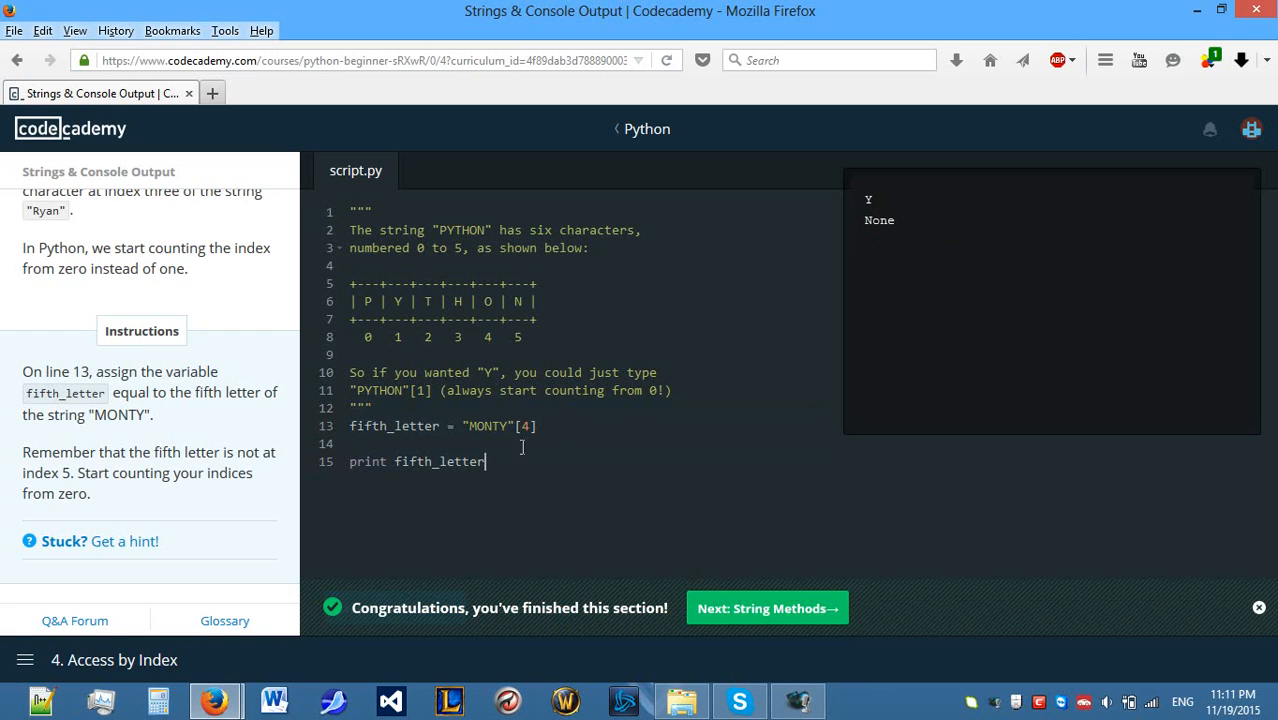
text([])
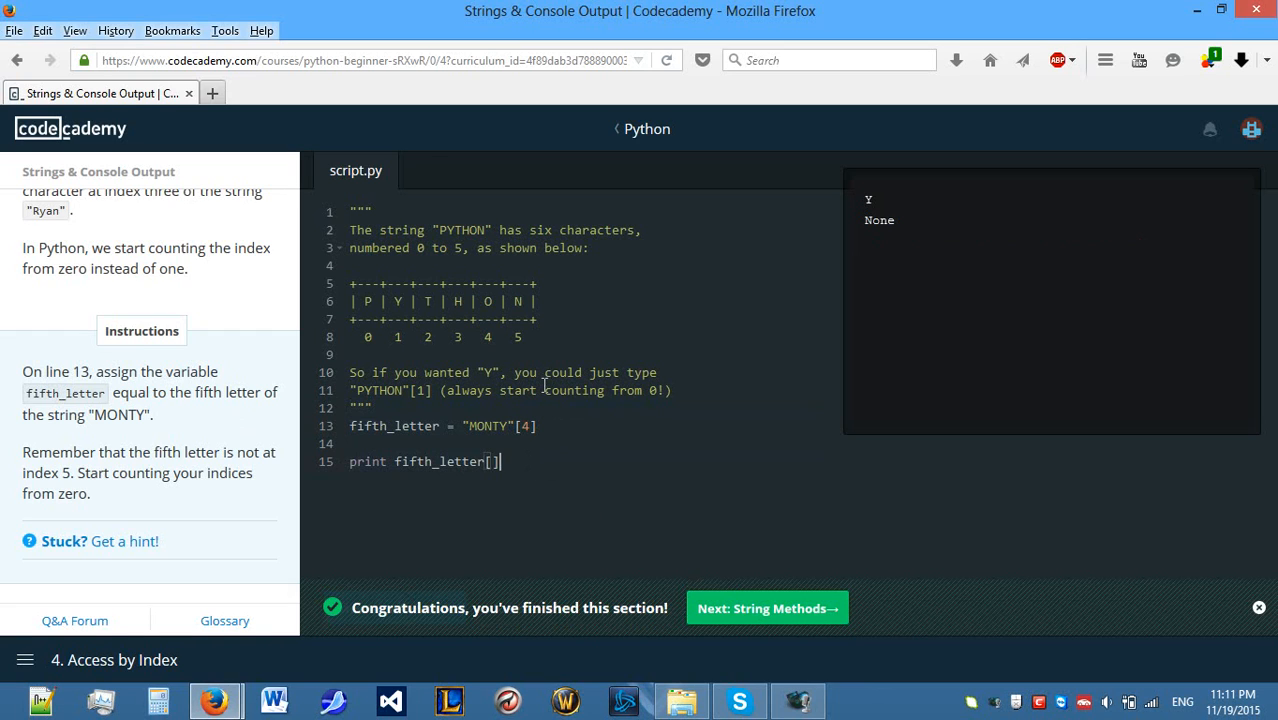
key(BackSpace)
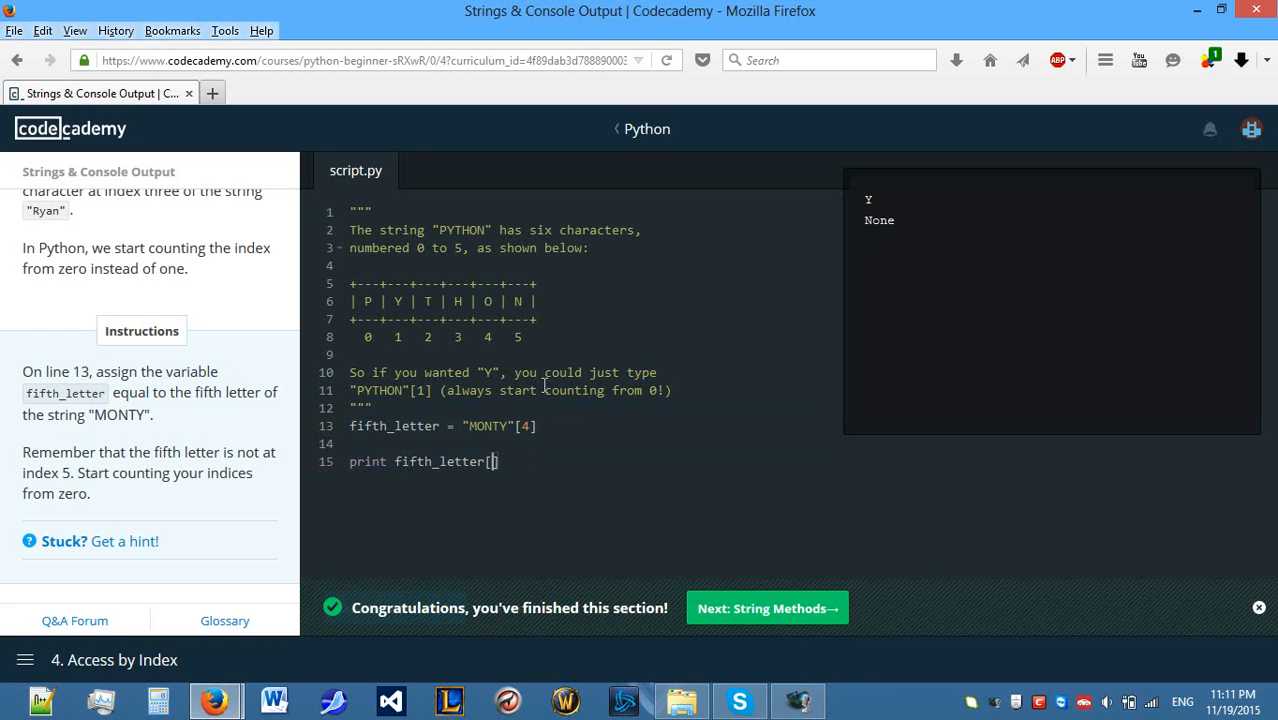
text(4)
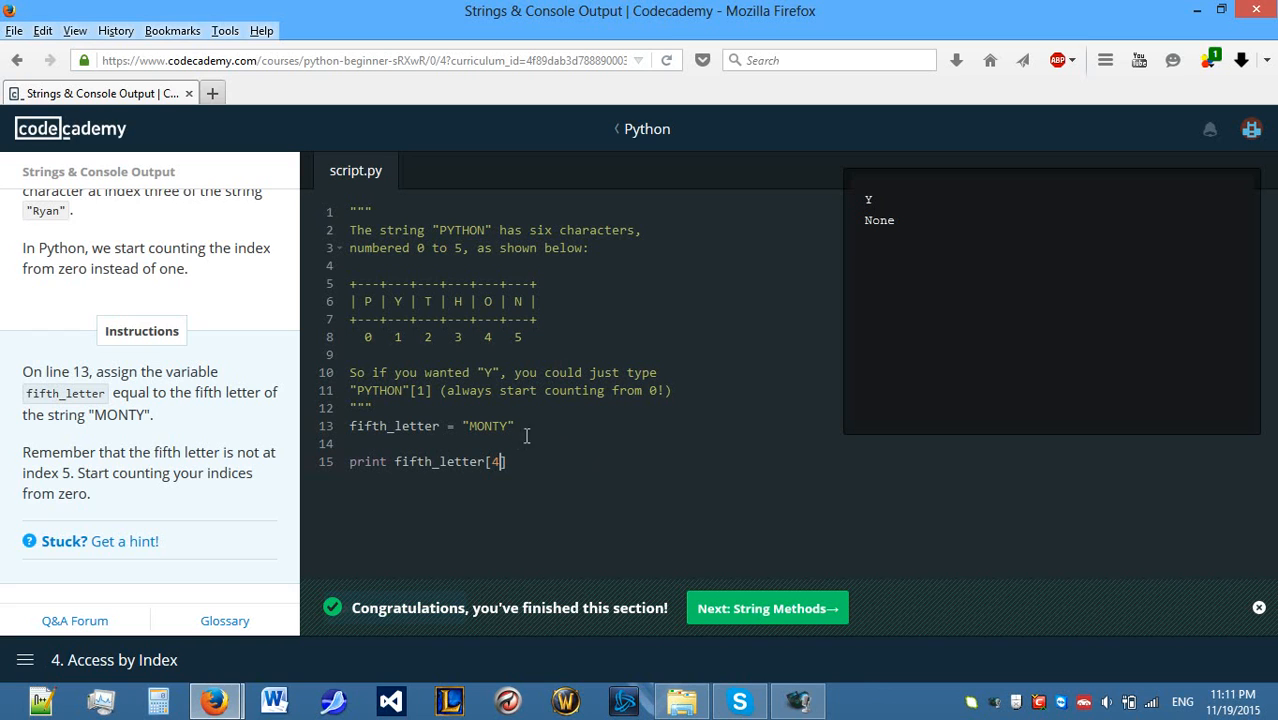
mouse_move(860, 608)
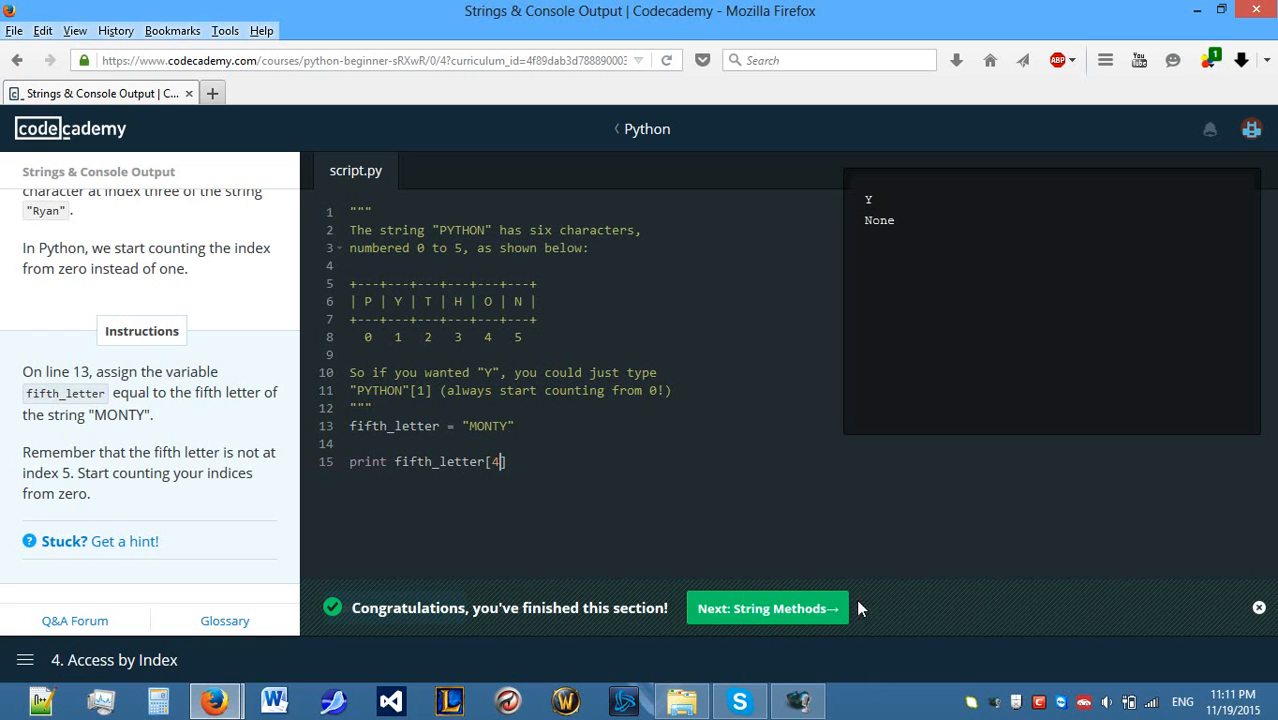
mouse_move(788, 618)
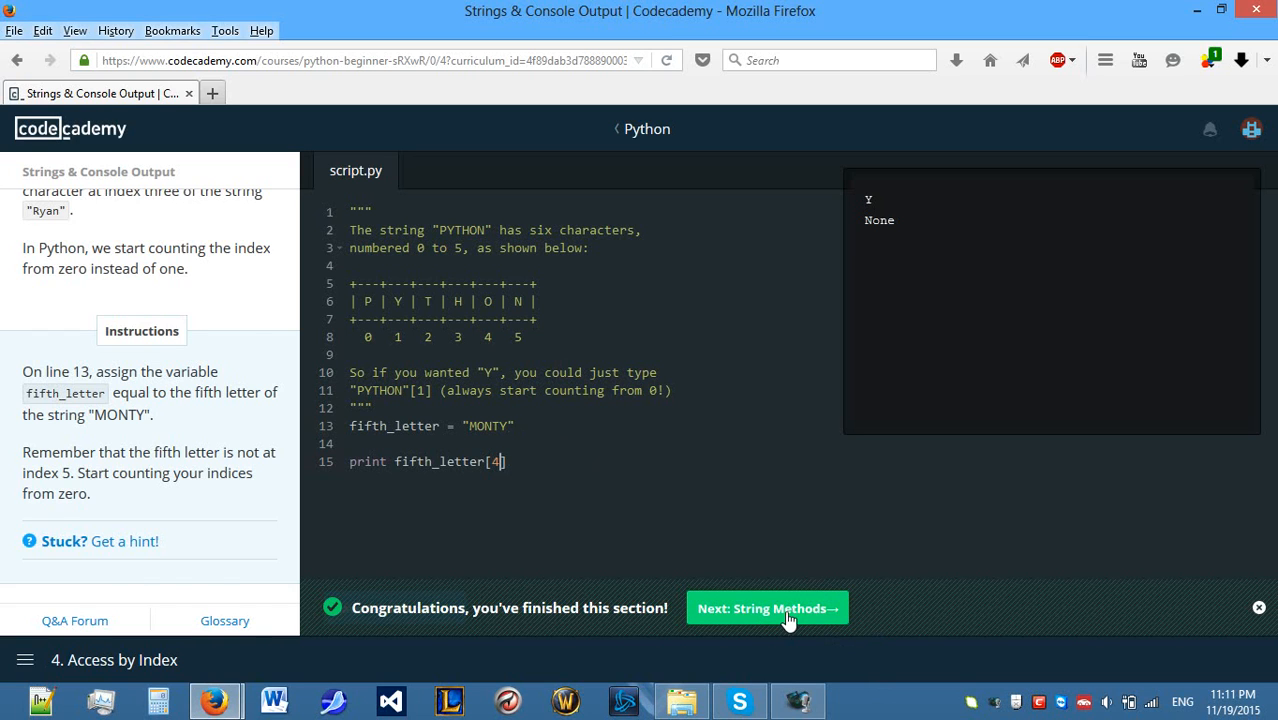
Start the String methods lesson and write parrot = "Norwegian Blue" on line 1.
click(767, 608)
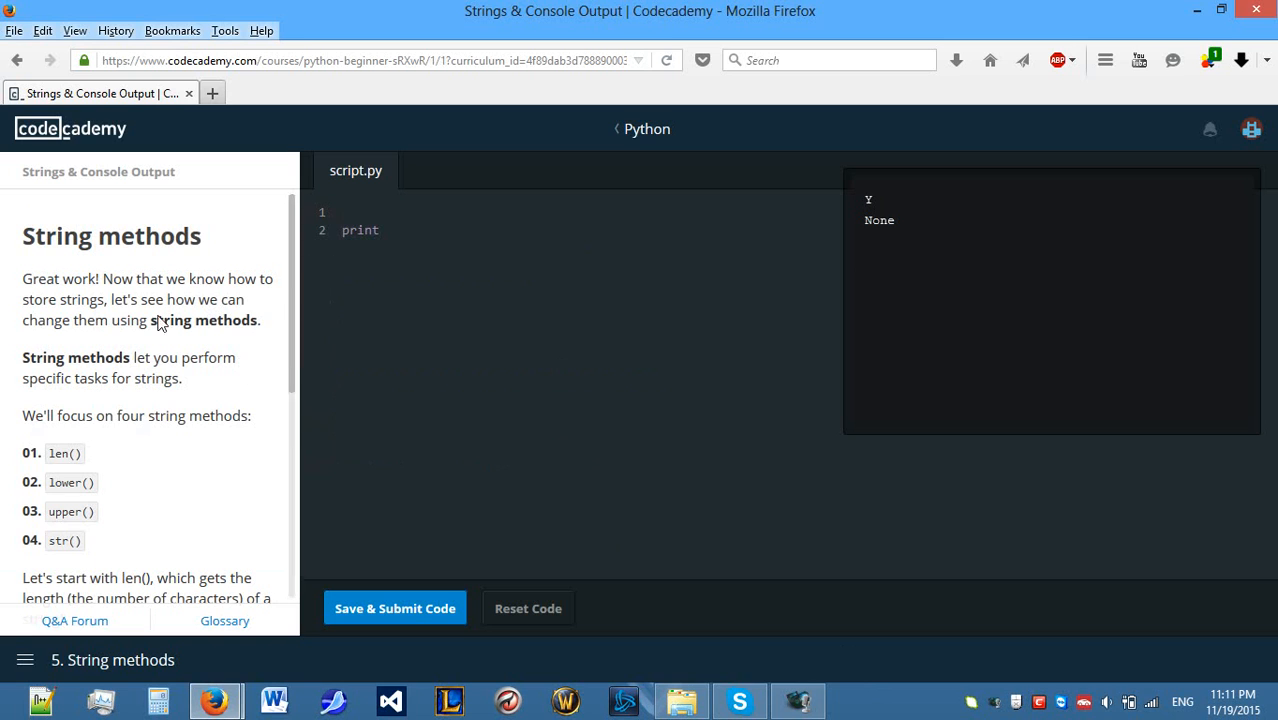
scroll(down, 3)
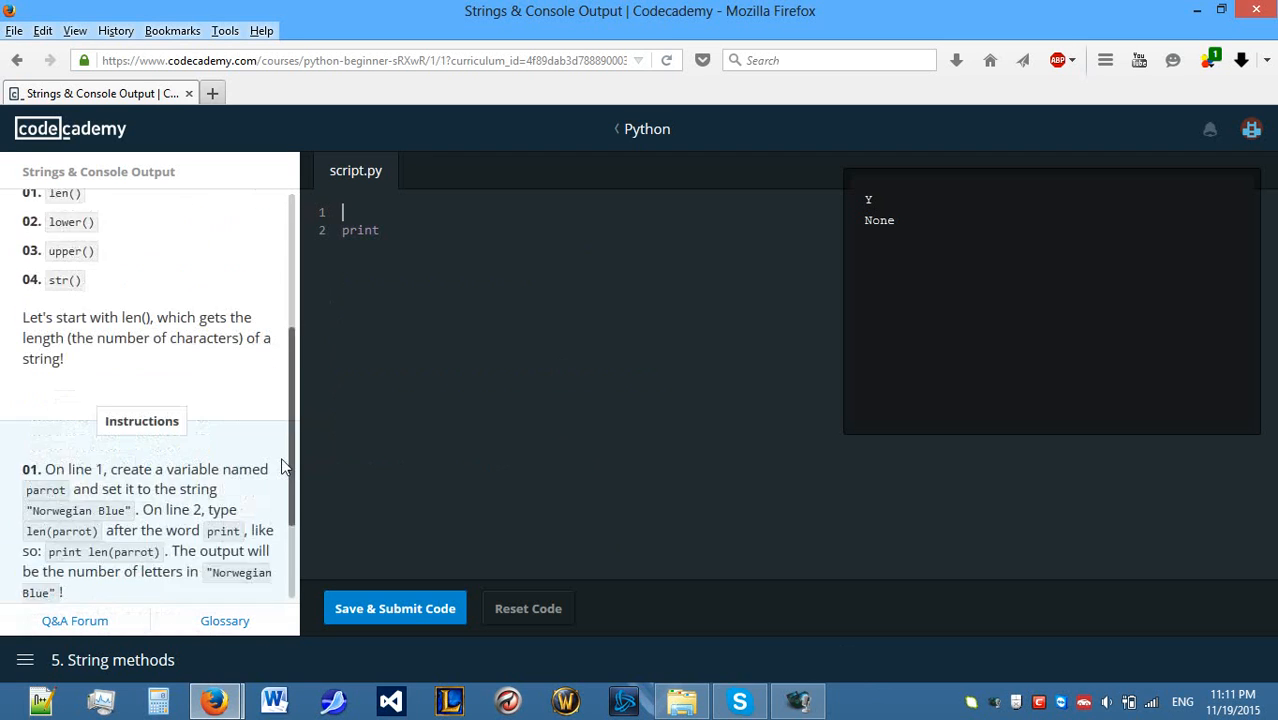
scroll(down, 3)
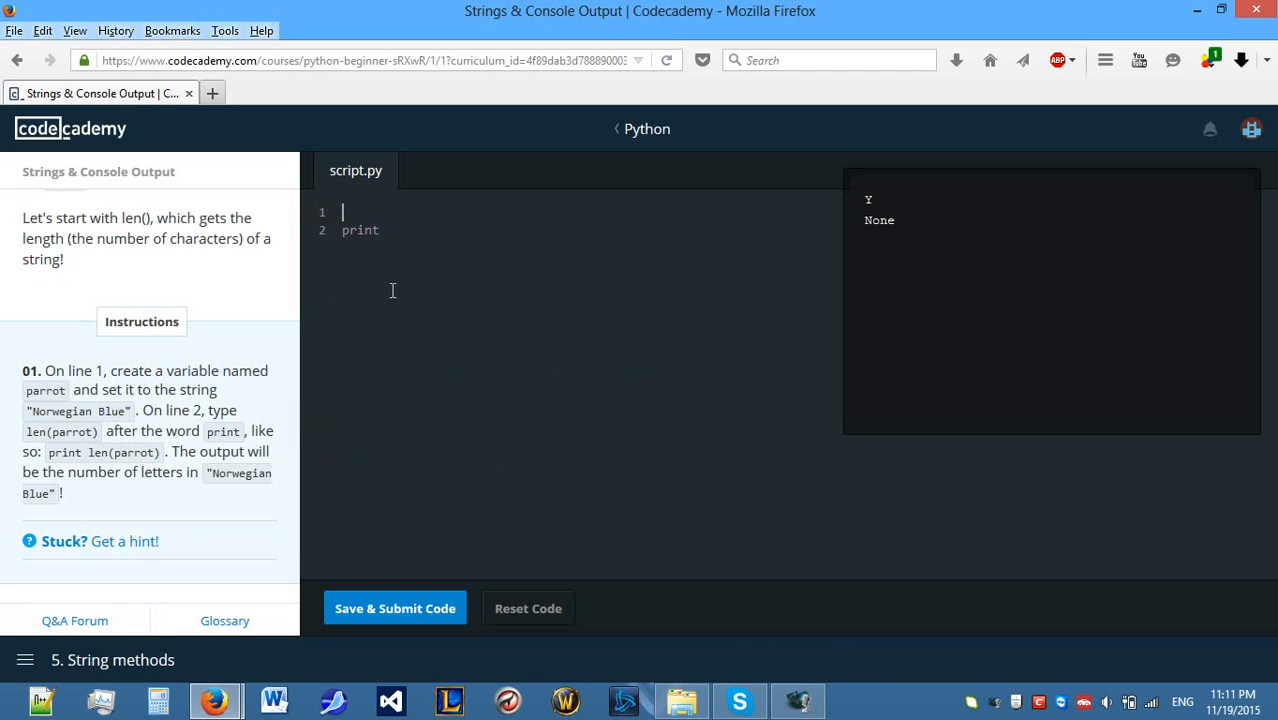
mouse_move(417, 252)
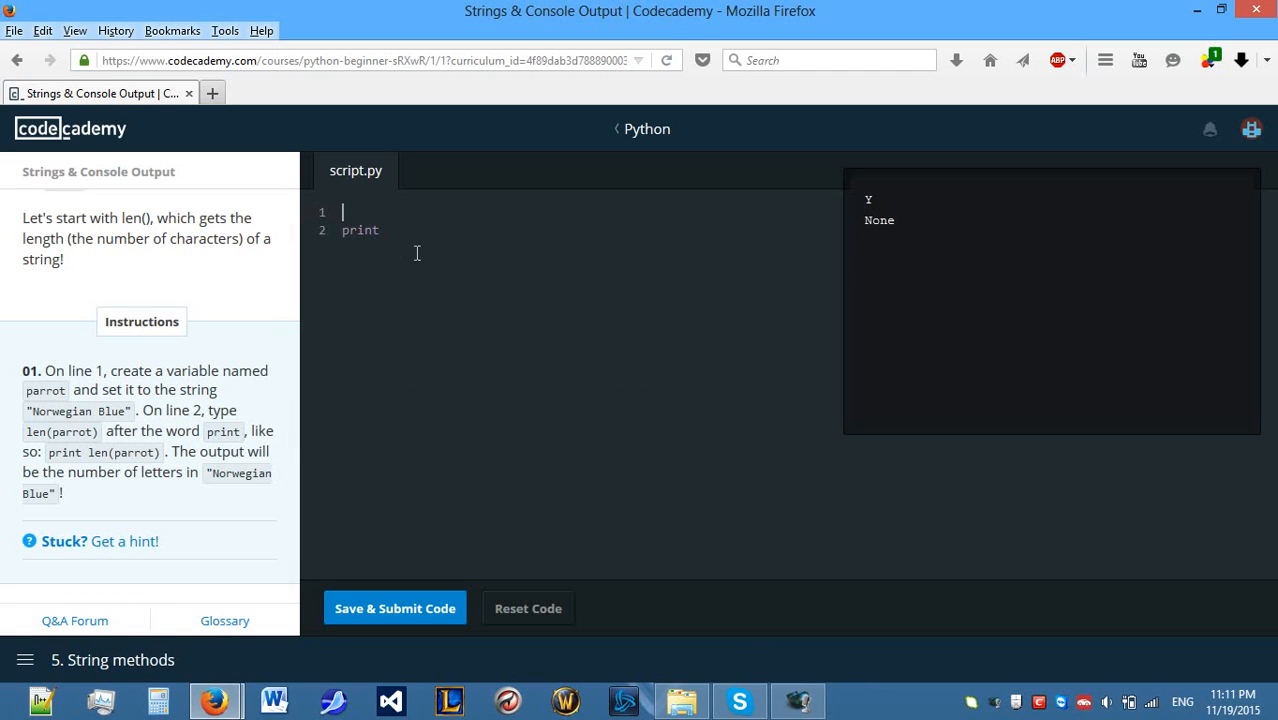
text(parrot =)
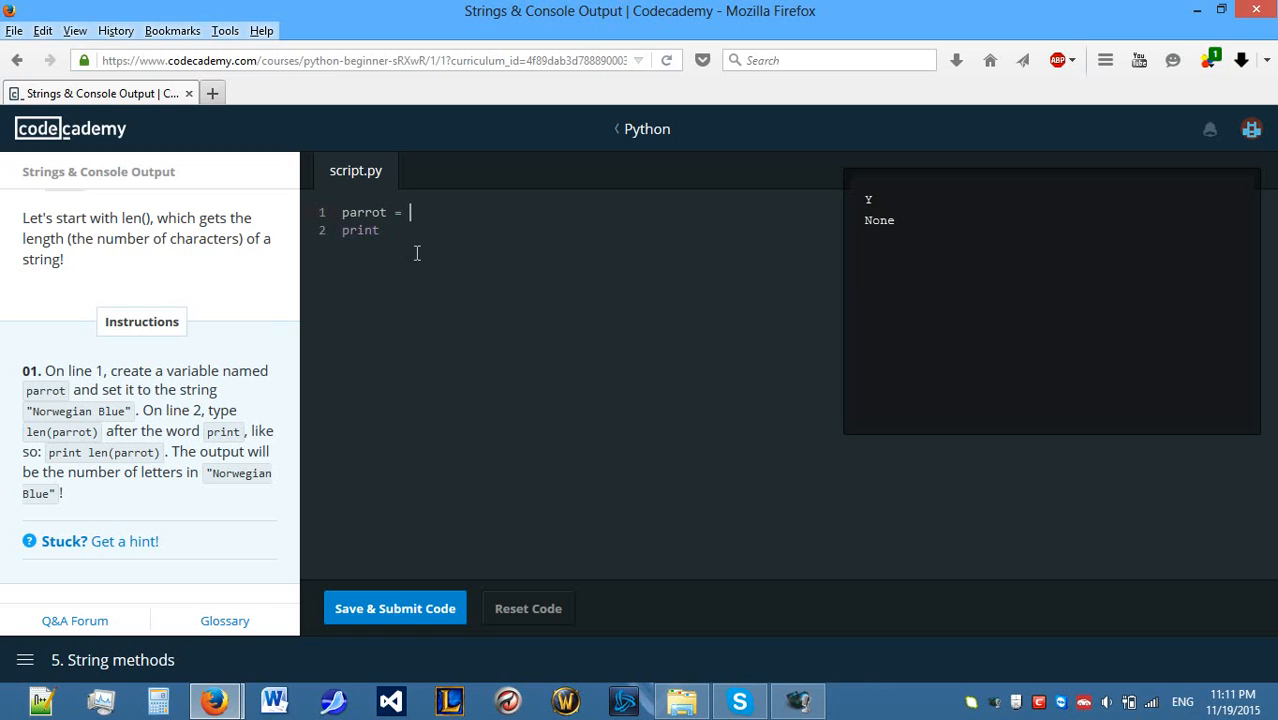
text(")
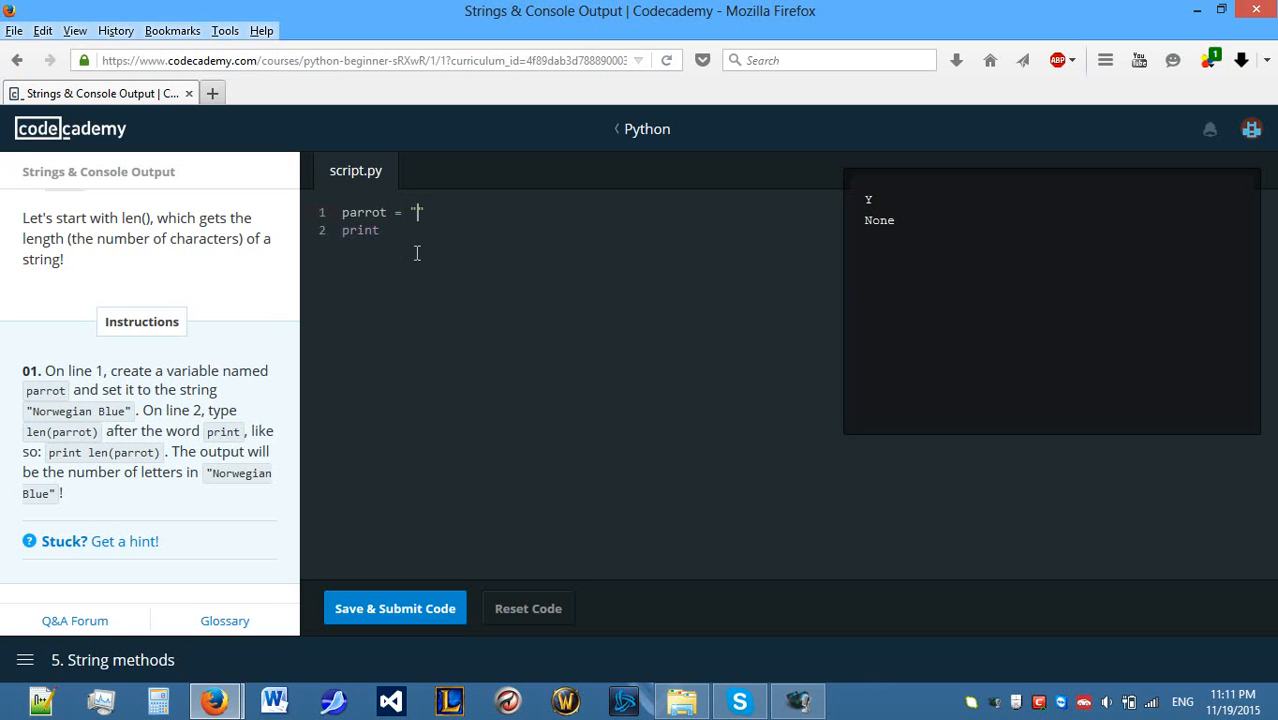
text(Norw)
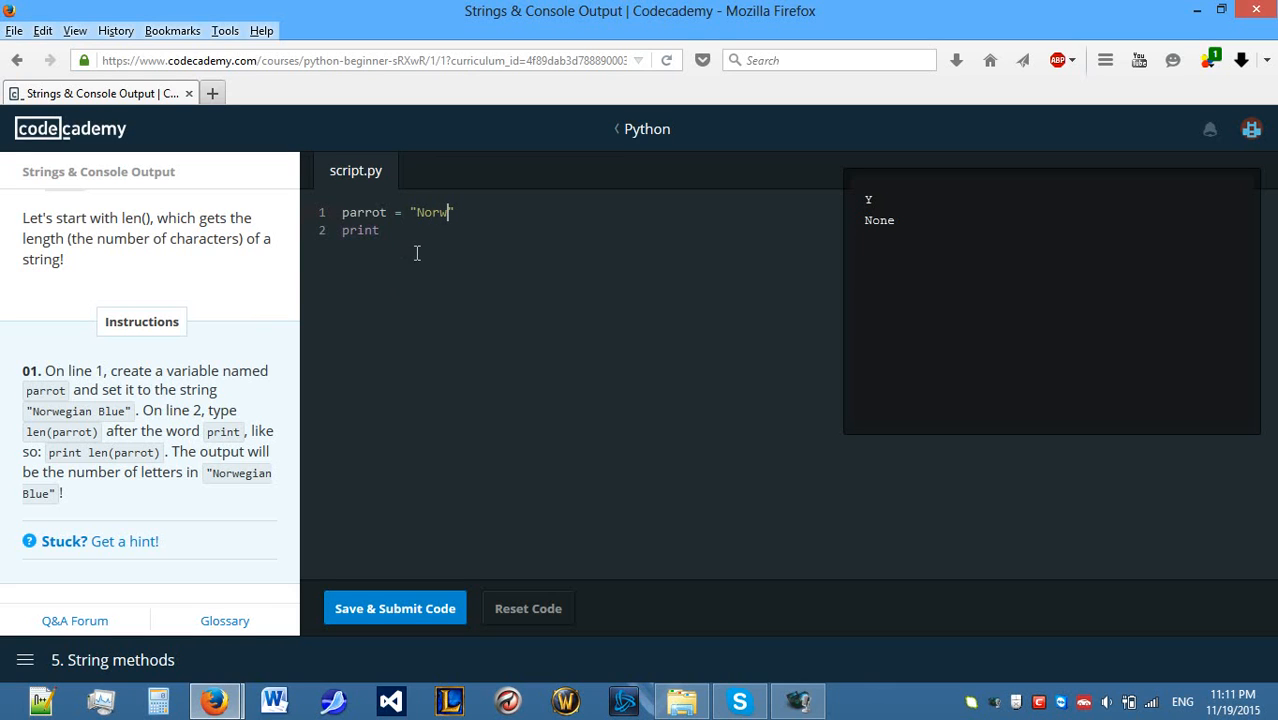
text(egian Blue)
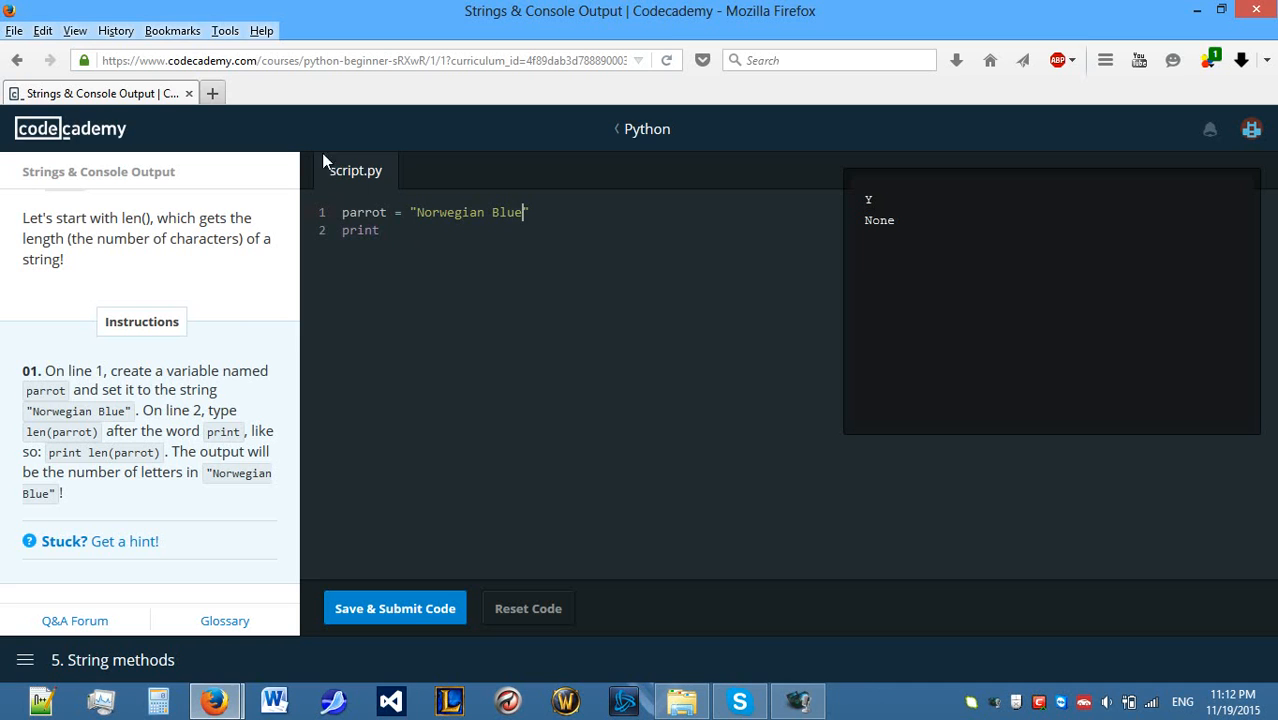
double_click(75, 411)
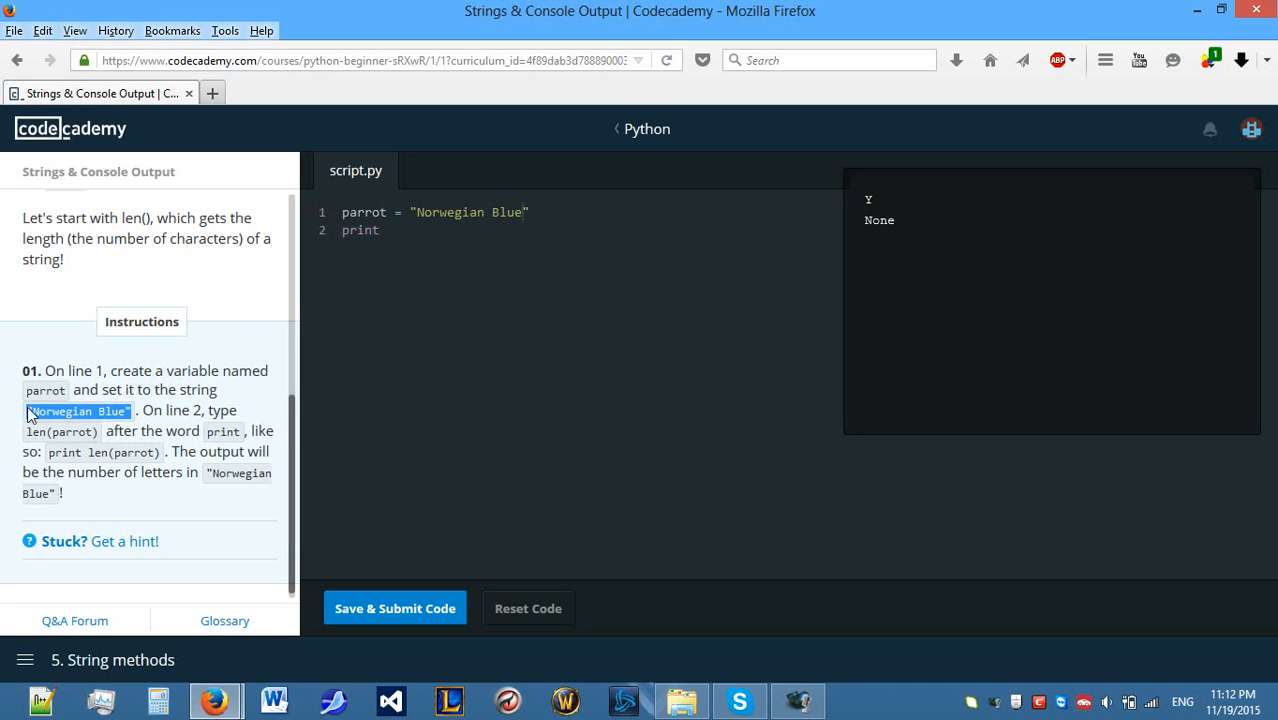
click(536, 212)
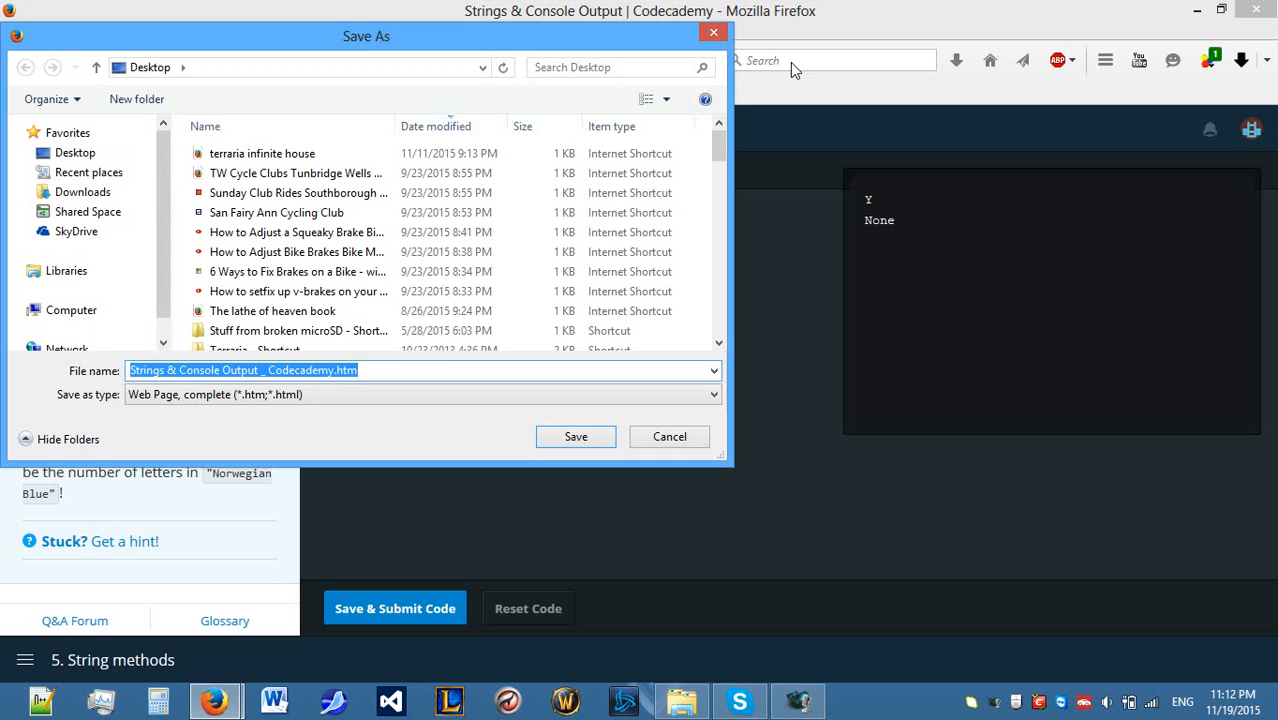
Dismiss the accidental save prompt and make line 2 print len(parrot).
click(669, 436)
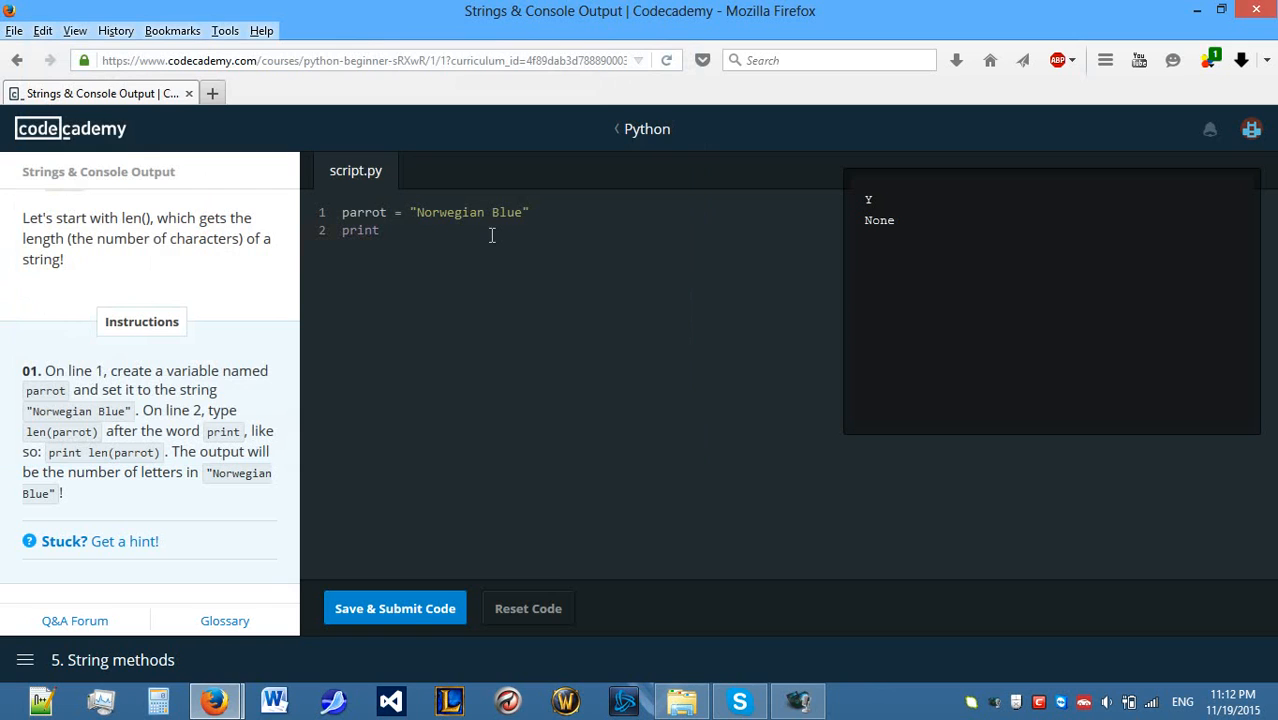
text(len())
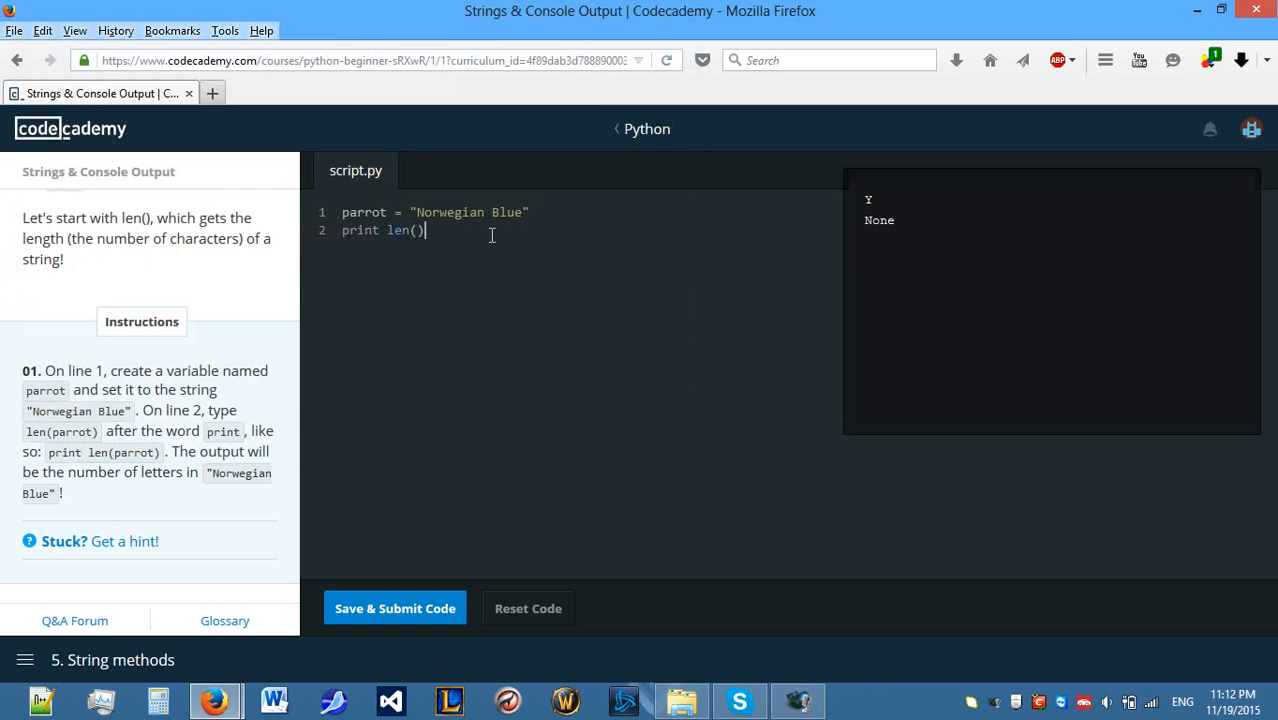
text(parrot)
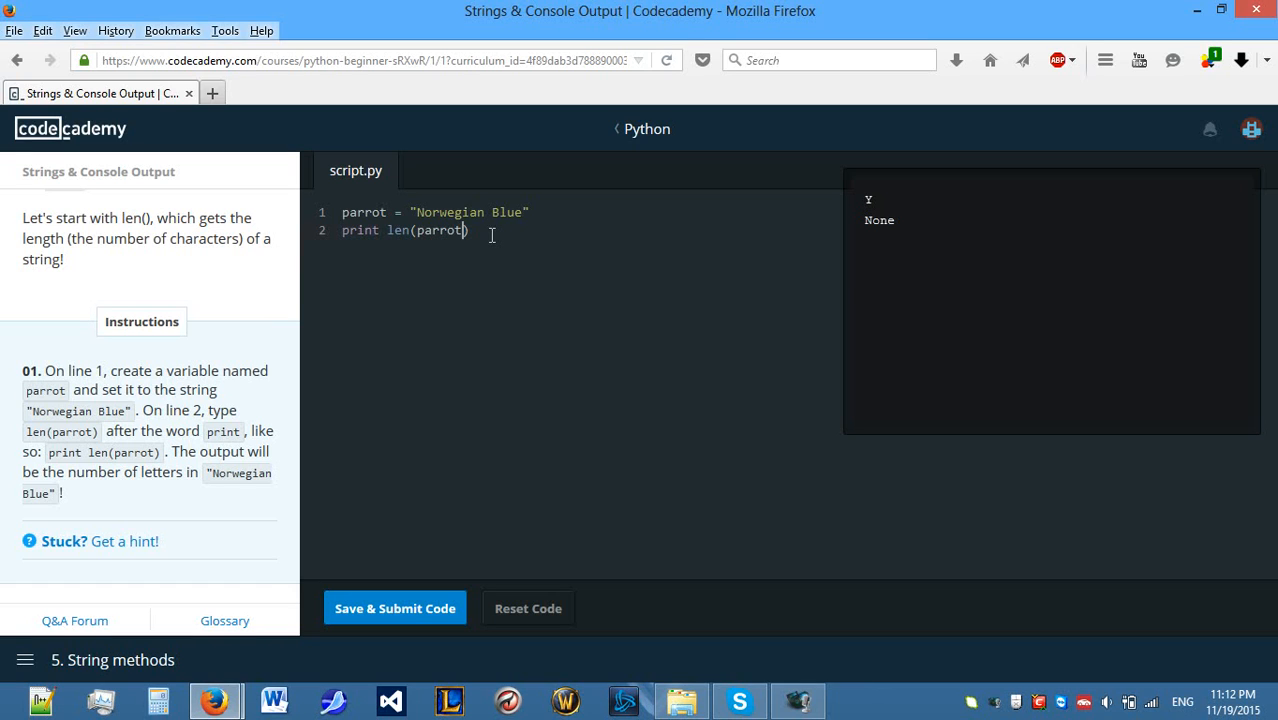
mouse_move(464, 193)
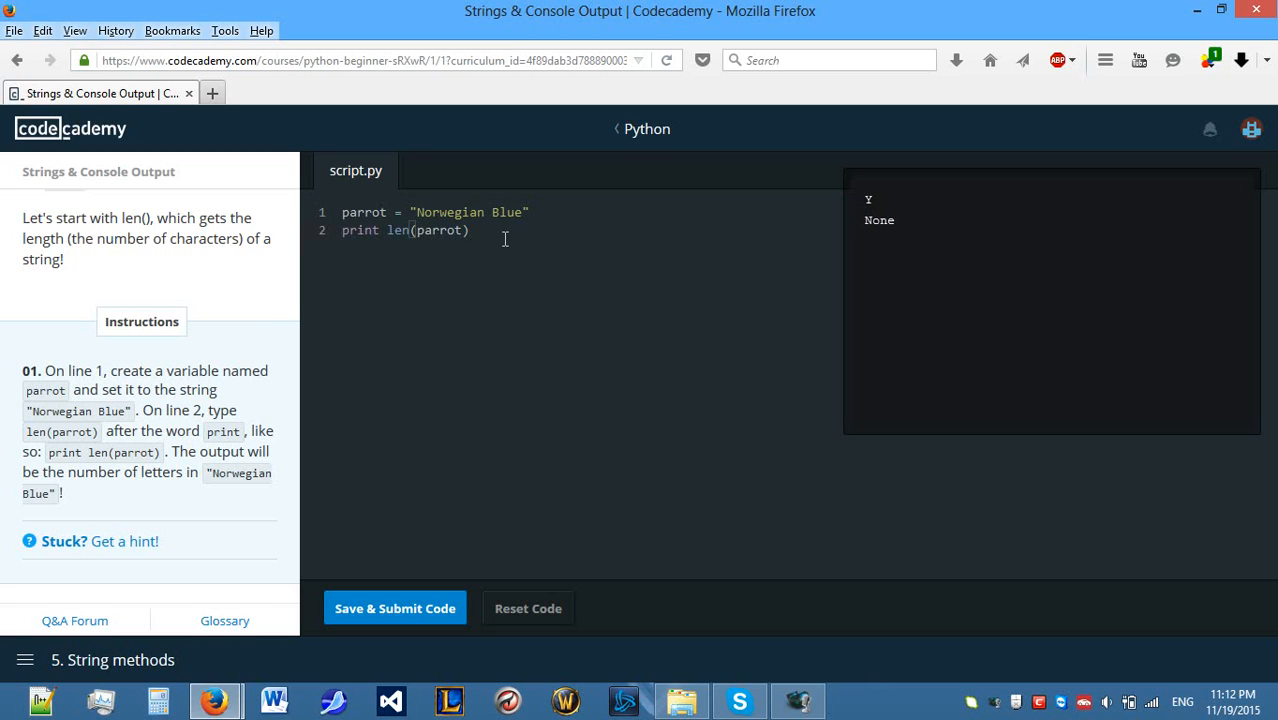
mouse_move(433, 406)
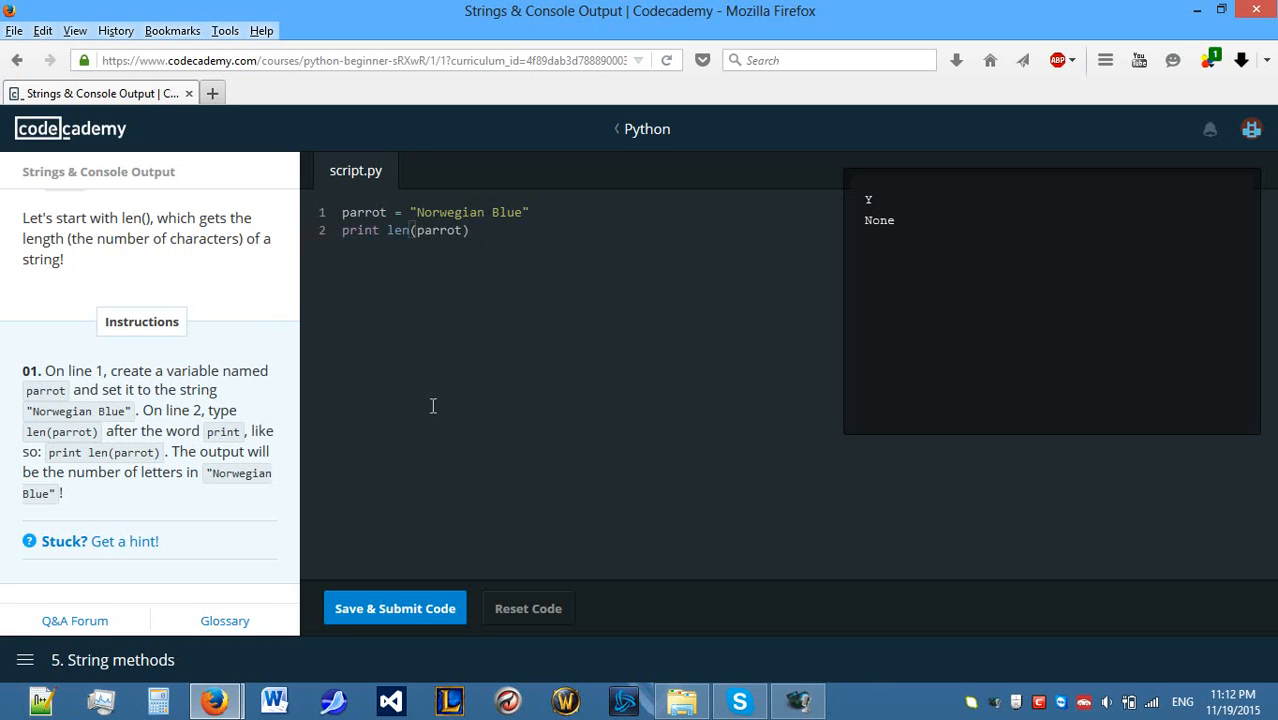
Submit print len(parrot), confirm the output 14, and continue to the lower() lesson.
click(394, 607)
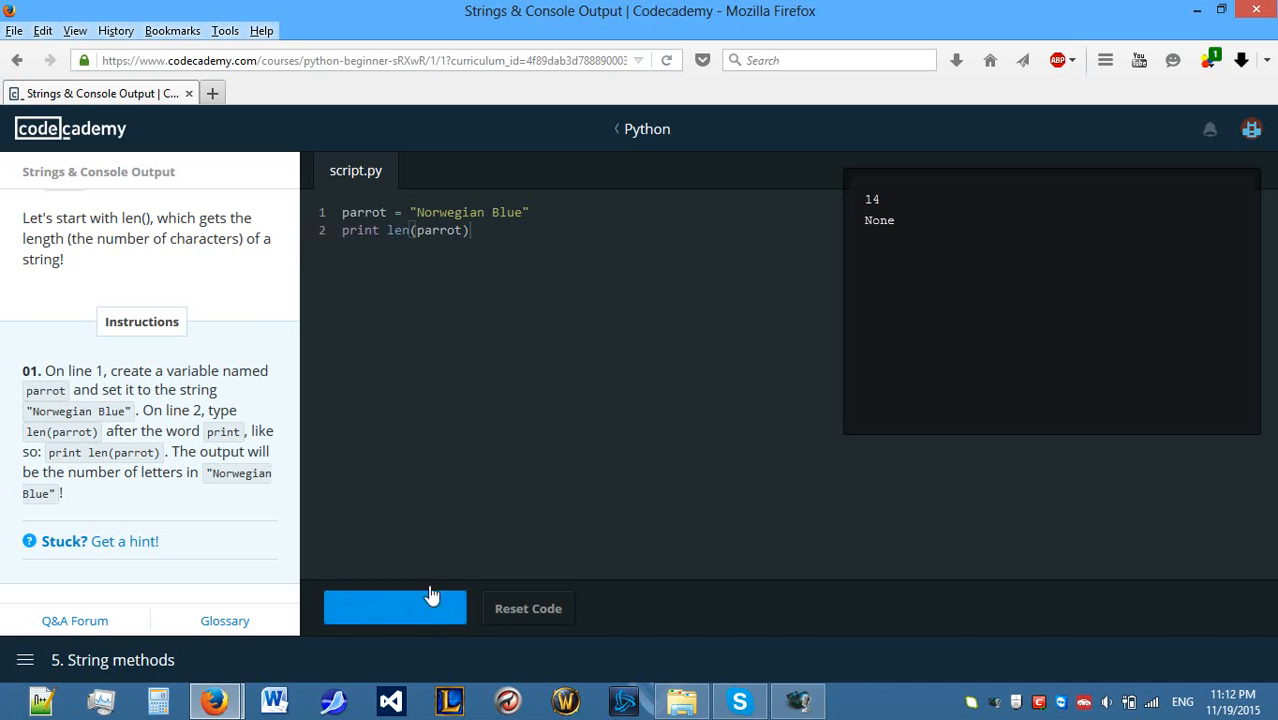
click(394, 607)
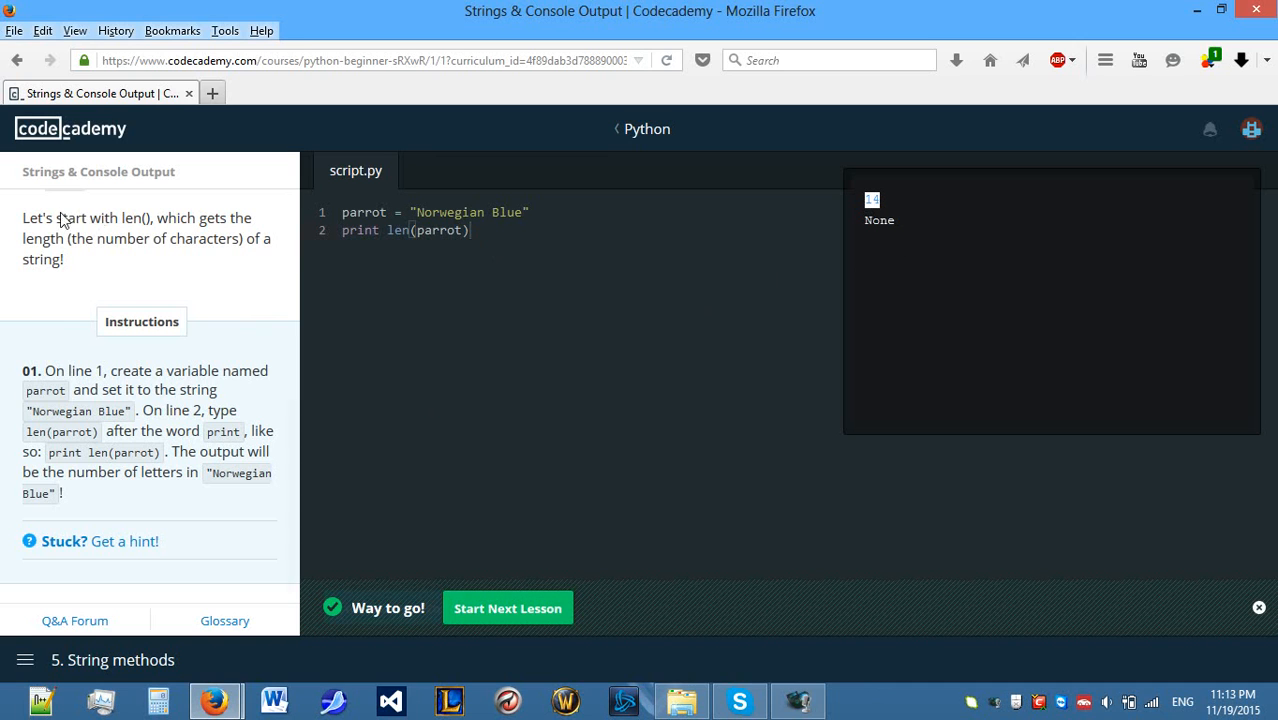
click(508, 607)
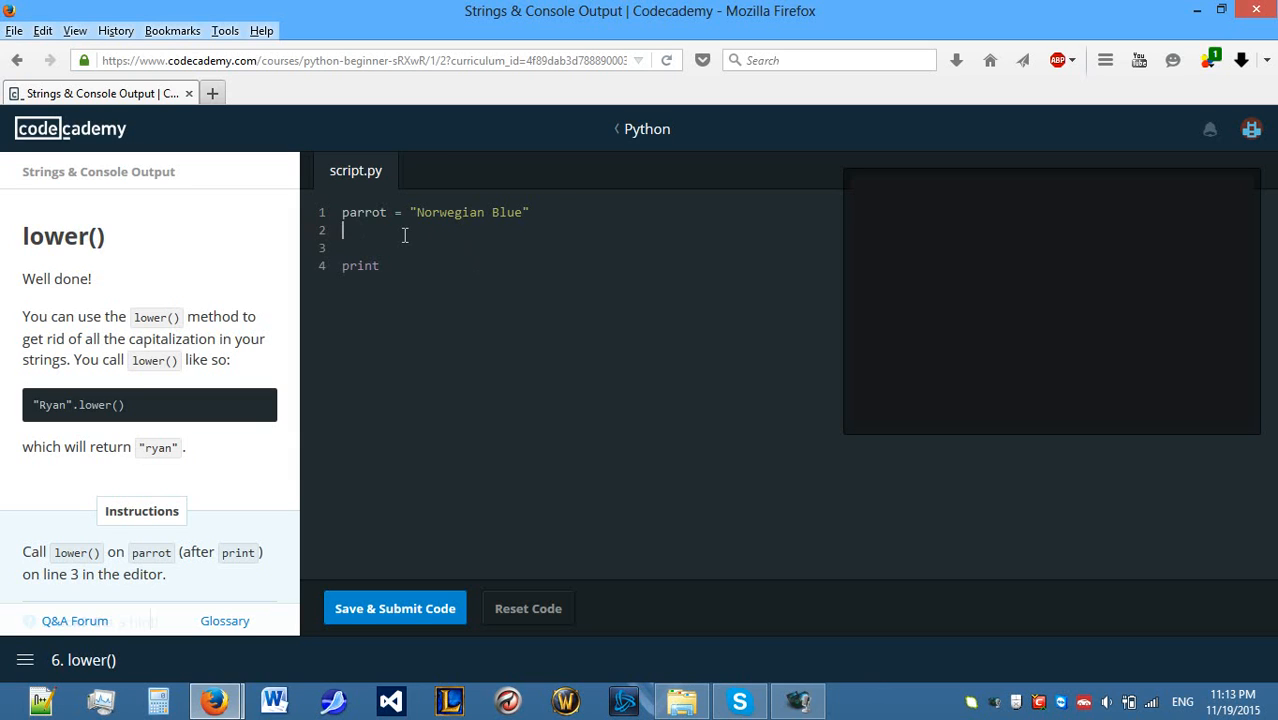
Add a sample mixed-case string SDFGDSRejdgseriogADFSE on line 2 of the lower() script.
text("")
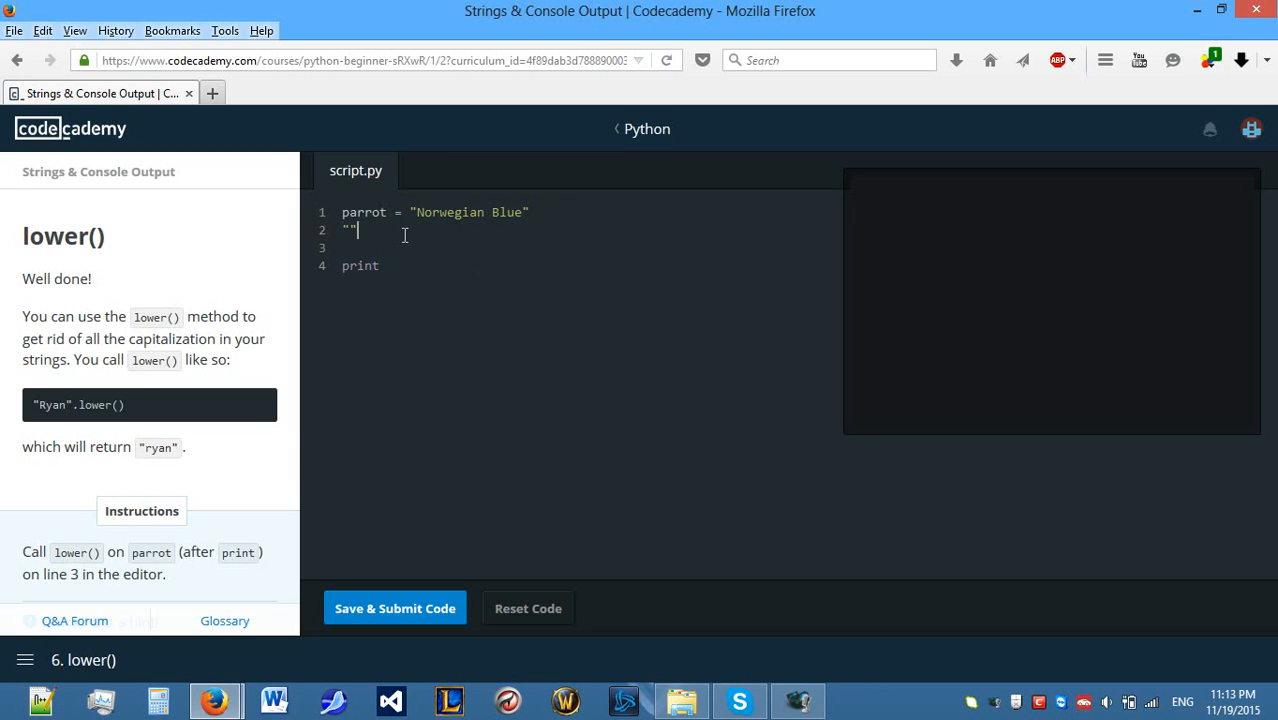
text(SDFGDSRejdgseriogADFSE)
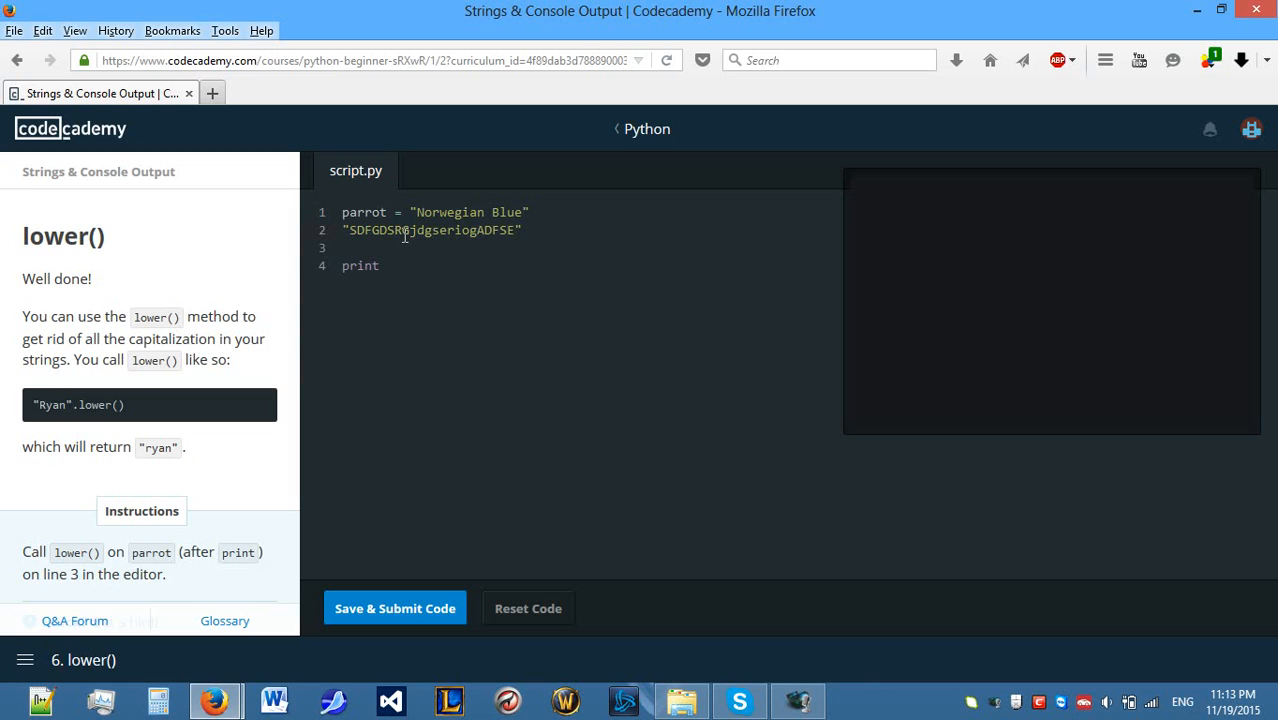
key(Enter)
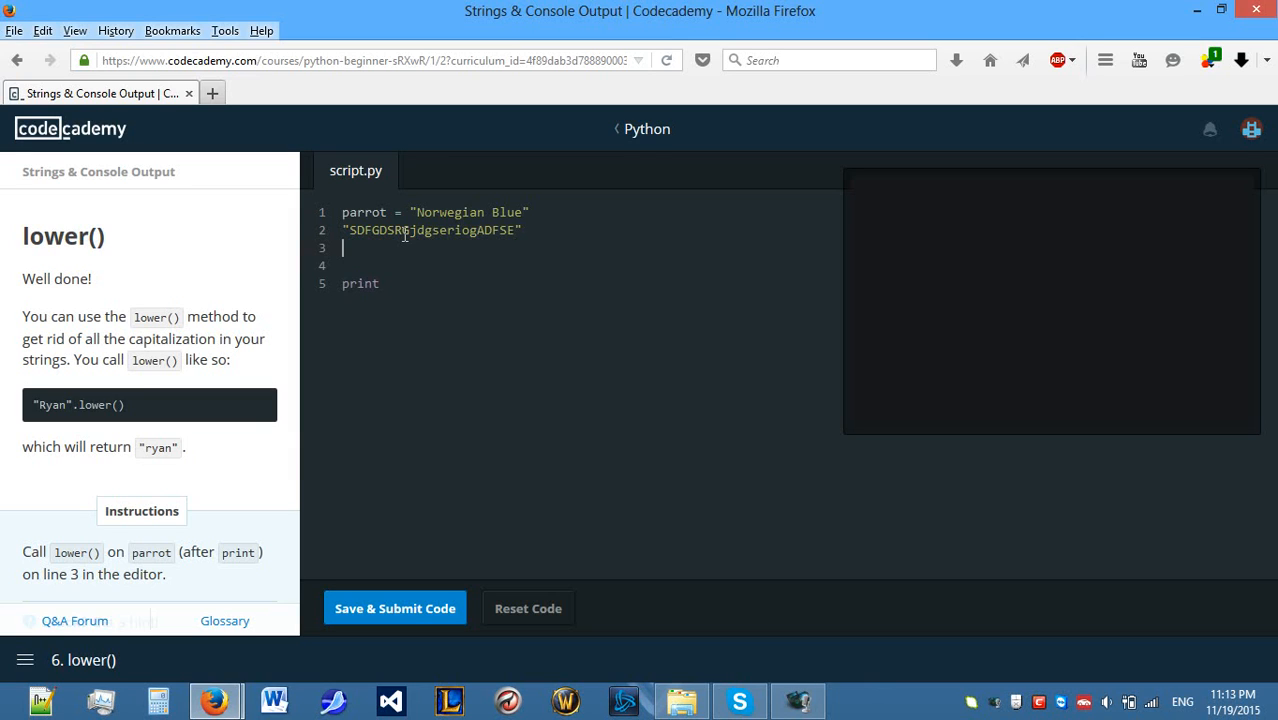
Try an if letter == "a" or letter == "A".lower() line, then delete it again.
text(if)
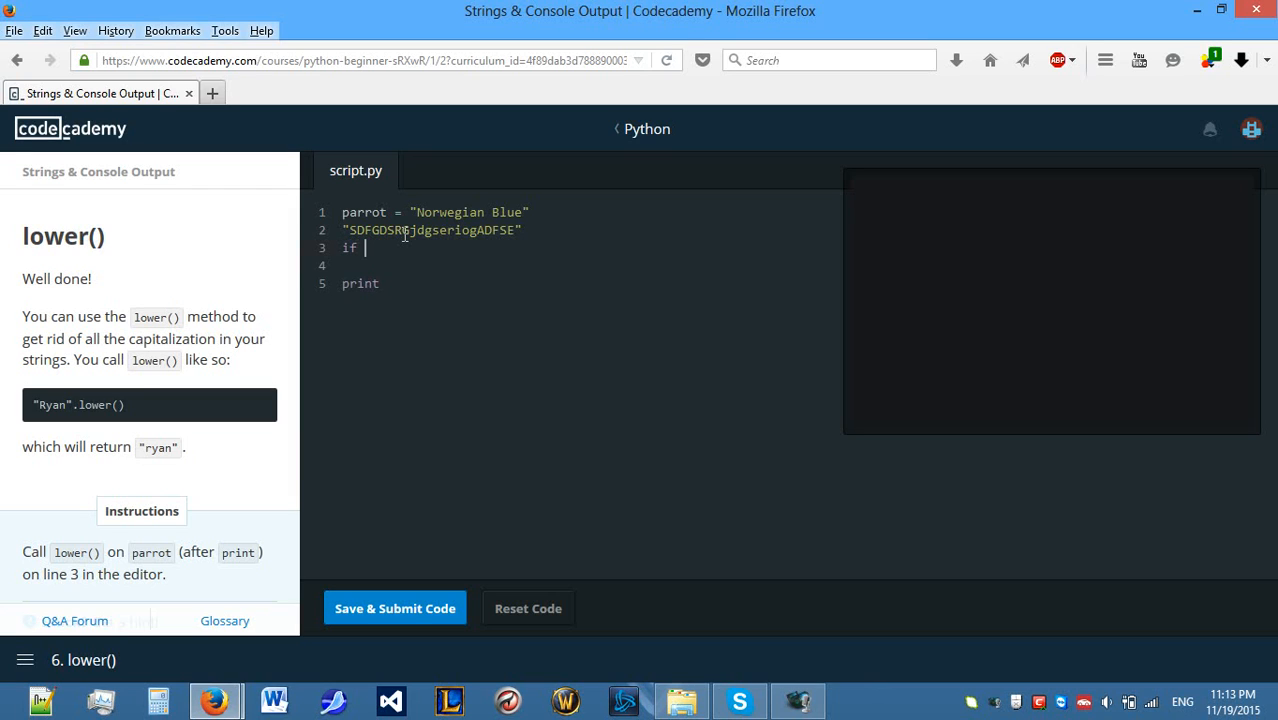
text(letter)
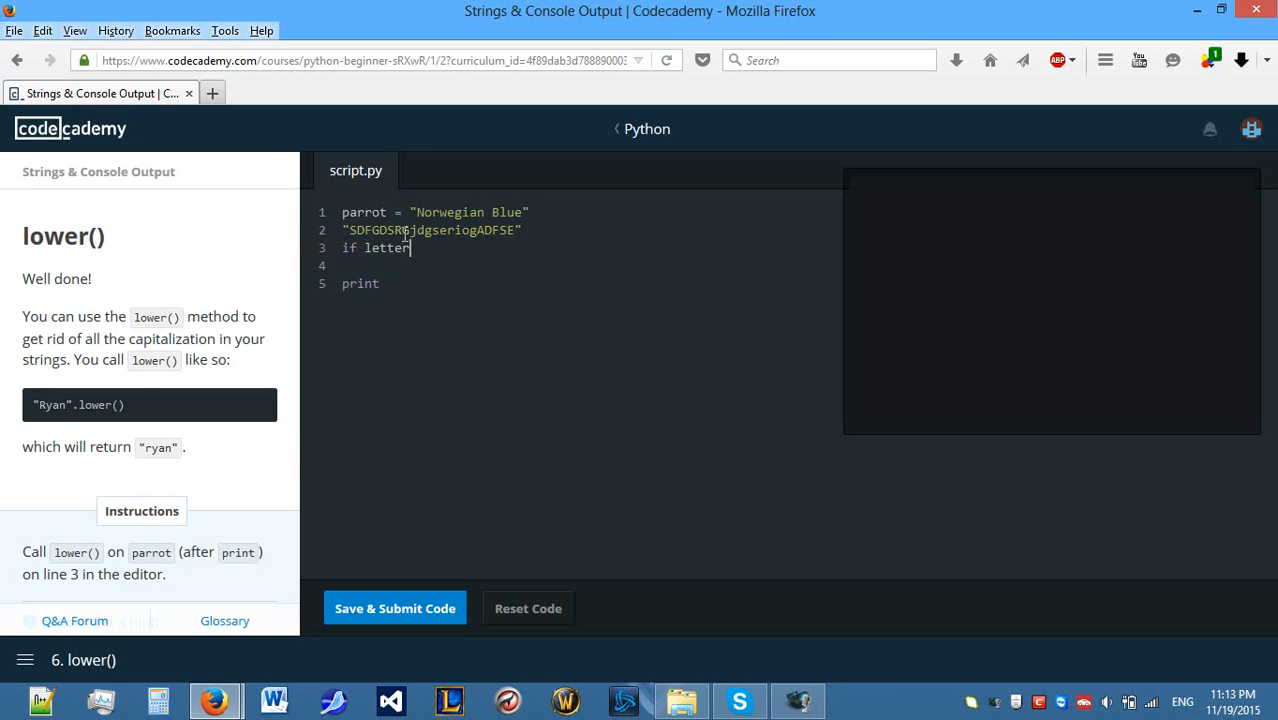
text(==)
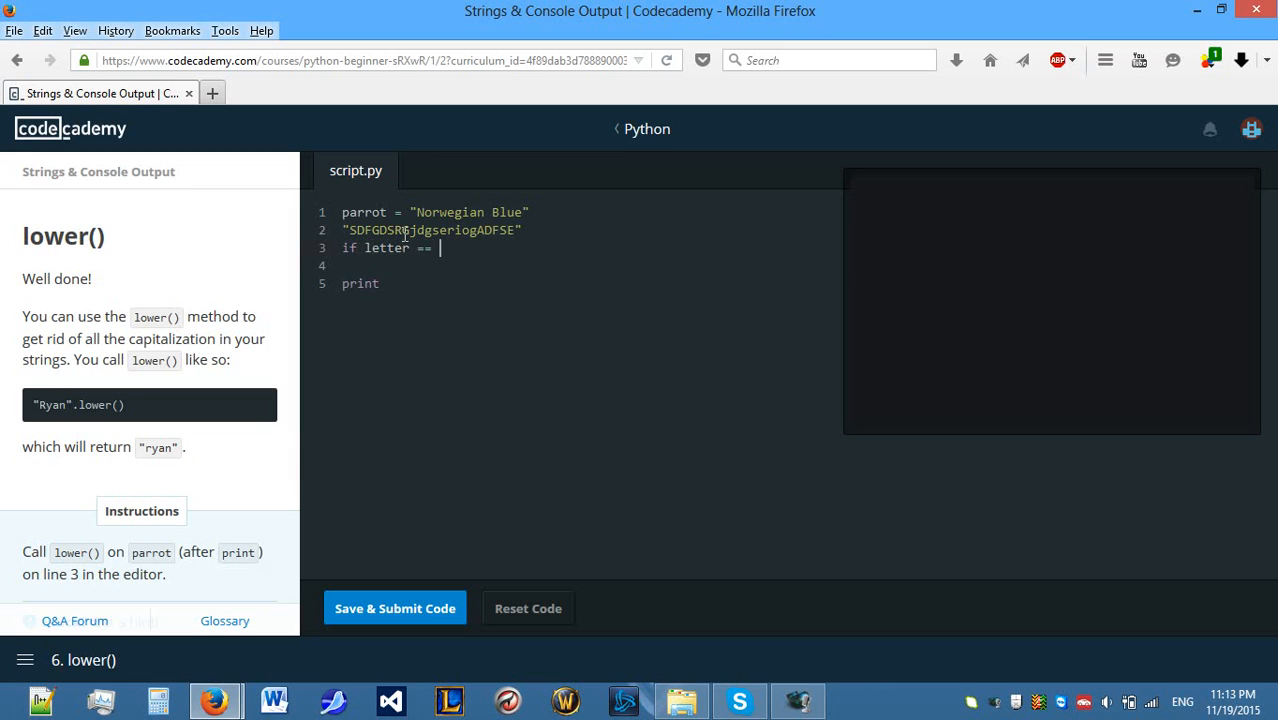
text(")
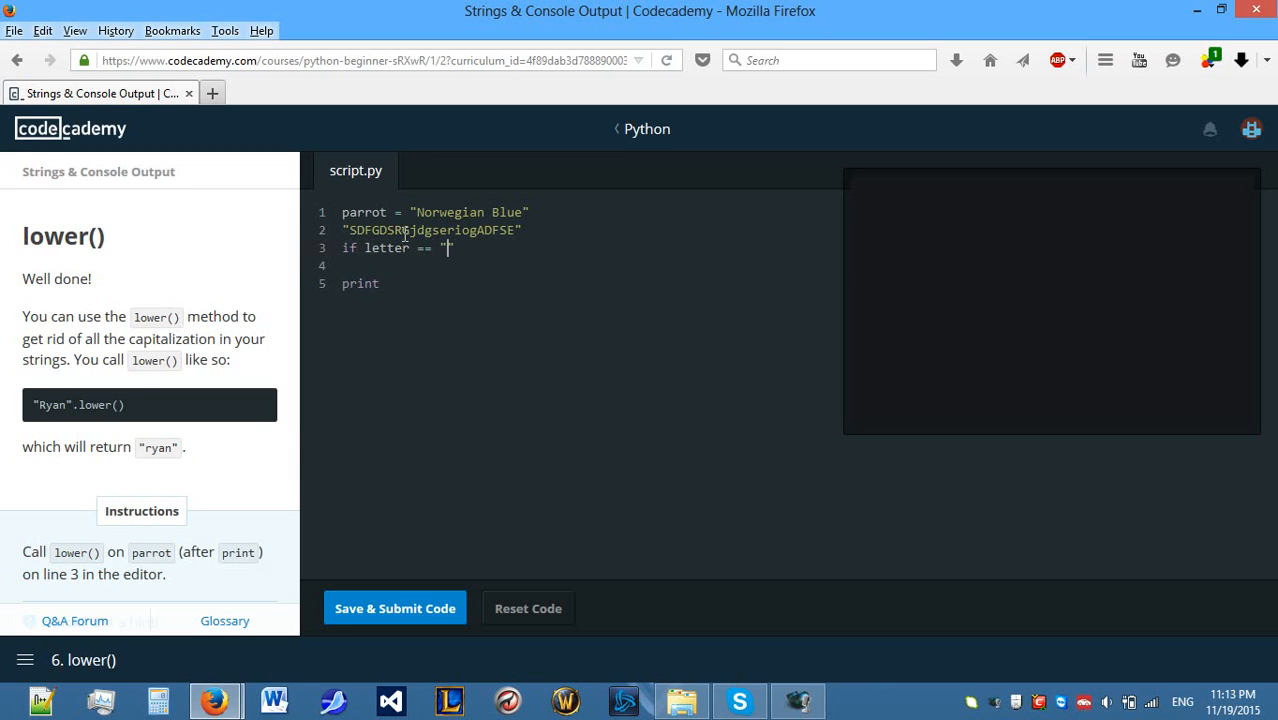
text(a" o)
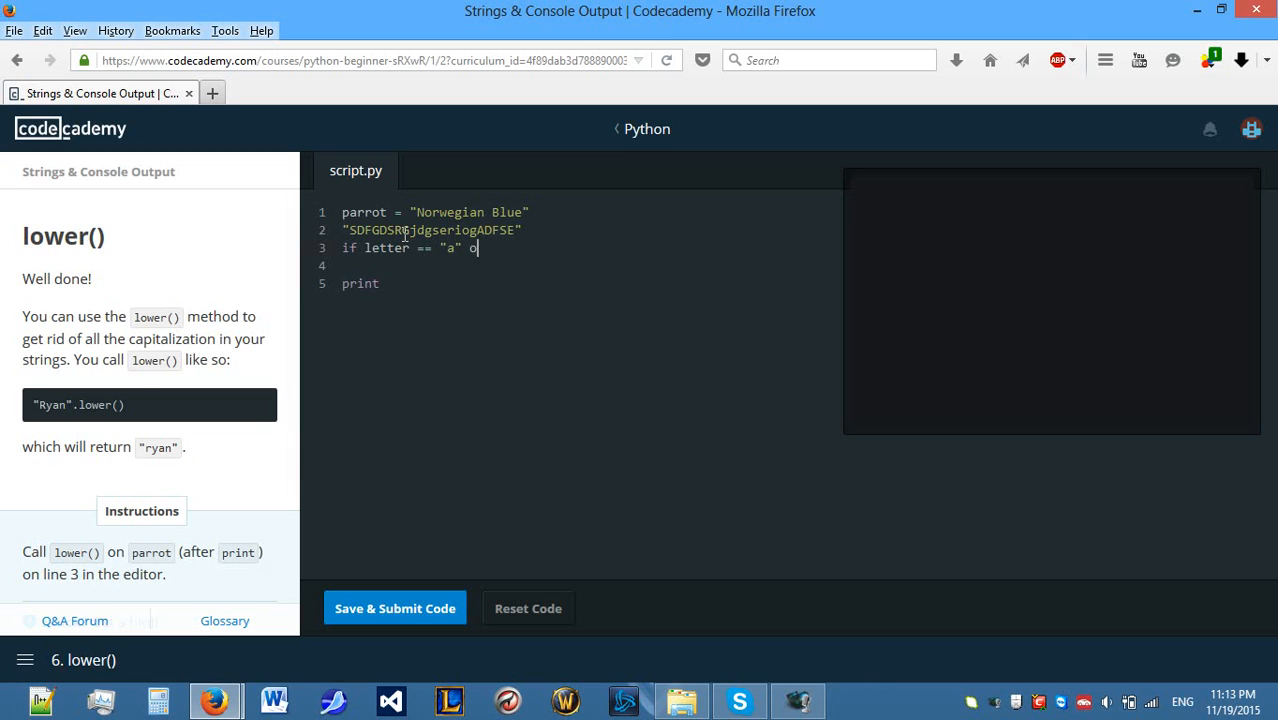
text(r letter ==)
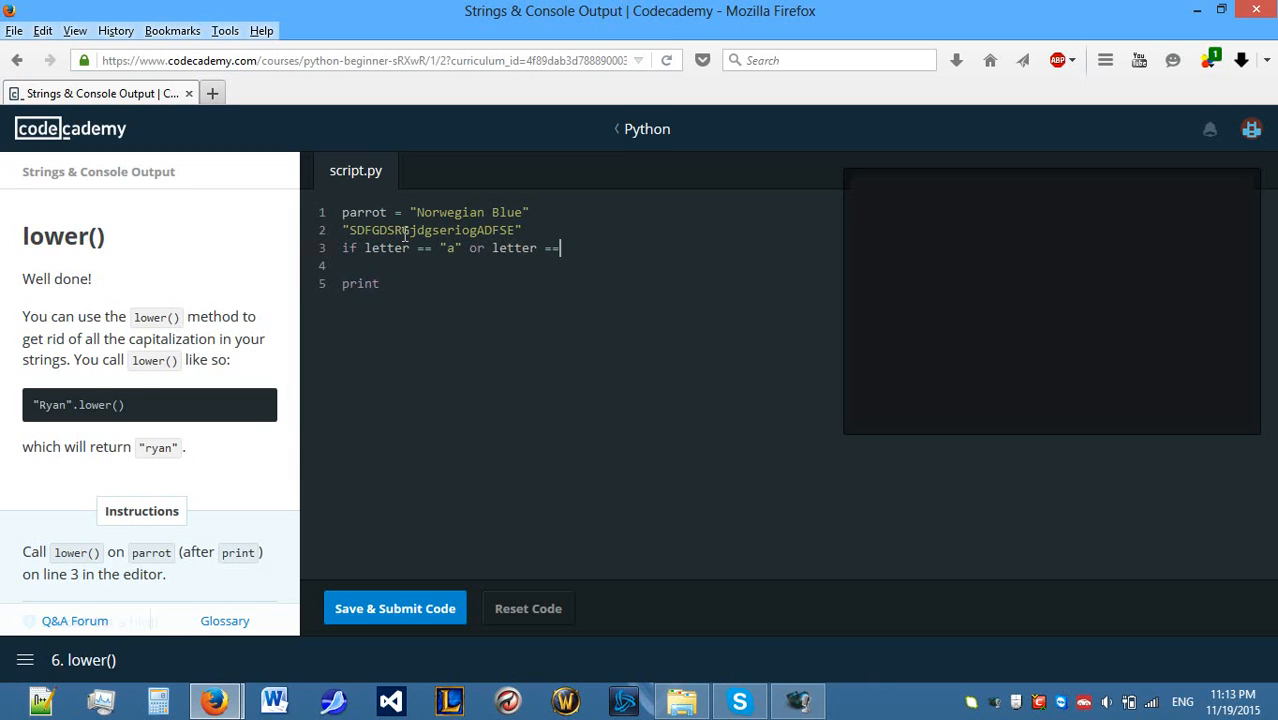
text(")
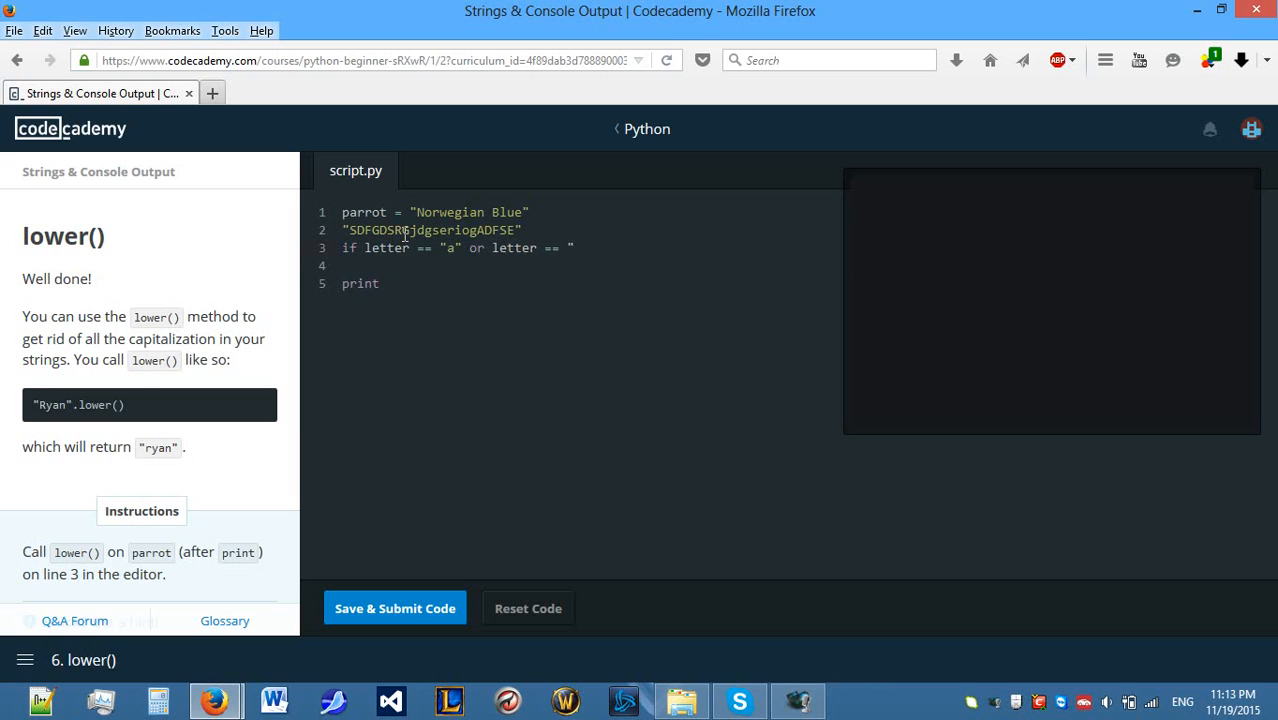
text(A)
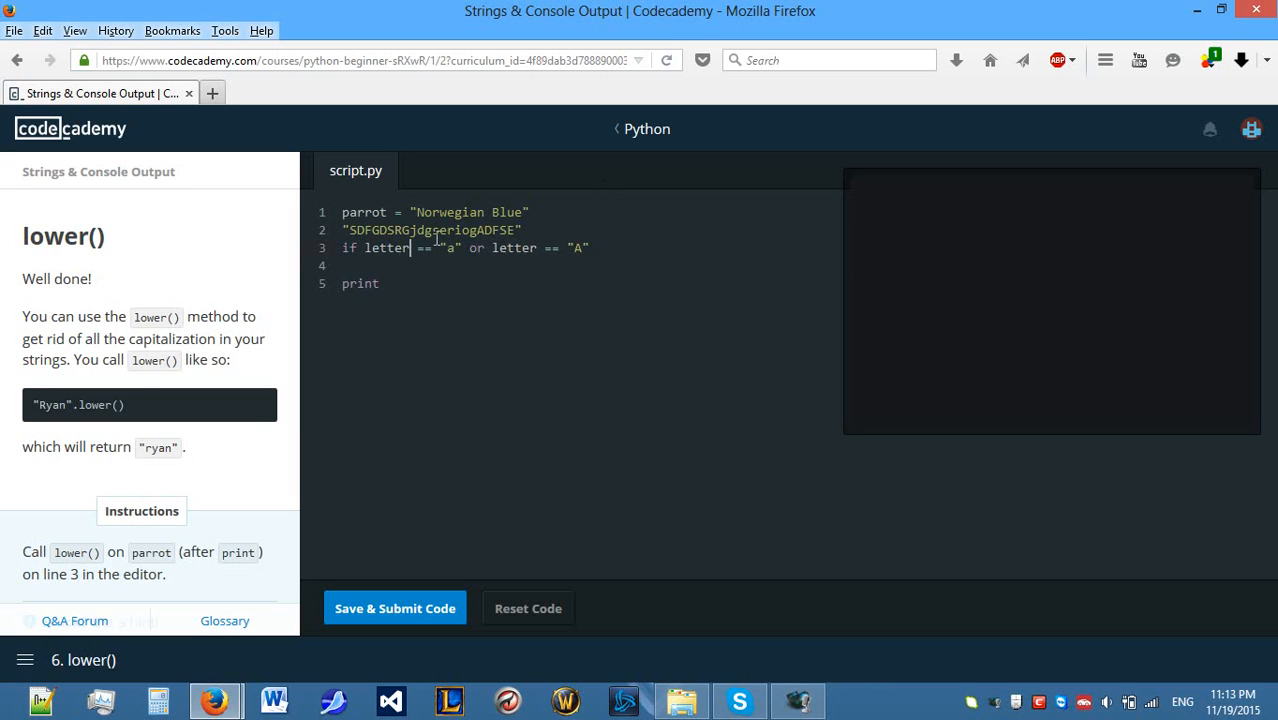
text(.lower())
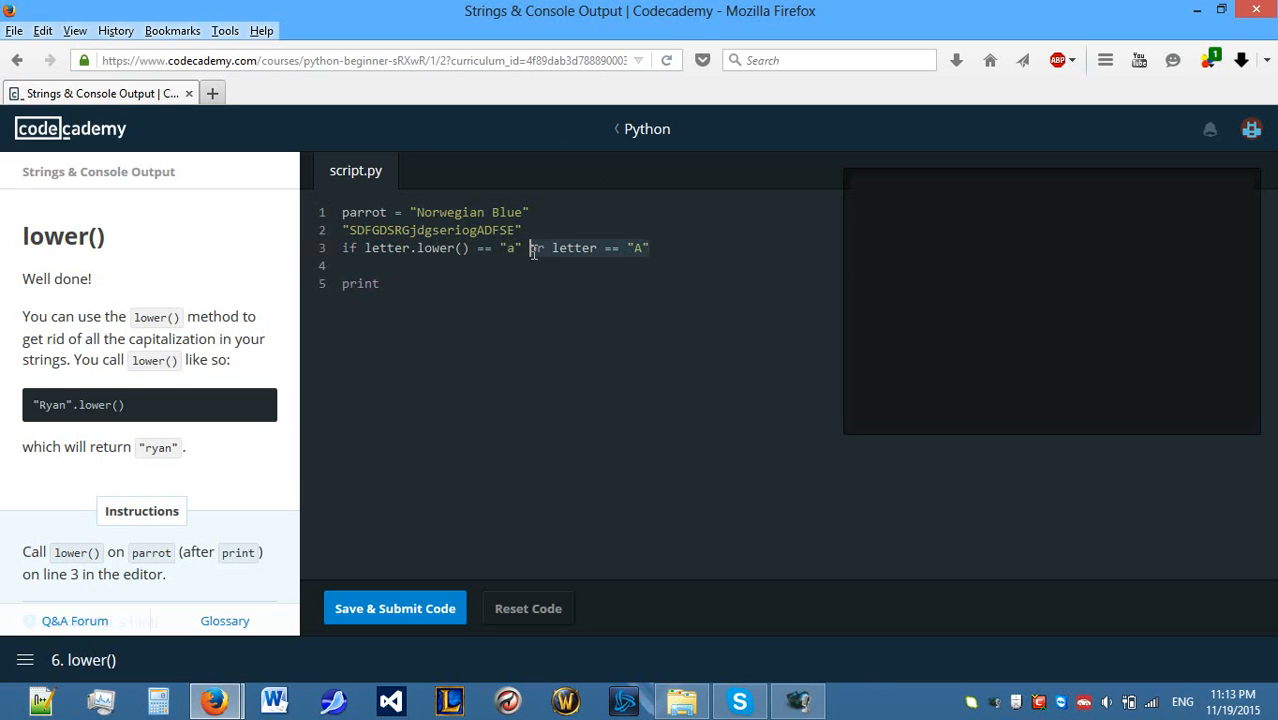
key(Delete)
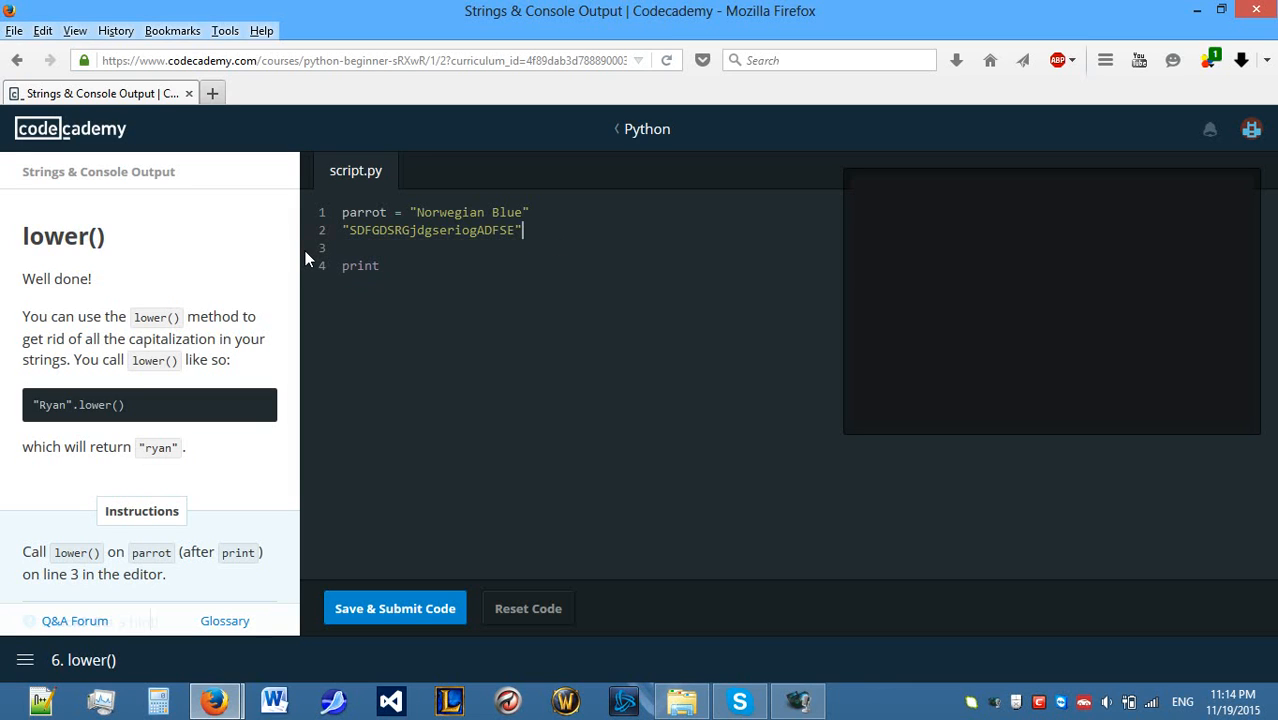
mouse_move(655, 220)
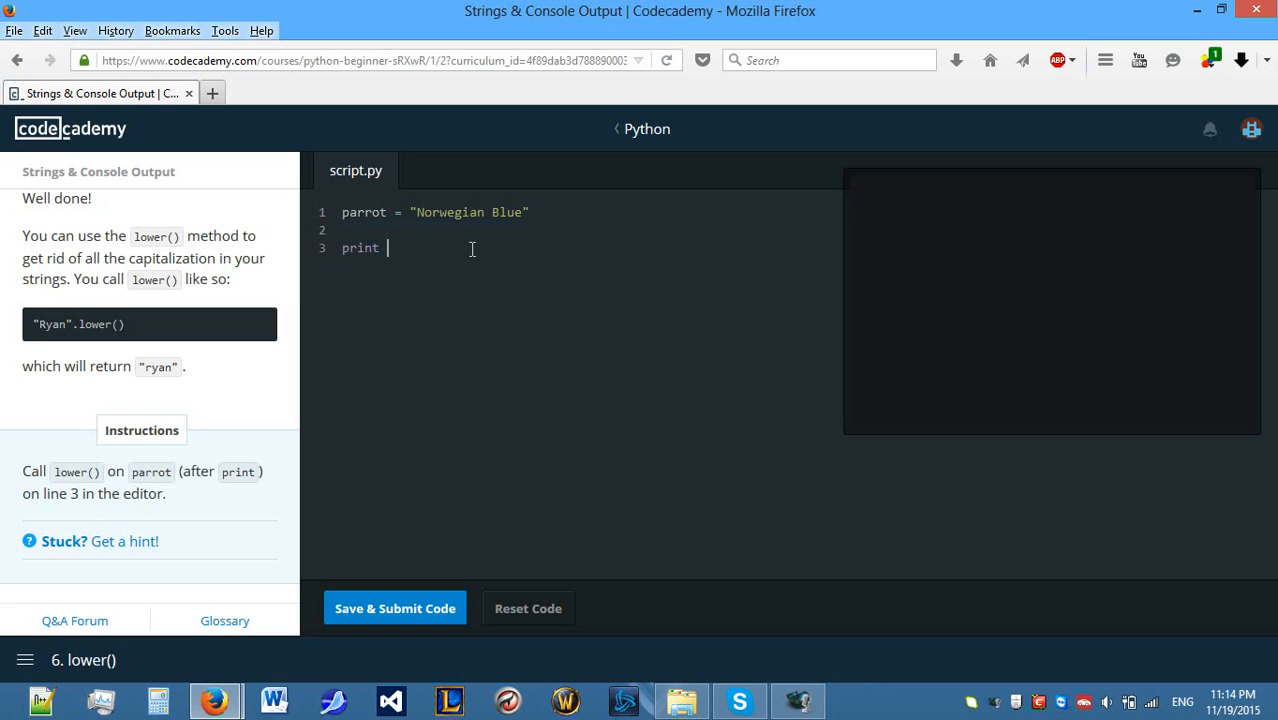
Complete line 3 as print parrot.lower(), submit to get norwegian blue, and continue to upper().
text(parrot.lower()
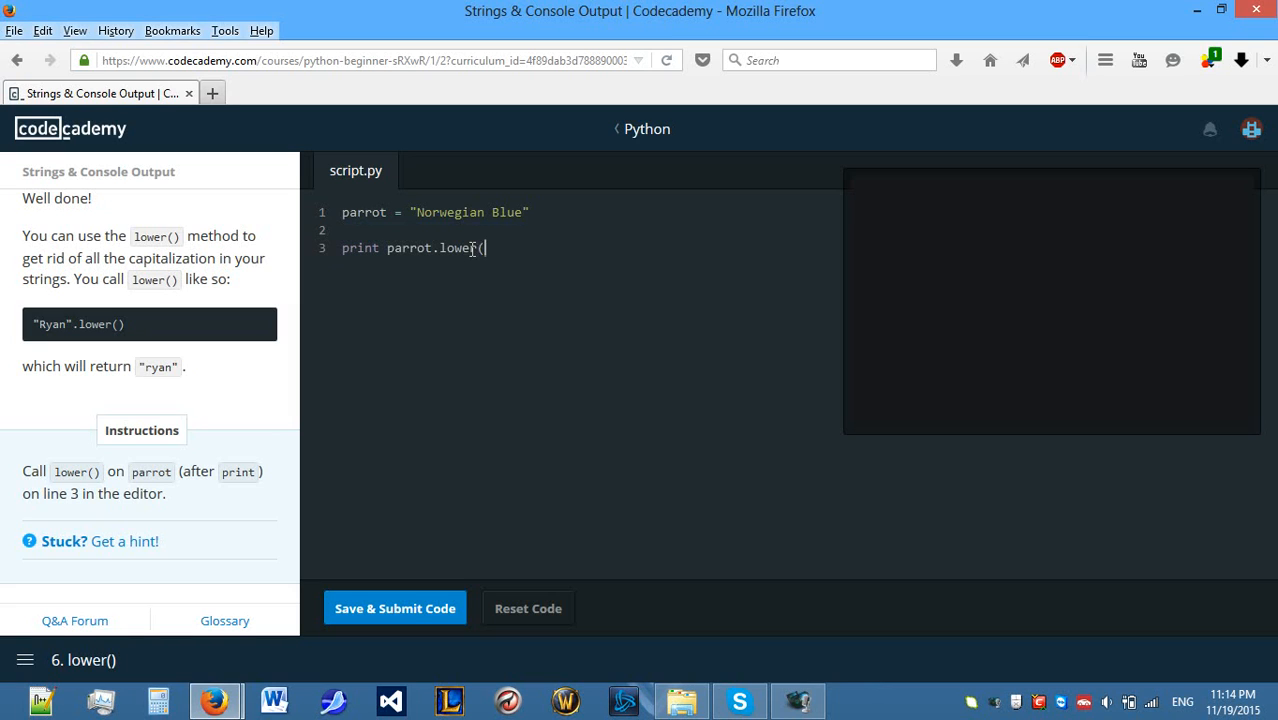
text())
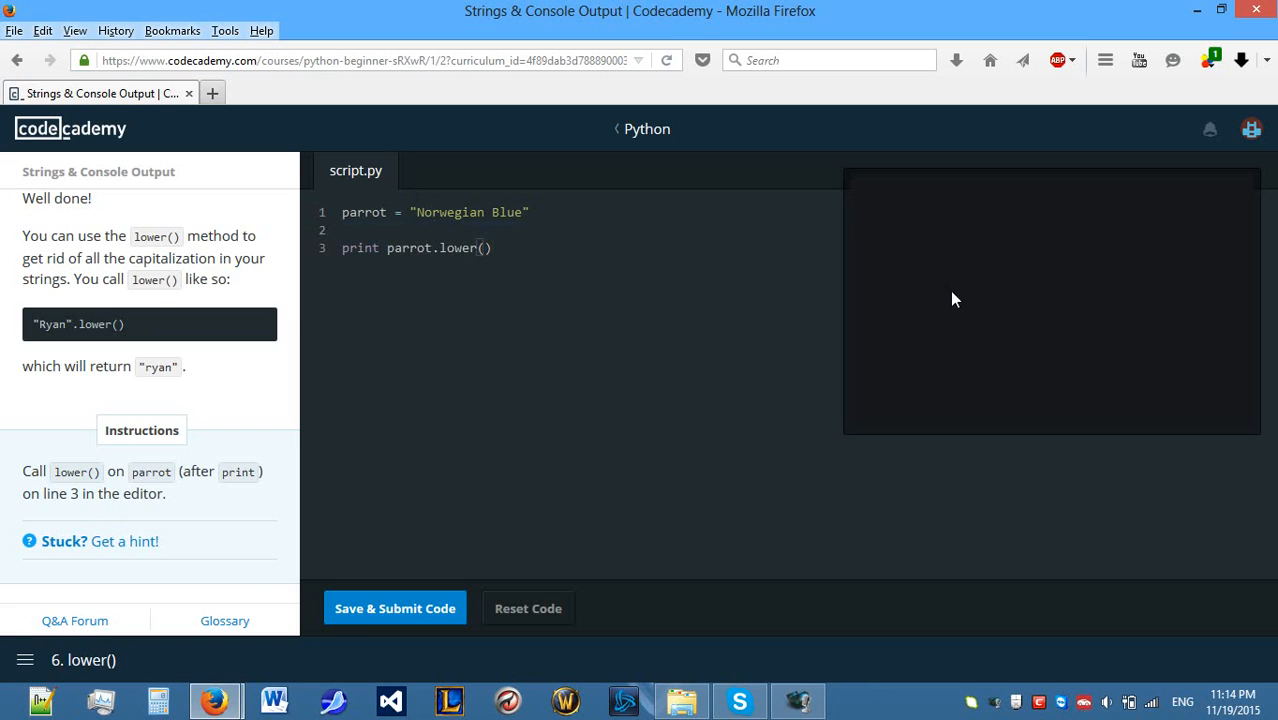
click(394, 607)
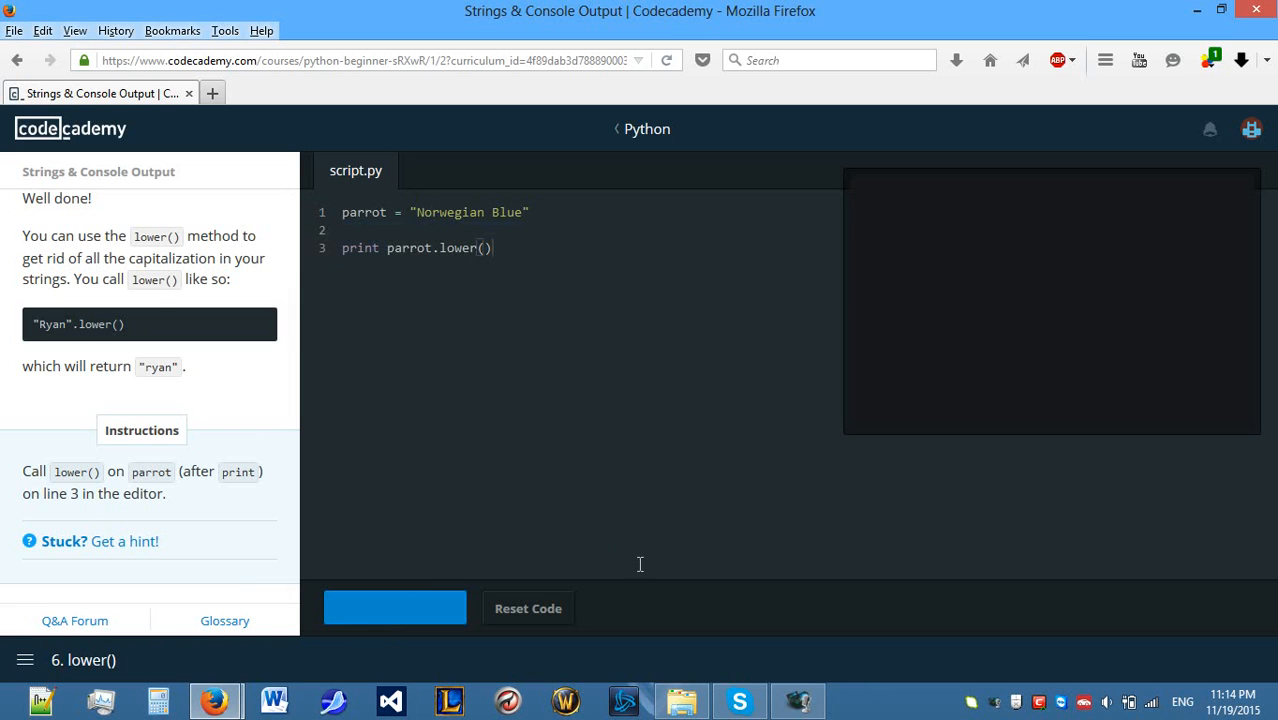
click(394, 607)
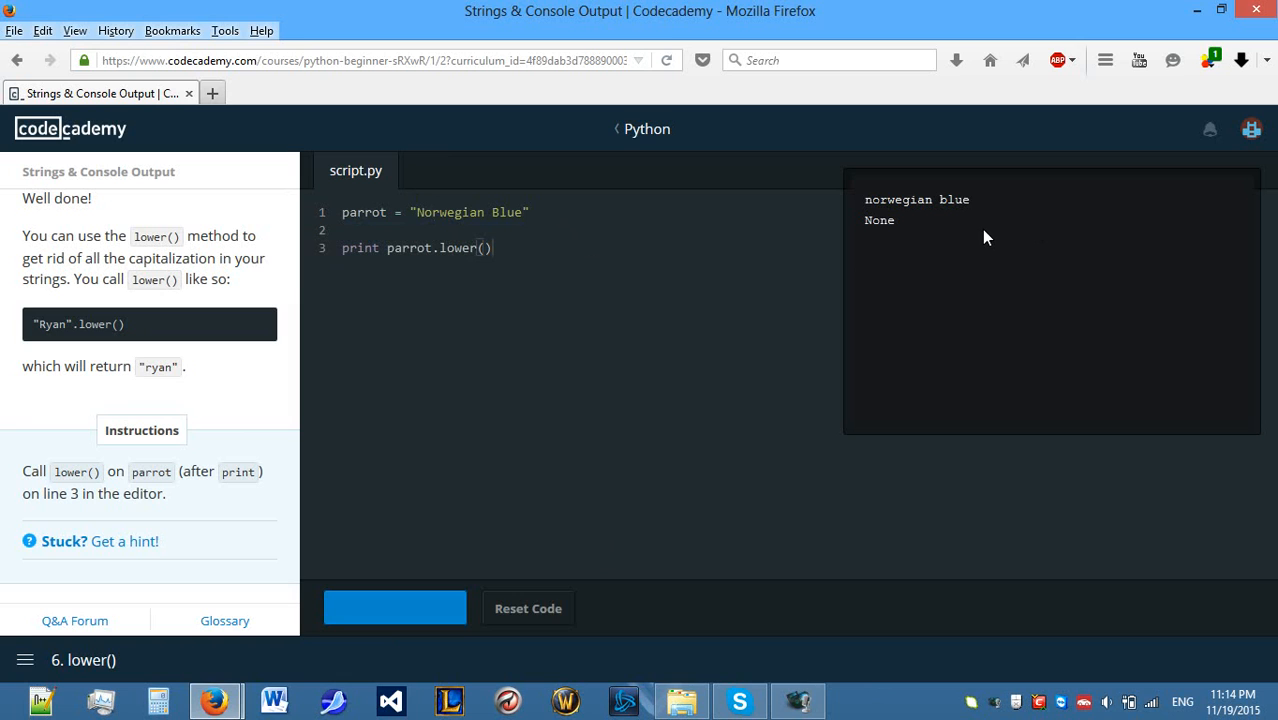
click(394, 607)
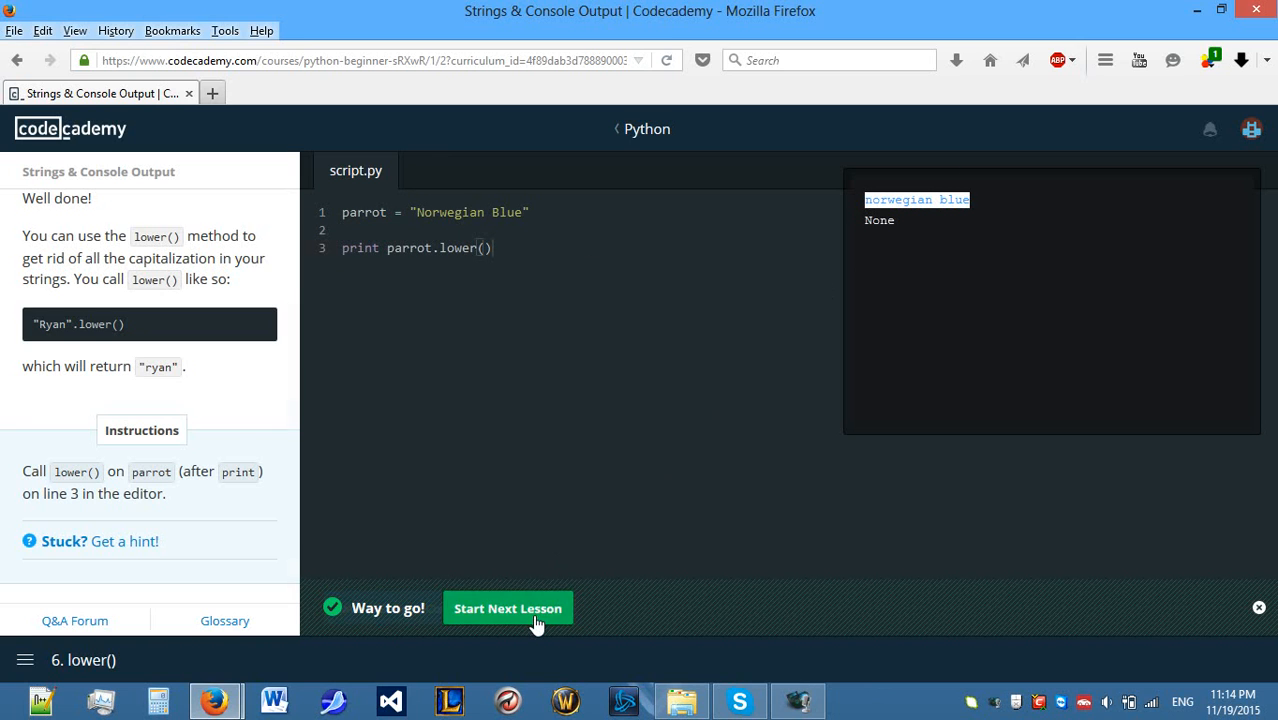
click(508, 607)
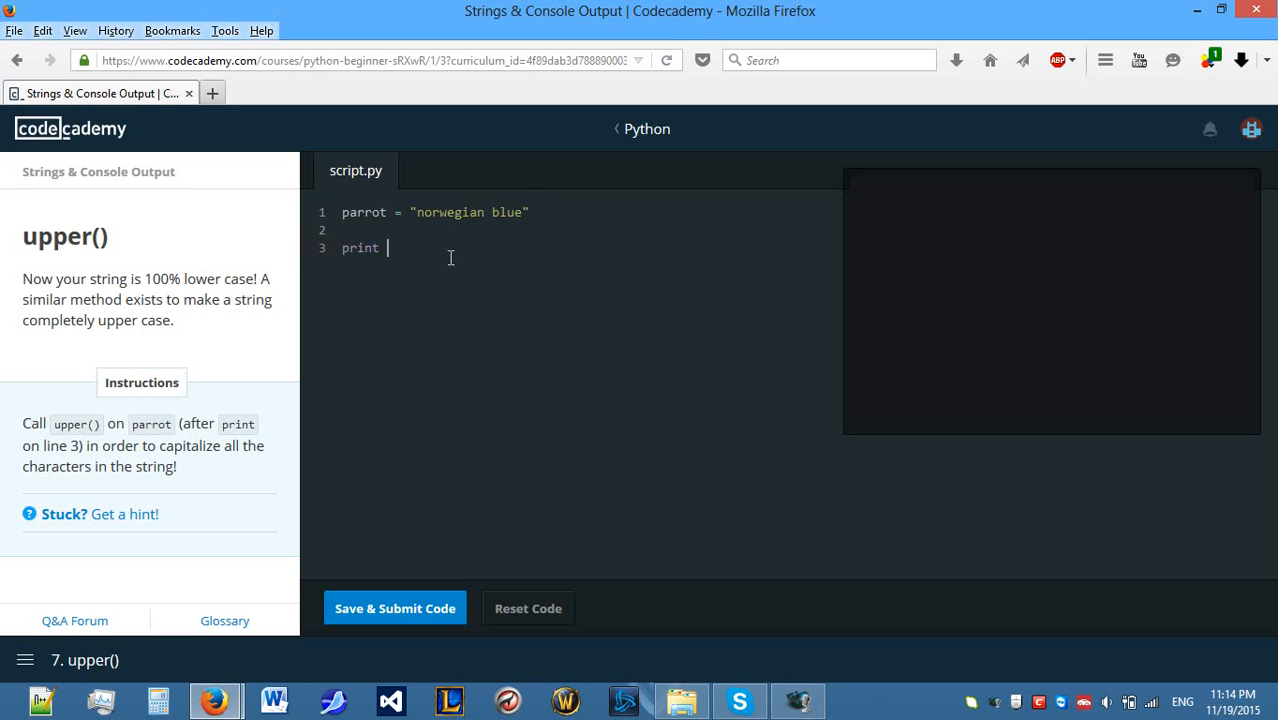
Submit print parrot.upper() printing NORWEGIAN BLUE, dismiss the 25 Exercises badge, and continue to str().
text(parrot)
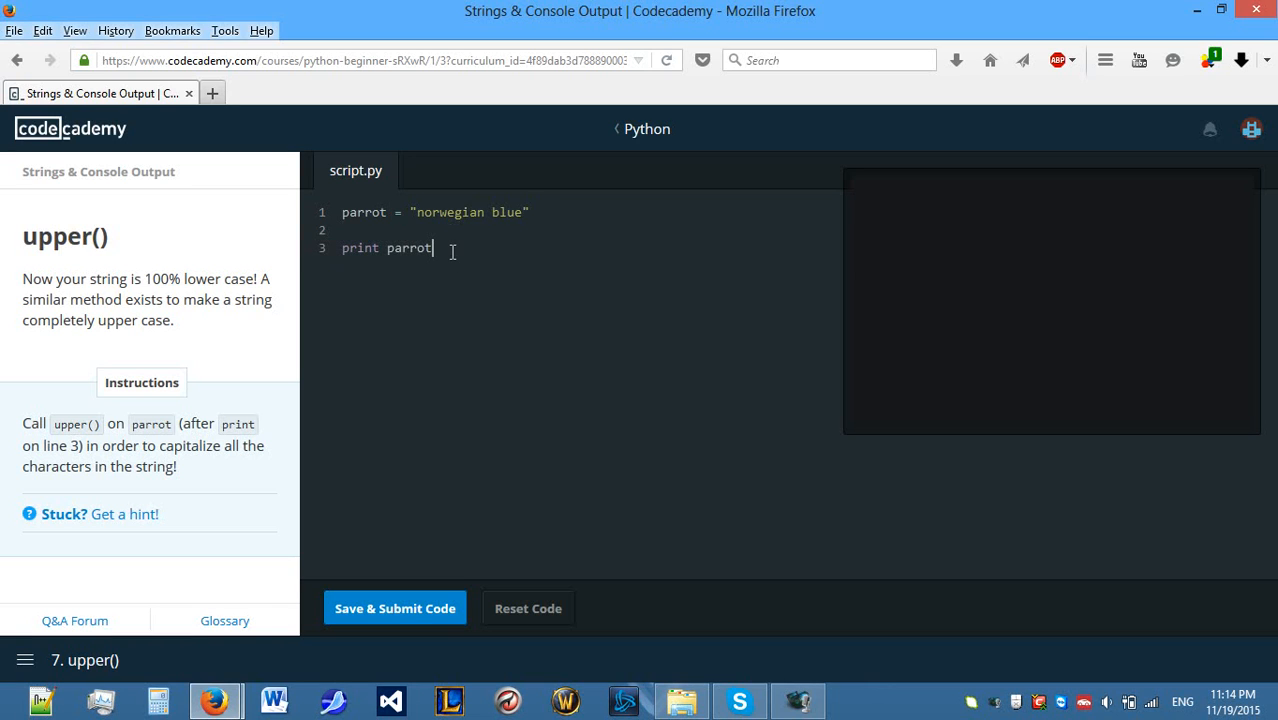
text(.upper())
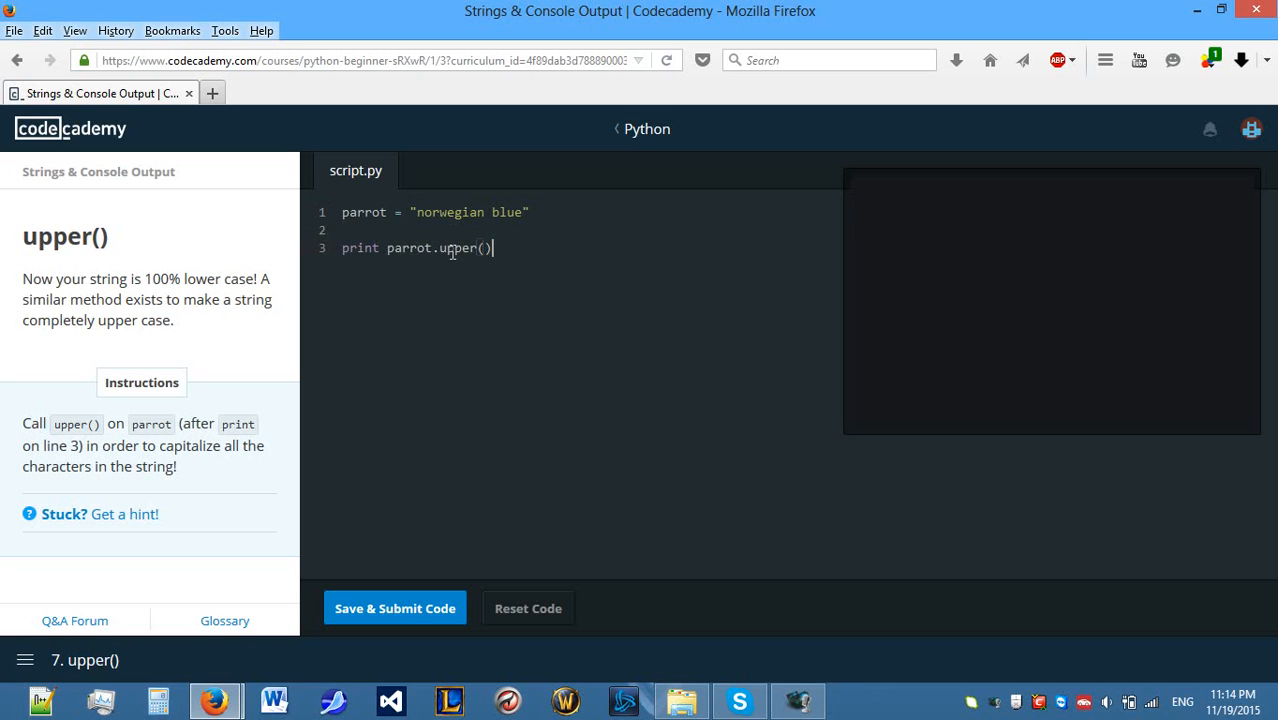
click(394, 607)
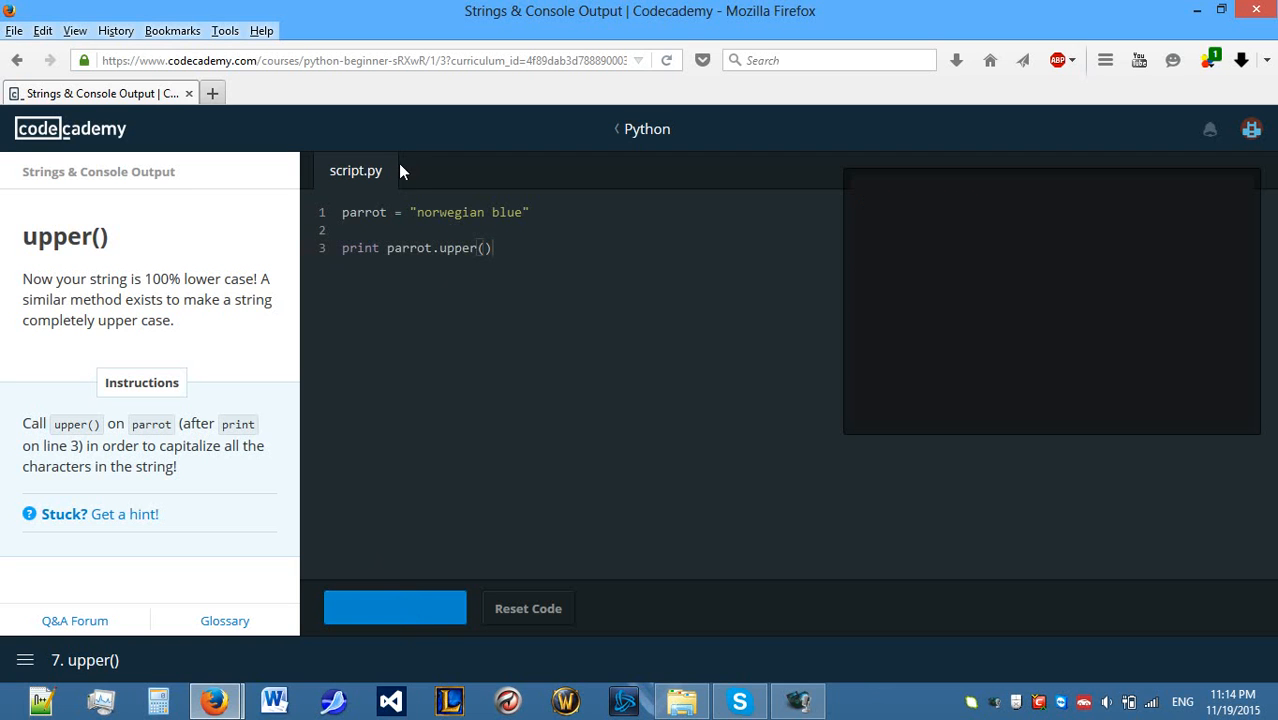
click(394, 607)
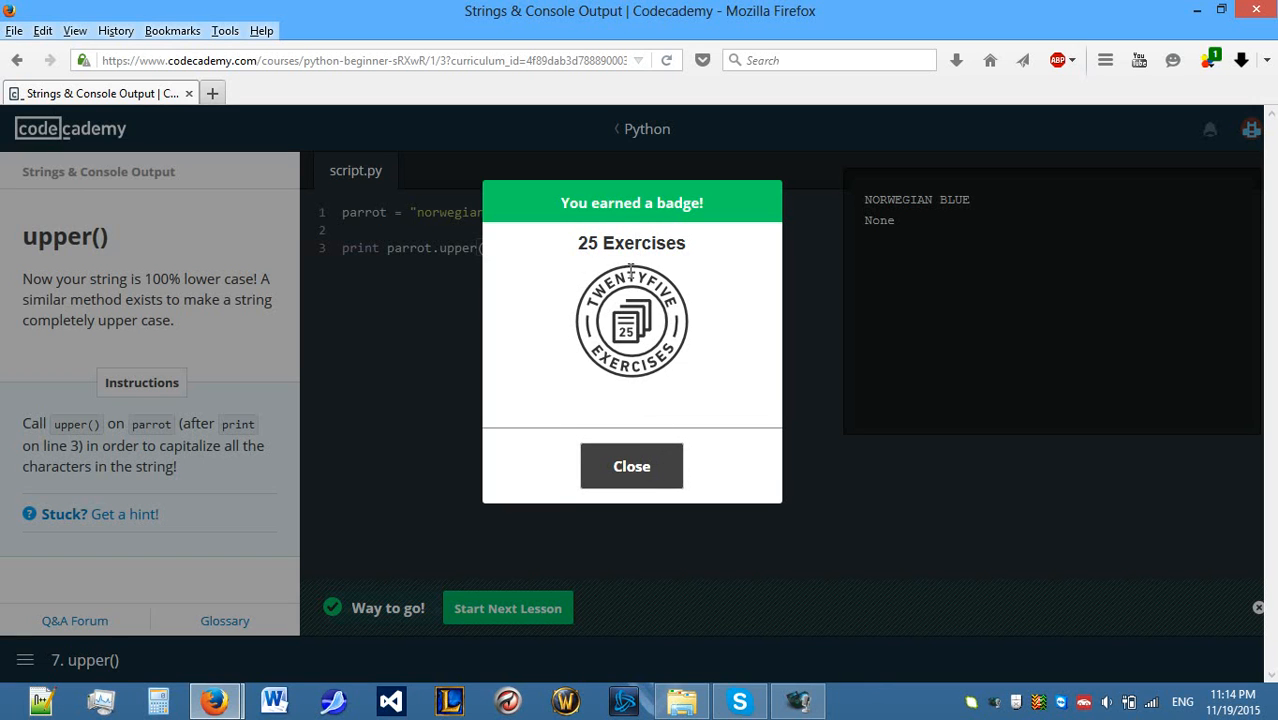
click(631, 466)
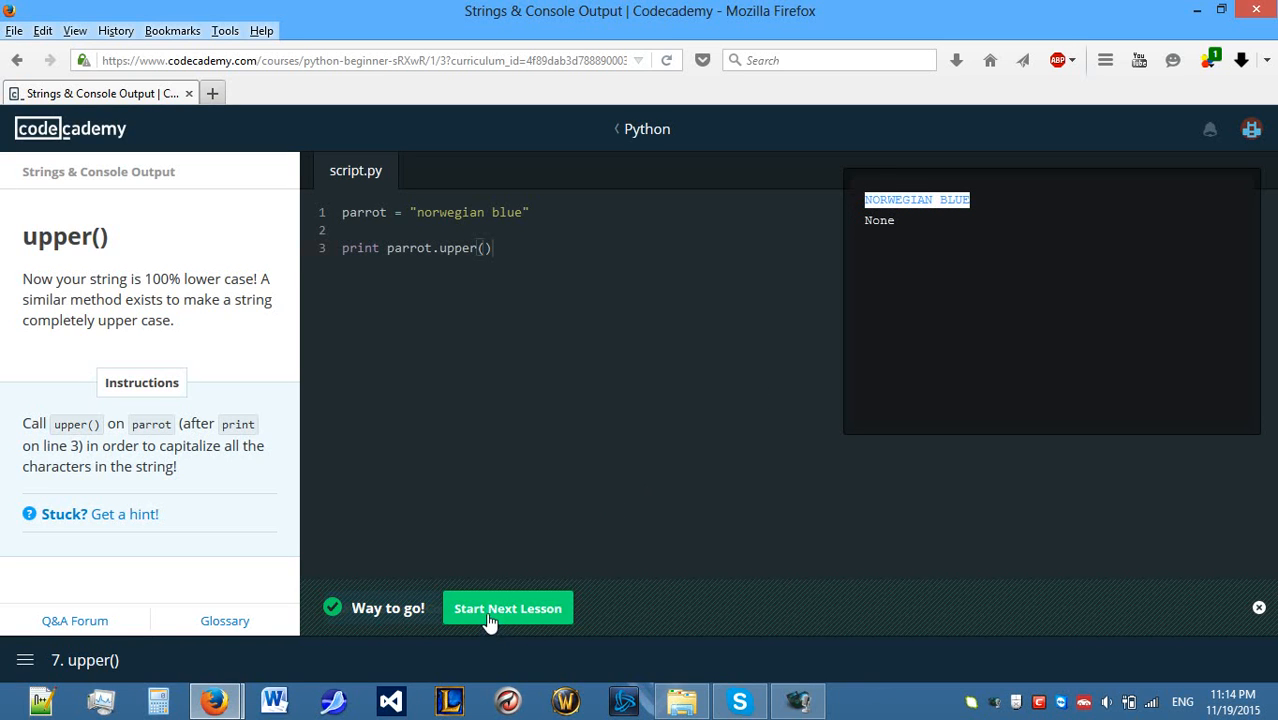
click(507, 607)
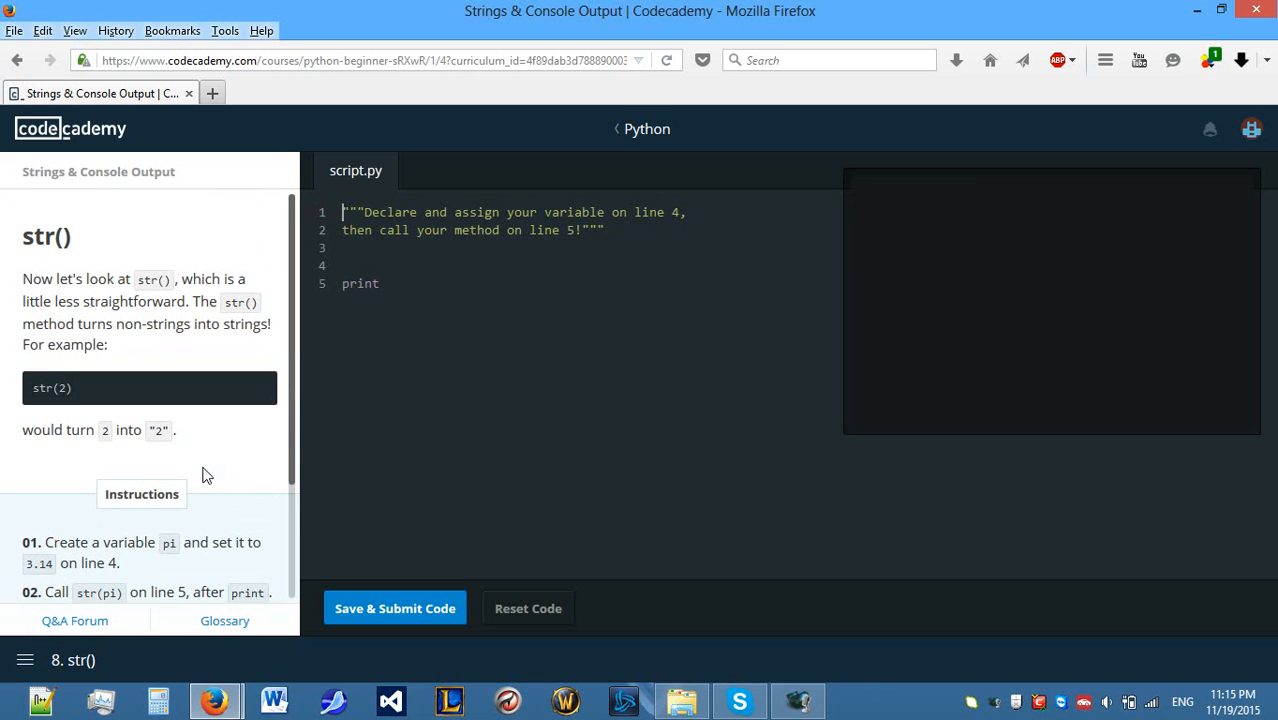
Experiment on the blank line with int(user_input) and str(35473) before settling the exercise.
scroll(down, 3)
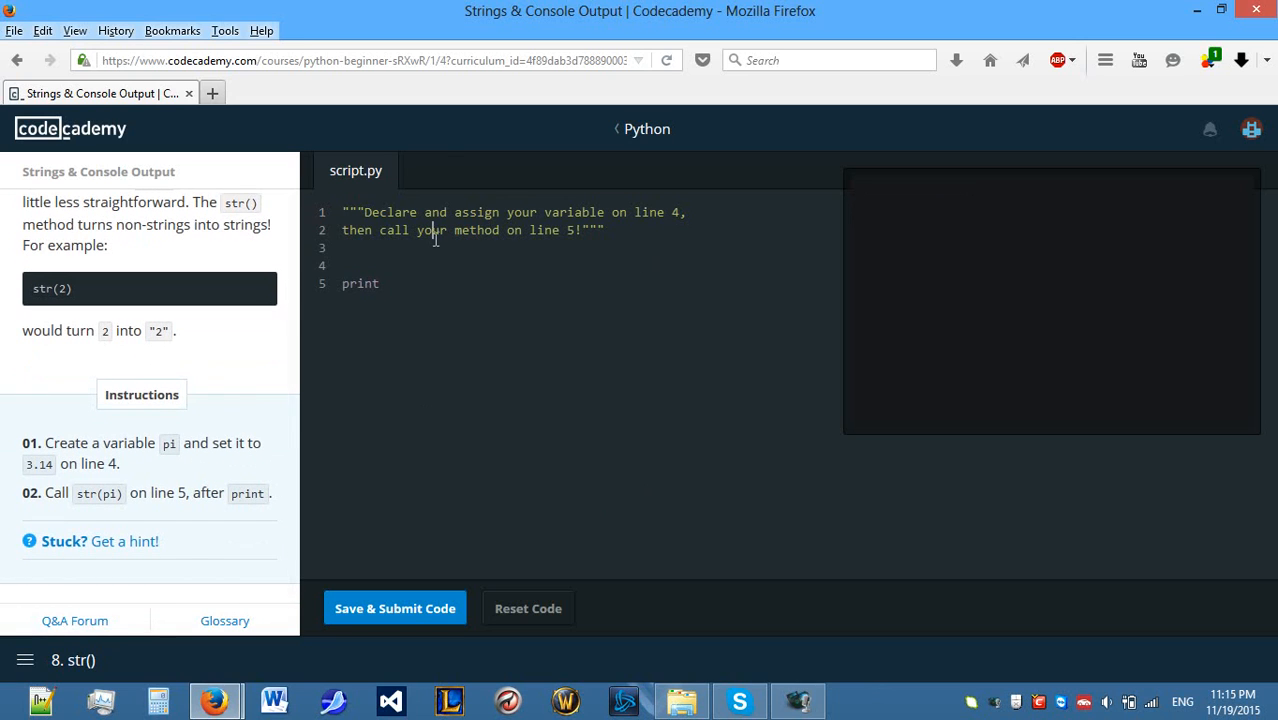
mouse_move(449, 243)
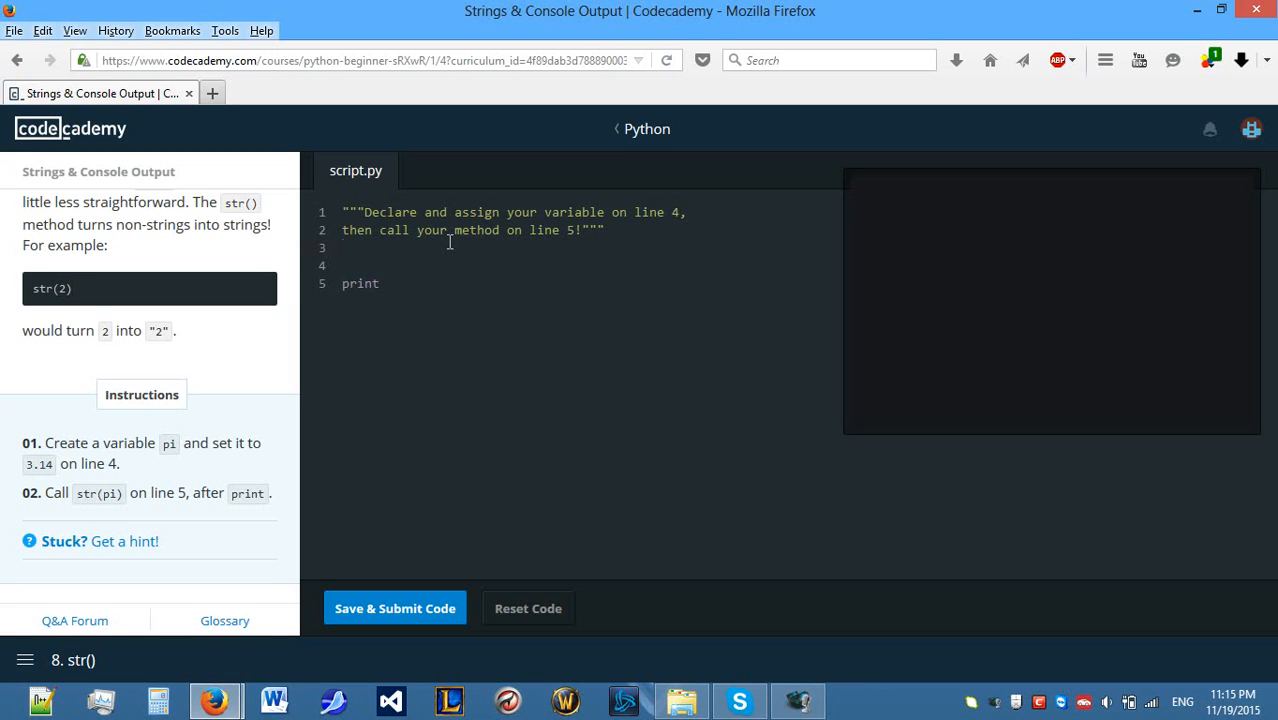
click(345, 248)
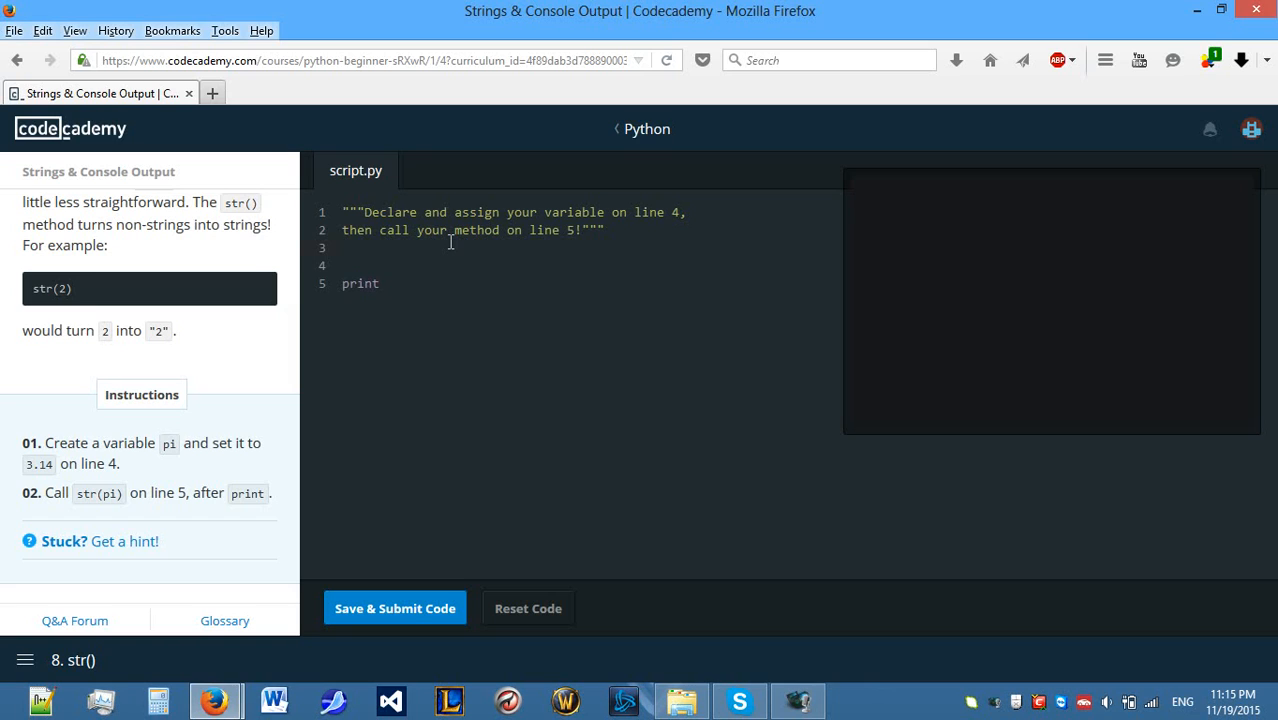
text(int())
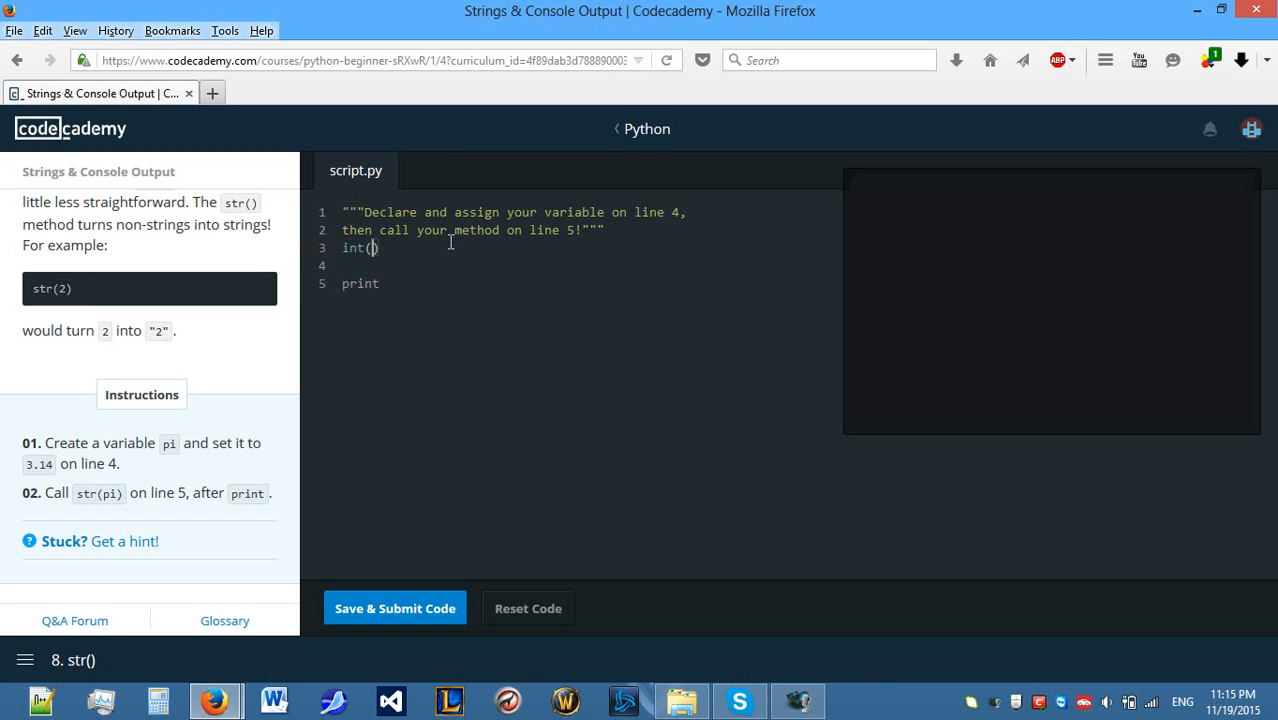
text(user_)
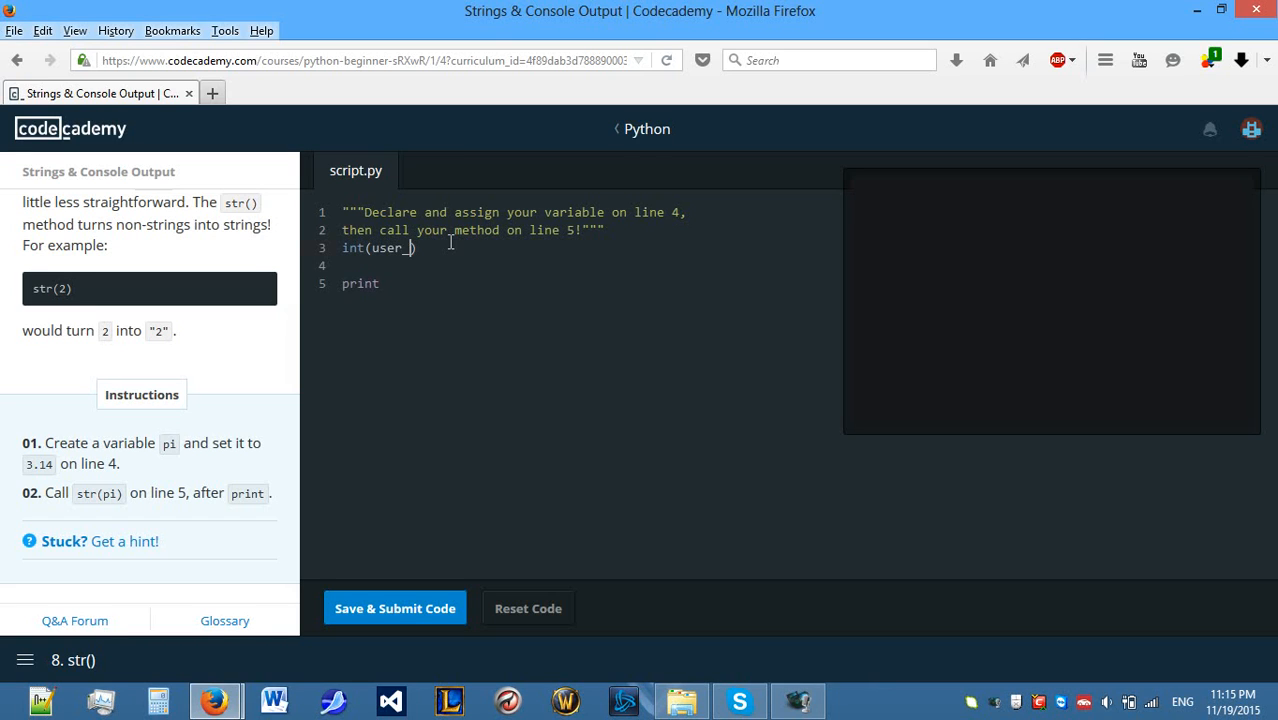
text(input))
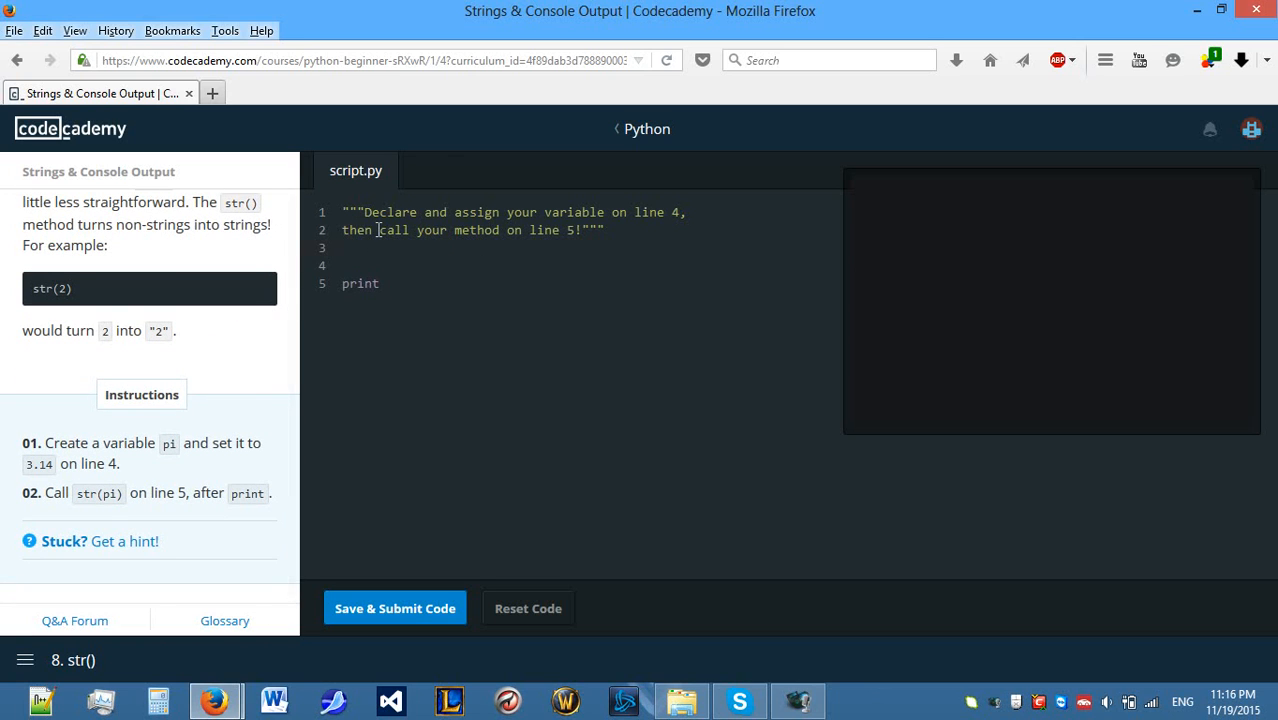
text(str())
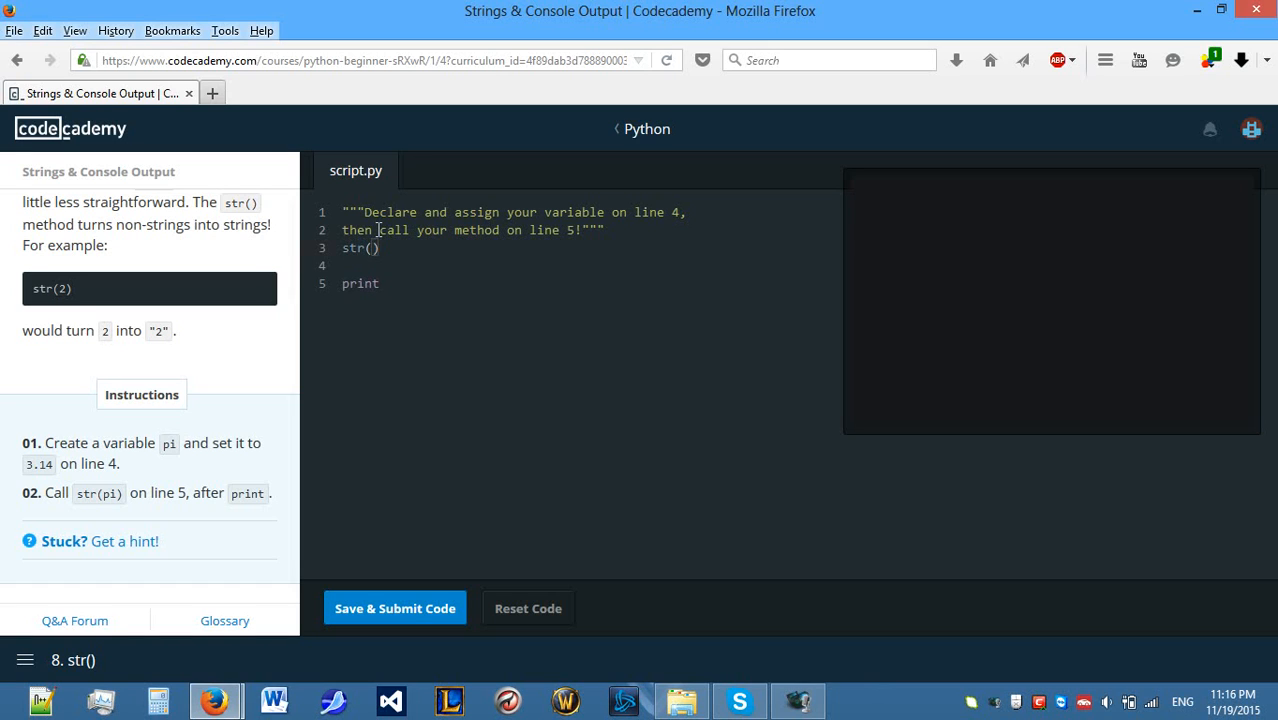
text(3)
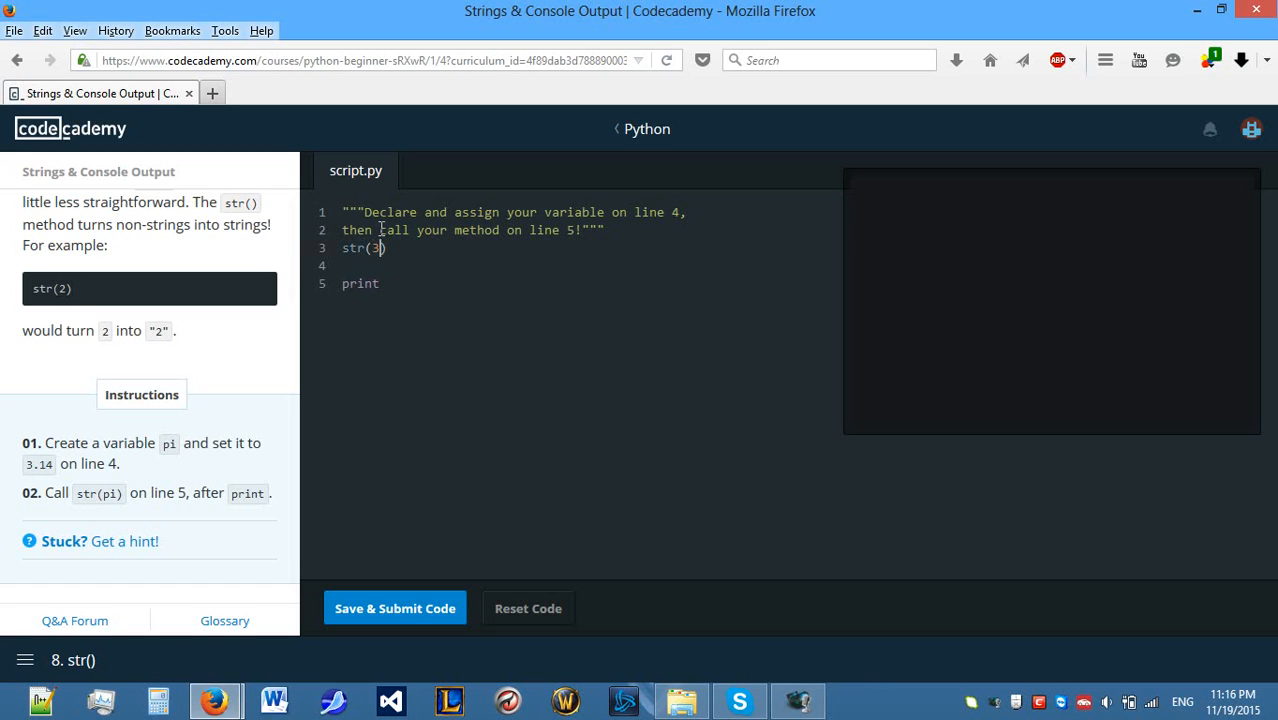
text(5473)
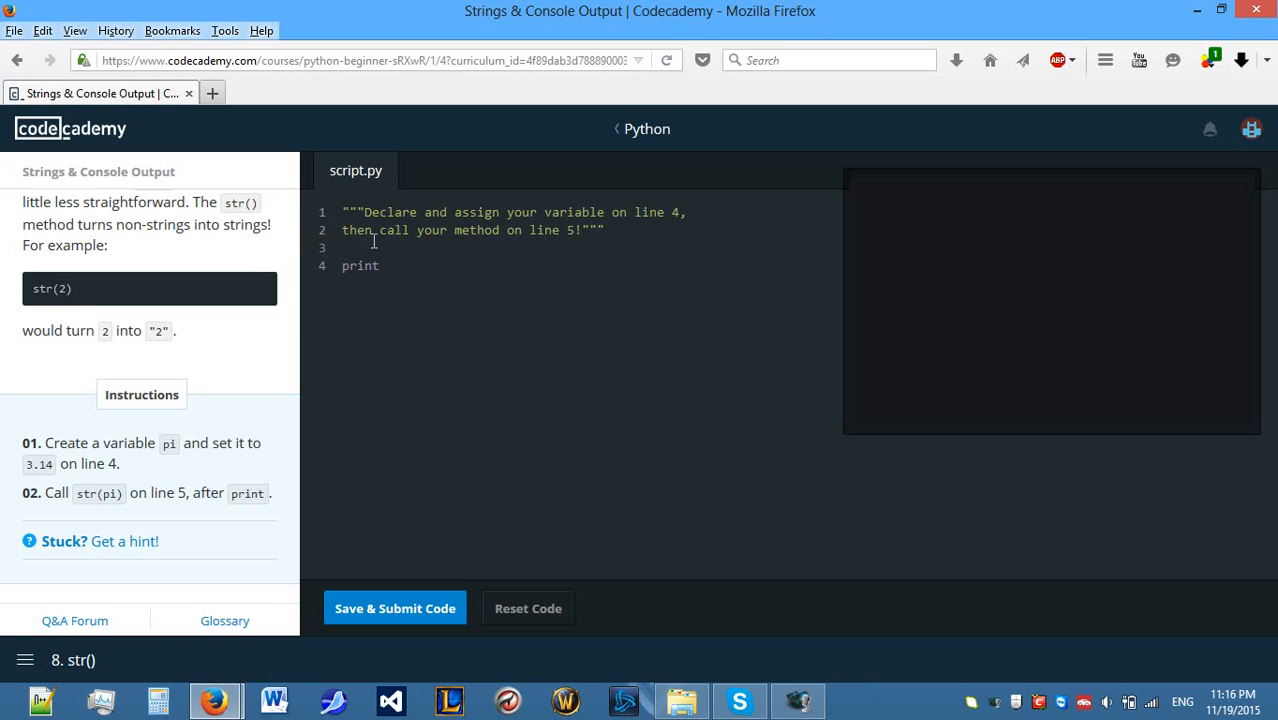
Write pi = 3.14 with print str(pi) and submit so 3.14 is printed.
text(pi)
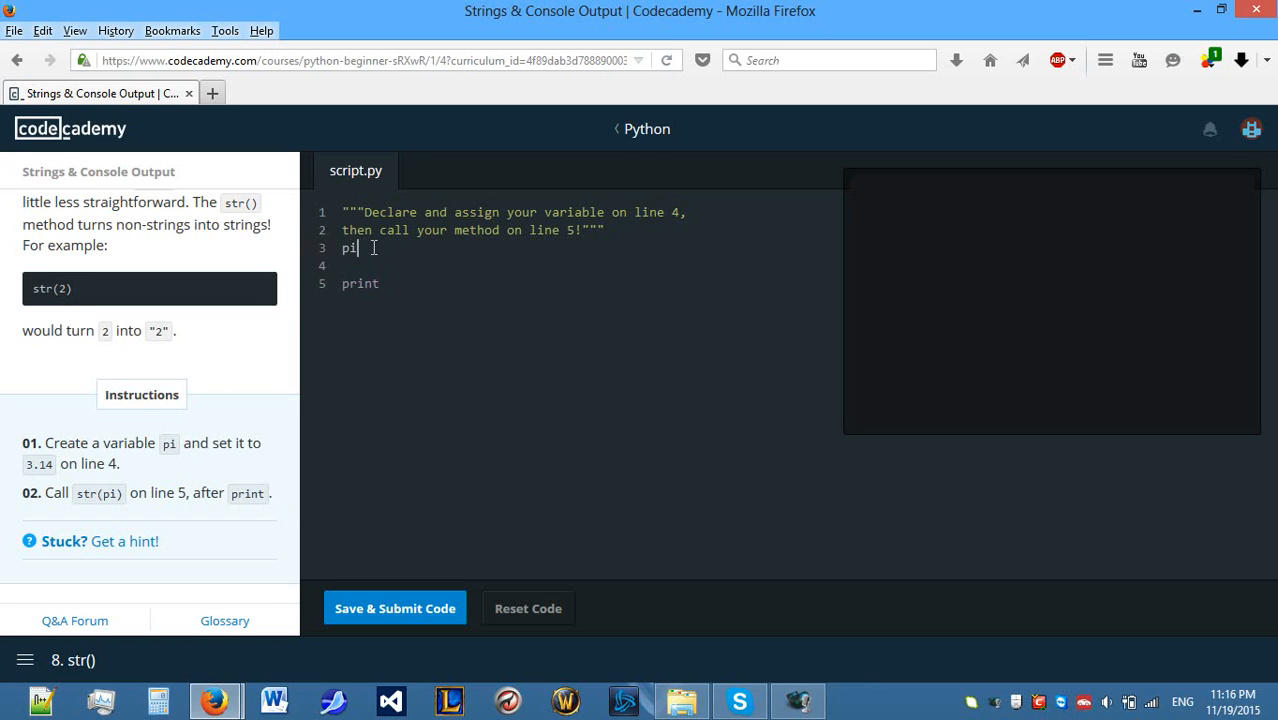
text(= 3.1)
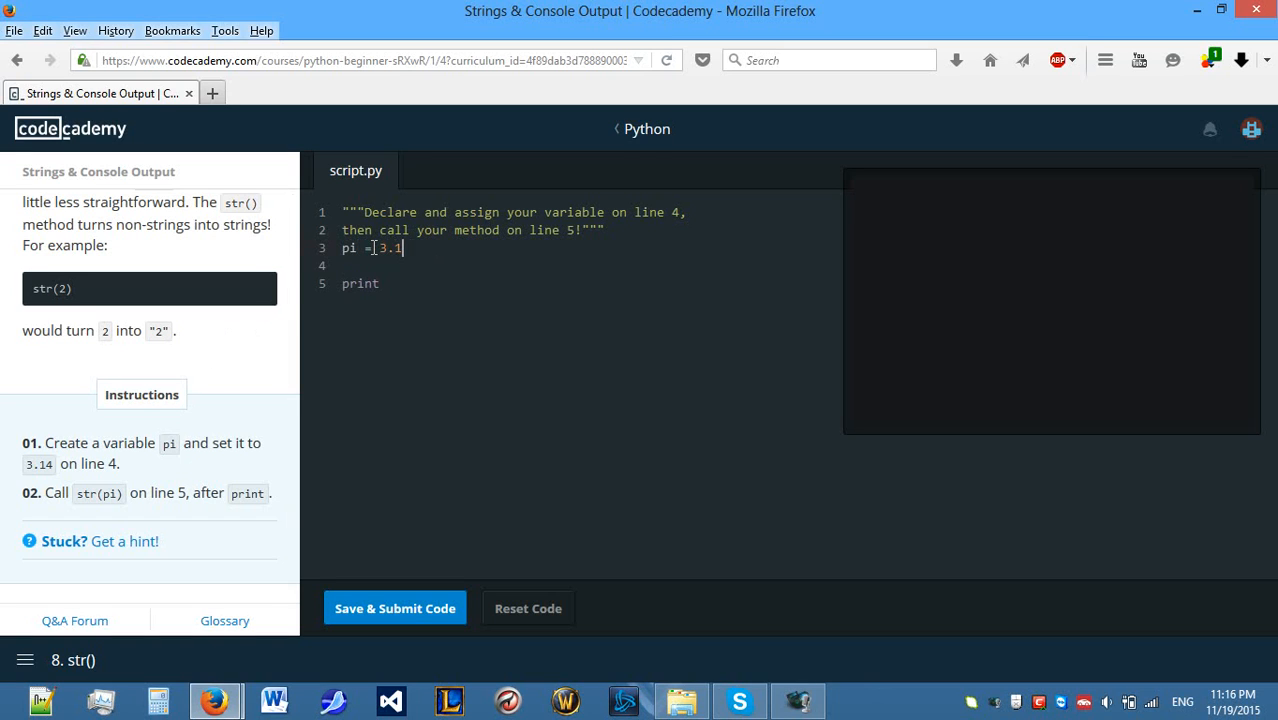
text(4)
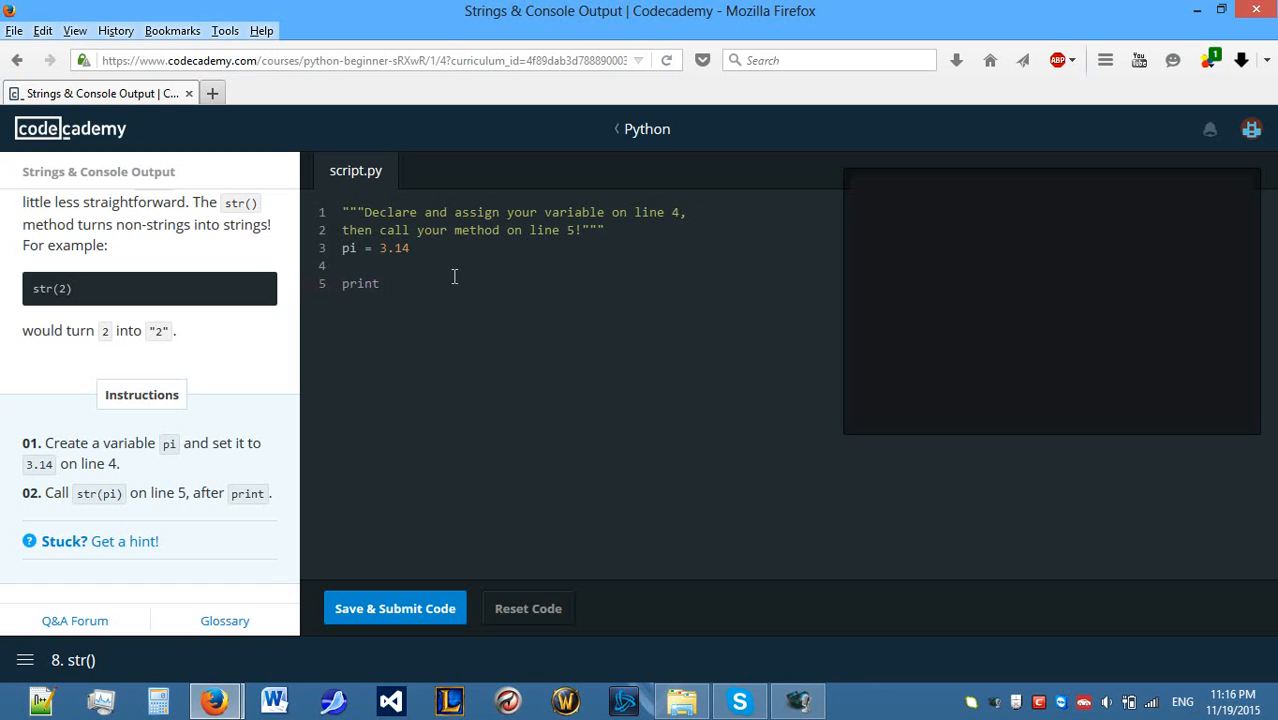
text(str(pi)
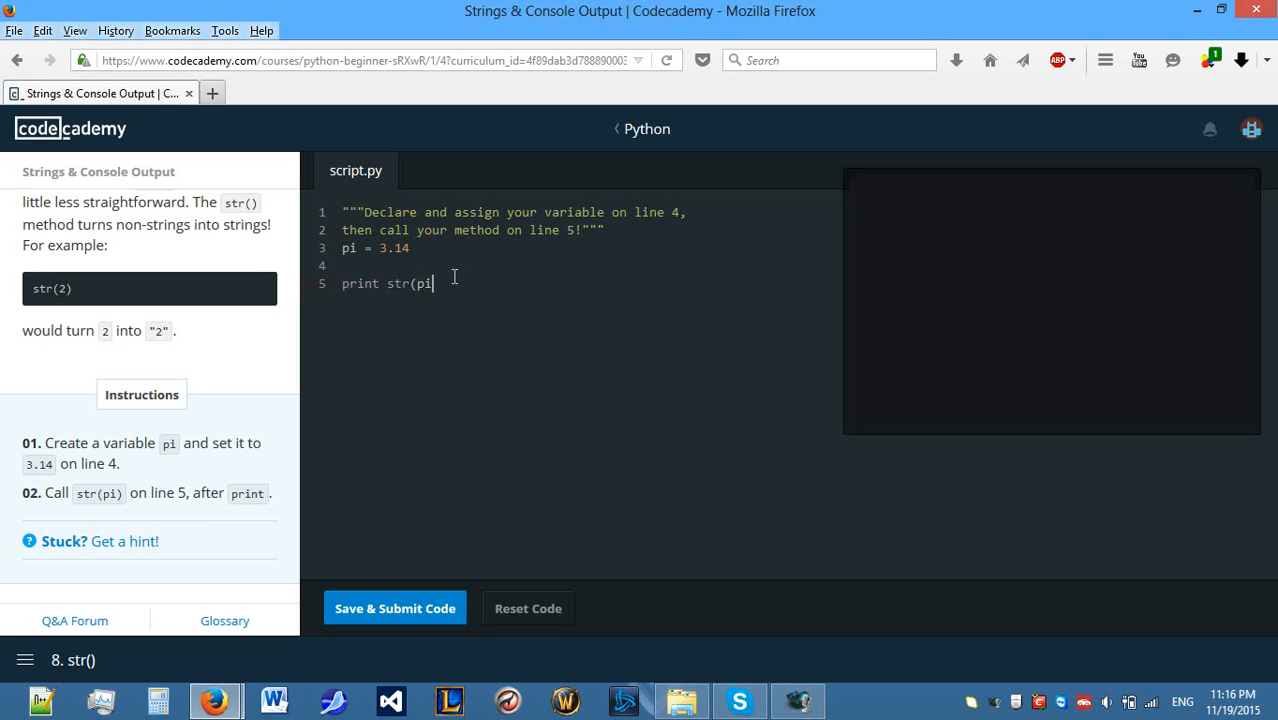
text())
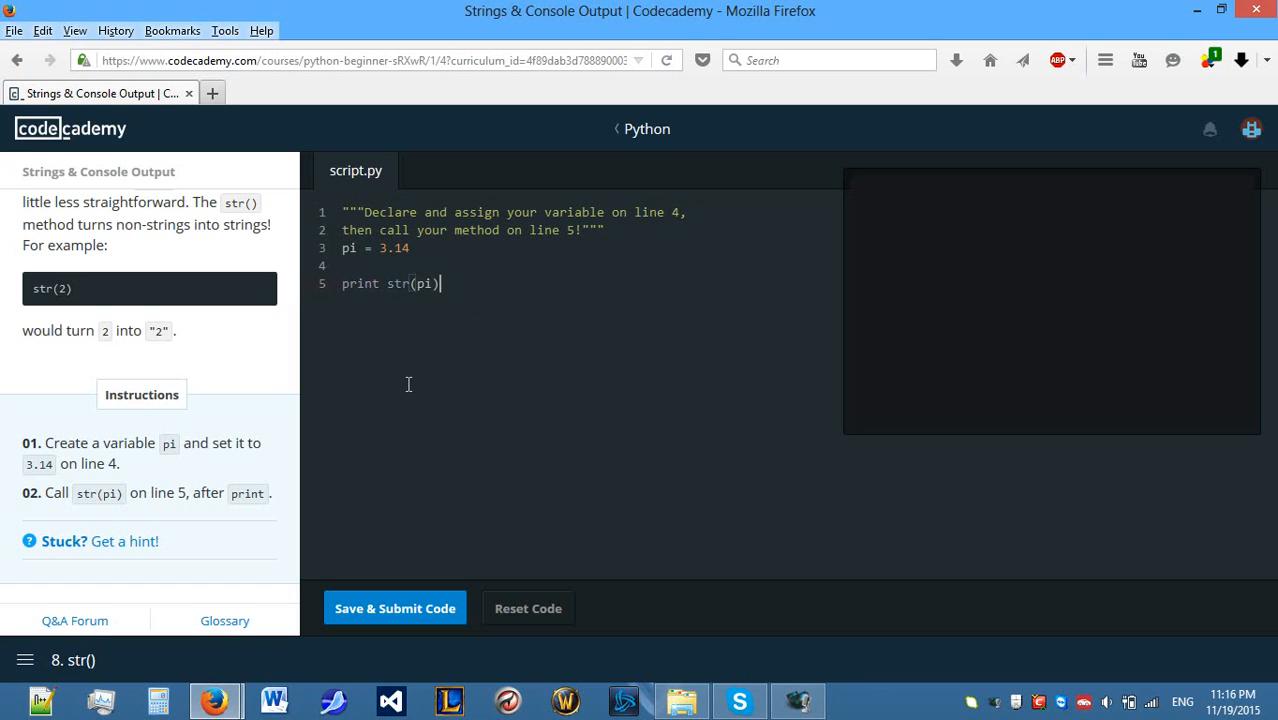
mouse_move(483, 647)
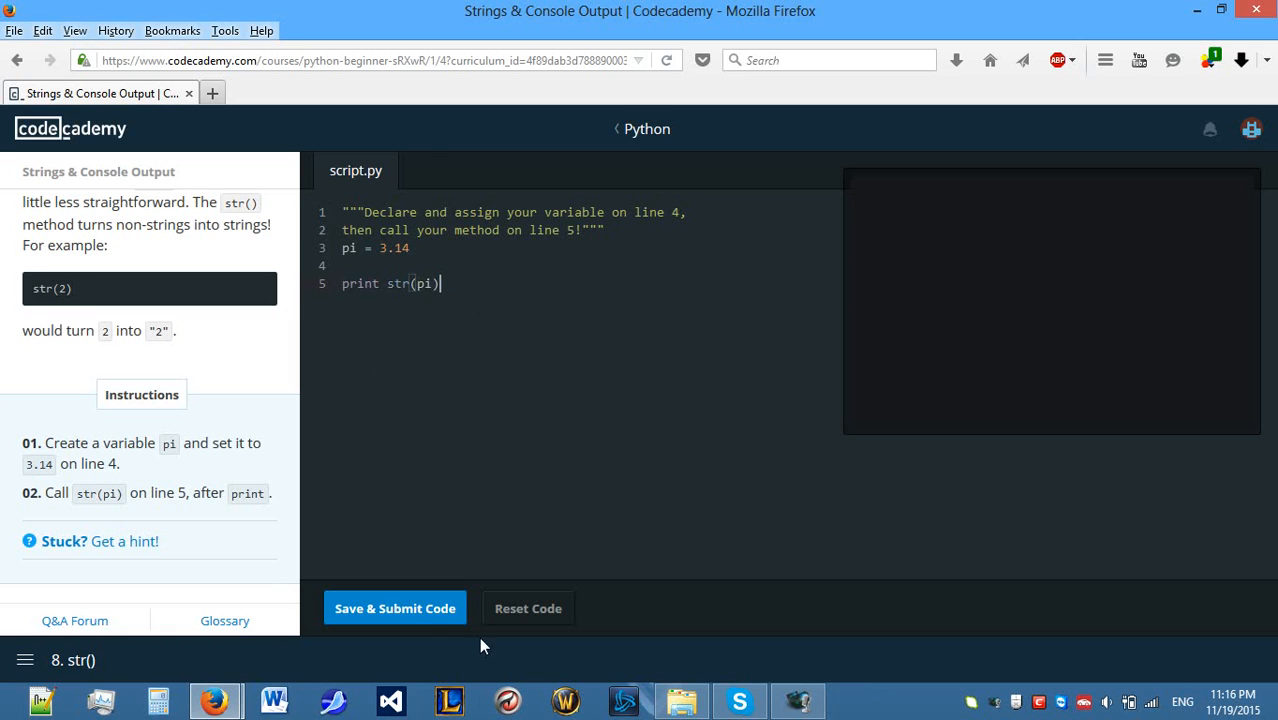
click(394, 607)
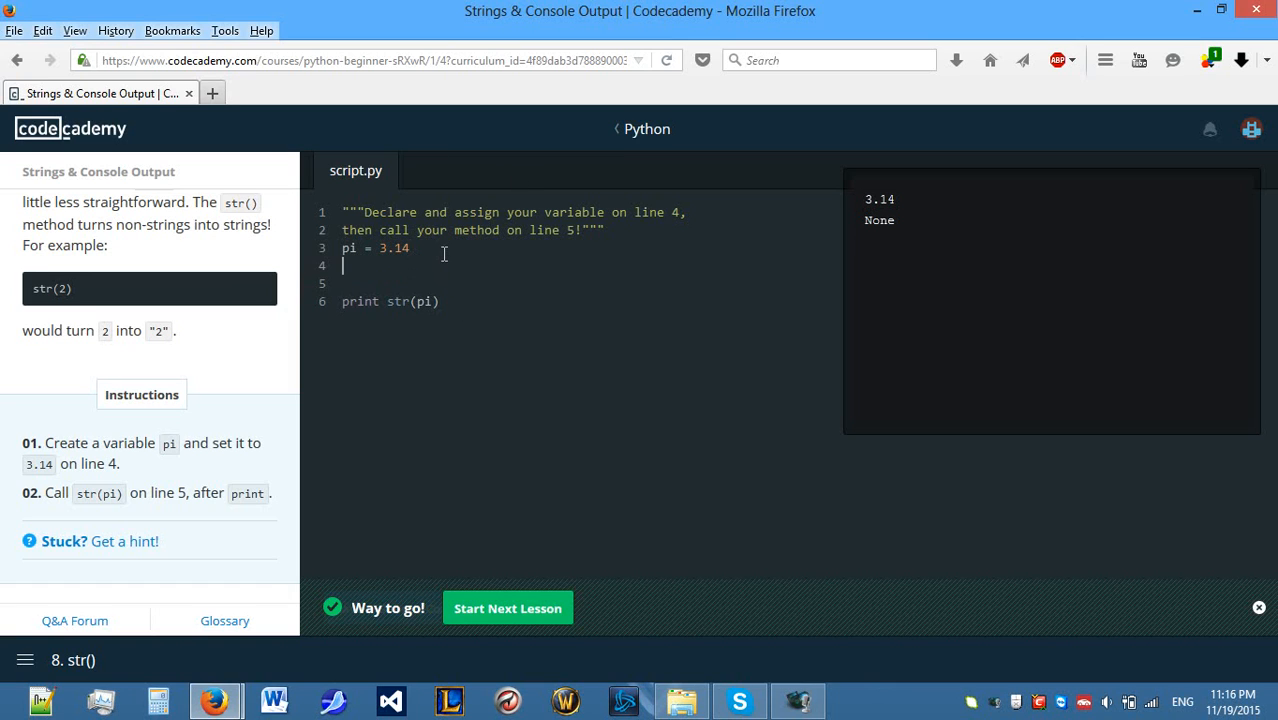
Add pi = str(pi) on line 4, then continue to the Dot Notation lesson.
text(pi)
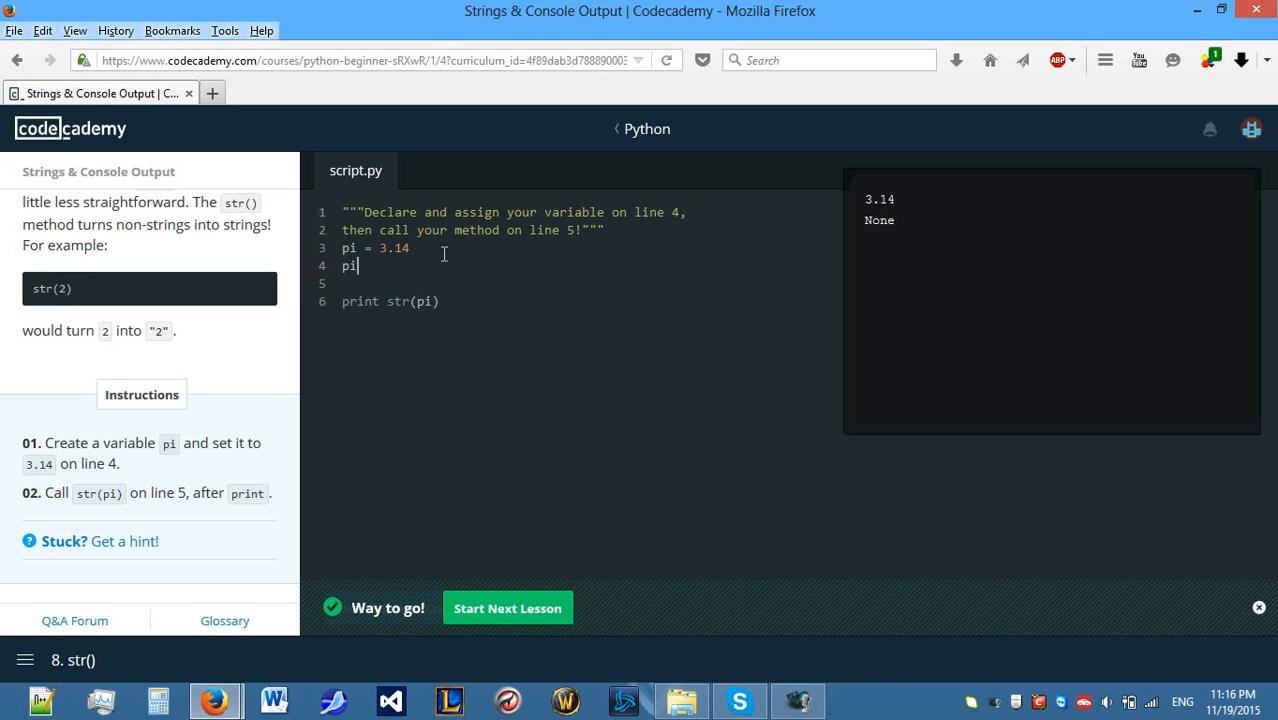
text(= str)
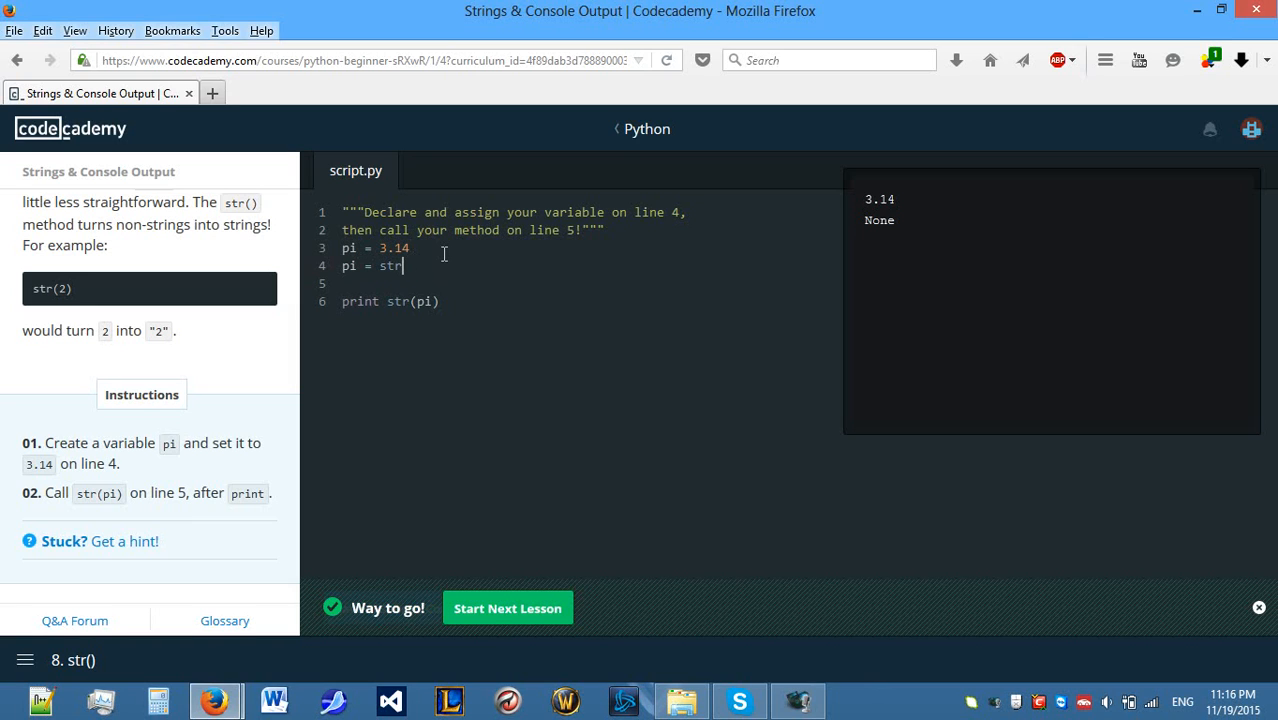
text((pi))
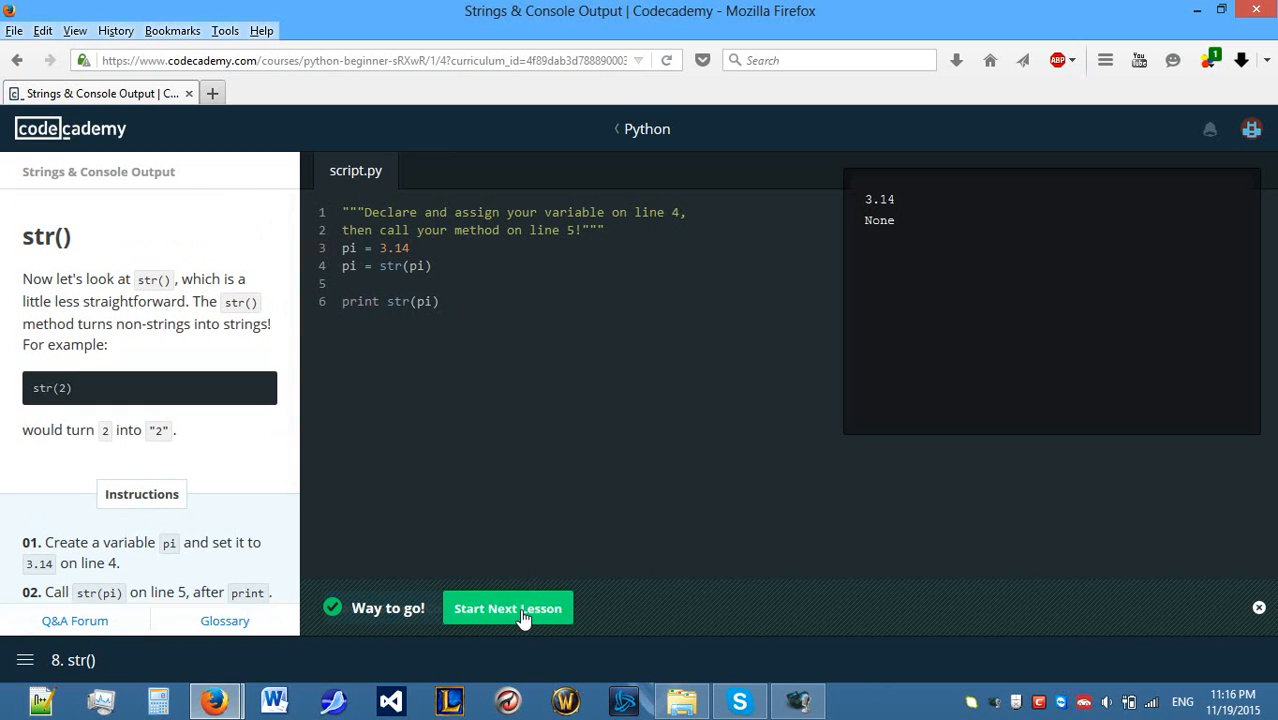
click(507, 607)
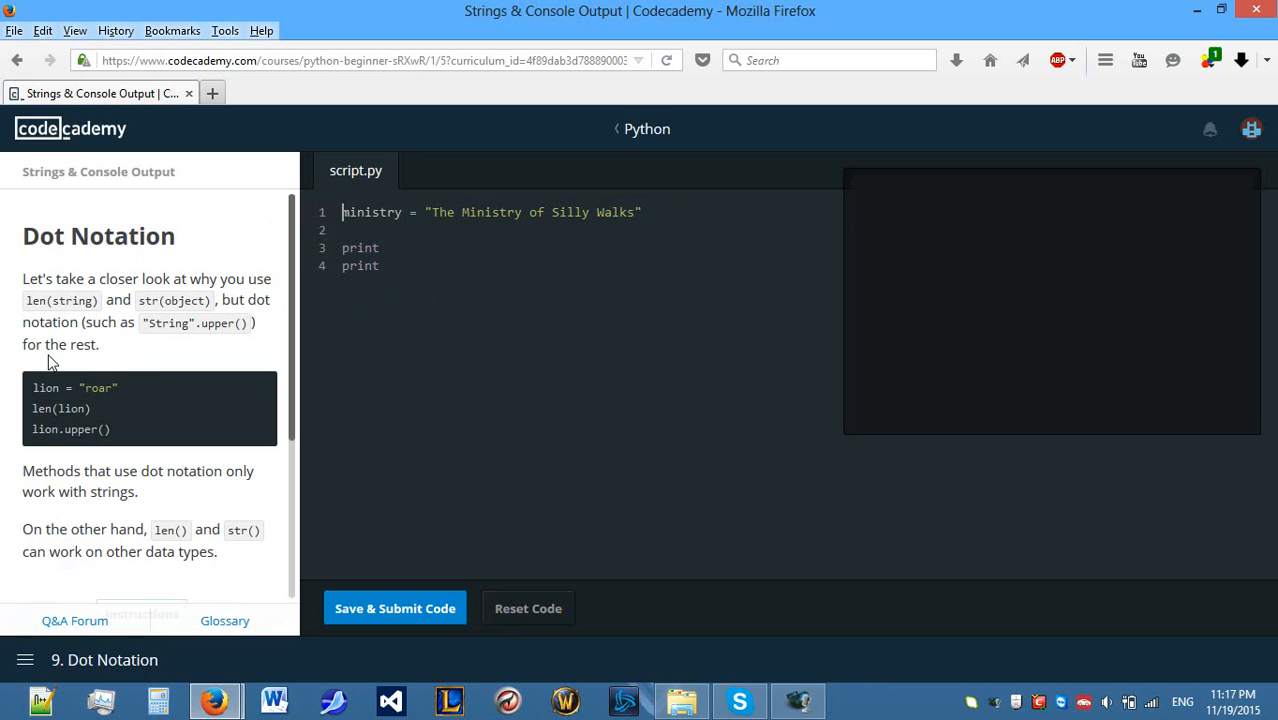
Scroll to the Dot Notation instructions and start line 3 with print len(mi.
scroll(down, 3)
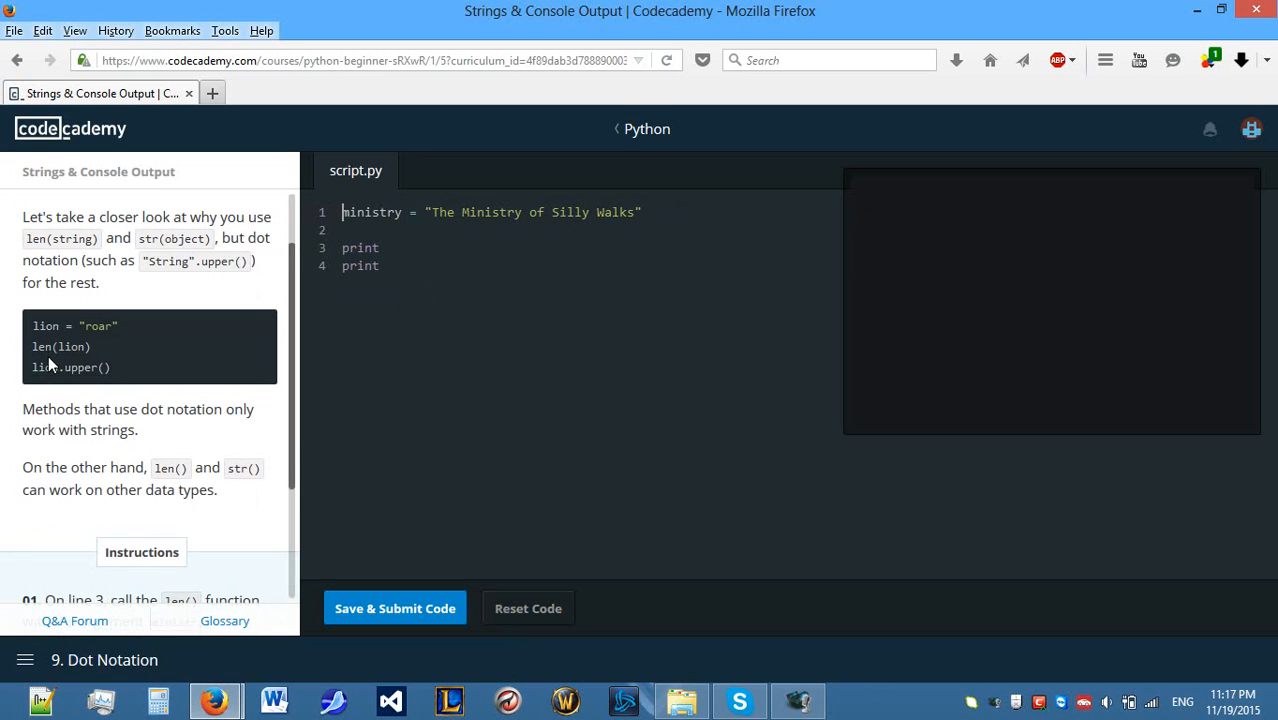
scroll(down, 3)
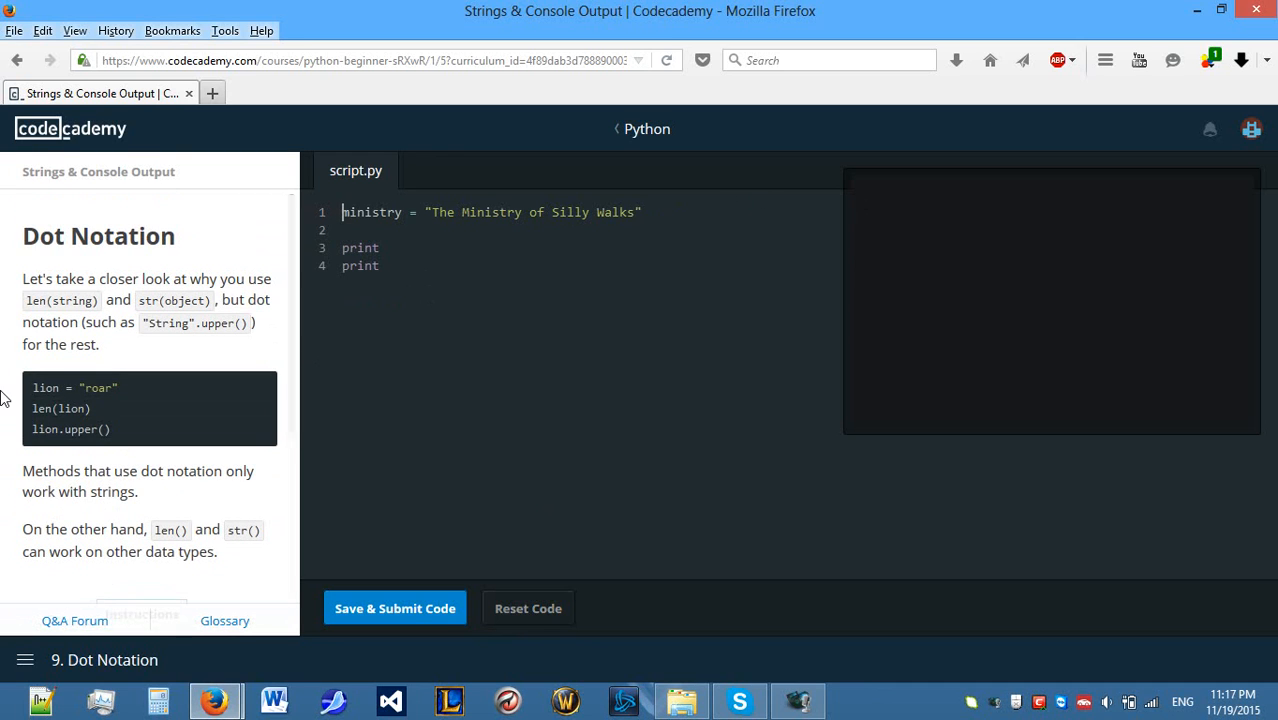
scroll(down, 3)
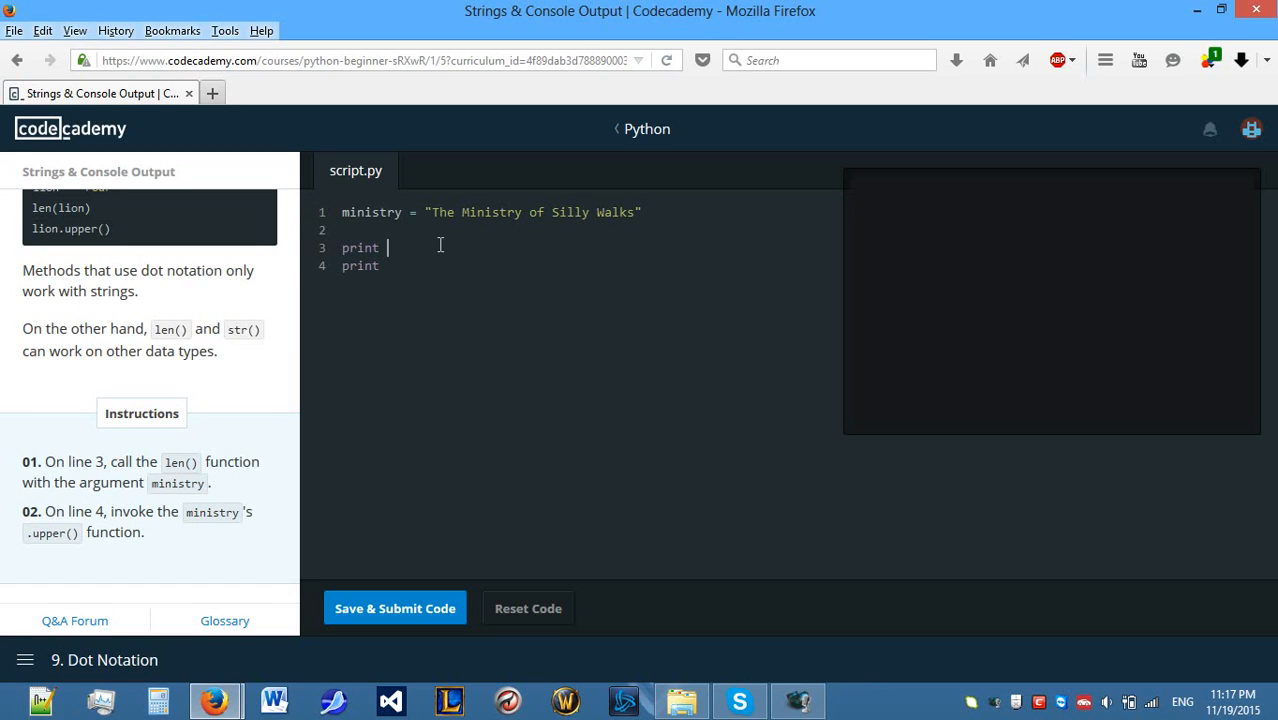
text(len(ministry)
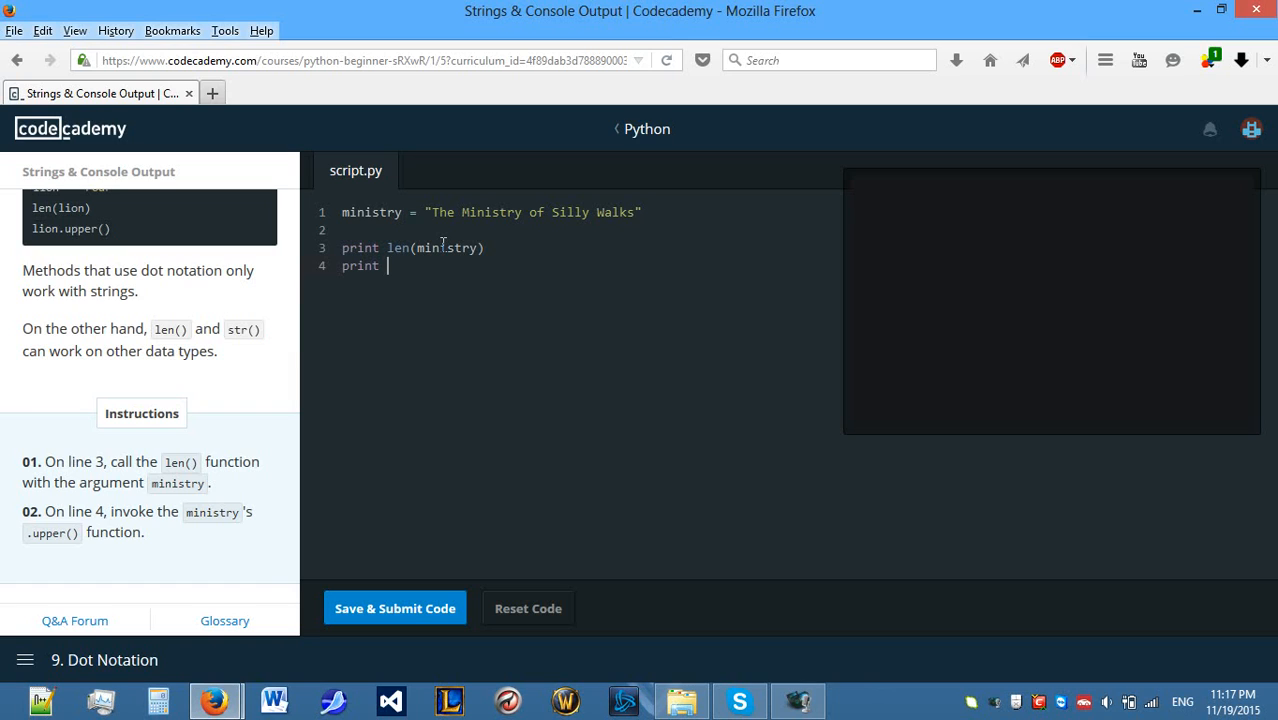
Finish line 3 as print len(ministry) and write print minisrty.upp on line 4, misspelled.
text(minis)
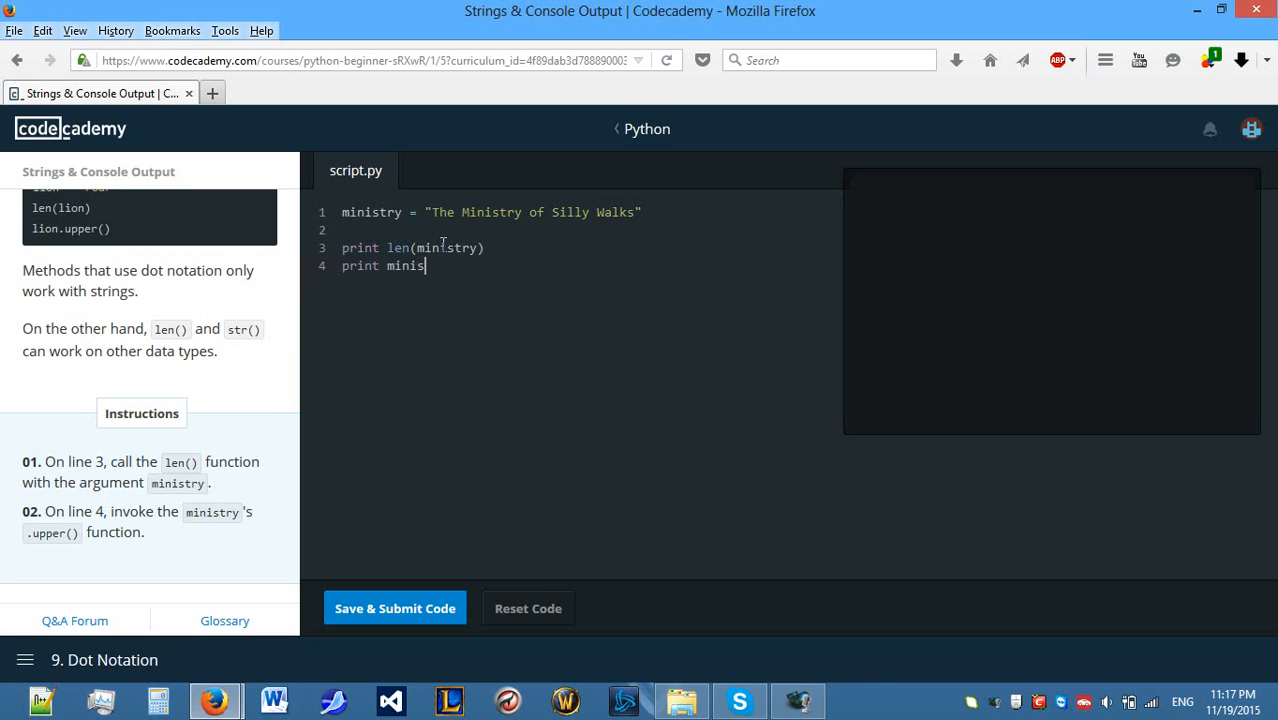
text(rty)
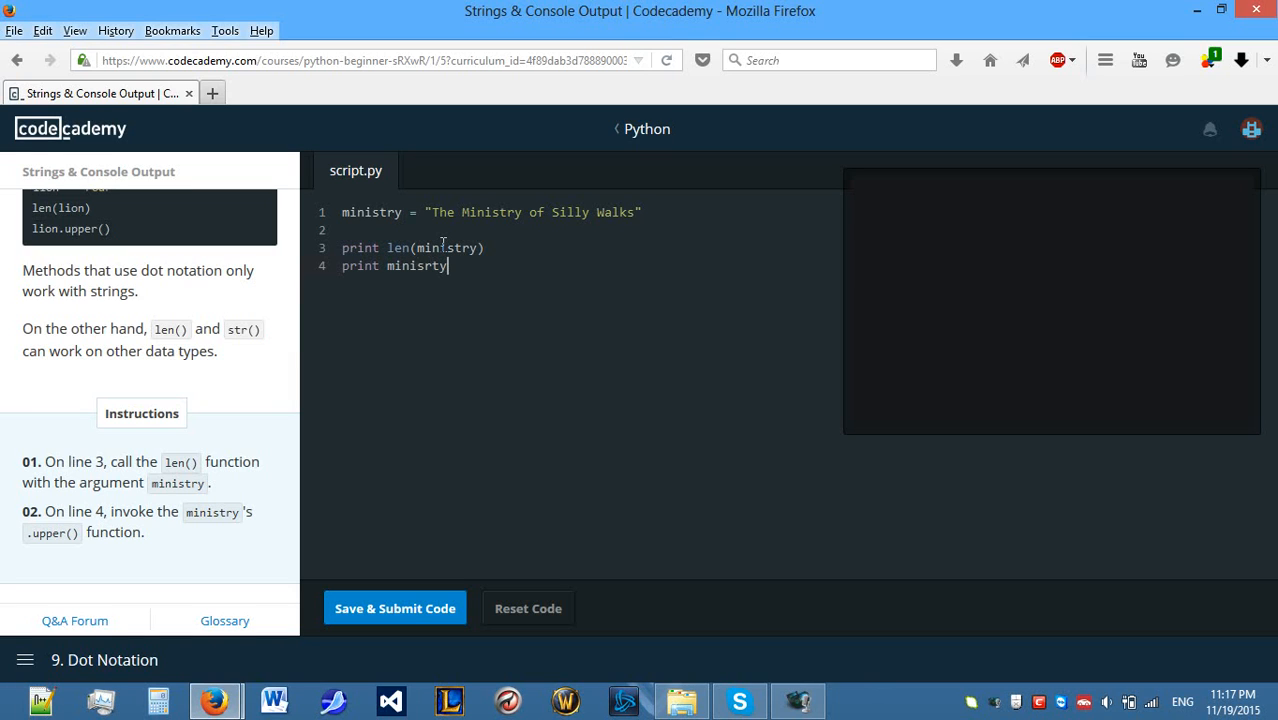
text(.uppper()
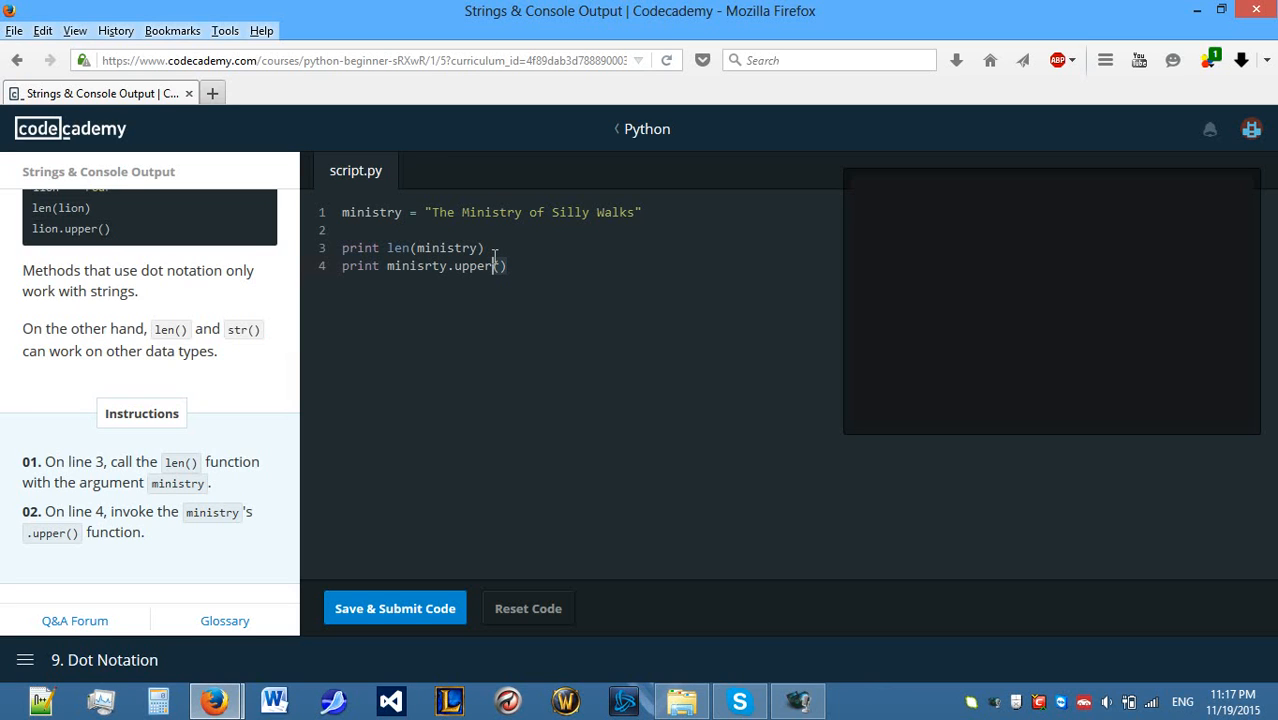
key(BackSpace)
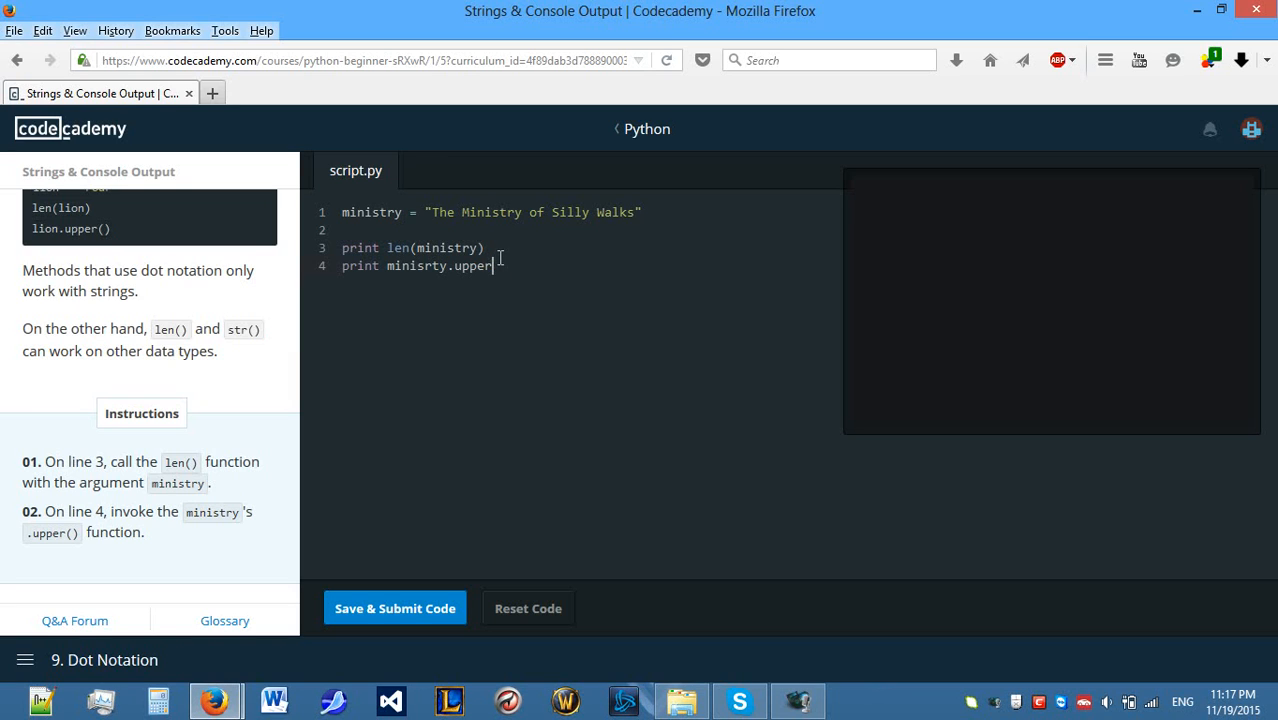
Submit the script and add the () after upper on line 4.
click(394, 608)
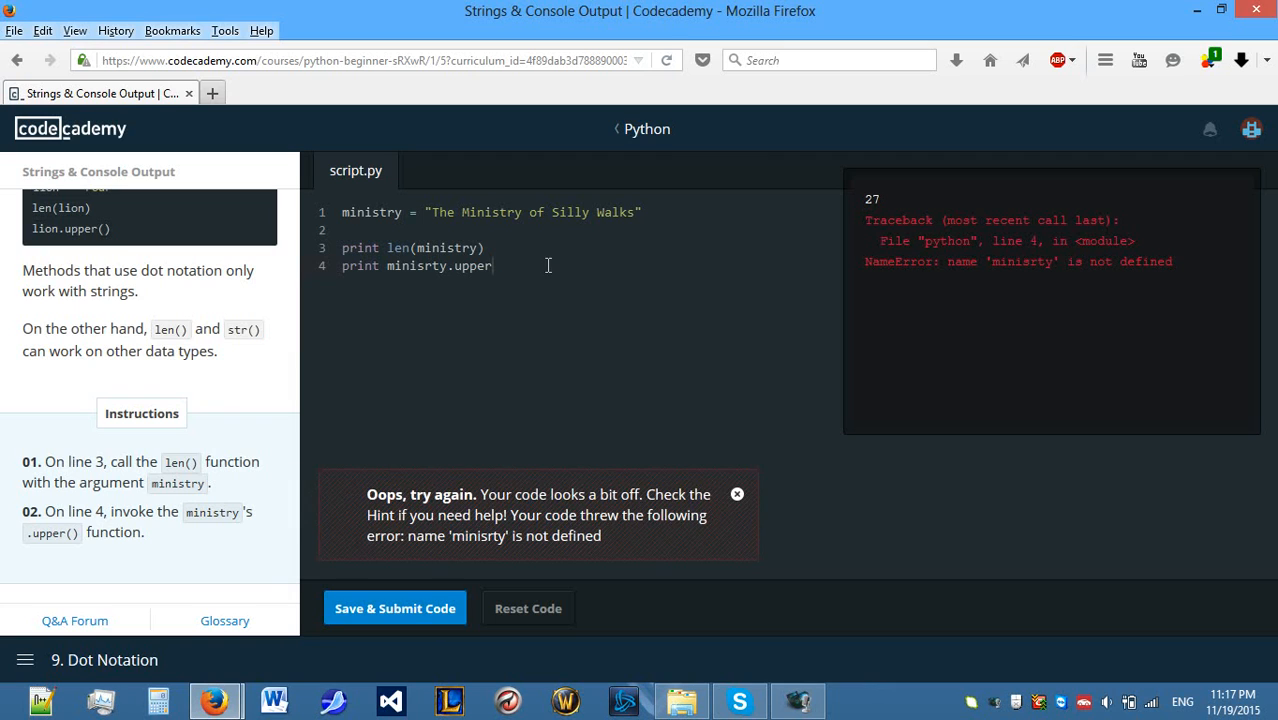
text(()
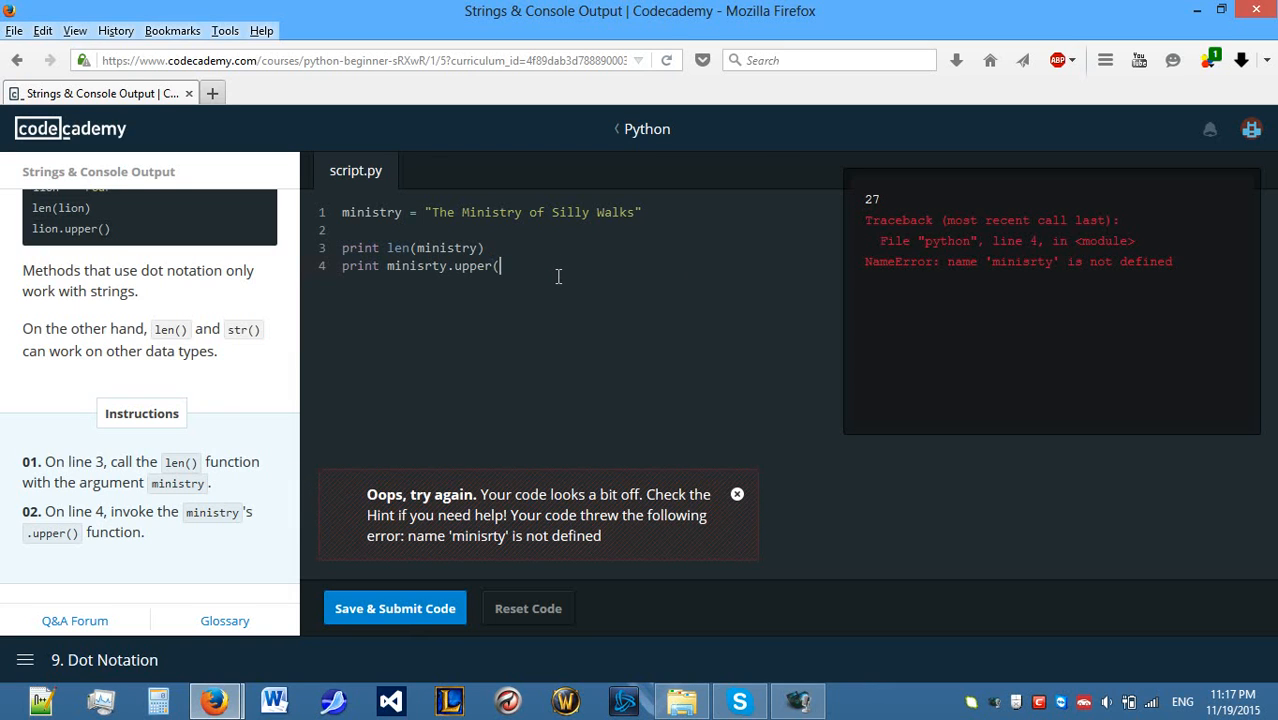
text())
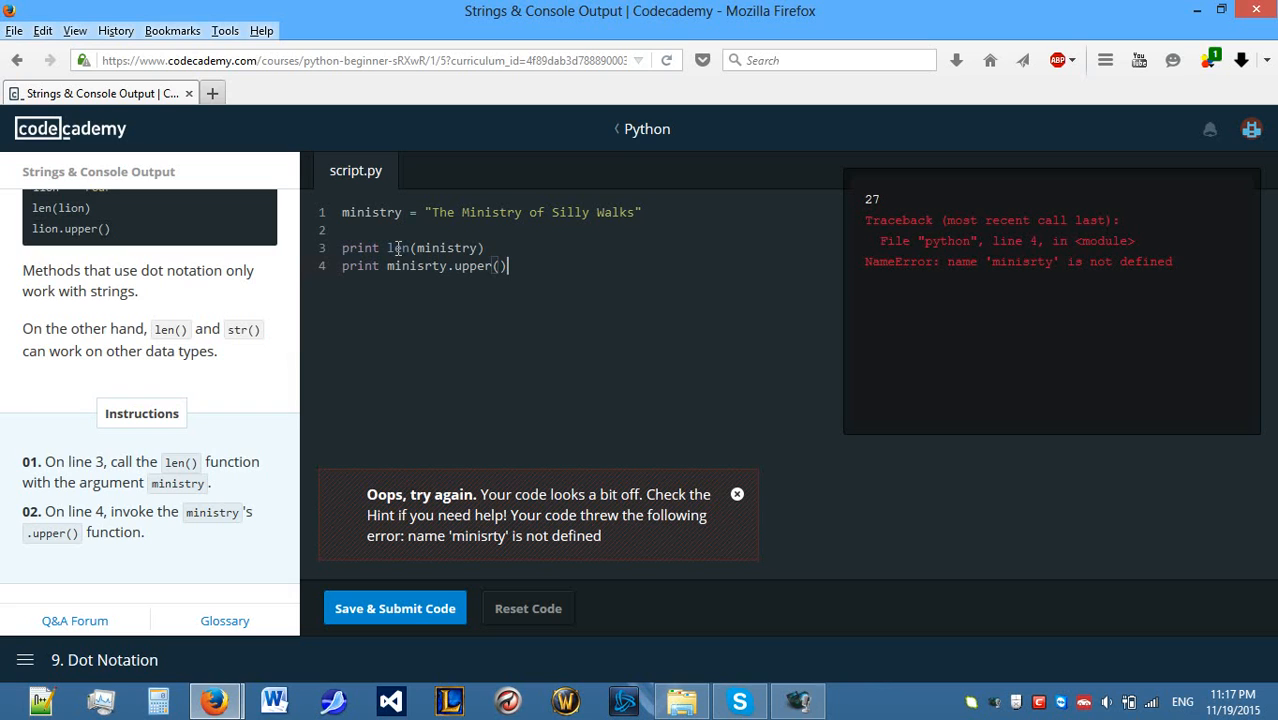
key(BackSpace)
text(.)
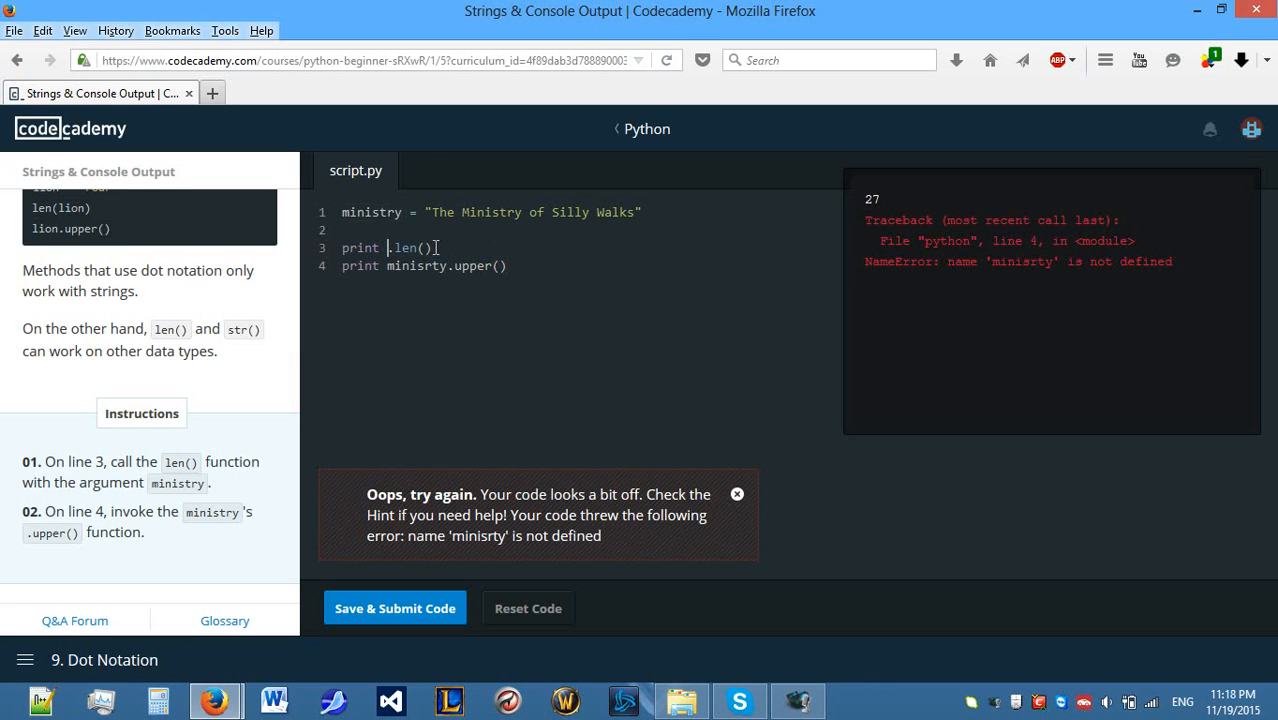
text(ministry)
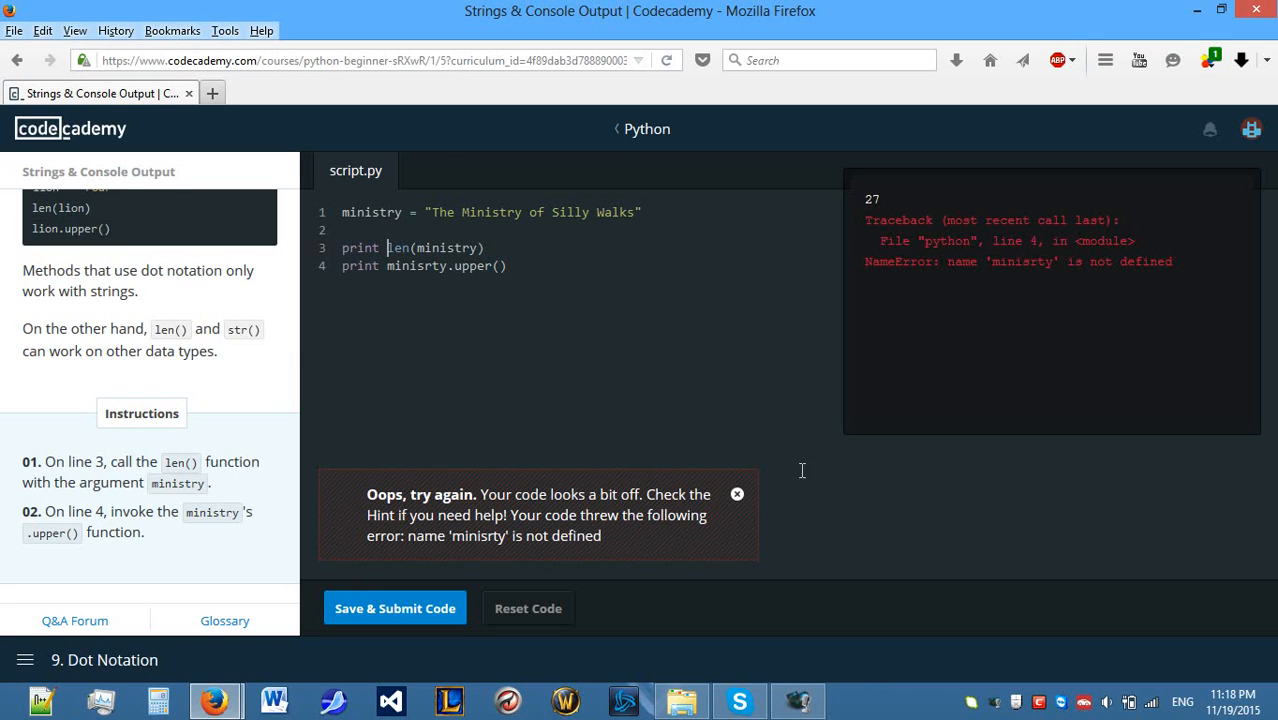
Dismiss the NameError banner, resubmit, and dismiss the error again.
click(736, 493)
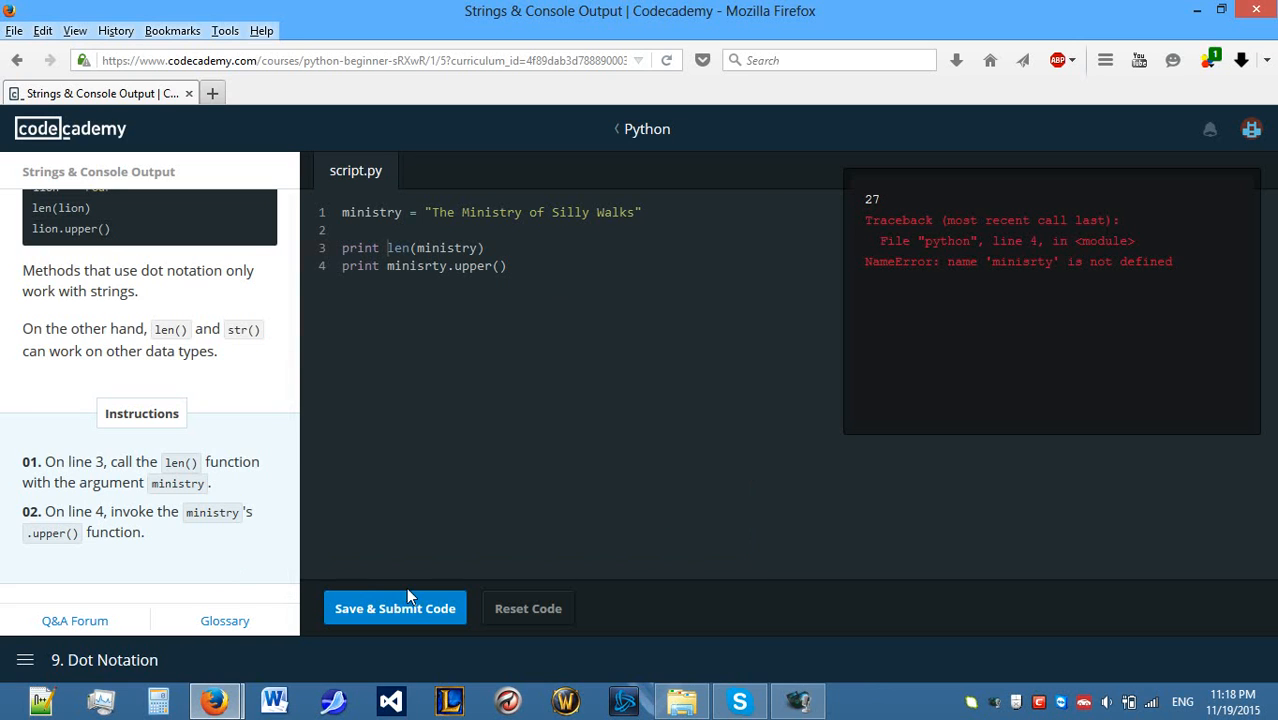
click(394, 607)
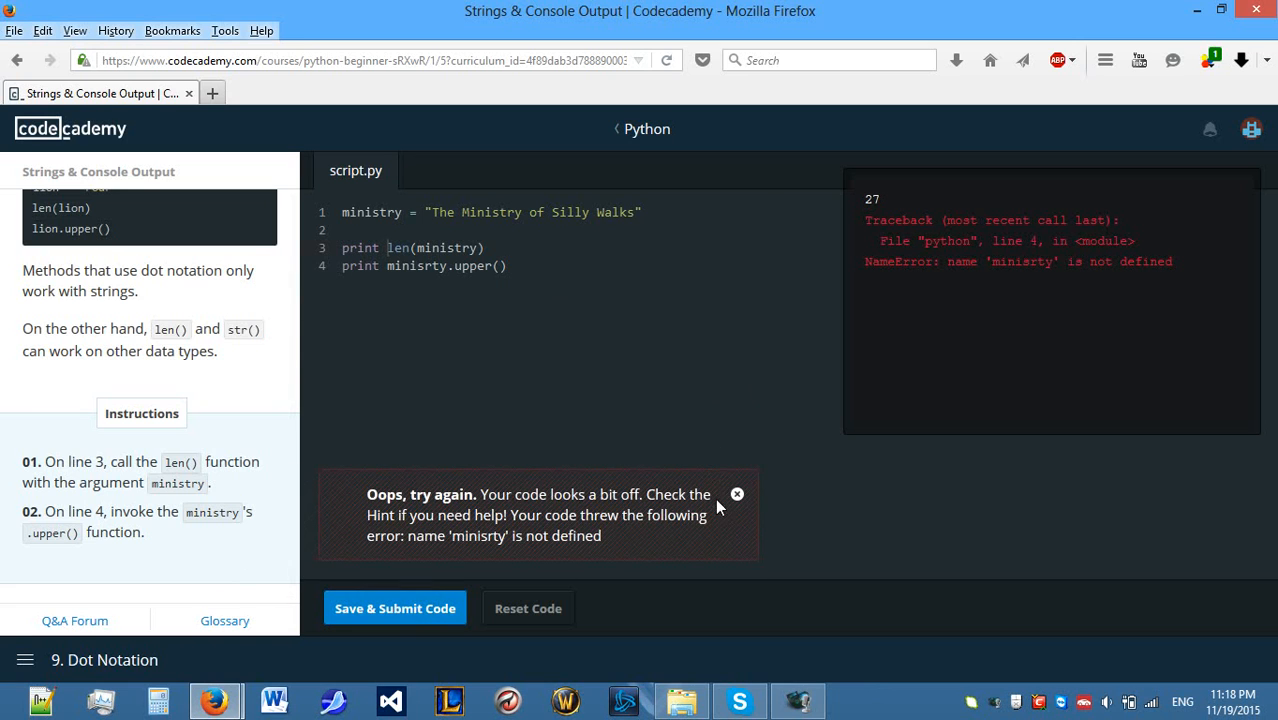
click(736, 494)
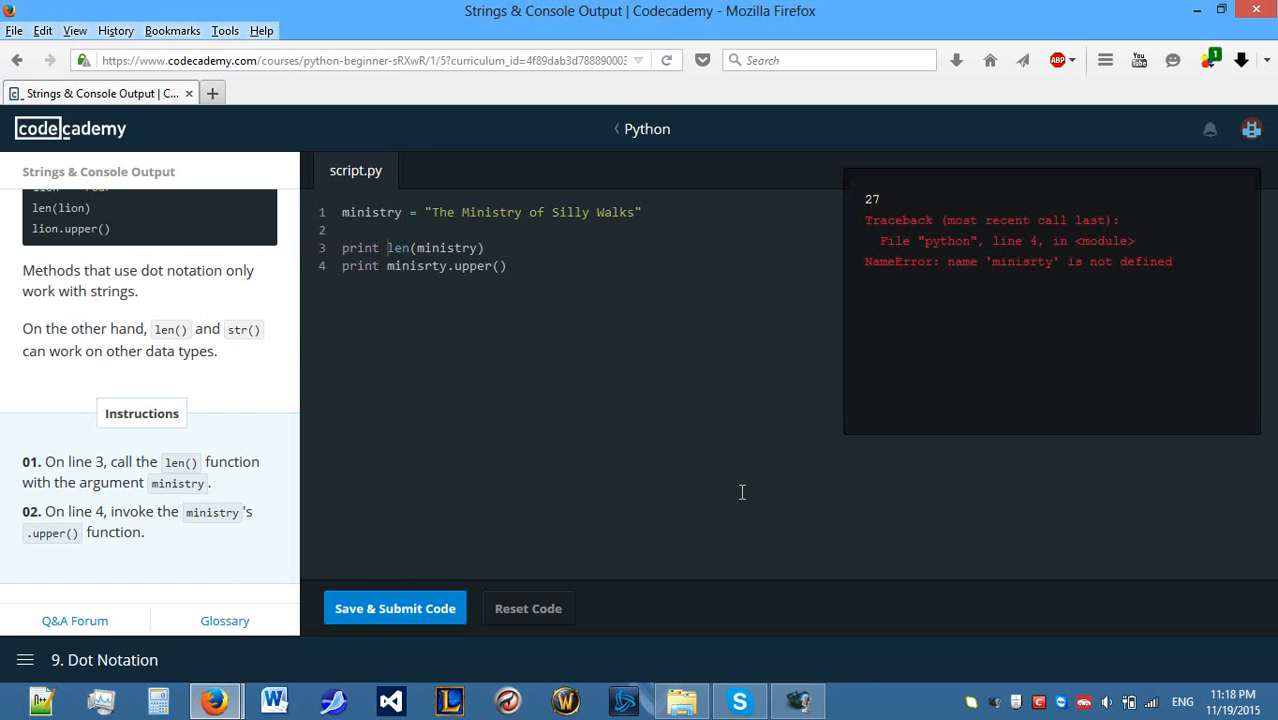
mouse_move(252, 228)
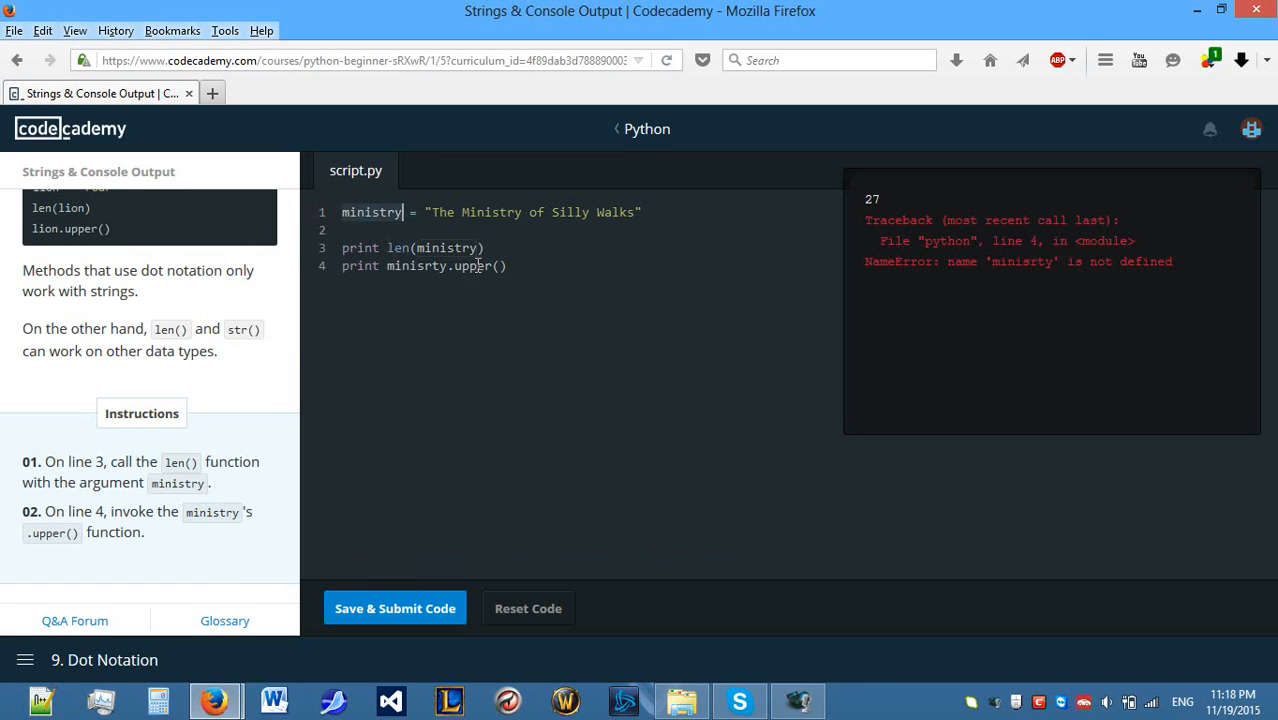
Submit the corrected print ministry.upper(), printing 27 and THE MINISTRY OF SILLY WALKS.
click(394, 608)
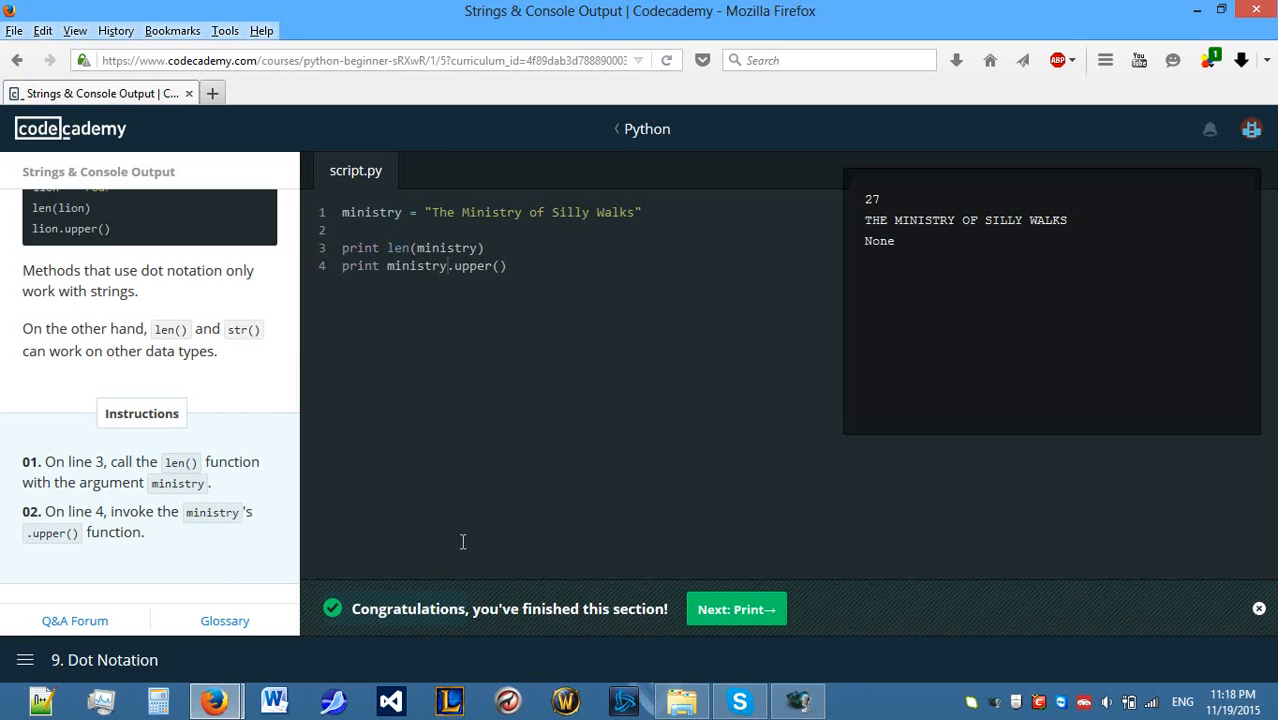
double_click(963, 220)
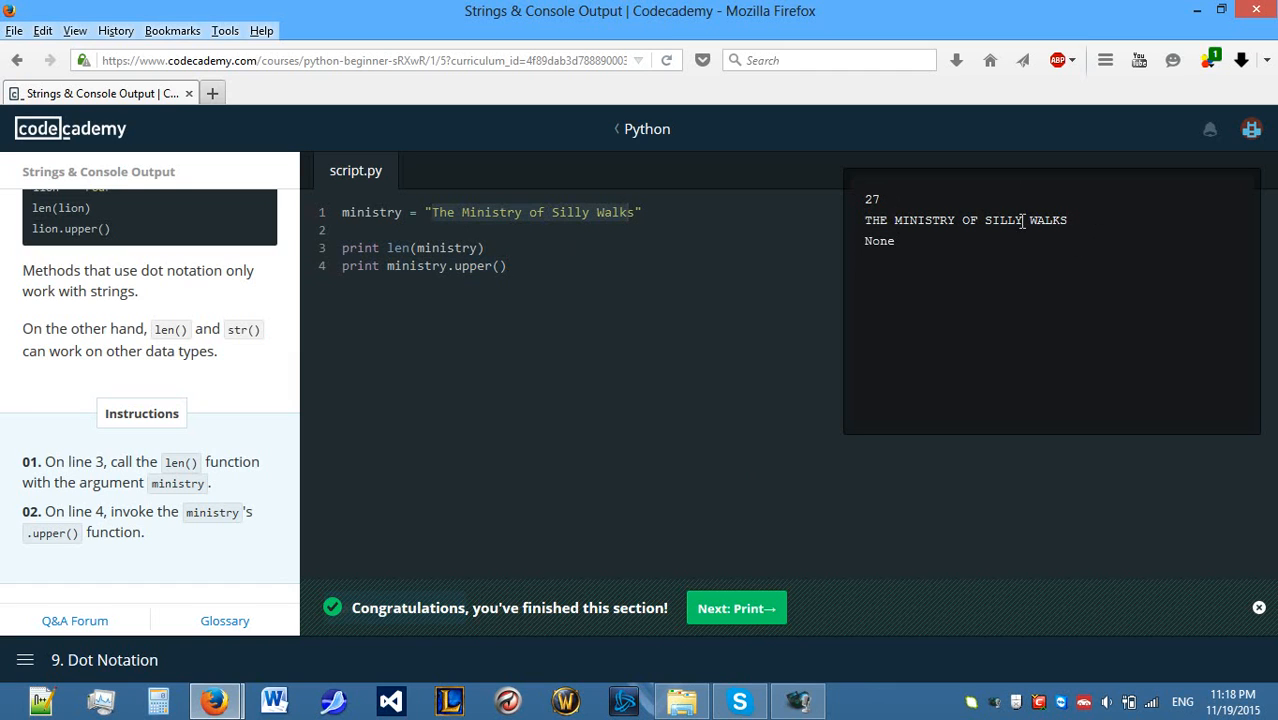
mouse_move(684, 278)
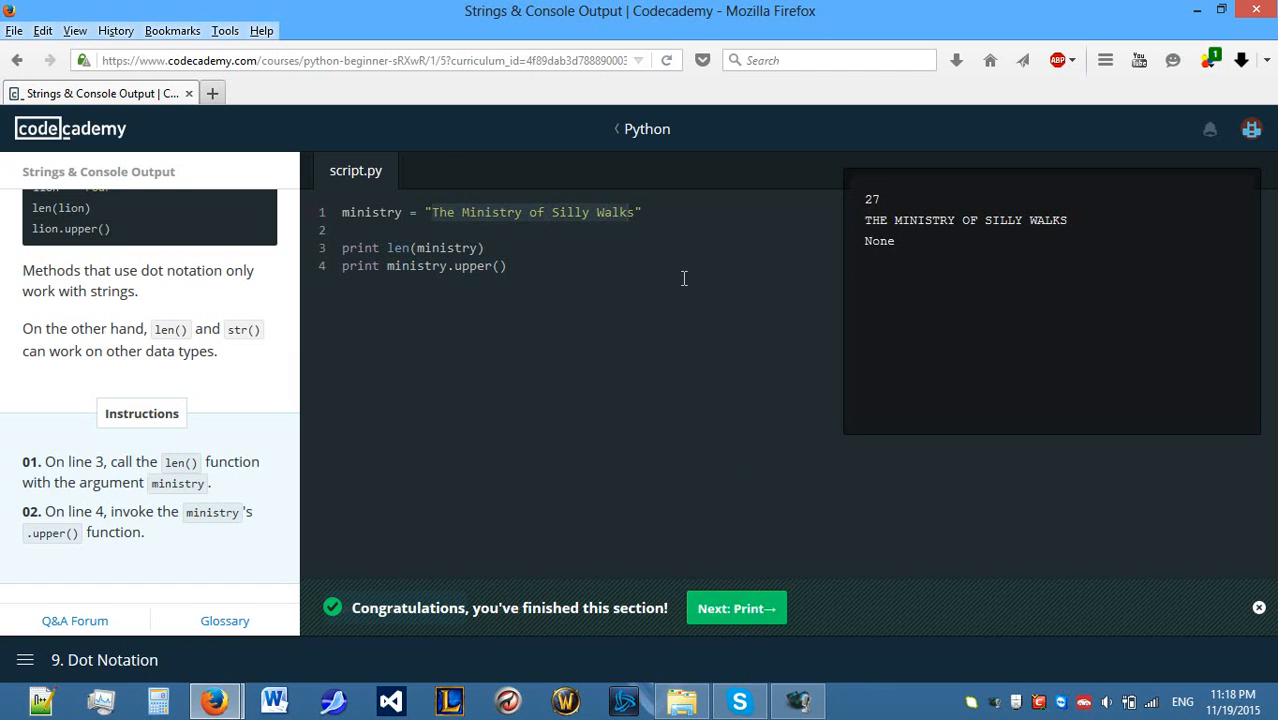
mouse_move(688, 284)
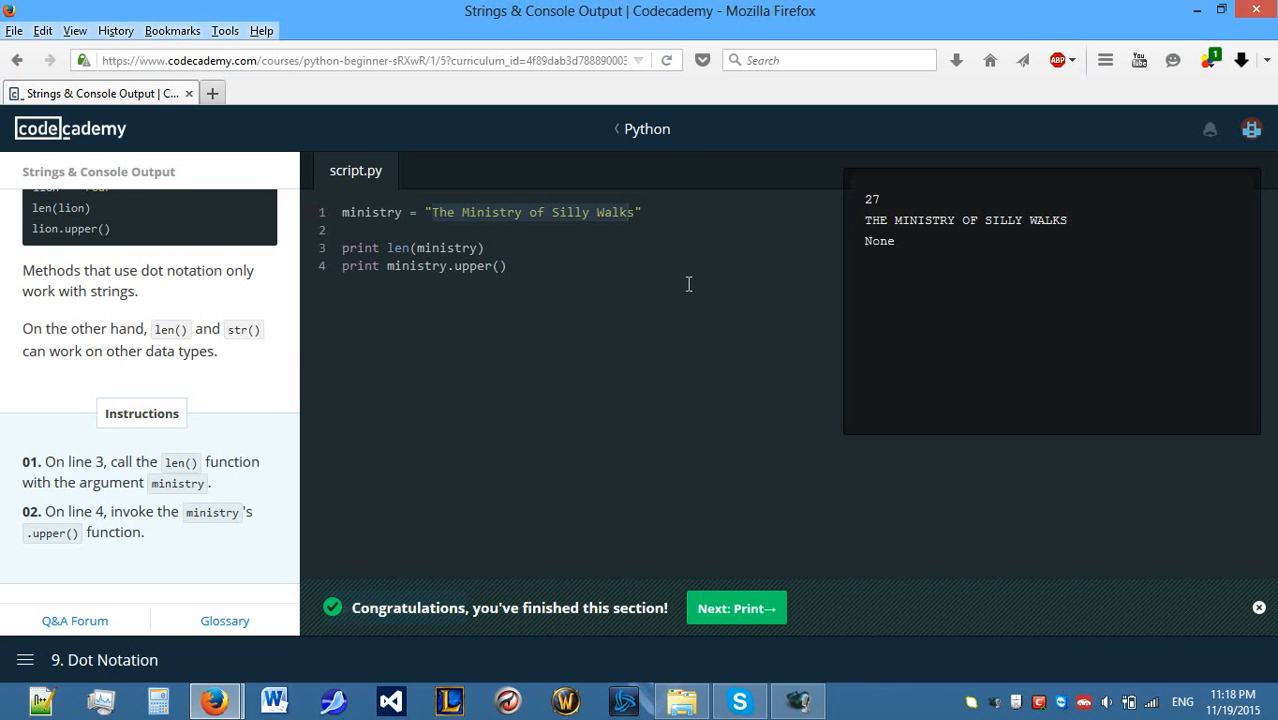
mouse_move(683, 291)
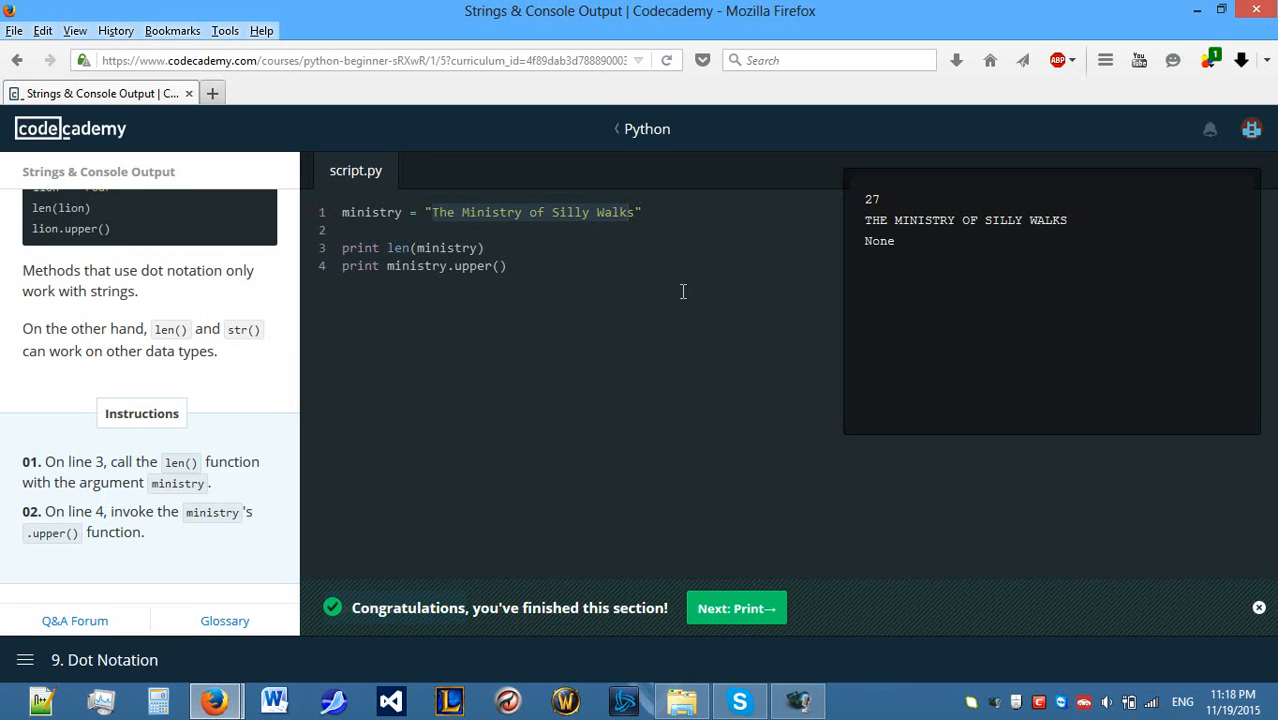
mouse_move(746, 279)
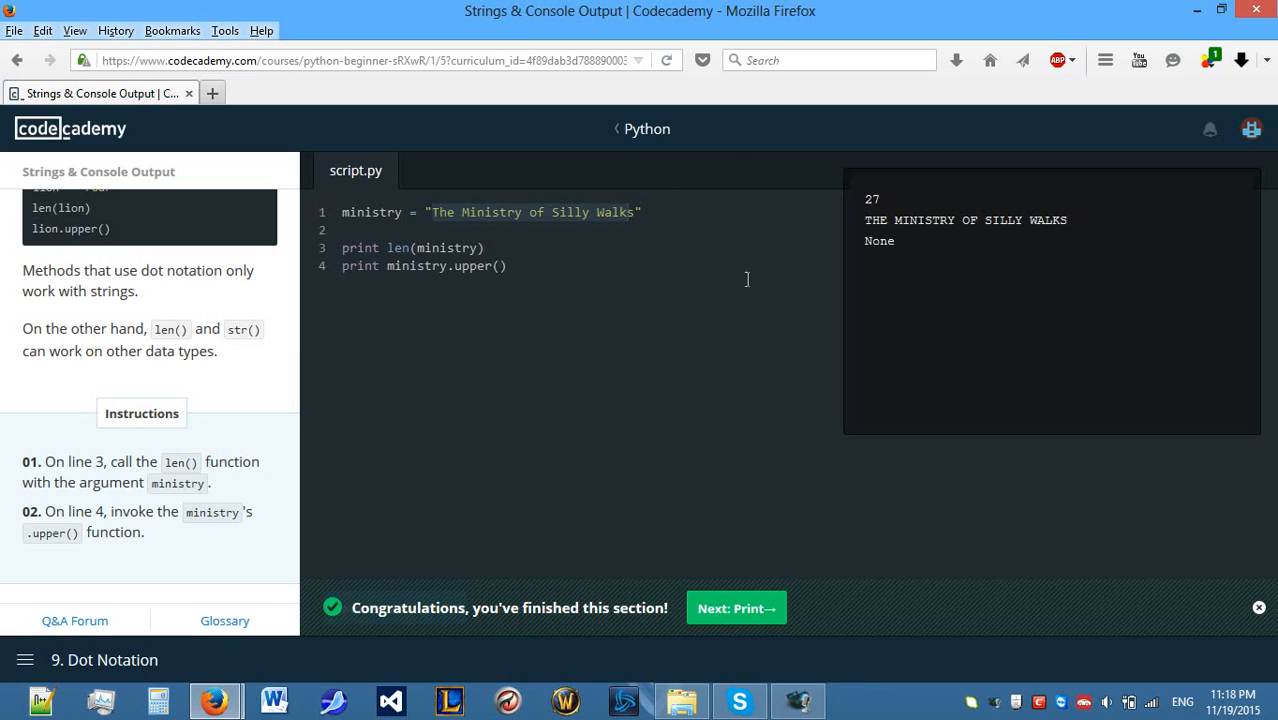
mouse_move(670, 189)
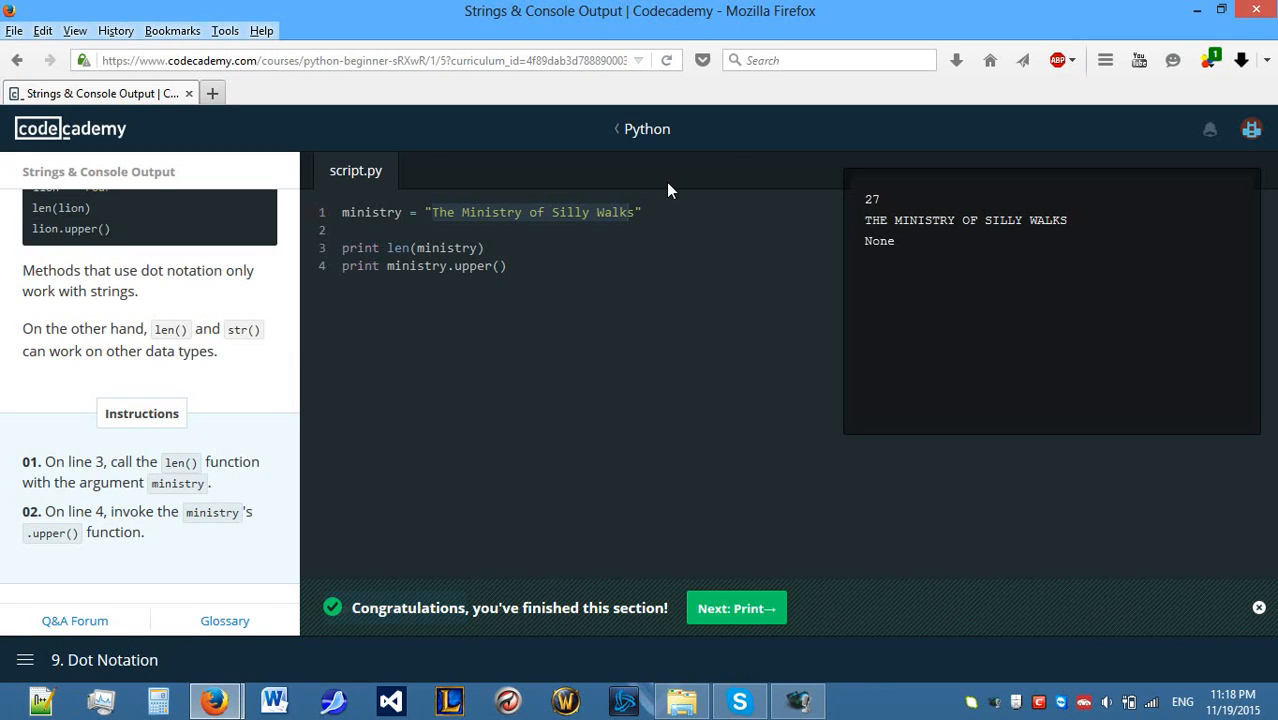
mouse_move(886, 527)
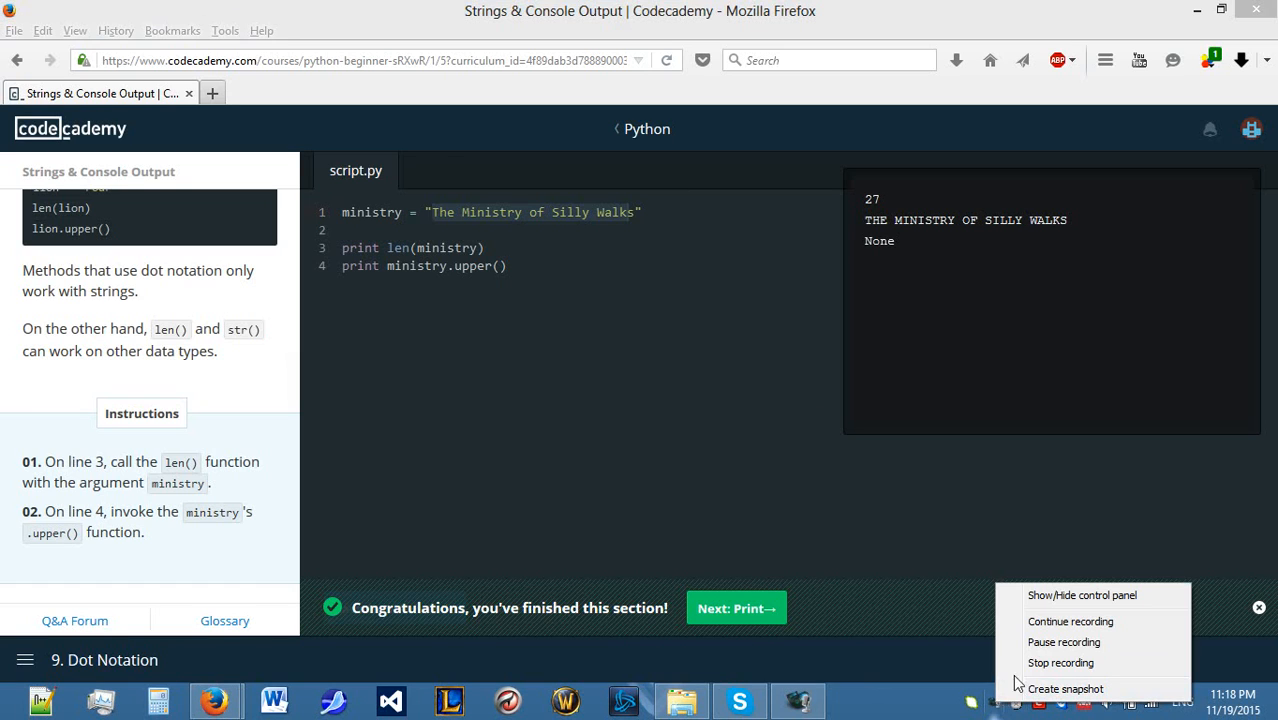
mouse_move(1061, 663)
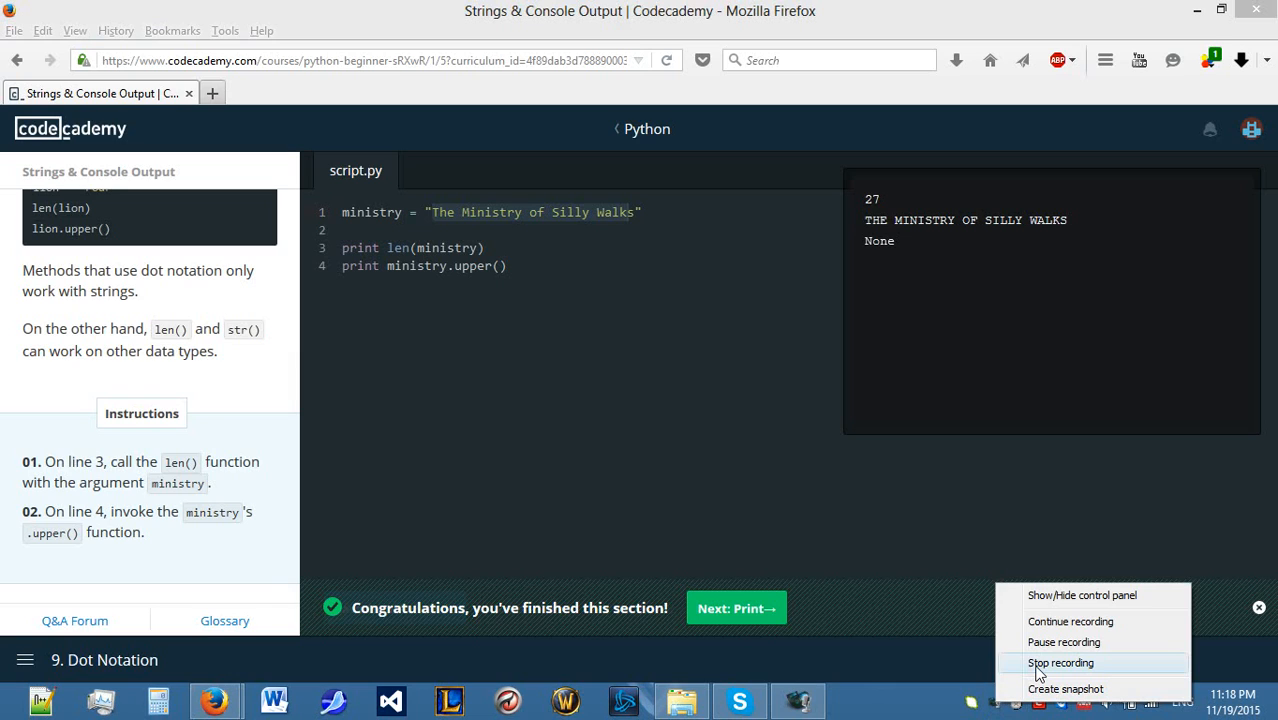